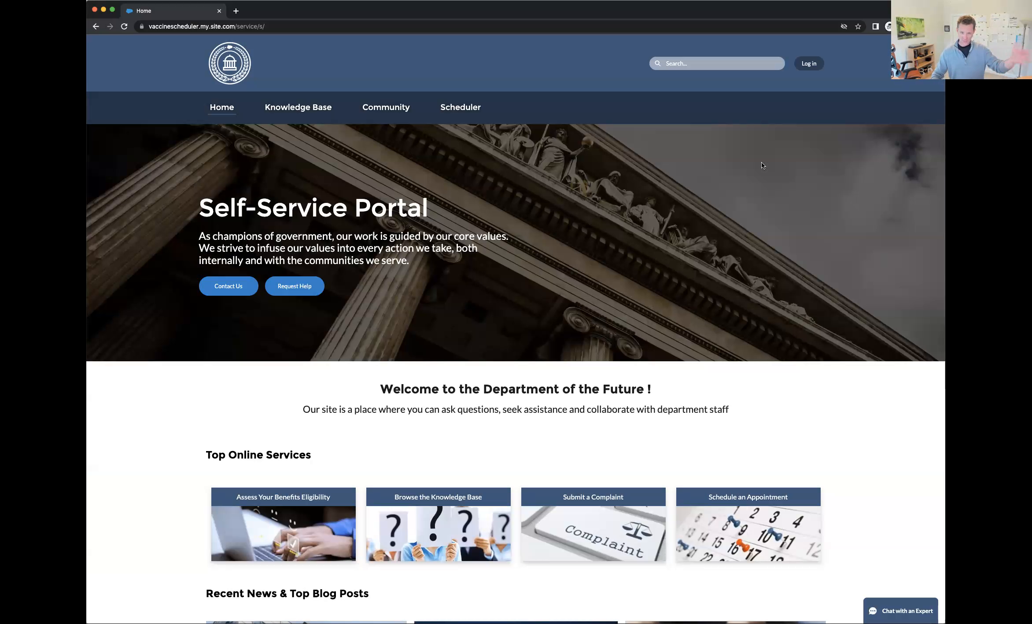
mouse_move(716, 222)
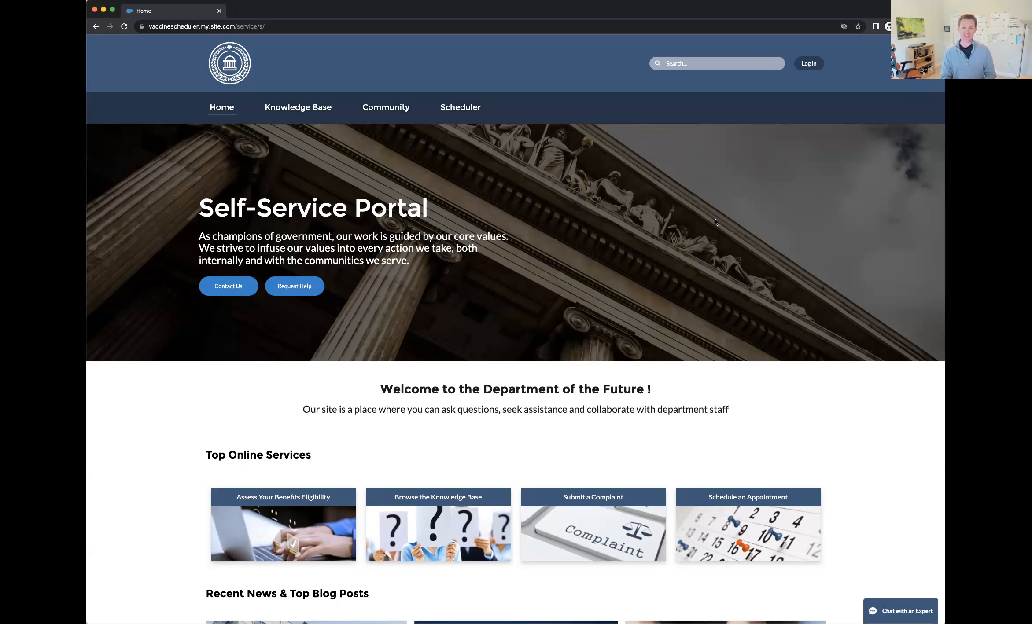
- Open the appointment scheduling page and choose Vaccination Appointment as the work type group
scroll(down, 3)
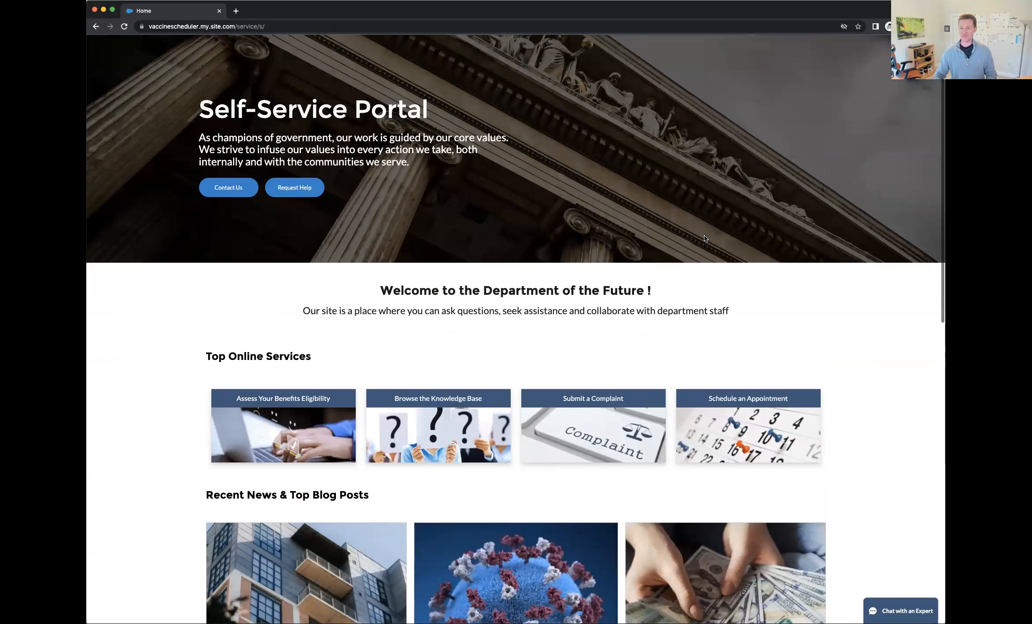
scroll(down, 3)
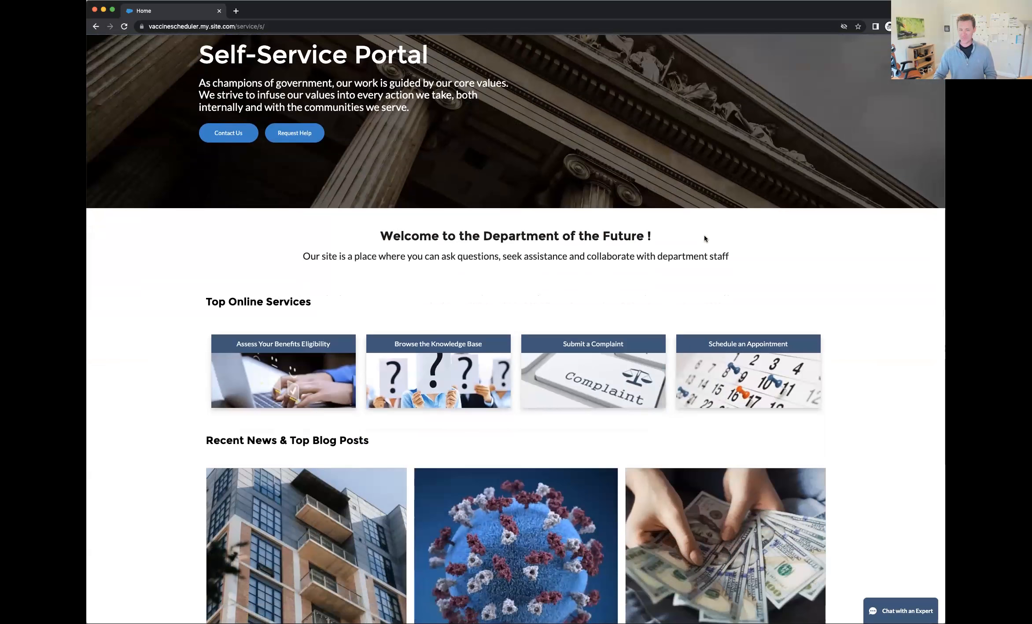
scroll(down, 3)
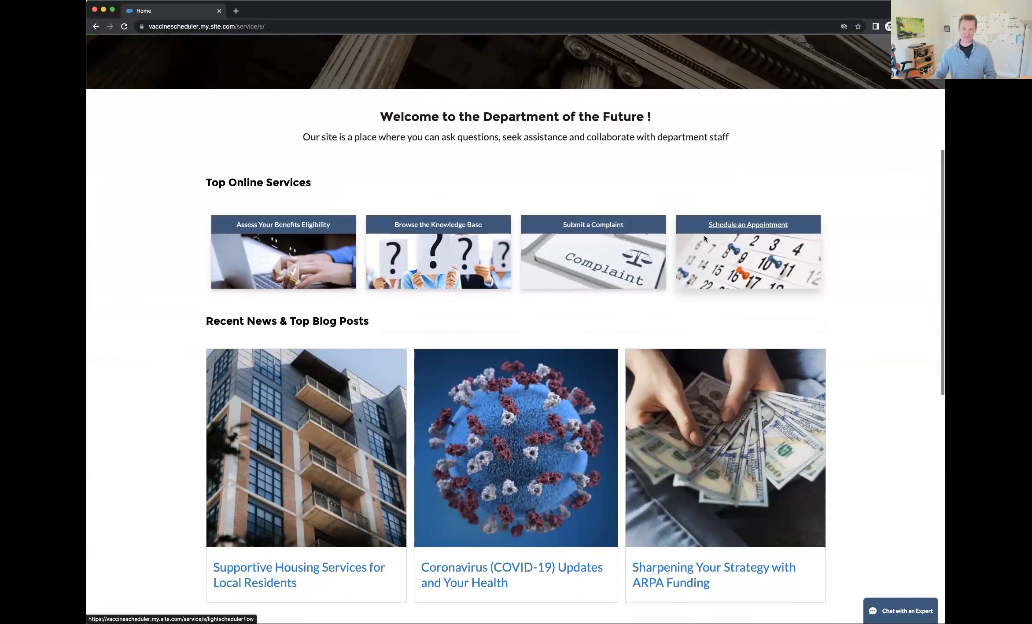
mouse_move(696, 262)
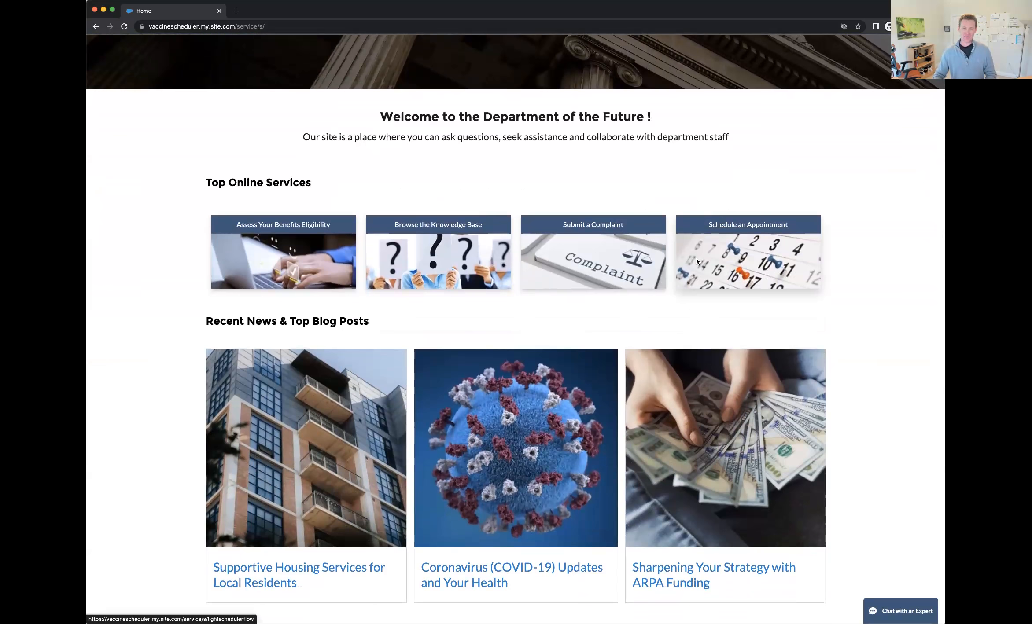
scroll(down, 3)
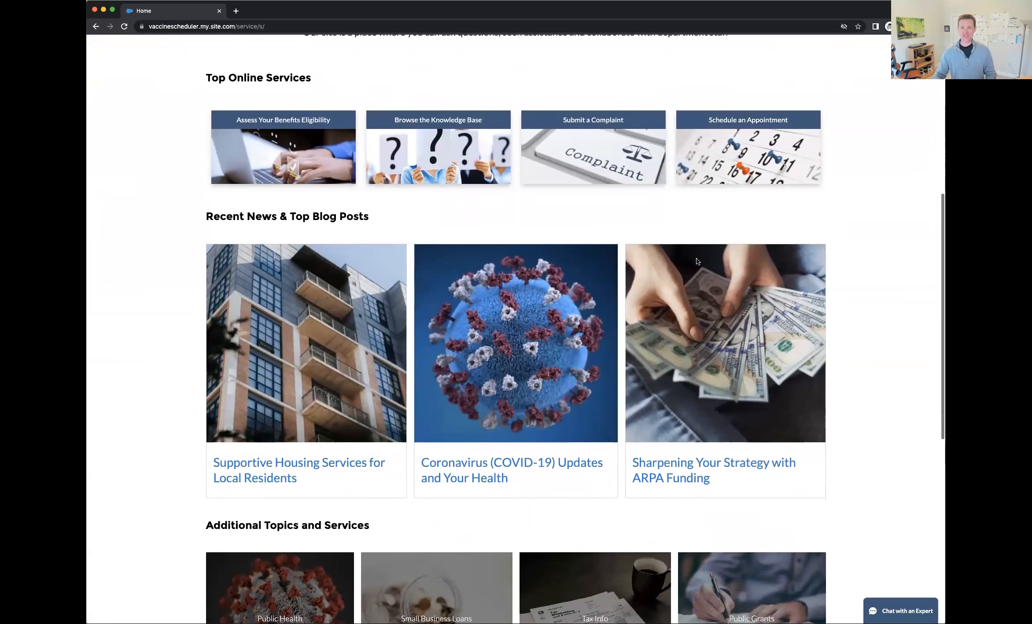
scroll(down, 3)
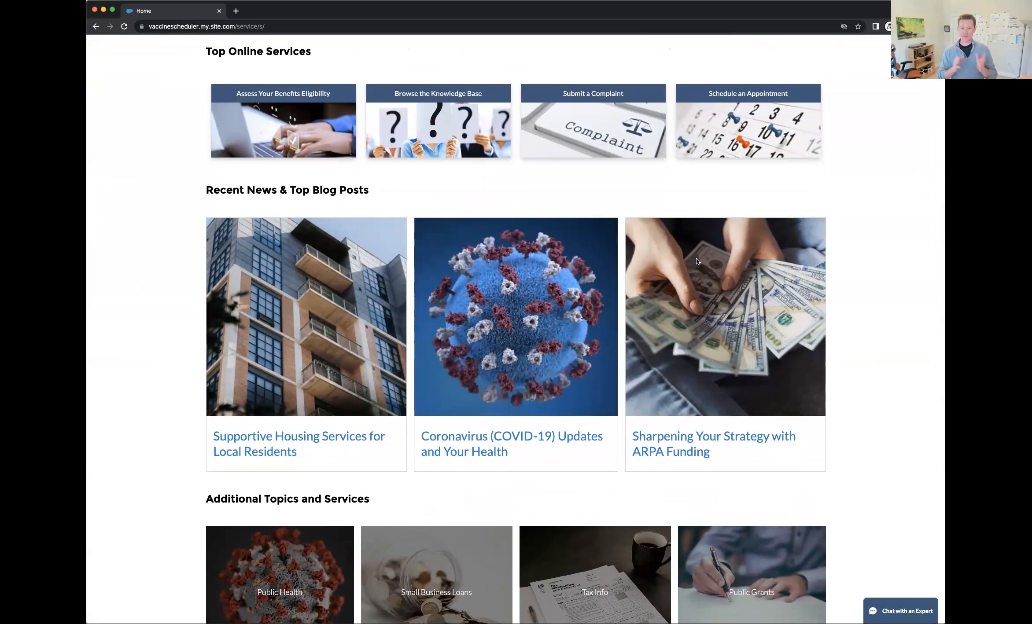
mouse_move(506, 287)
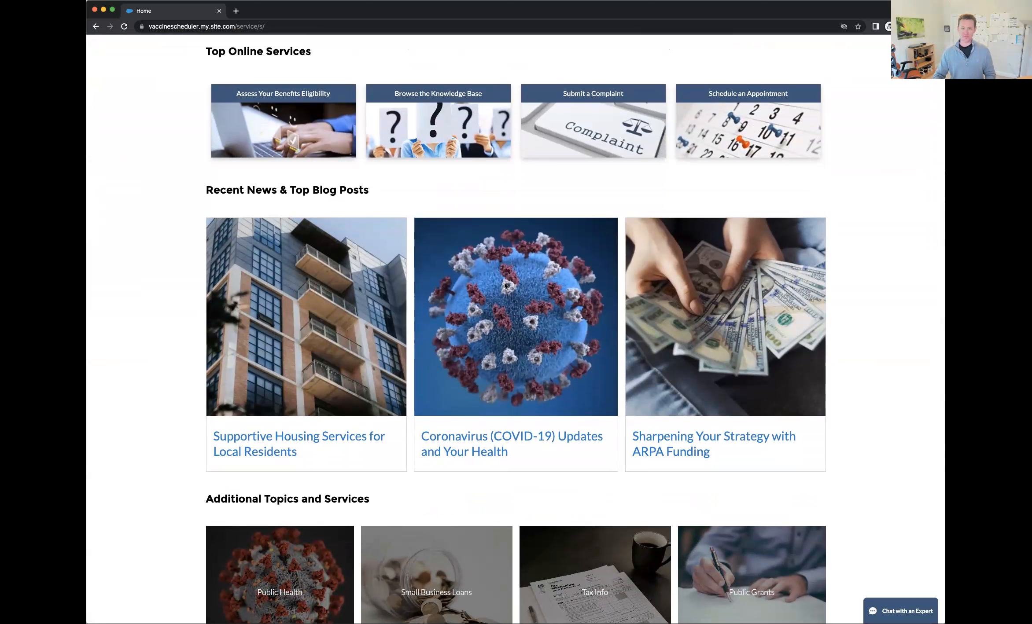
mouse_move(509, 297)
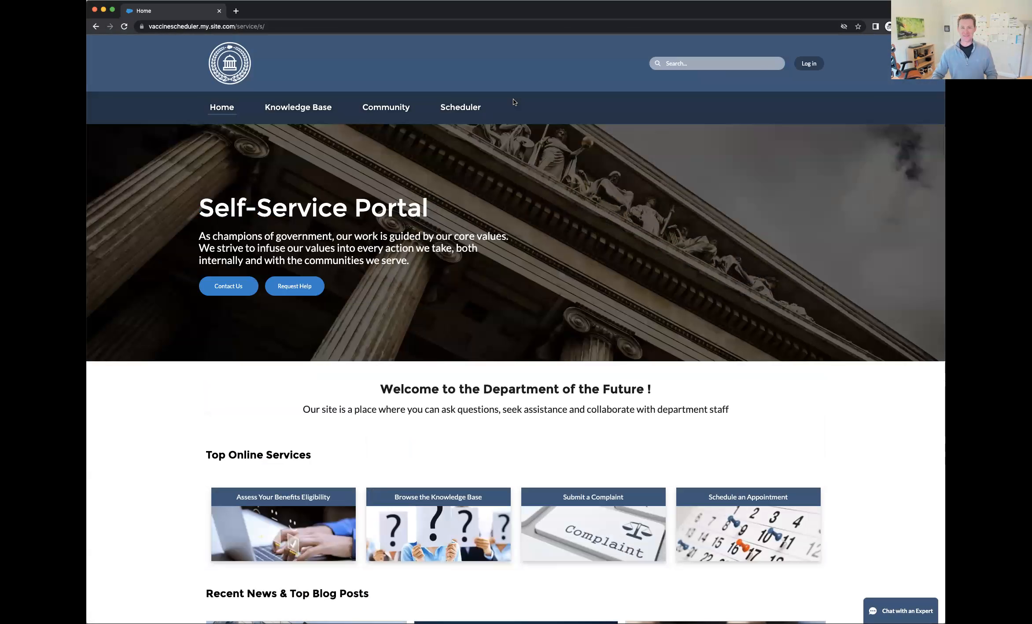
click(460, 107)
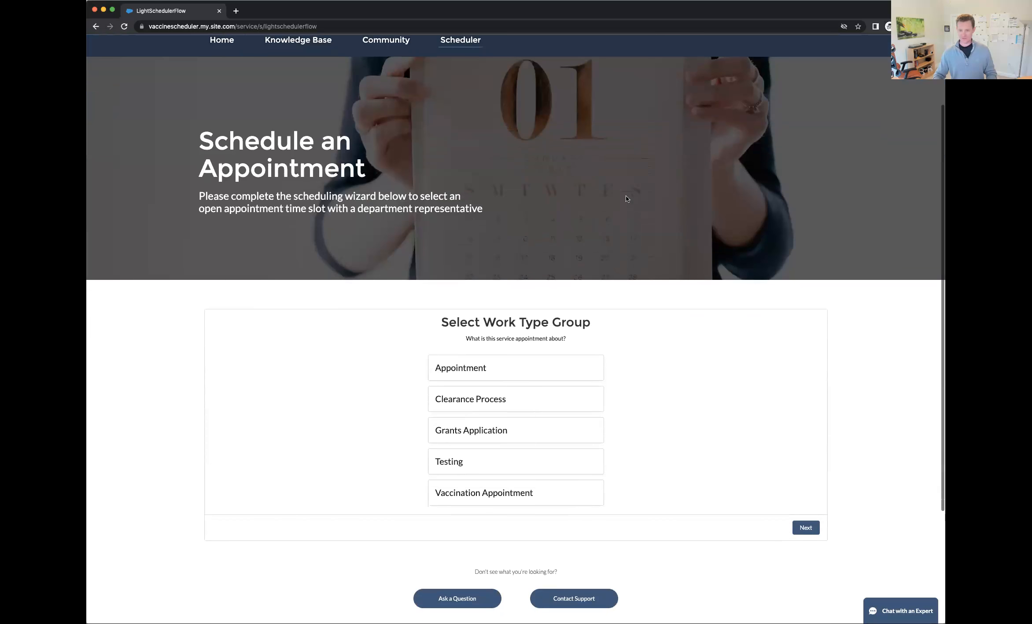
scroll(down, 3)
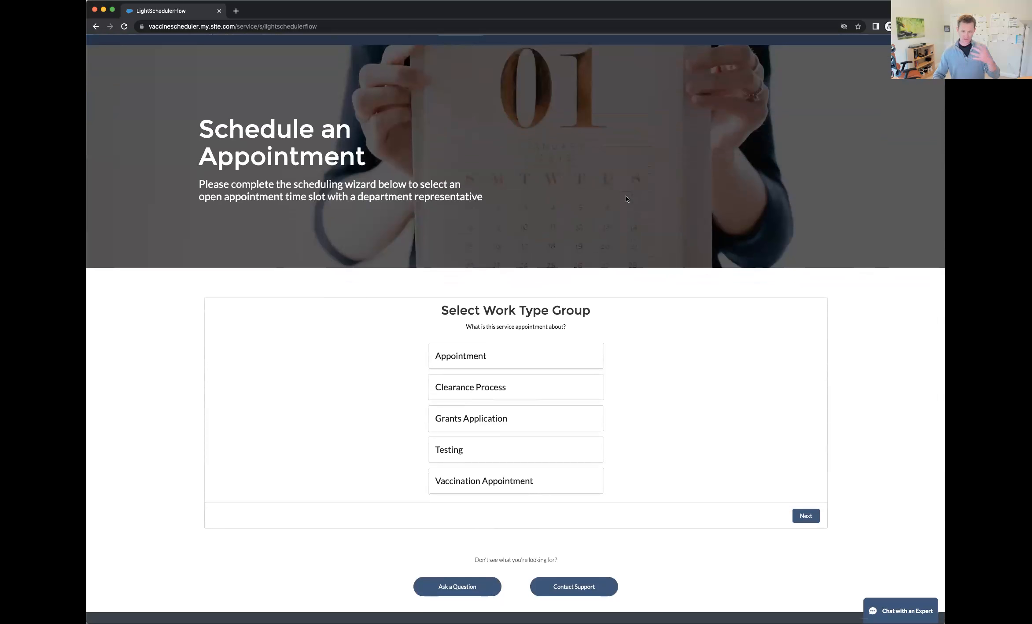
mouse_move(628, 275)
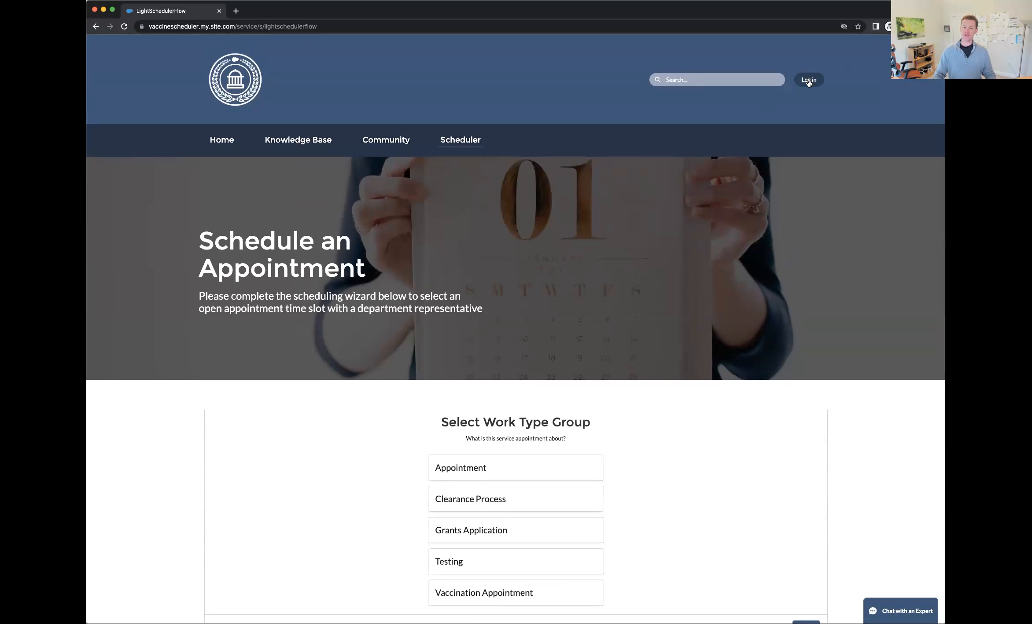
scroll(down, 3)
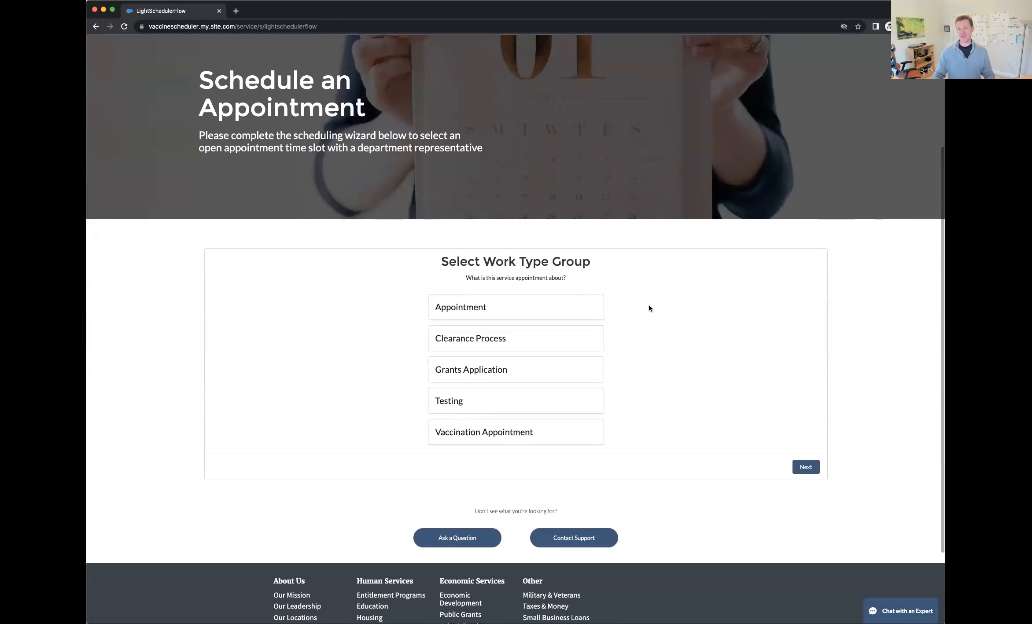
click(516, 369)
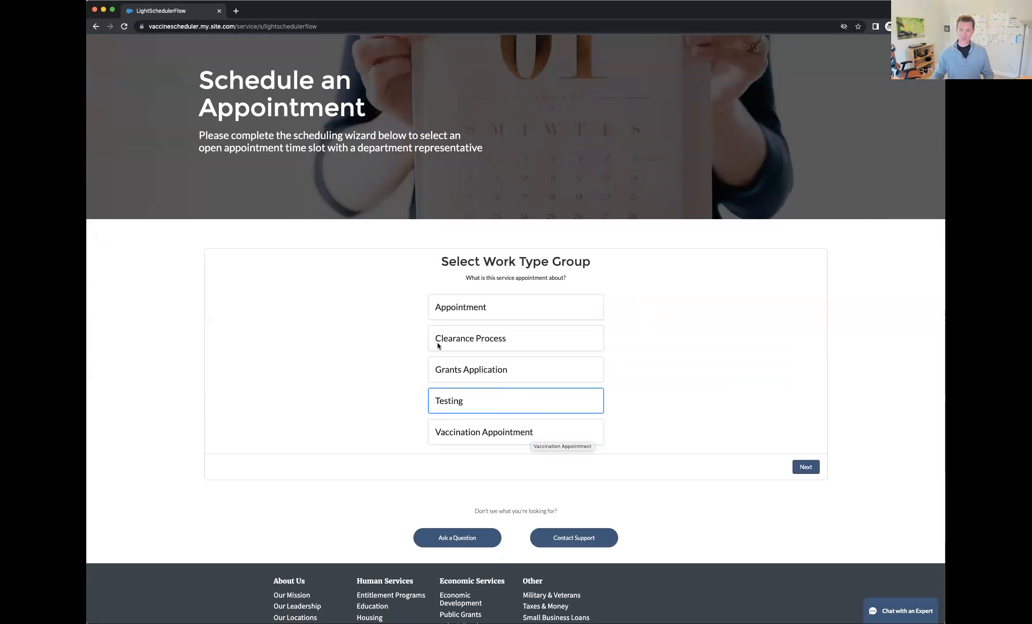
click(516, 432)
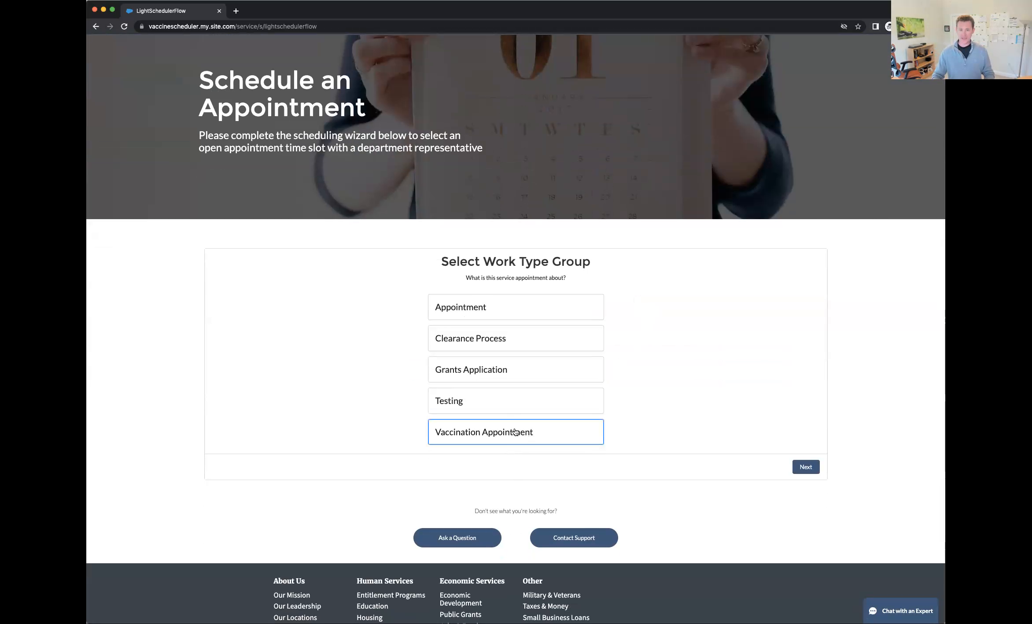
click(806, 467)
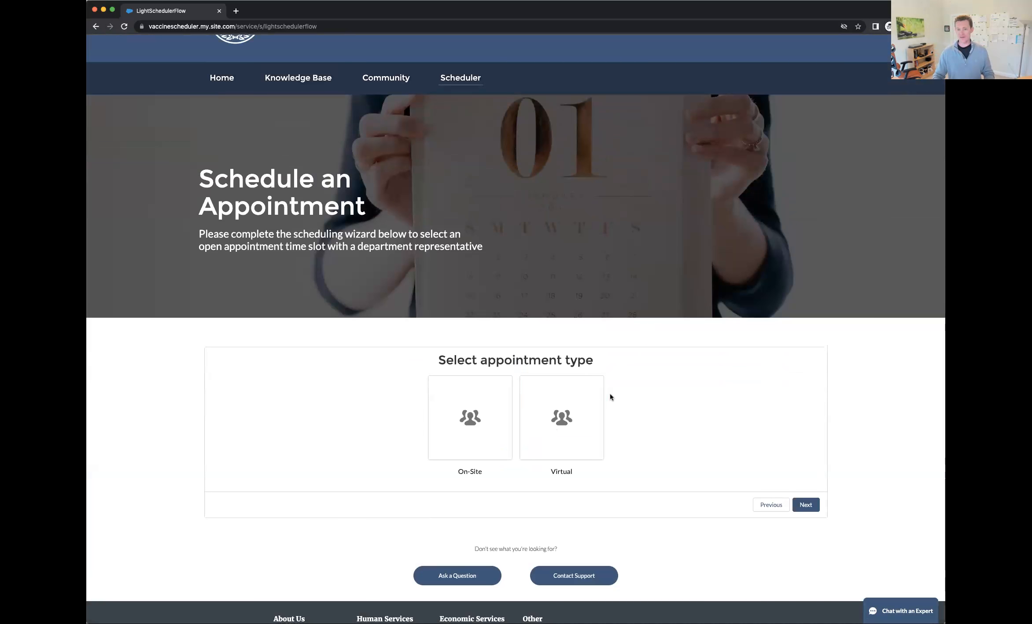
mouse_move(654, 404)
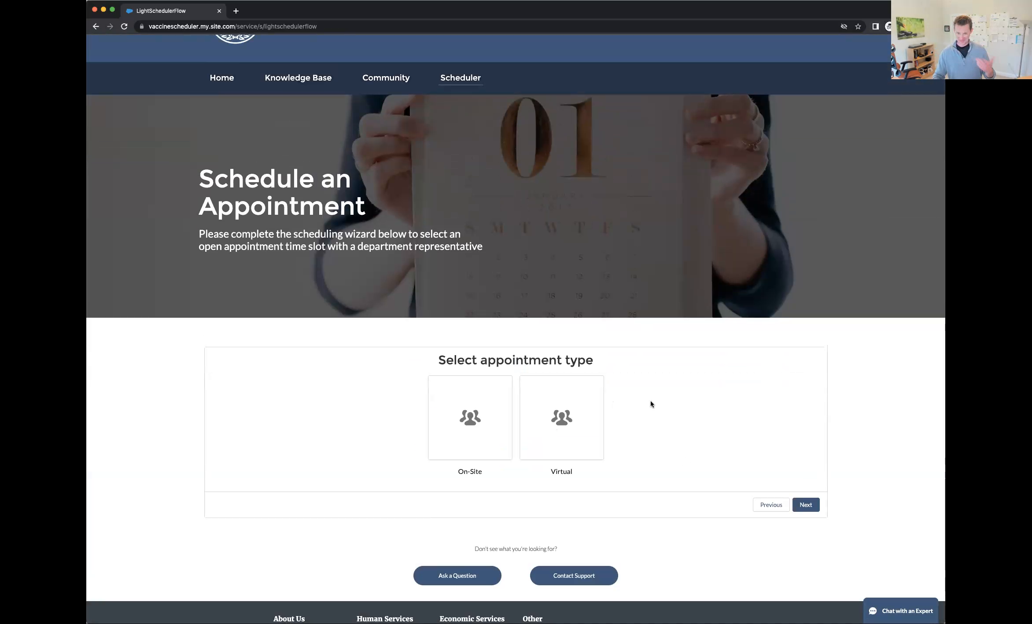
mouse_move(616, 410)
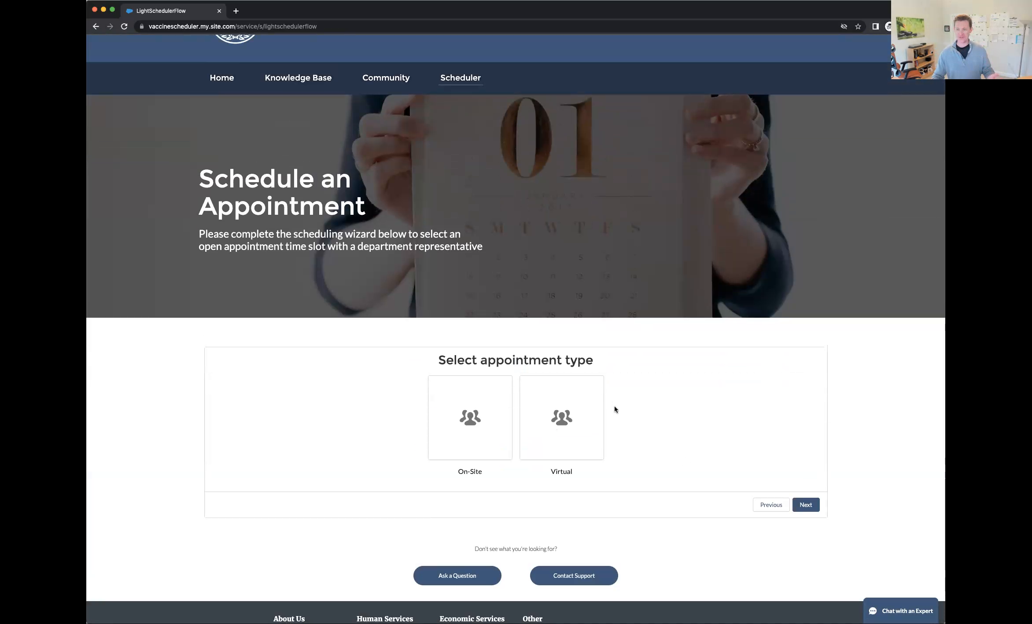
- Choose an On-Site appointment and advance to the service territory step
click(460, 412)
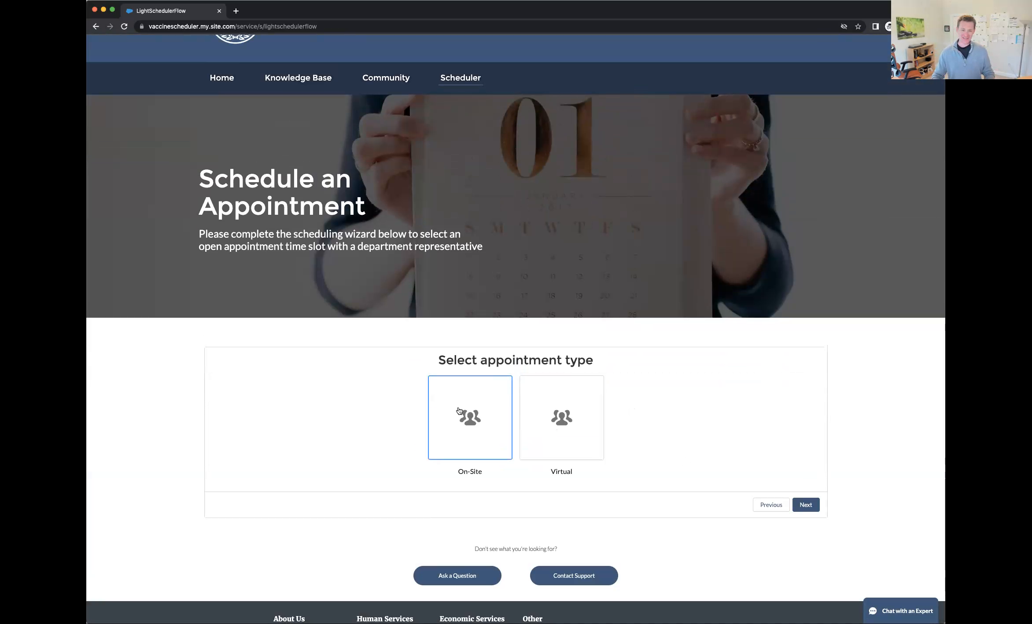
click(470, 417)
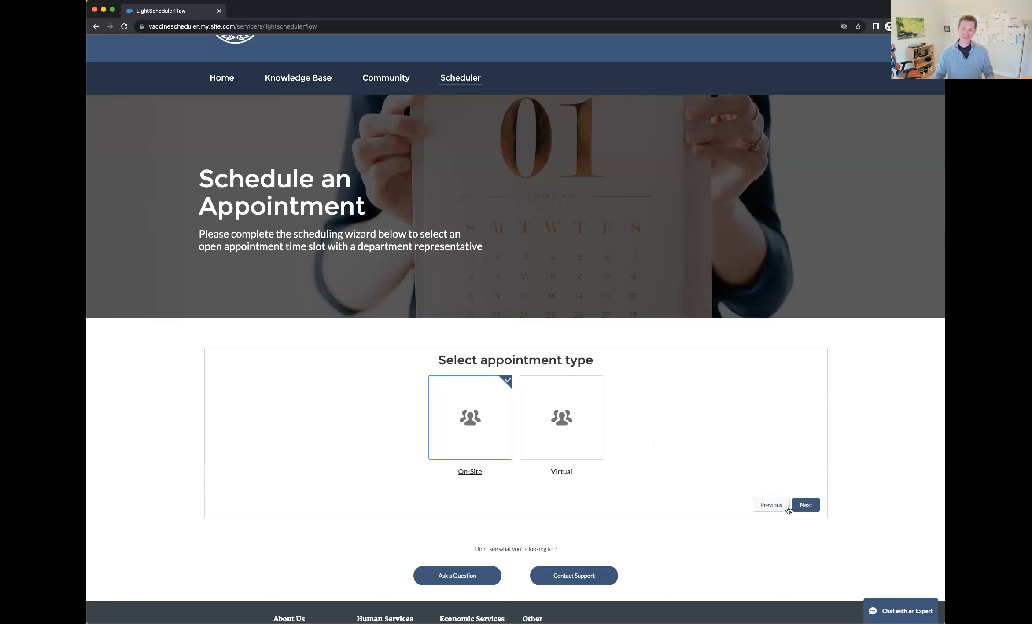
click(806, 504)
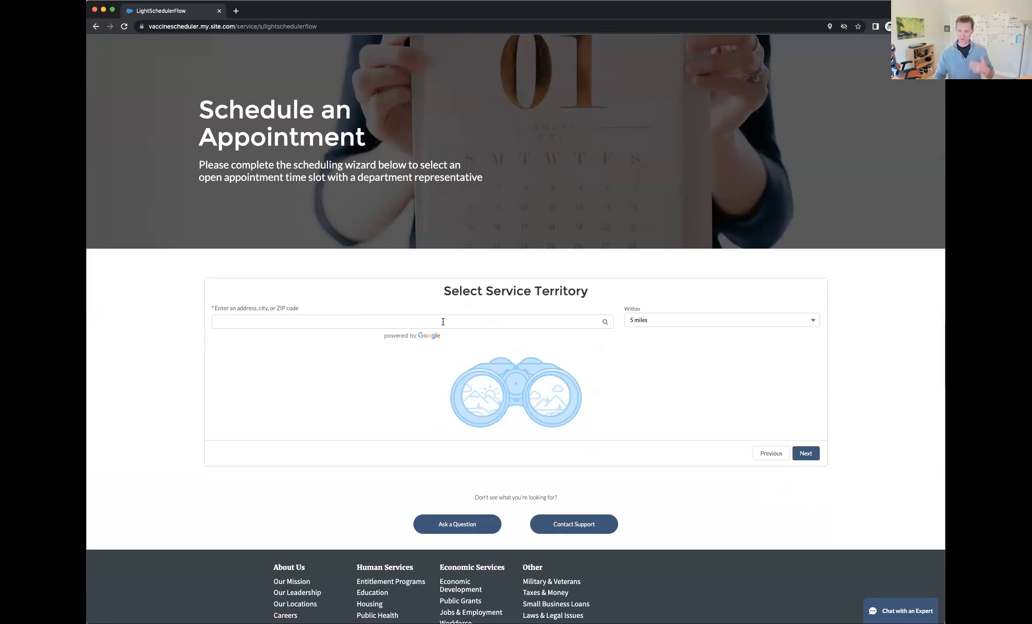
- Search near Arlington, VA, USA, pick the Washington DC territory, and continue
click(442, 322)
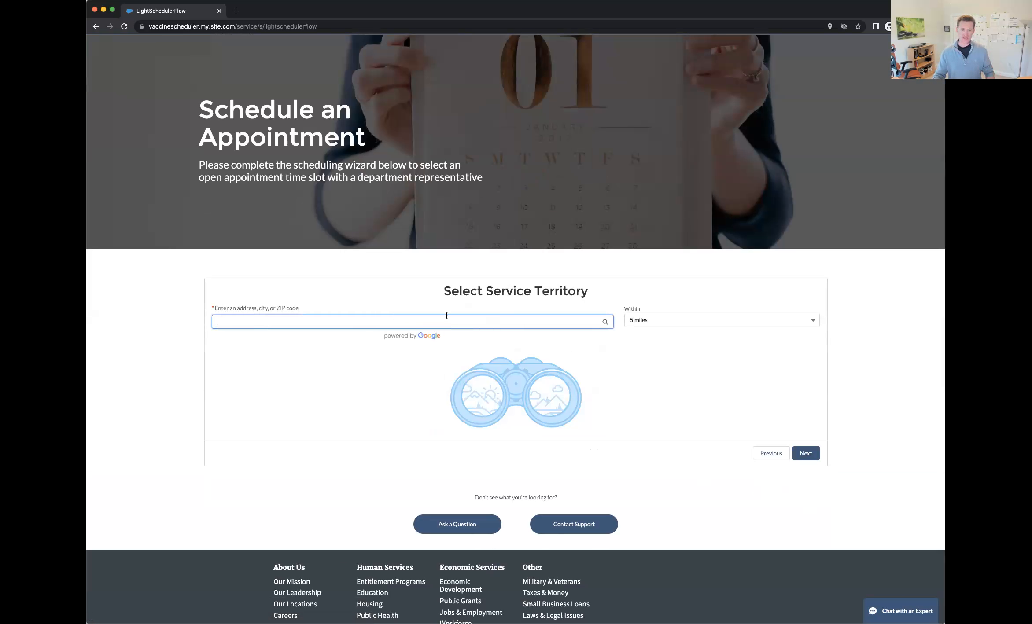
mouse_move(392, 300)
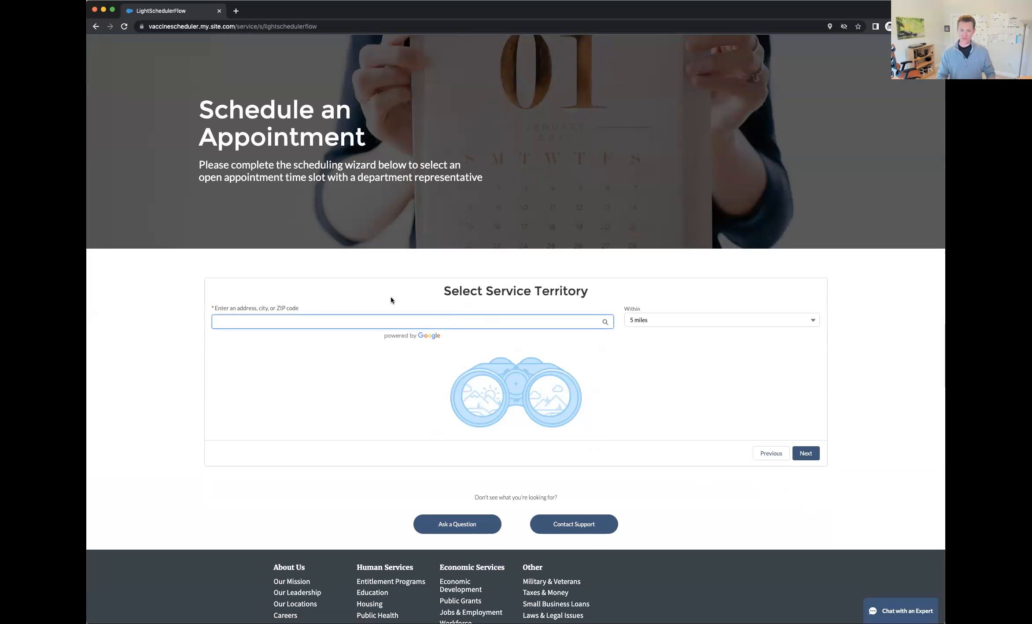
text(af)
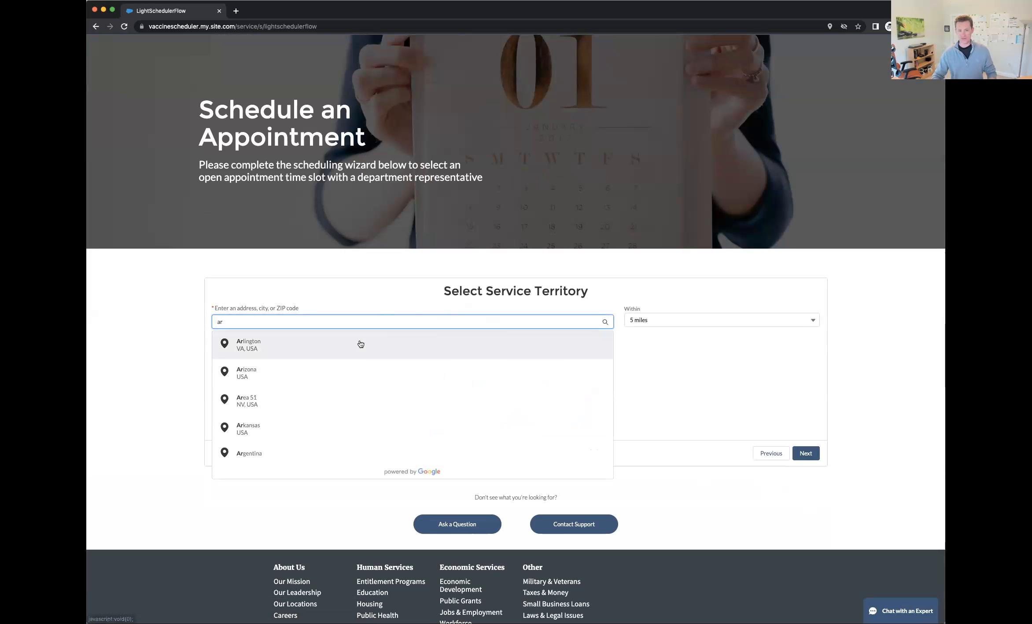
click(266, 346)
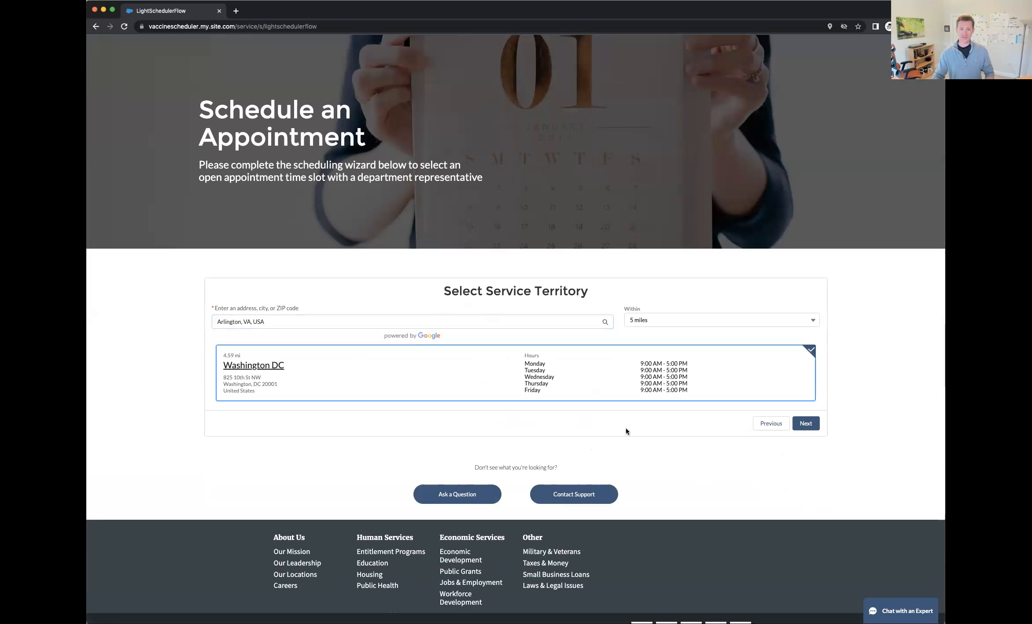
mouse_move(573, 350)
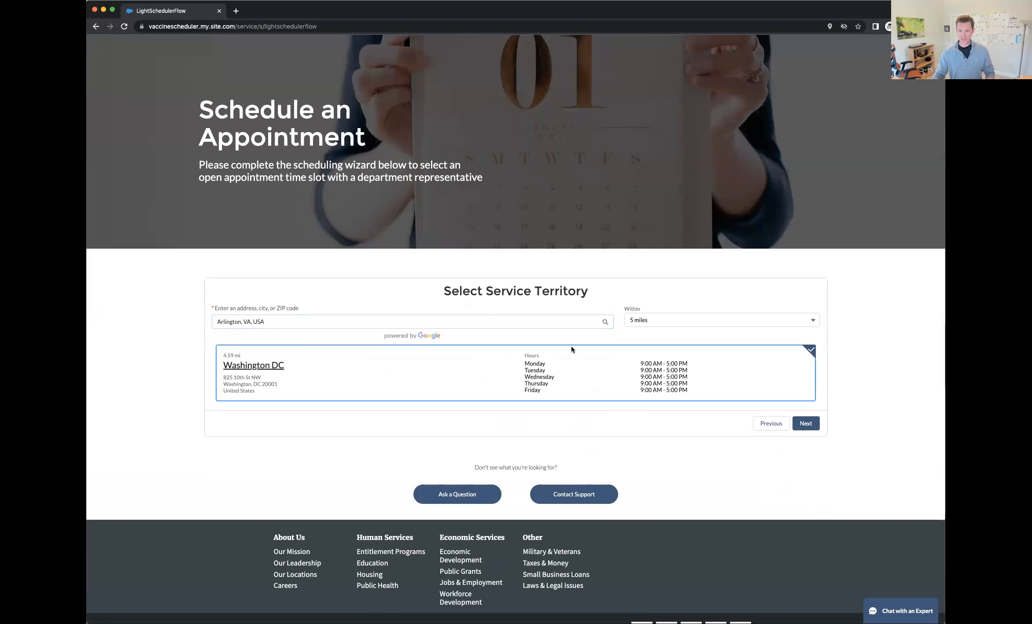
mouse_move(592, 348)
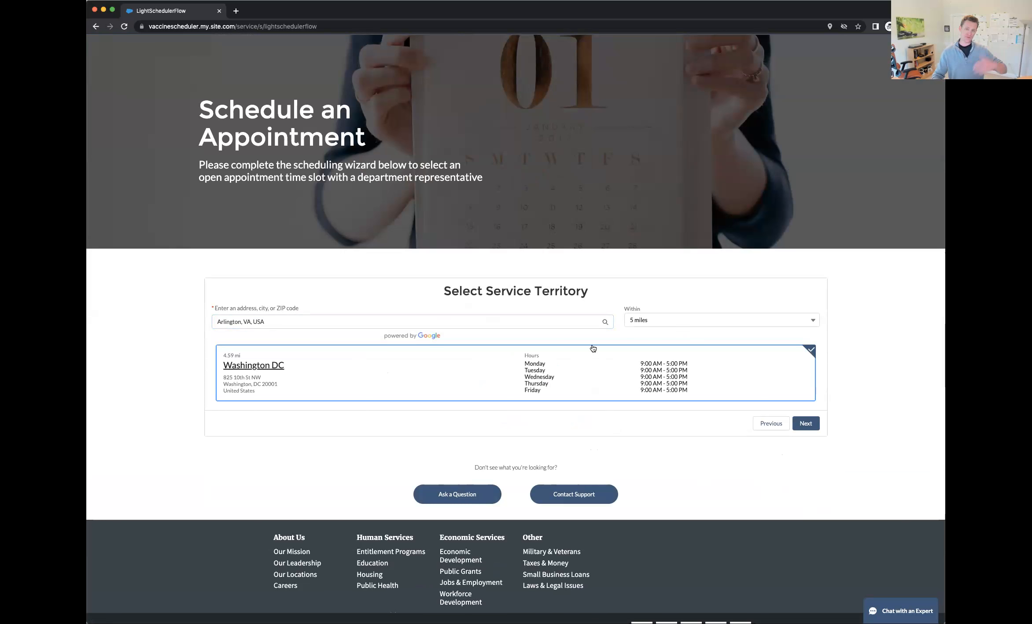
click(721, 320)
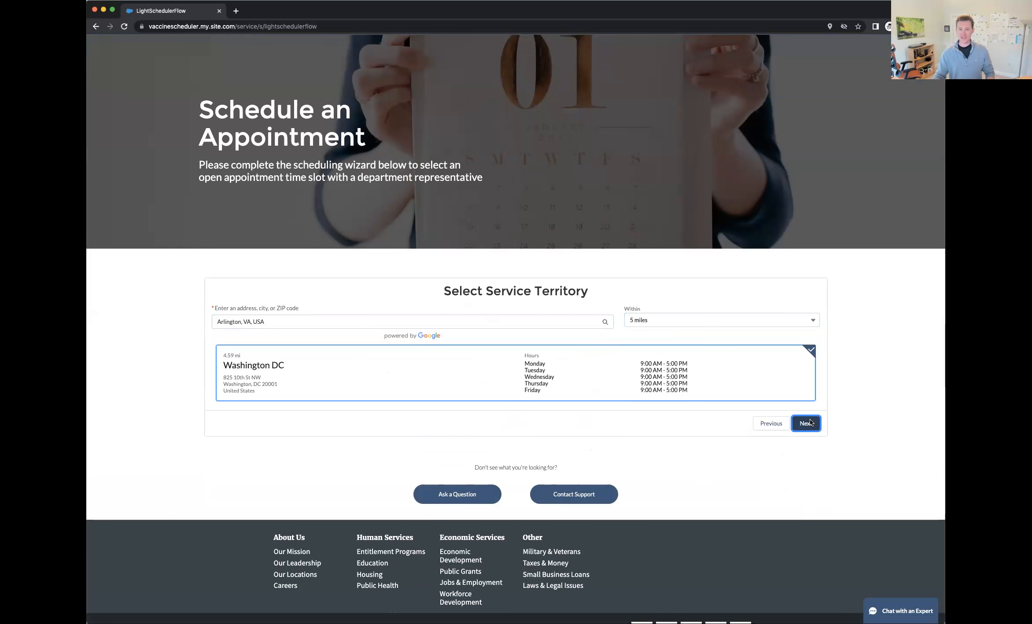
click(805, 423)
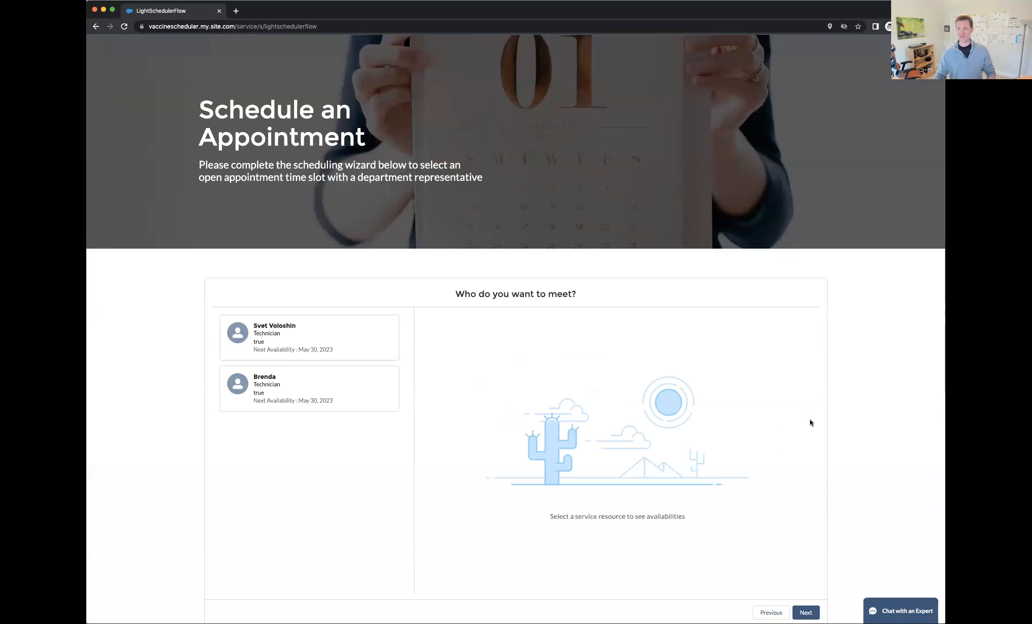
click(309, 338)
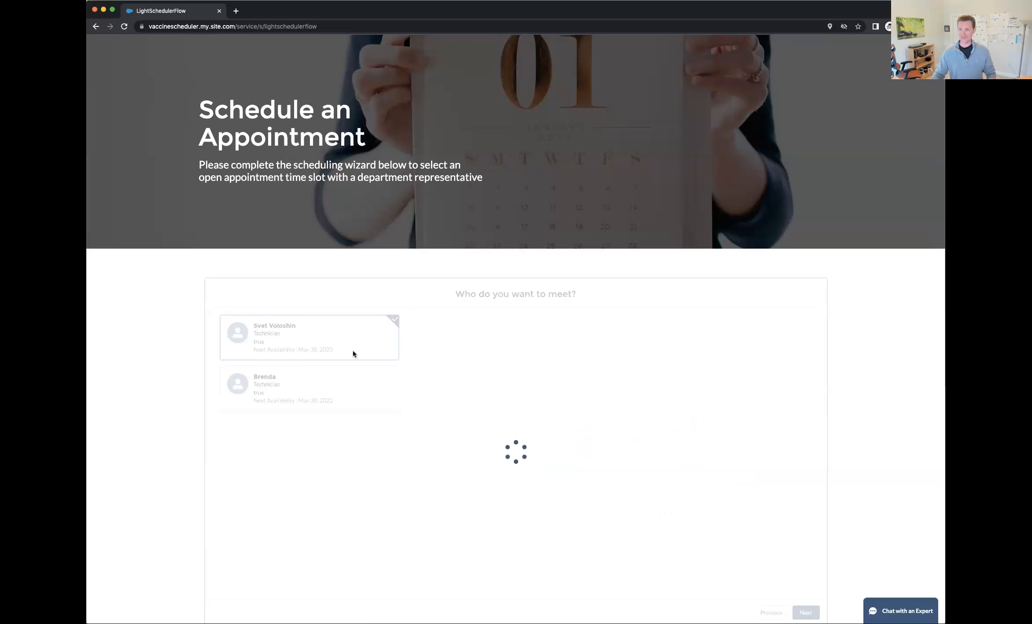
click(309, 338)
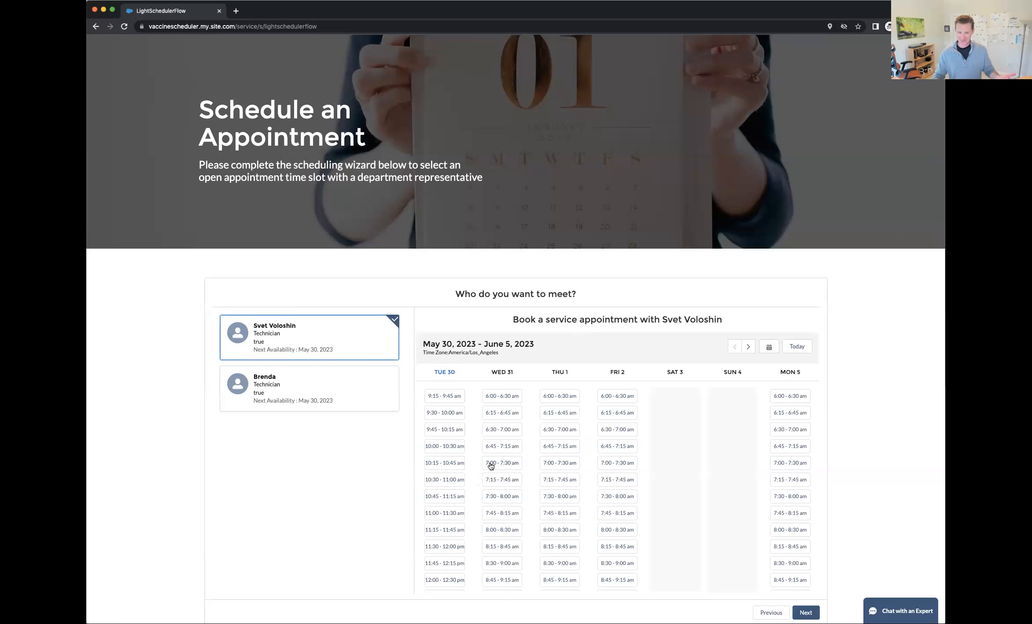
click(502, 463)
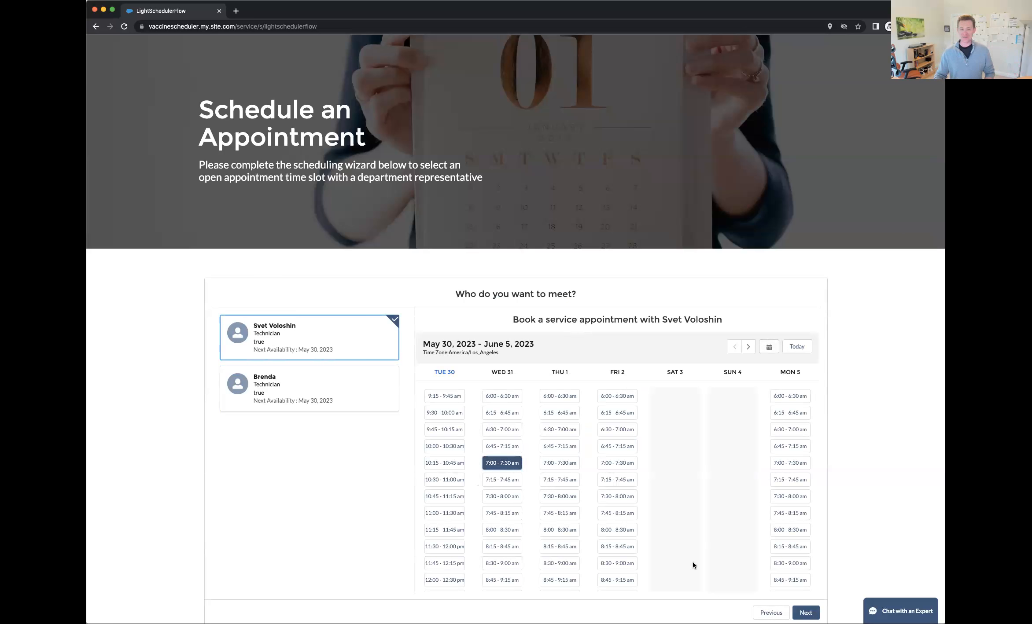
scroll(down, 3)
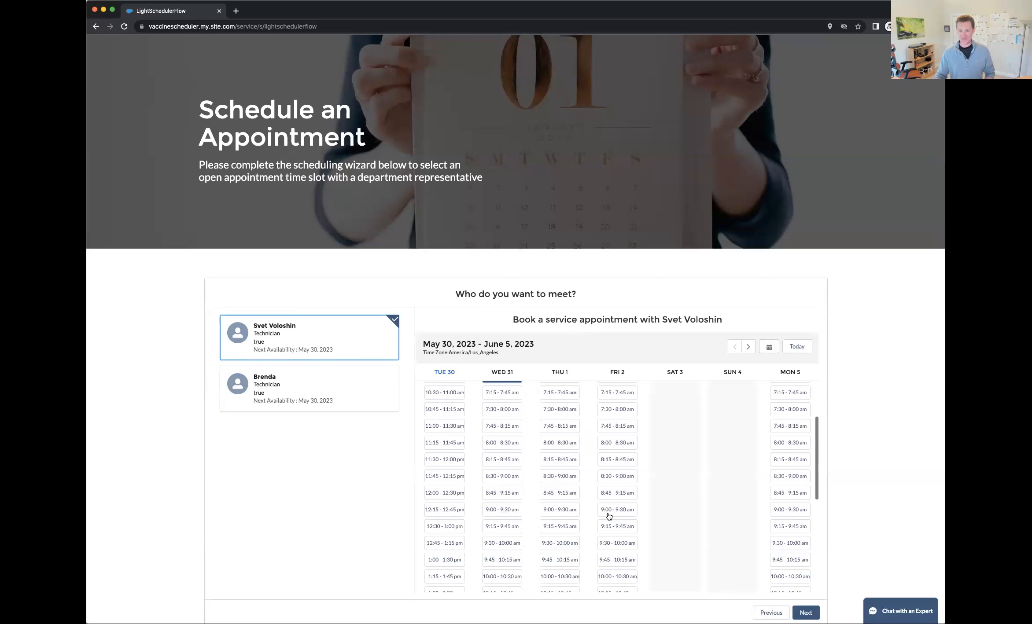
click(501, 424)
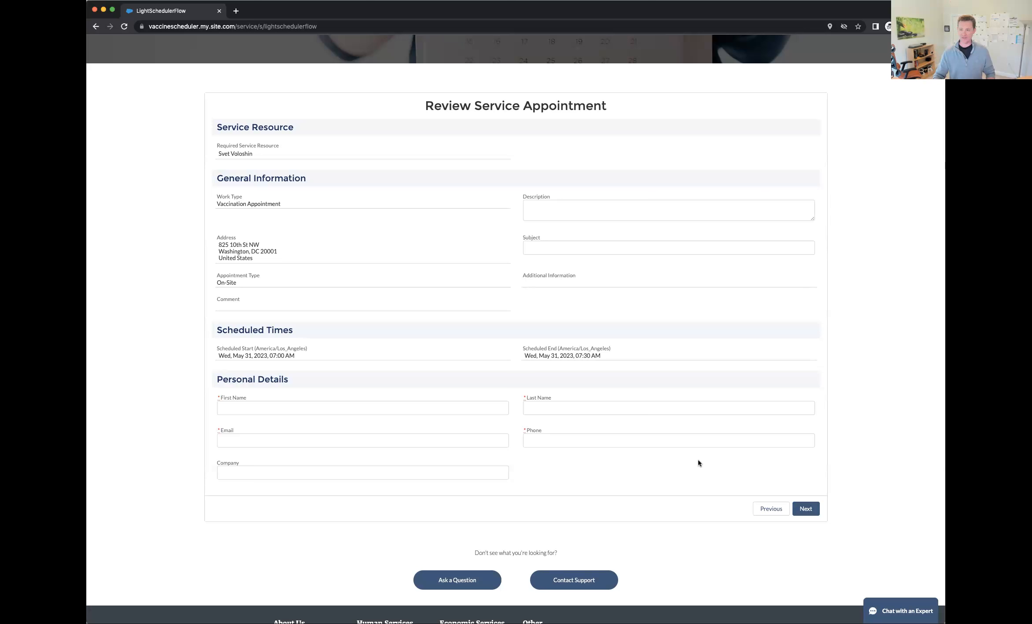
scroll(up, 3)
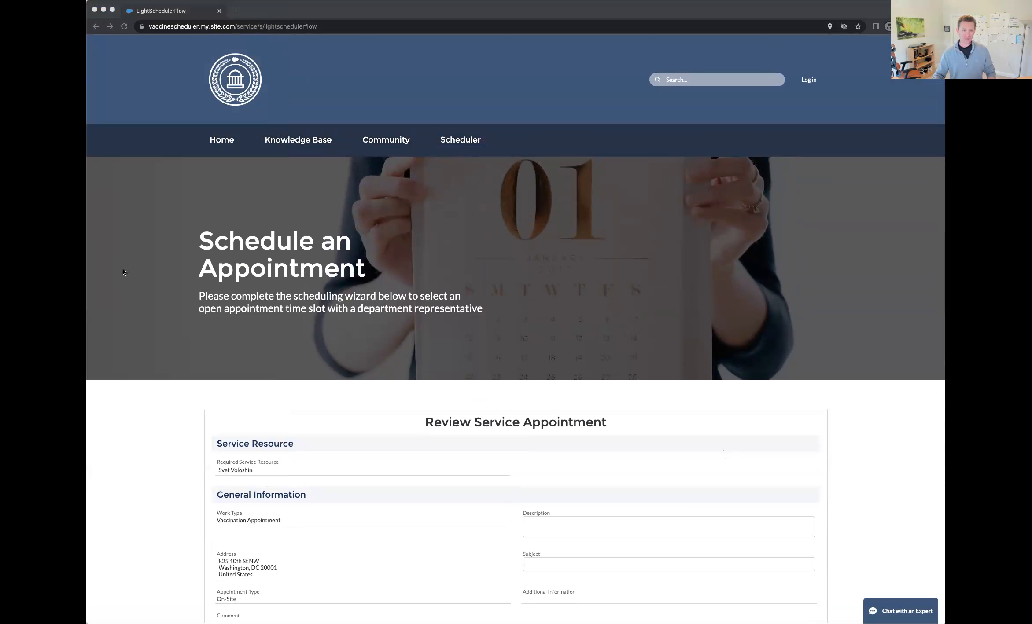
mouse_move(109, 339)
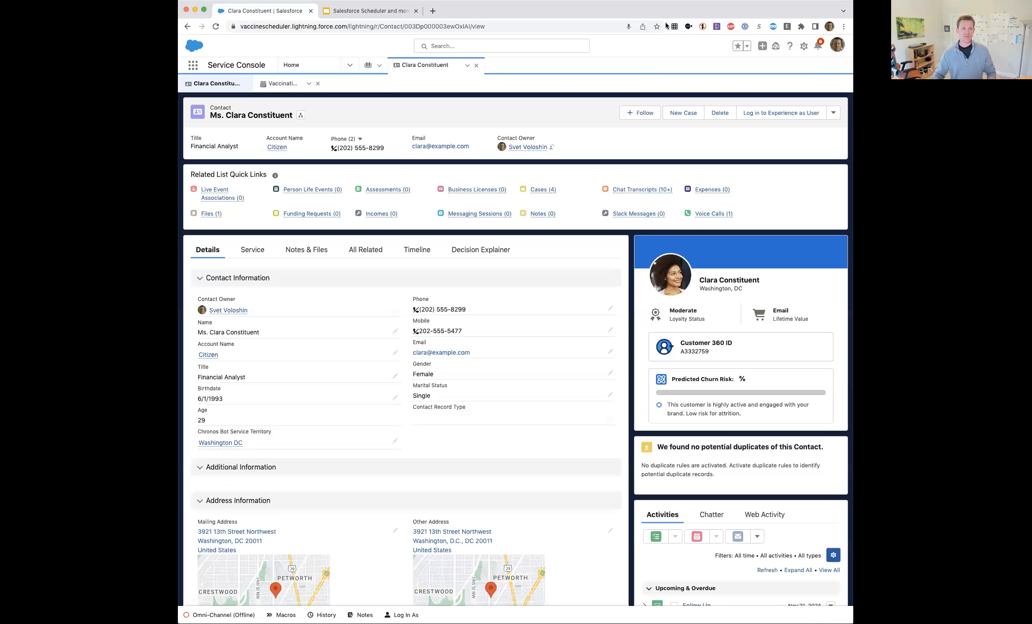
mouse_move(679, 8)
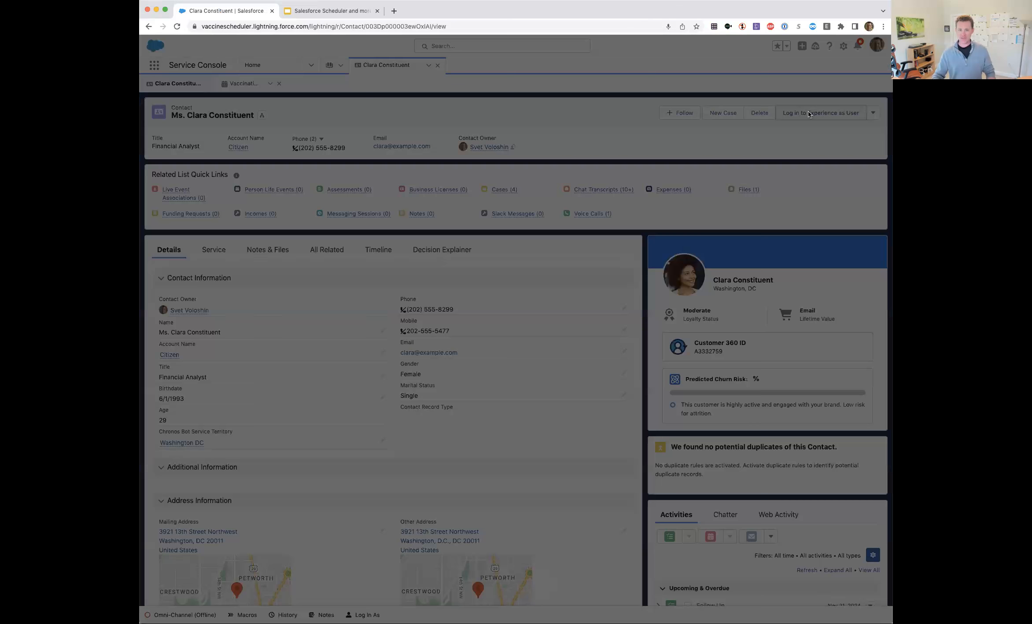
- Log in as Clara Constituent to the Constituent Self-Service site
click(820, 113)
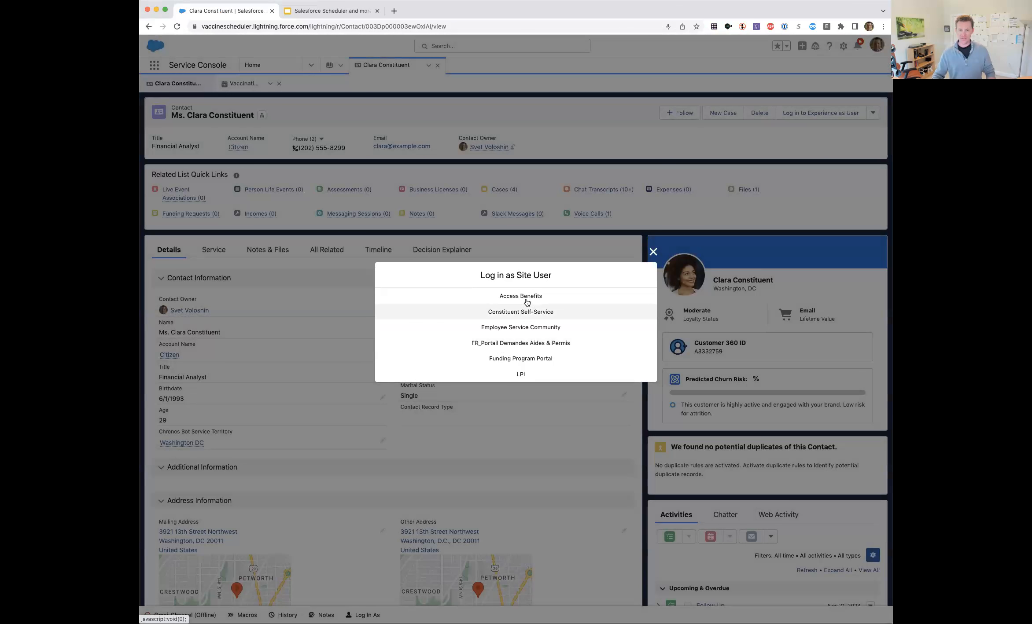
mouse_move(524, 382)
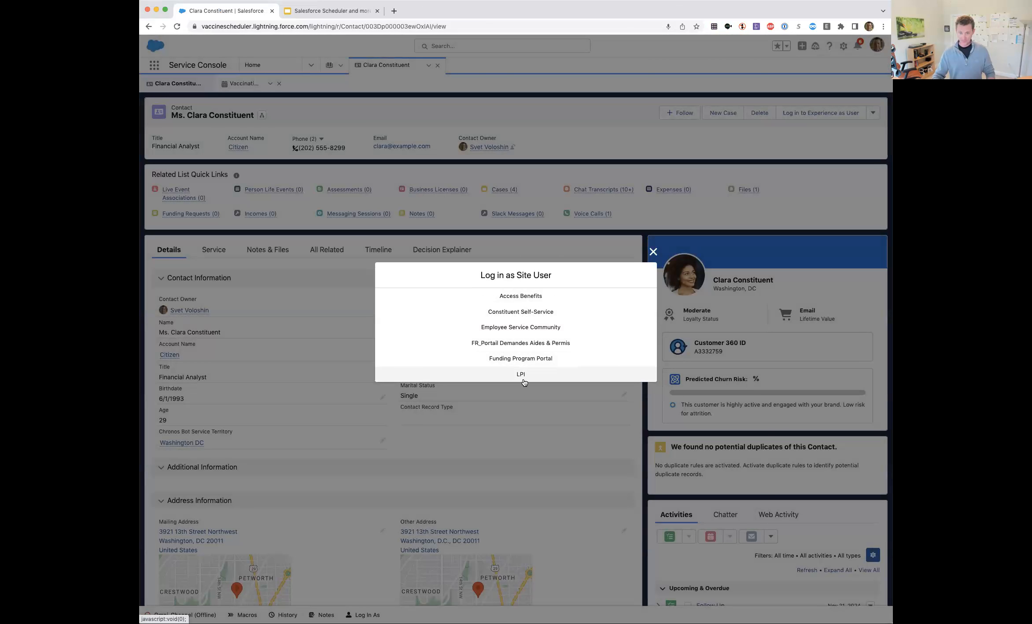
mouse_move(533, 298)
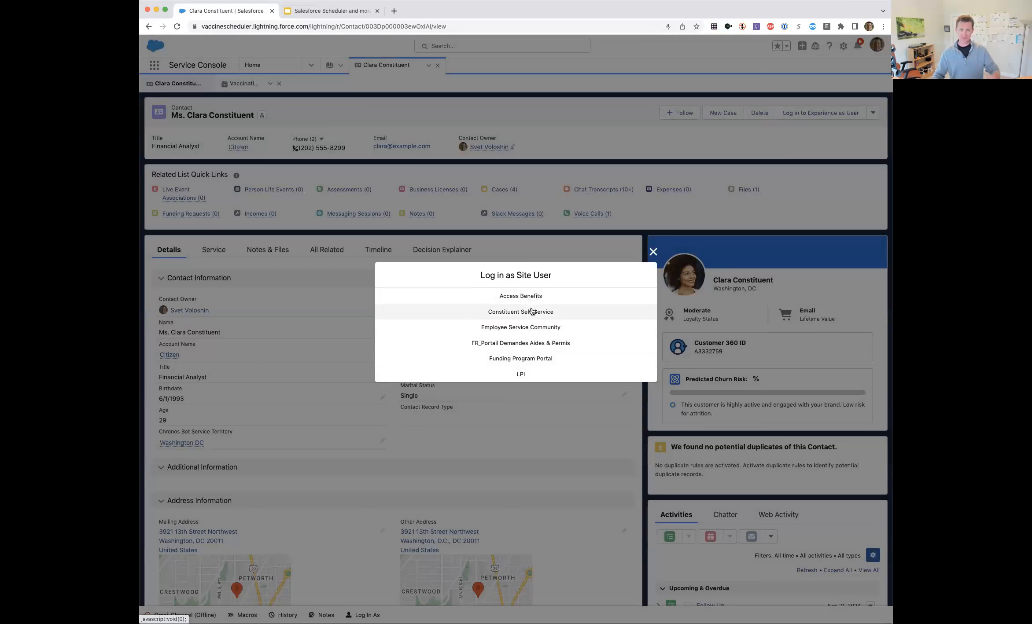
click(520, 312)
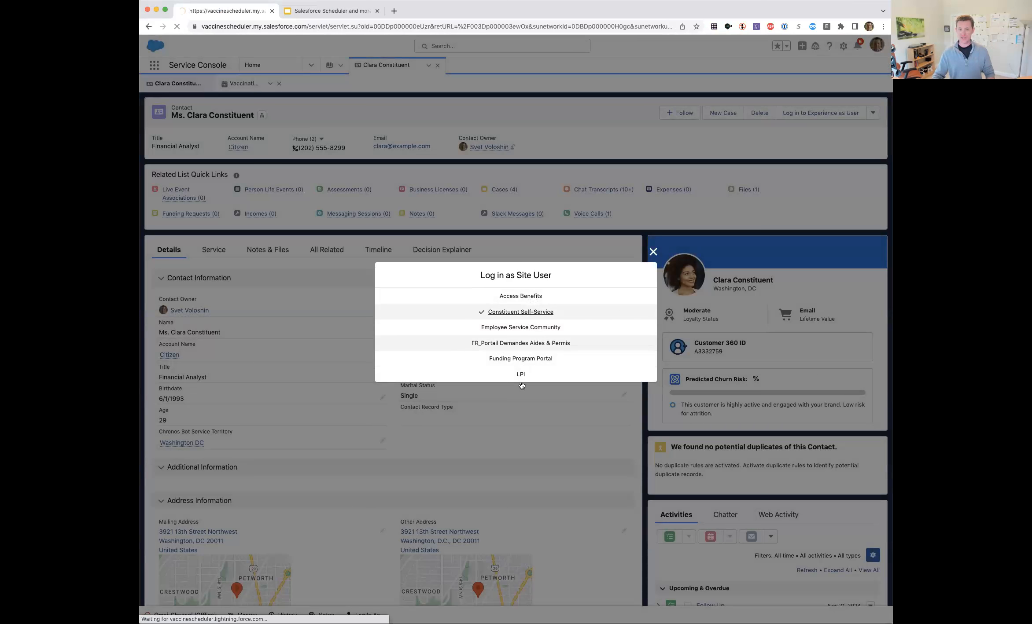
- Scroll the portal home page and open the prefilled 'Chat with an Expert' form
click(520, 311)
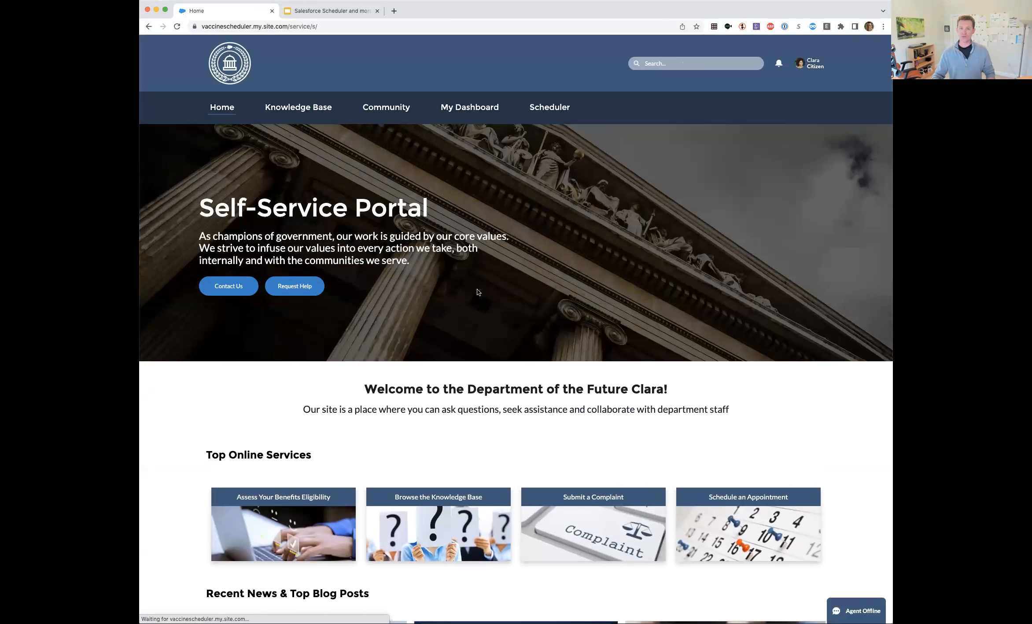
scroll(down, 3)
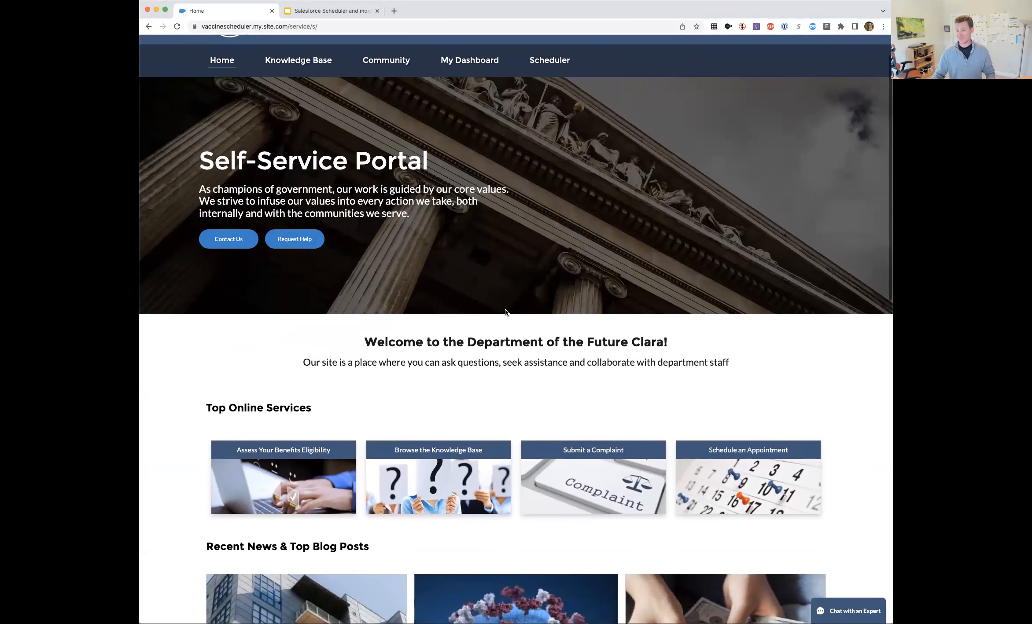
scroll(down, 3)
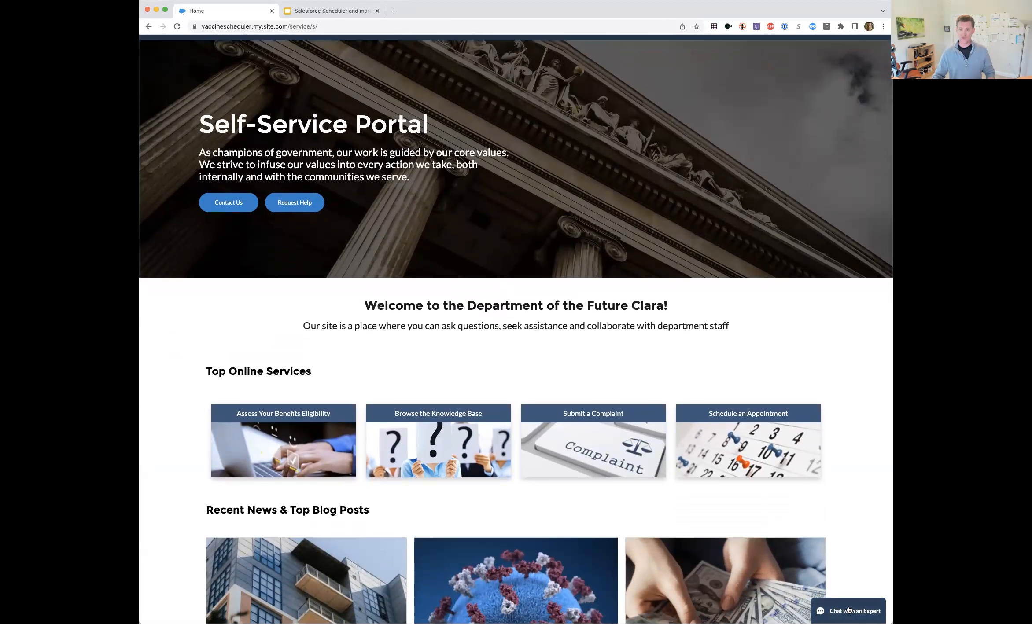
click(851, 610)
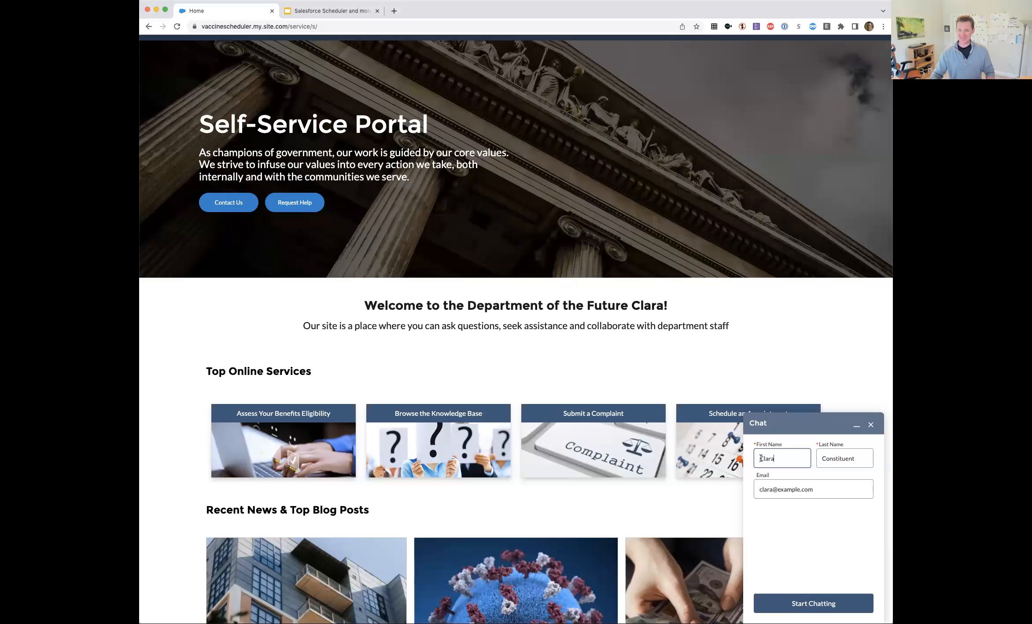
mouse_move(842, 562)
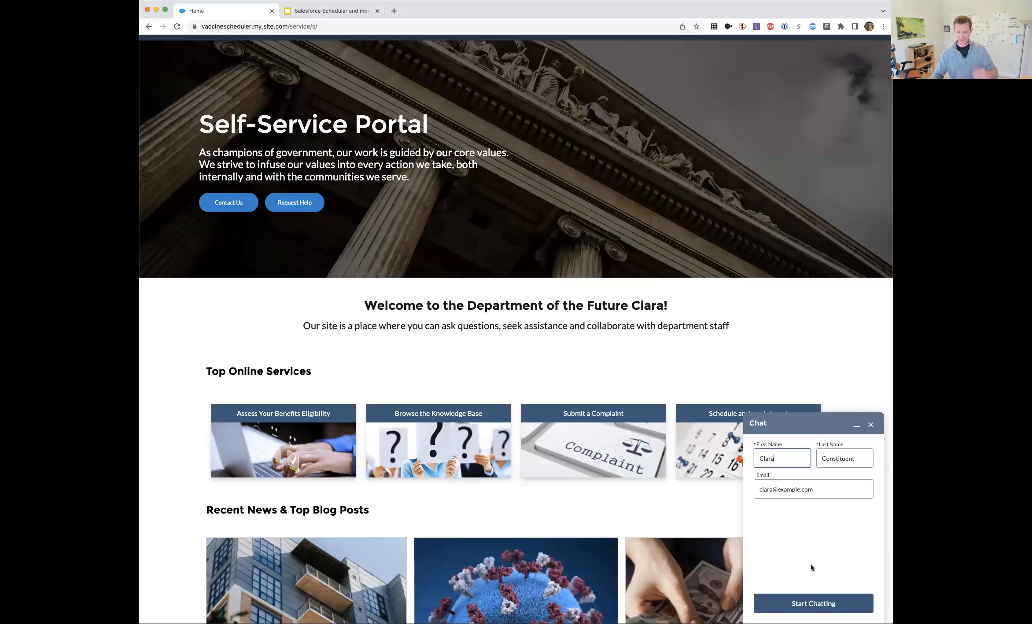
click(813, 603)
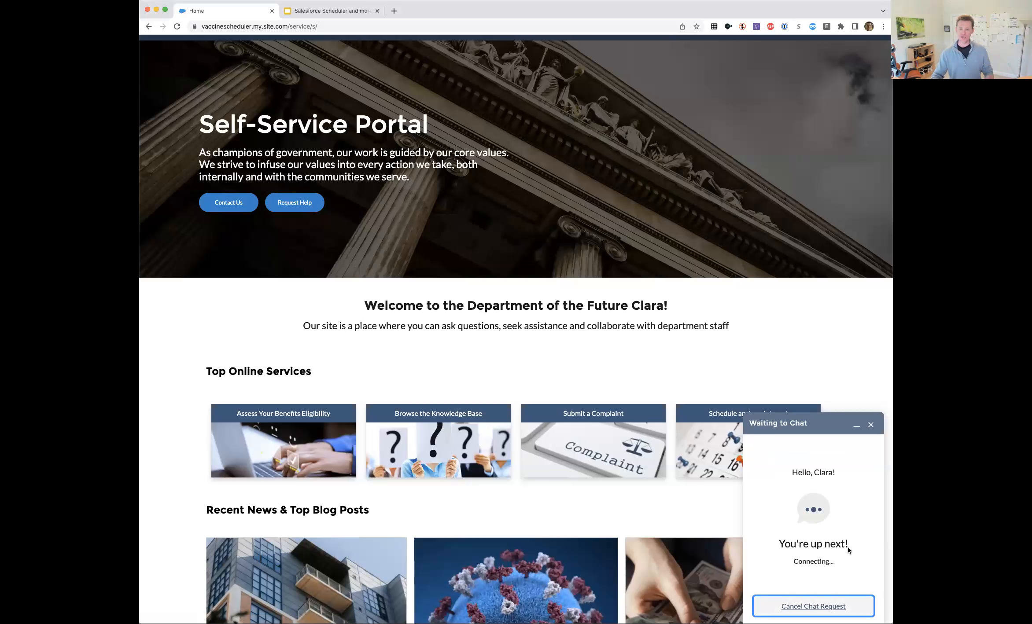
mouse_move(847, 548)
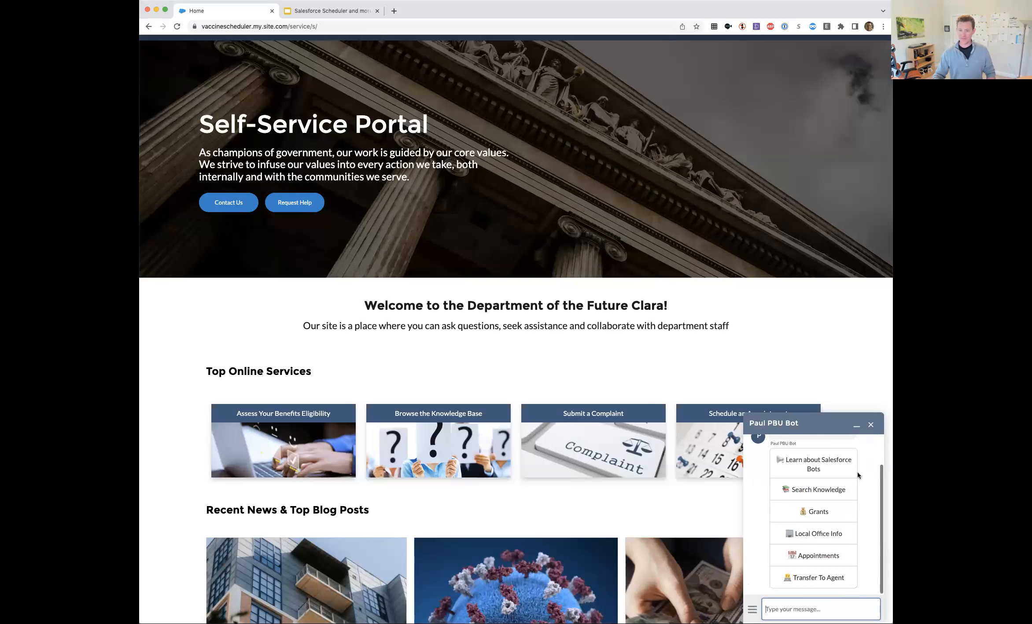
click(813, 555)
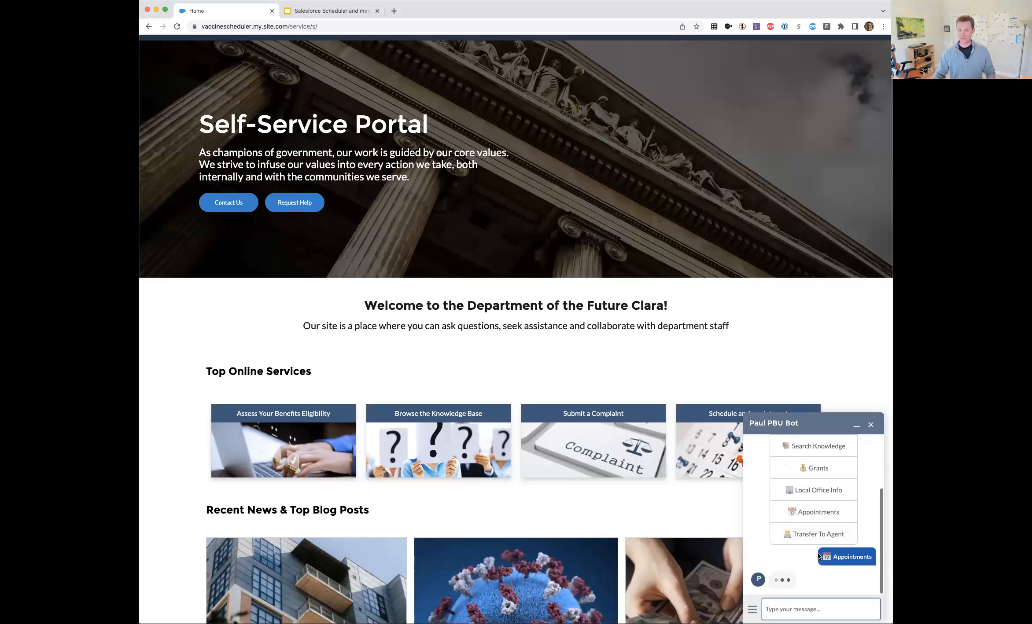
click(846, 556)
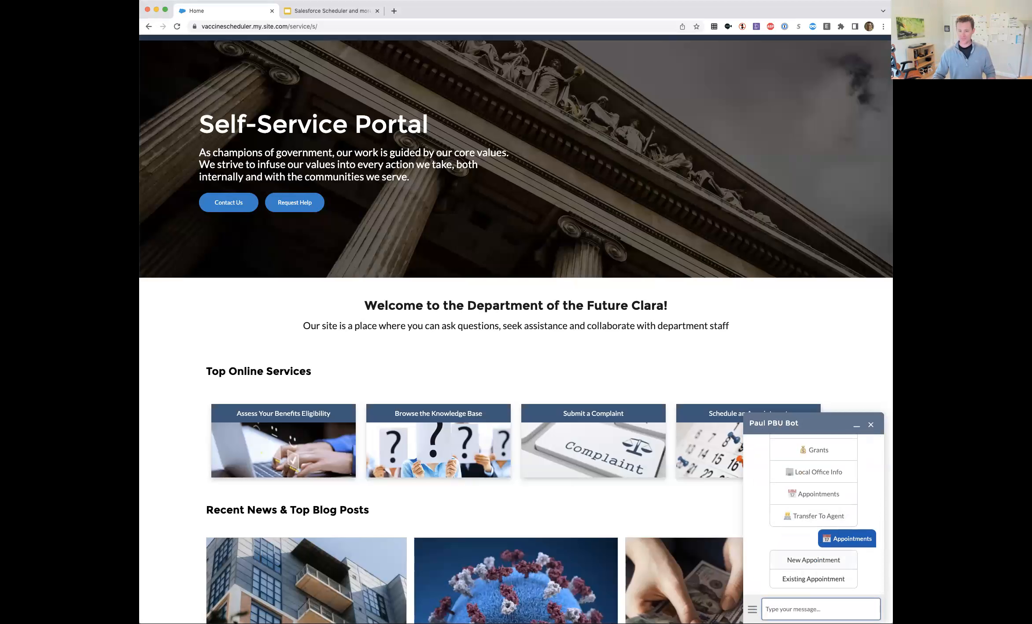
mouse_move(836, 562)
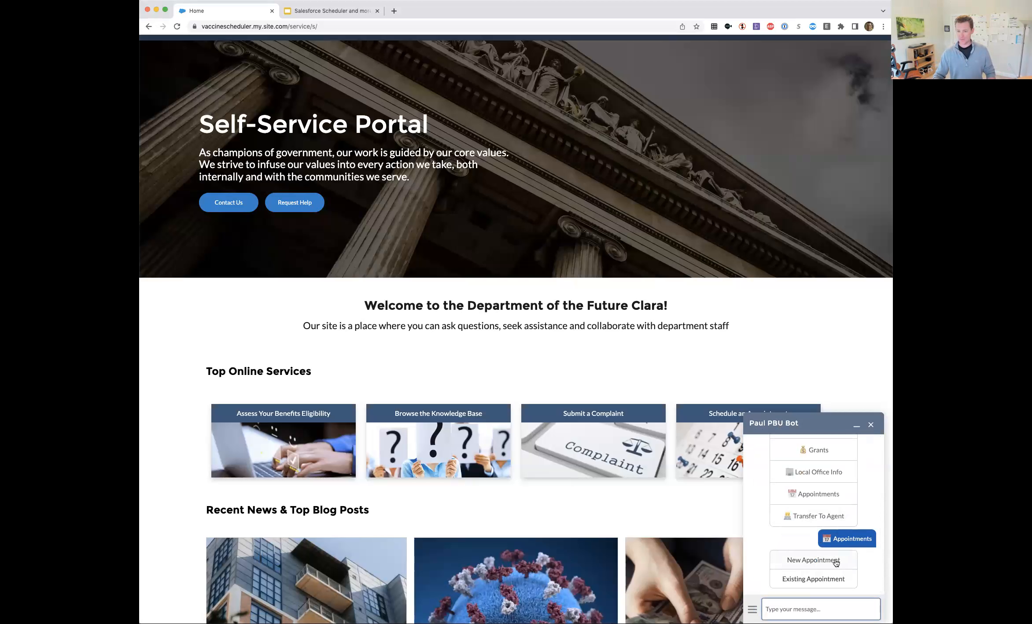
click(813, 560)
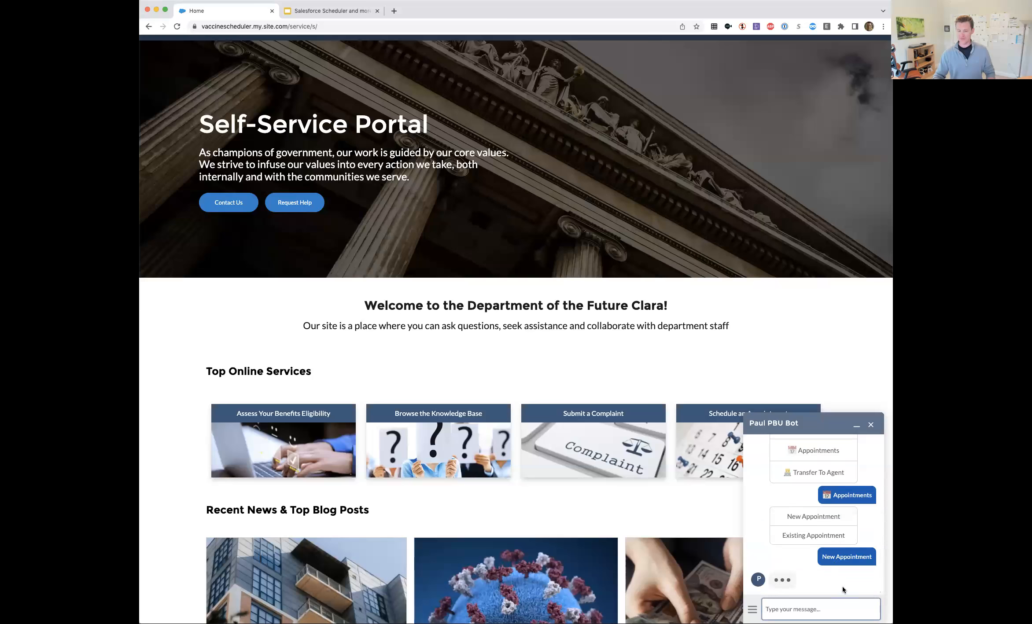
click(847, 556)
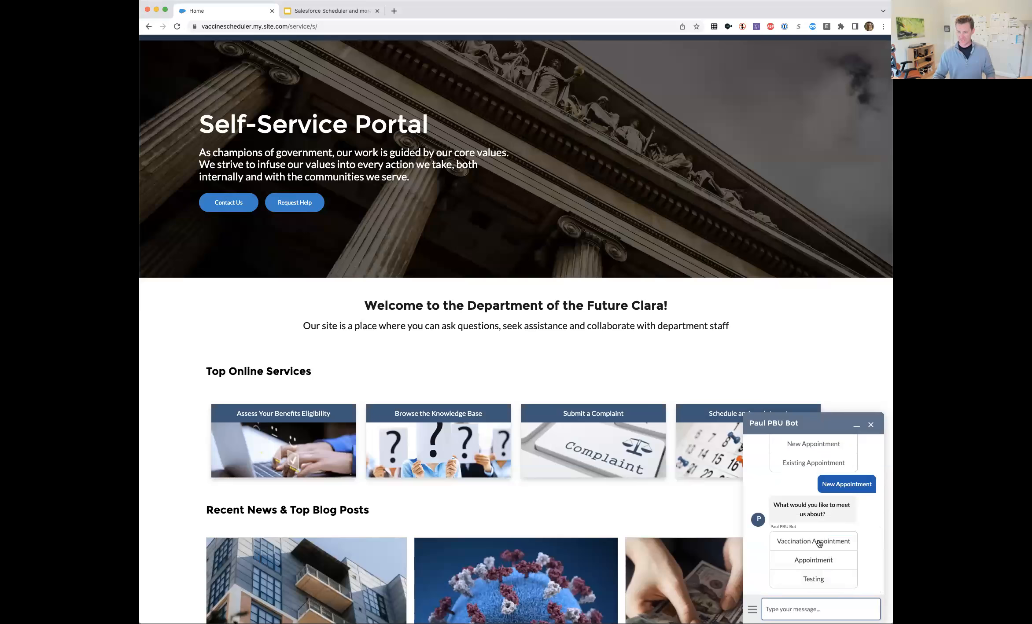
click(813, 541)
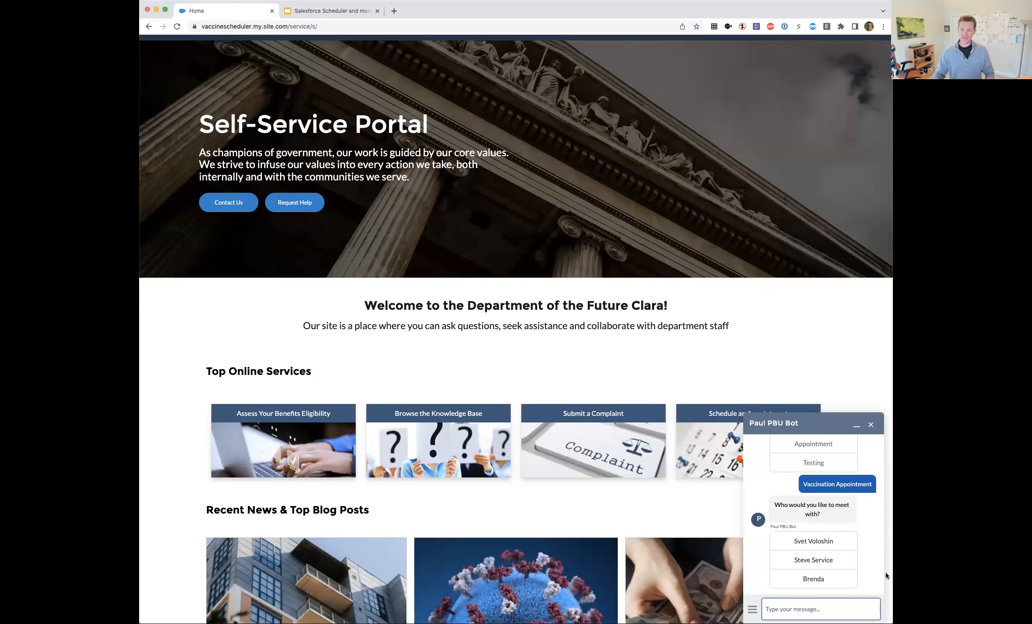
mouse_move(872, 564)
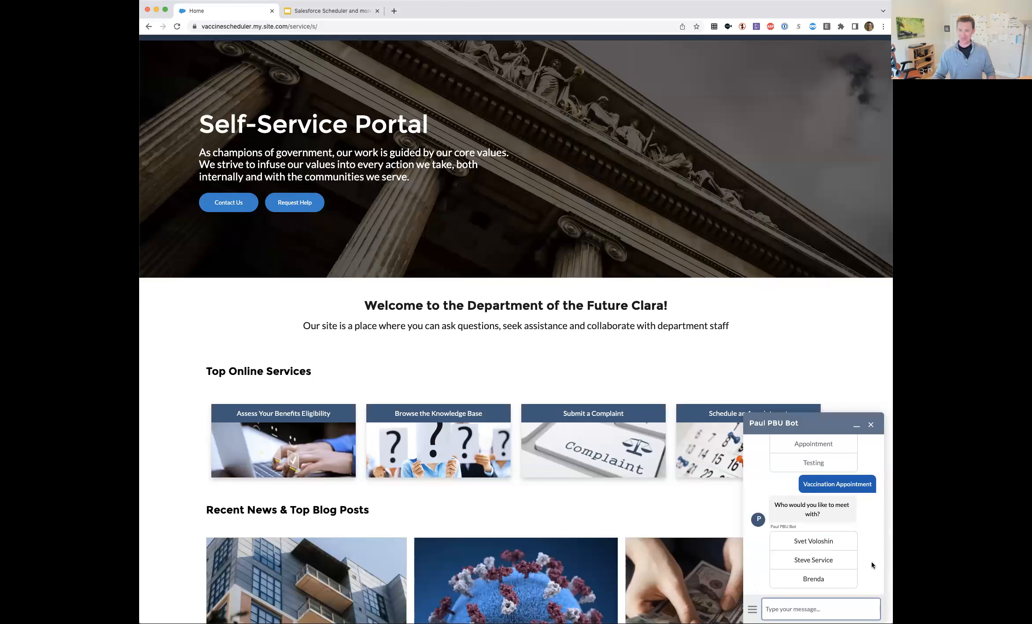
click(813, 541)
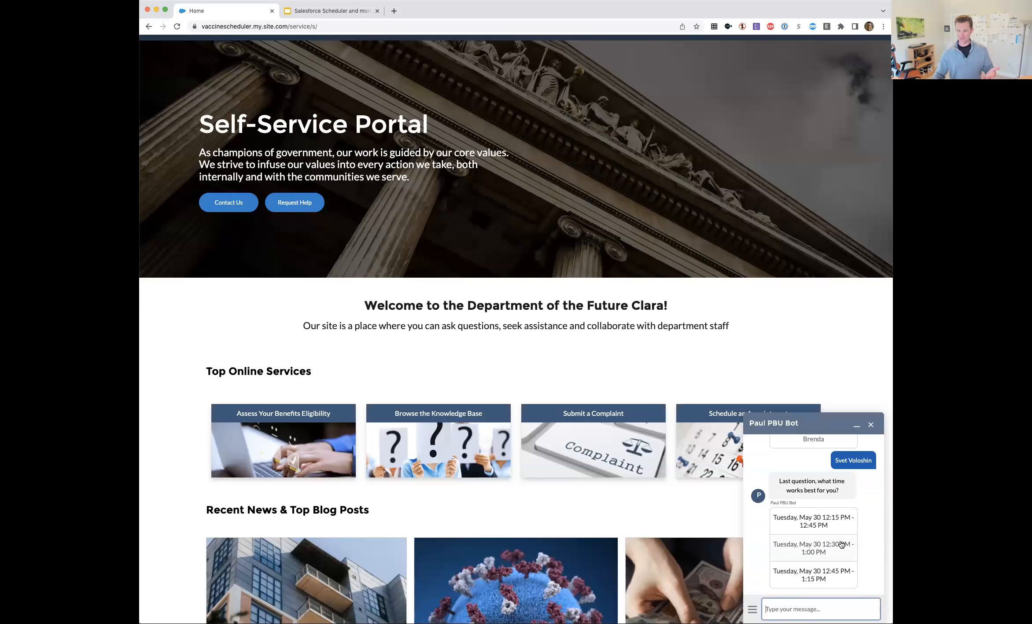
click(813, 548)
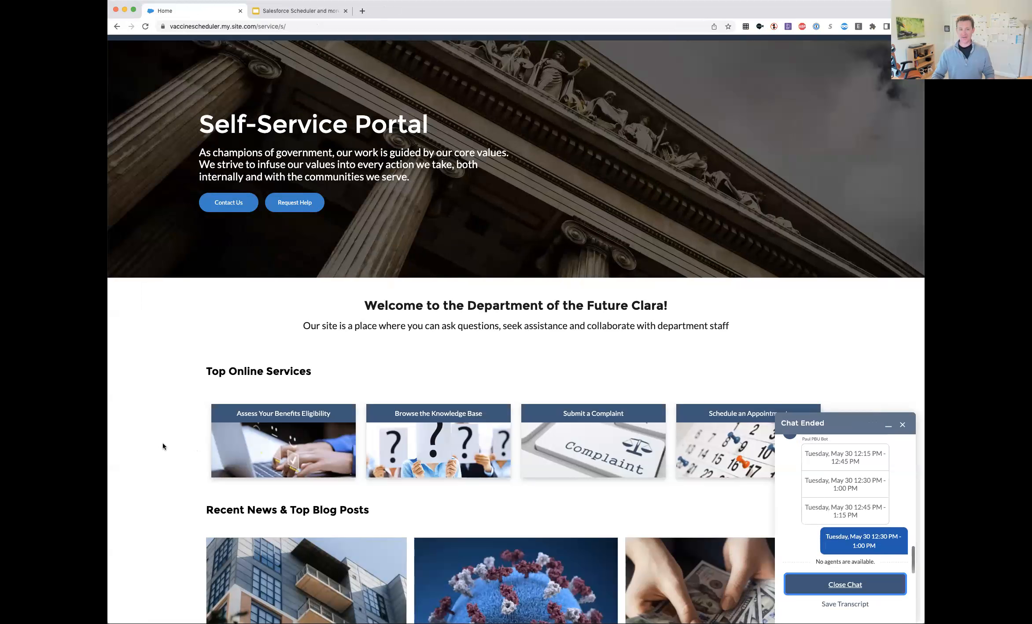
mouse_move(856, 589)
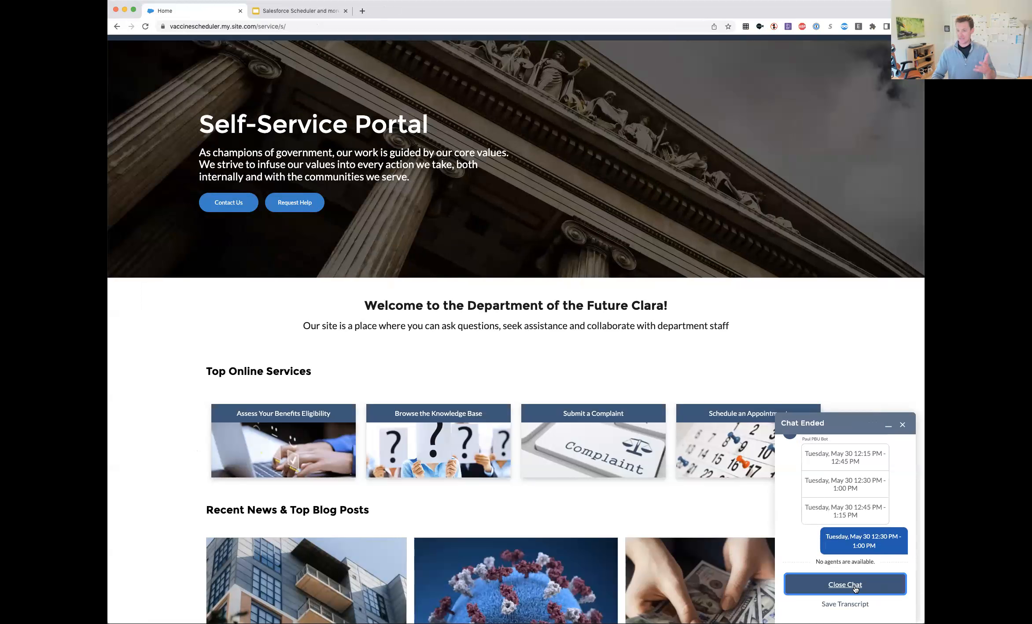
mouse_move(876, 514)
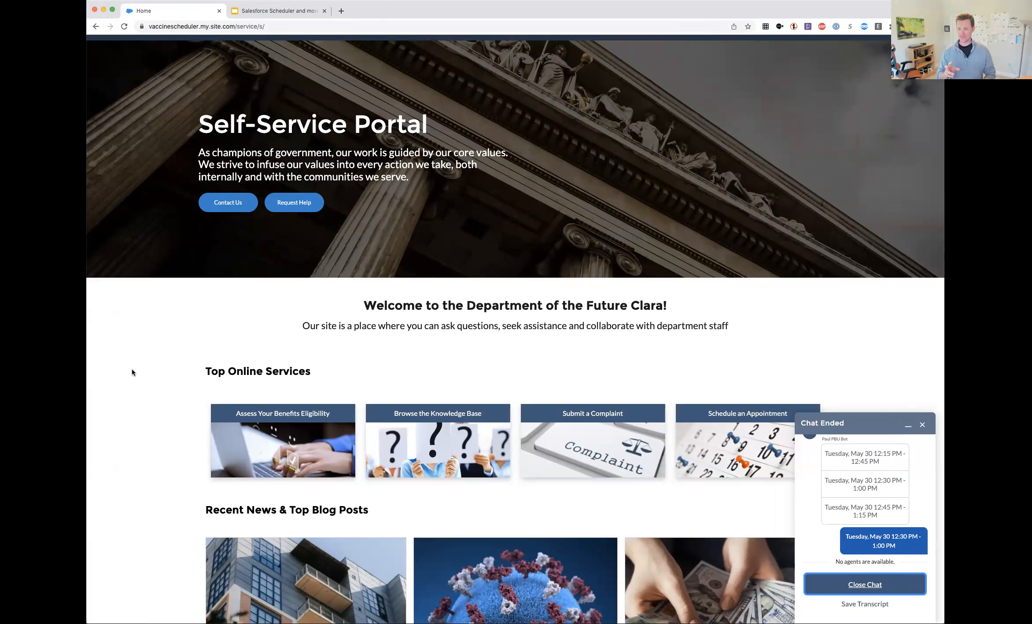
mouse_move(550, 80)
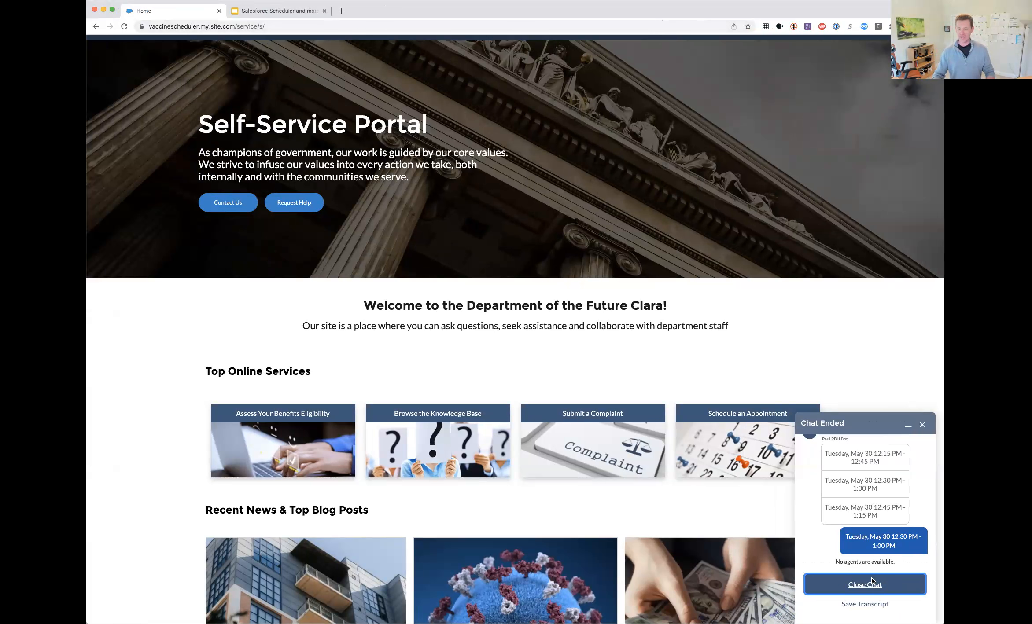
- Close the ended chat window and reload the portal home page
click(865, 584)
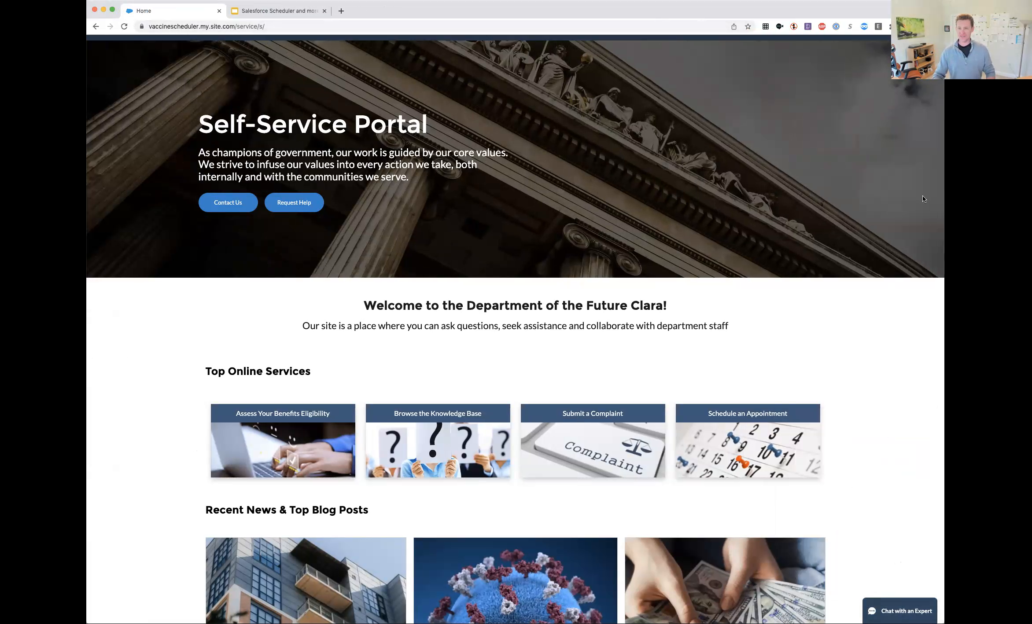
click(811, 63)
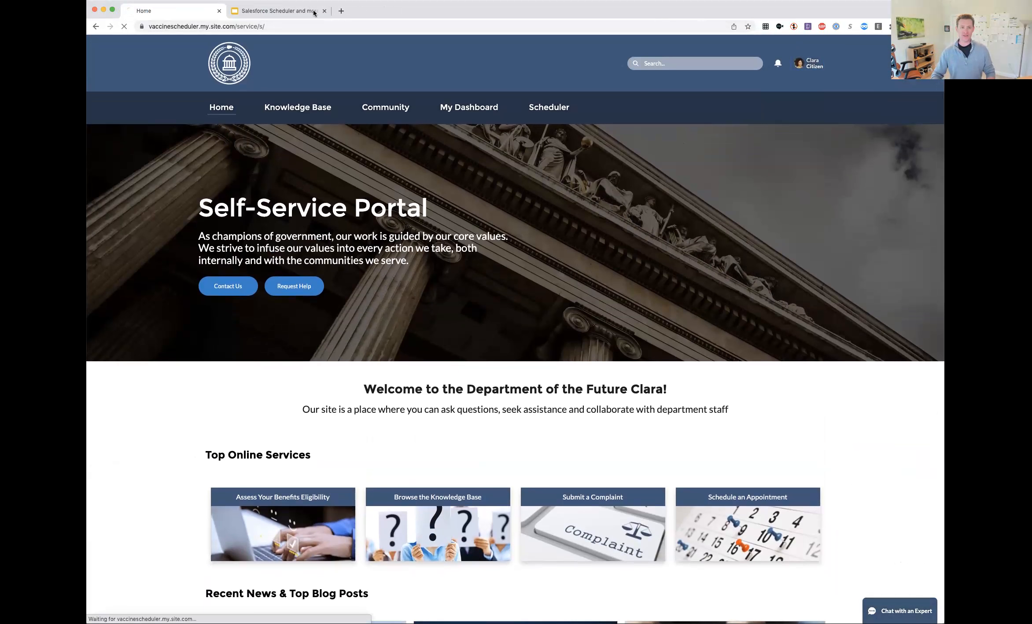
- In the Salesforce Scheduler deck, view the How to Demo slides, ending on Demo Environment – DC World Tour
click(285, 11)
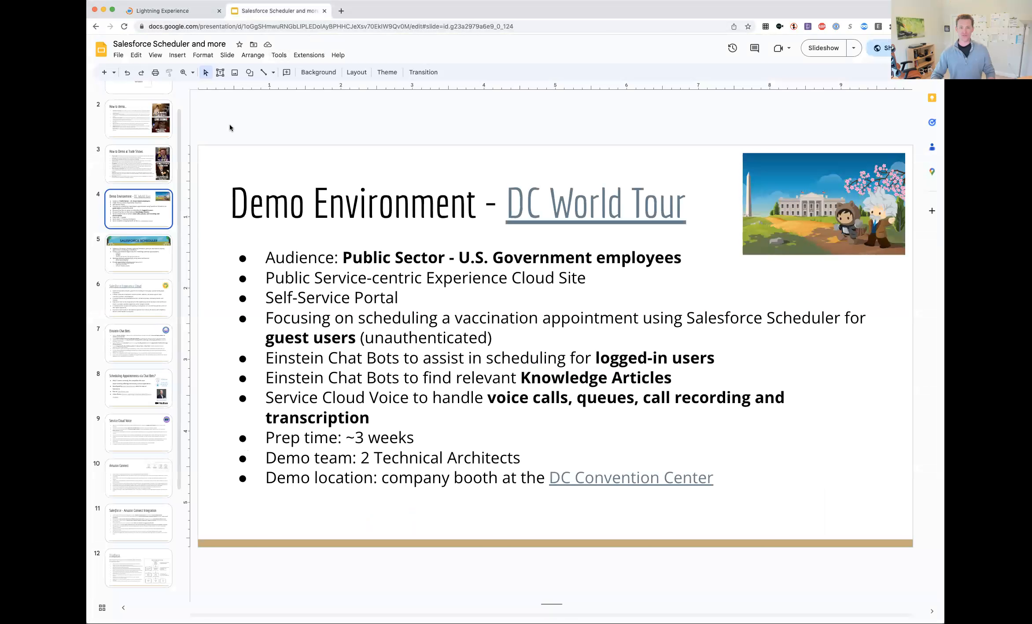
mouse_move(236, 122)
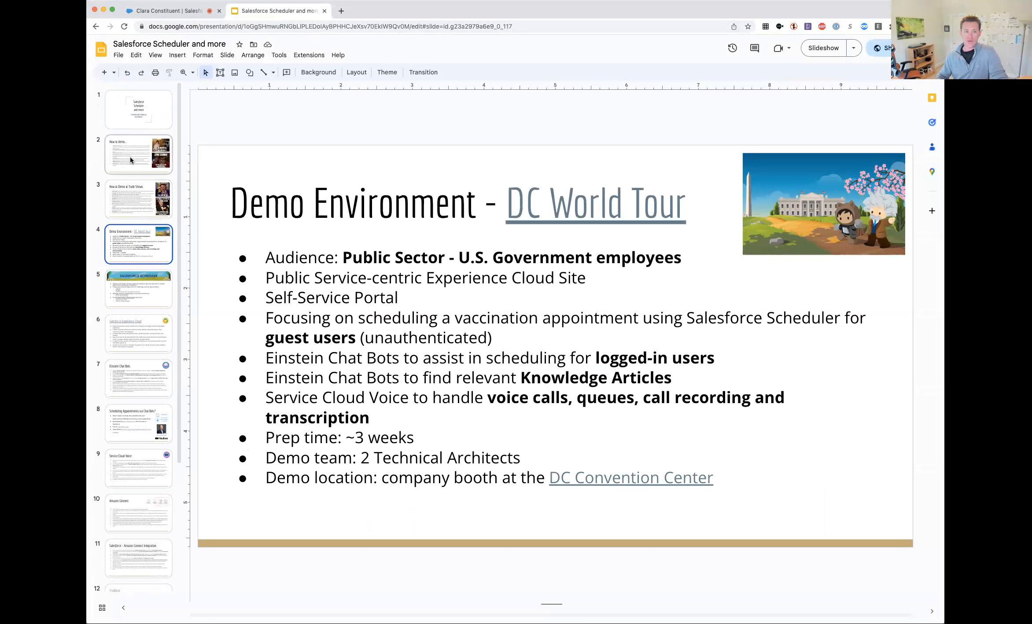
click(131, 160)
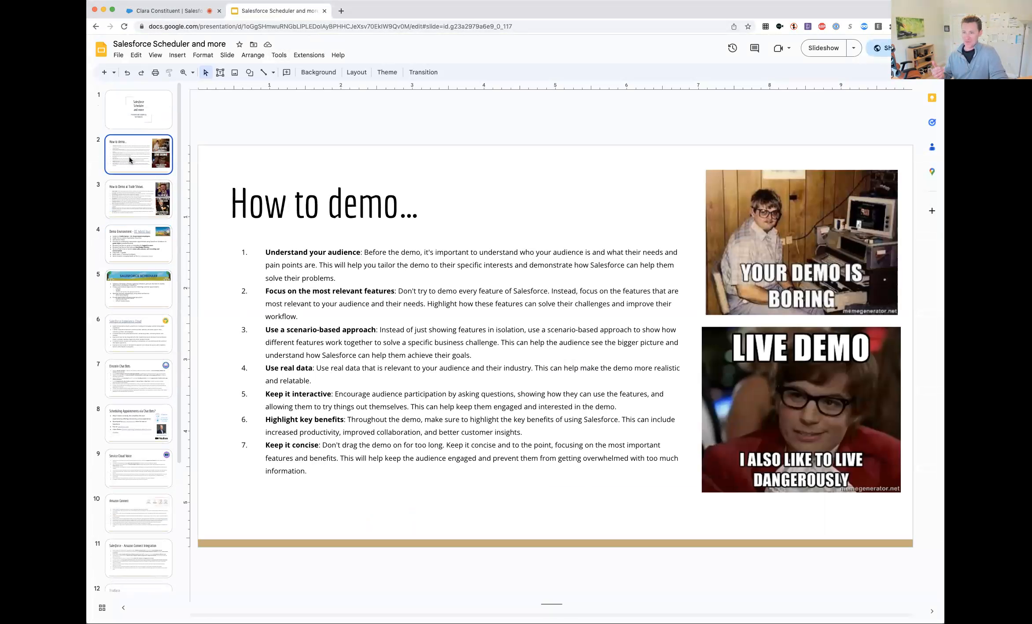
click(139, 199)
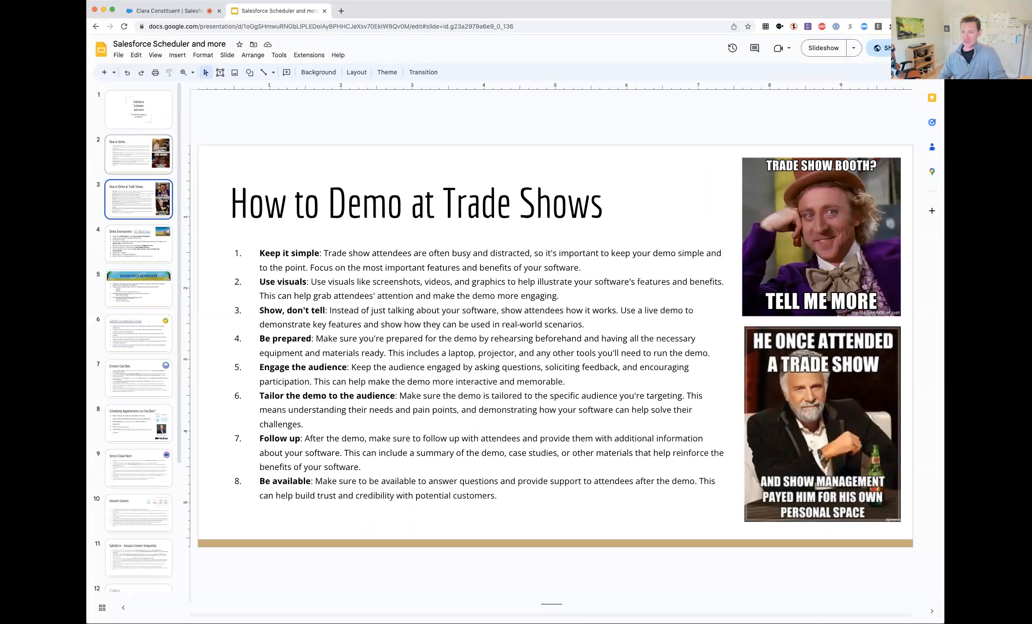
click(139, 244)
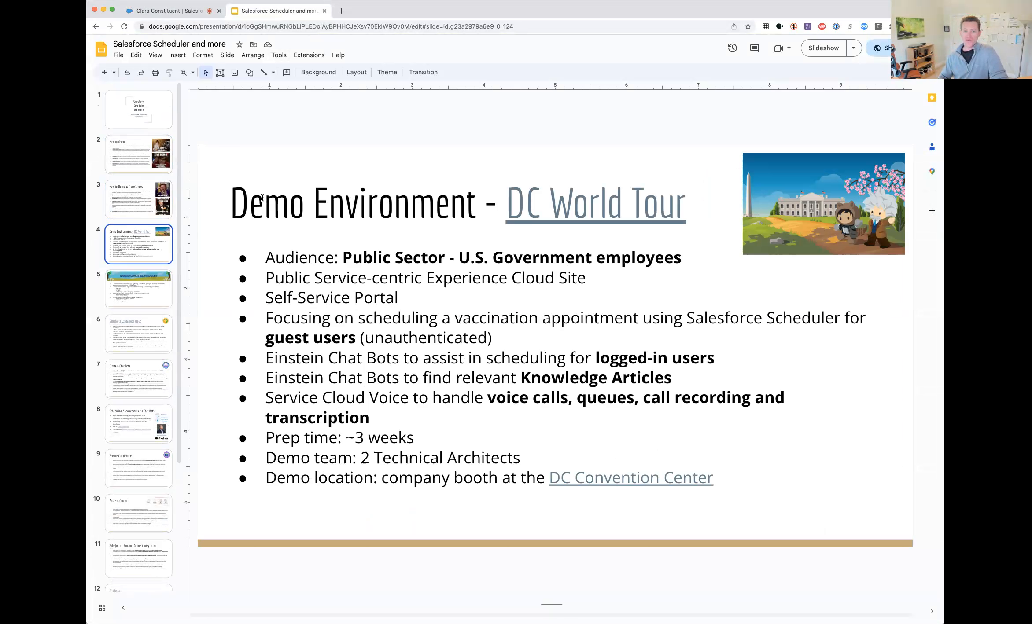
mouse_move(345, 319)
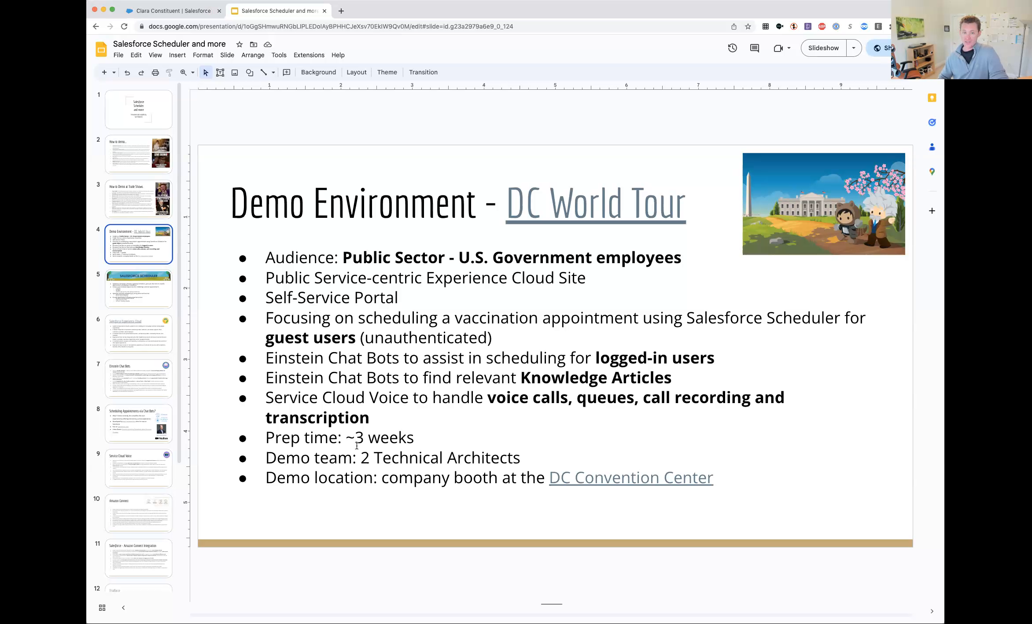
mouse_move(174, 5)
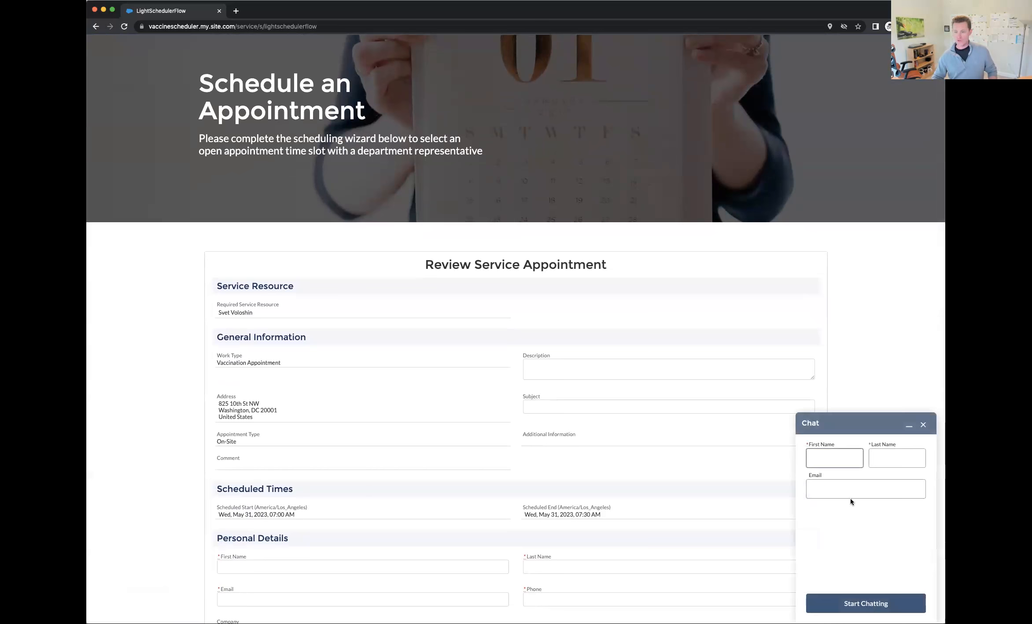
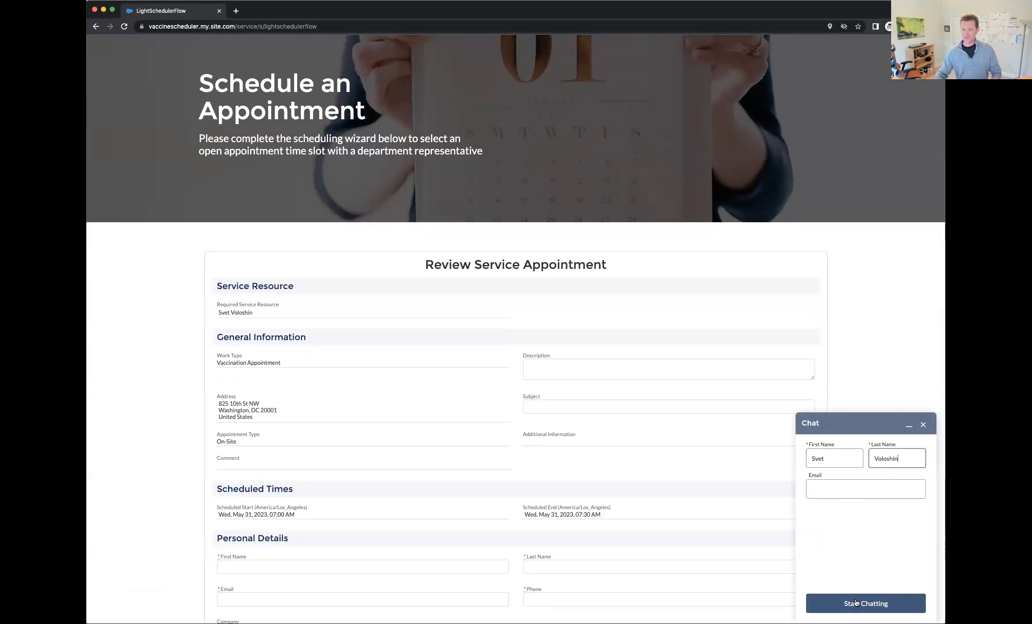
click(866, 603)
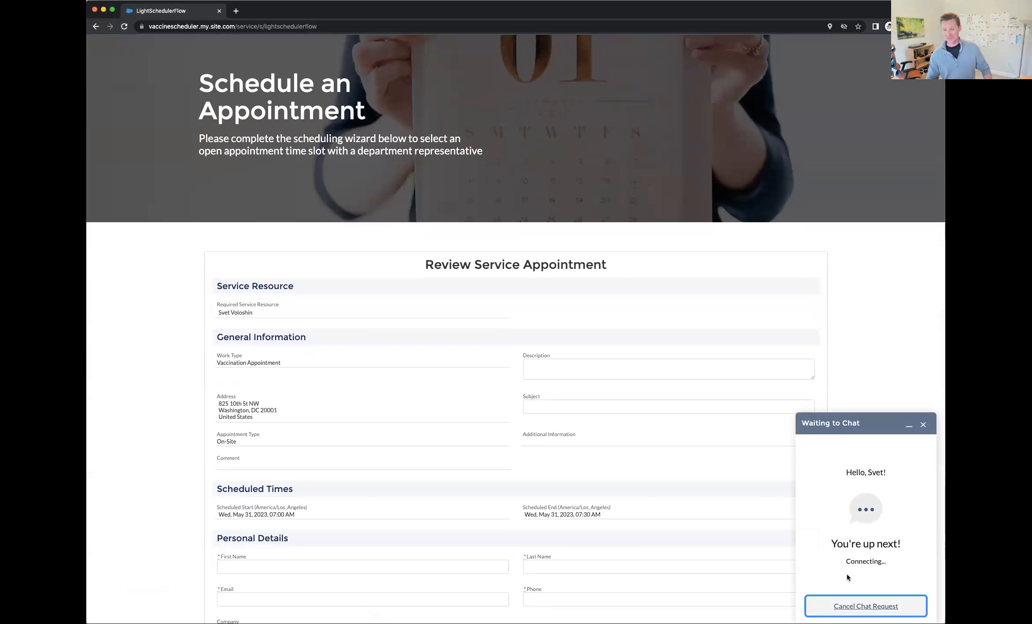
mouse_move(842, 578)
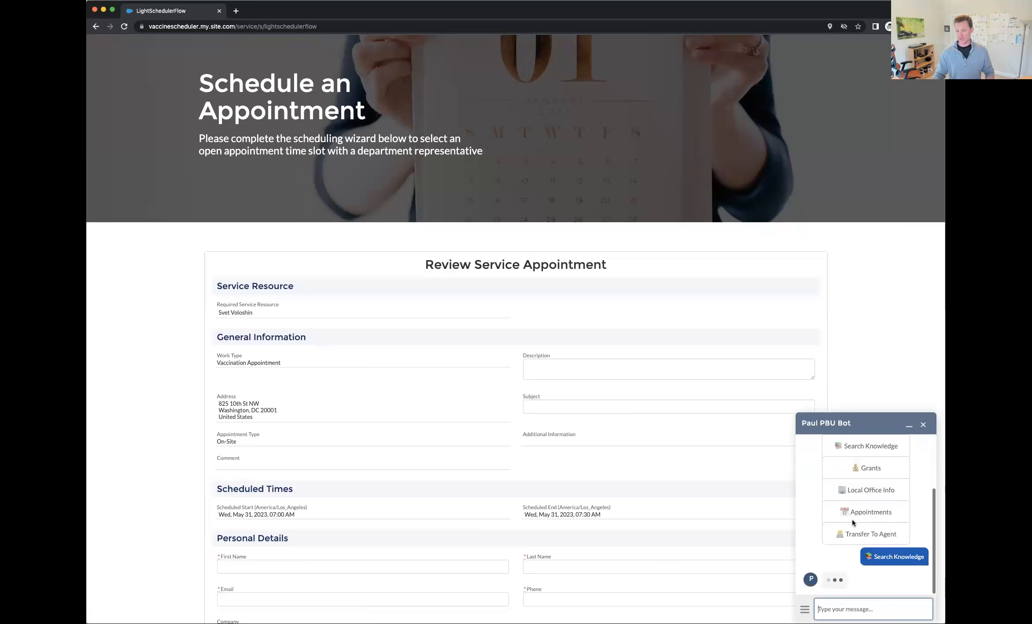
- Search knowledge for 'vaccina' and open the COVID-19 vaccine appointment preparation article
click(894, 556)
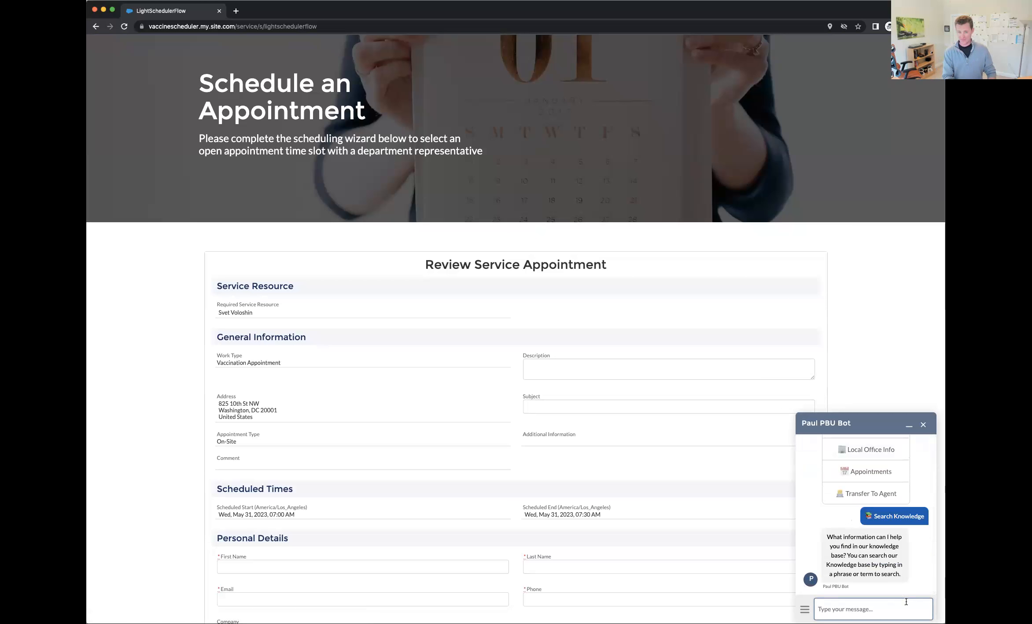
text(vaccina)
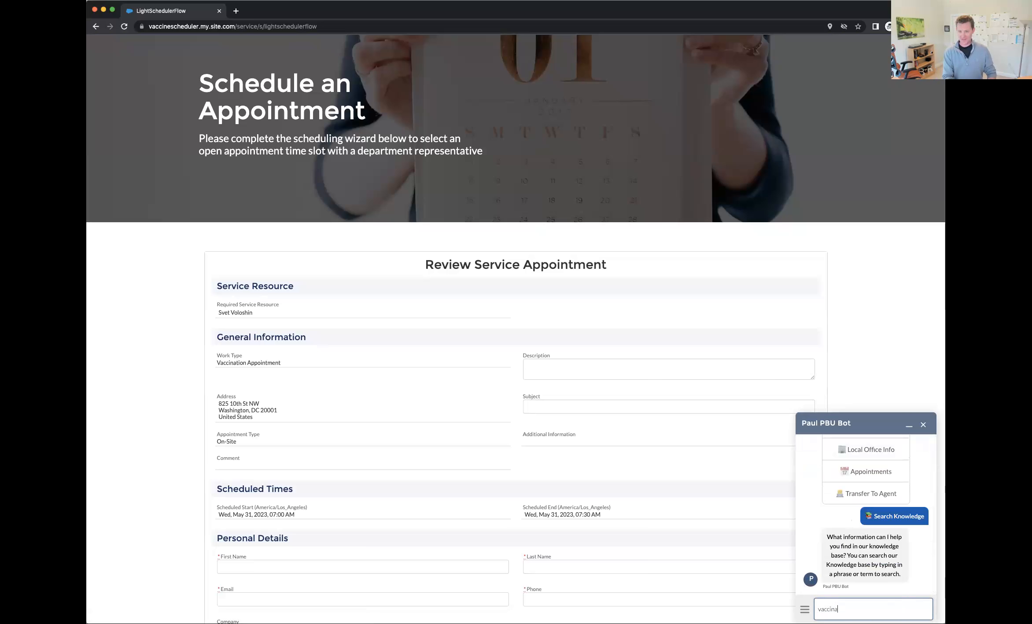
key(Enter)
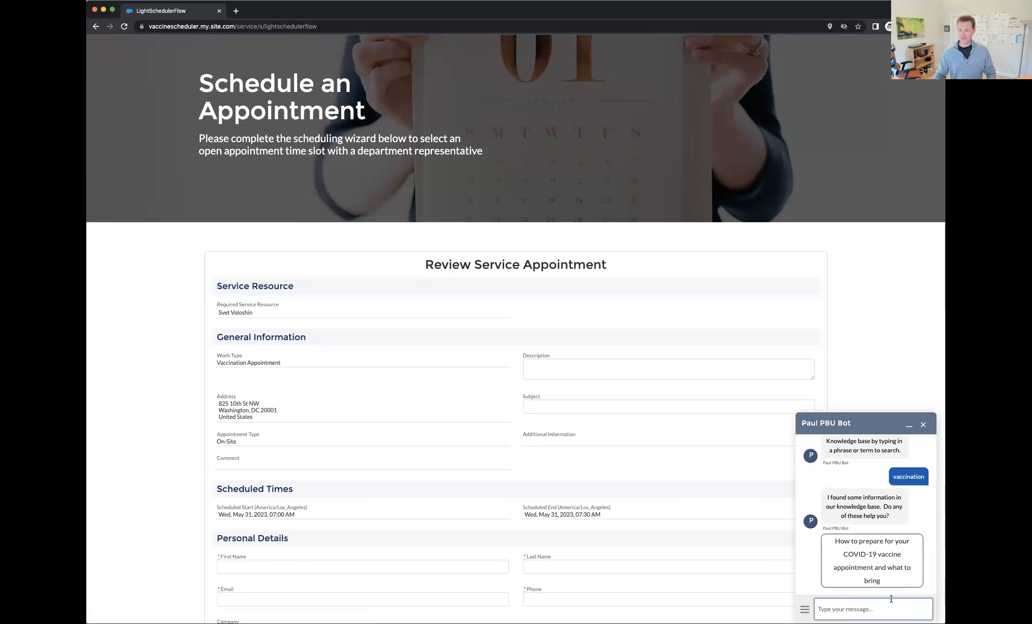
click(872, 560)
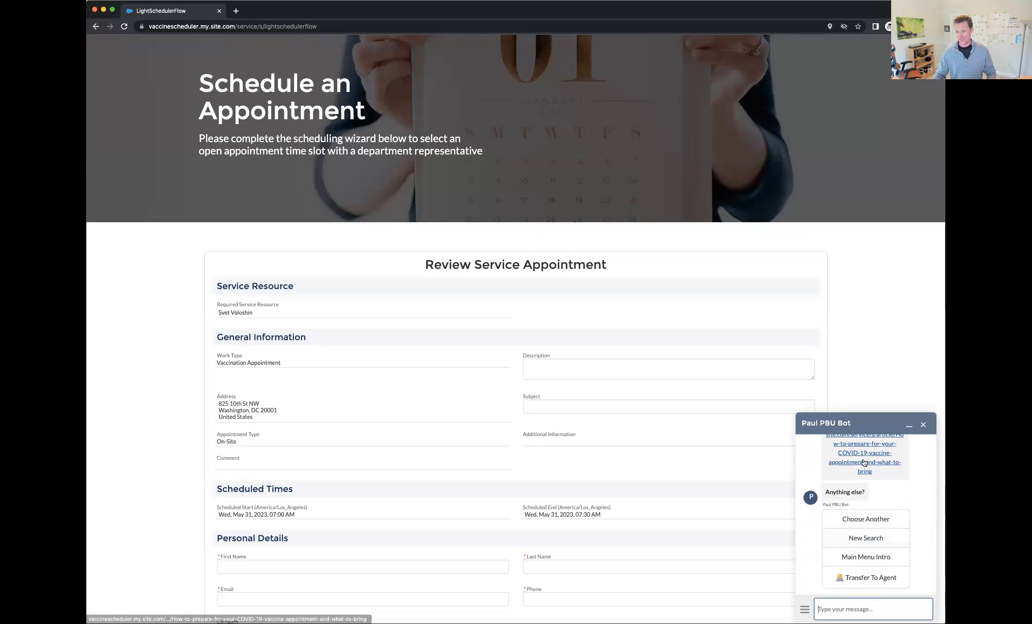
click(863, 461)
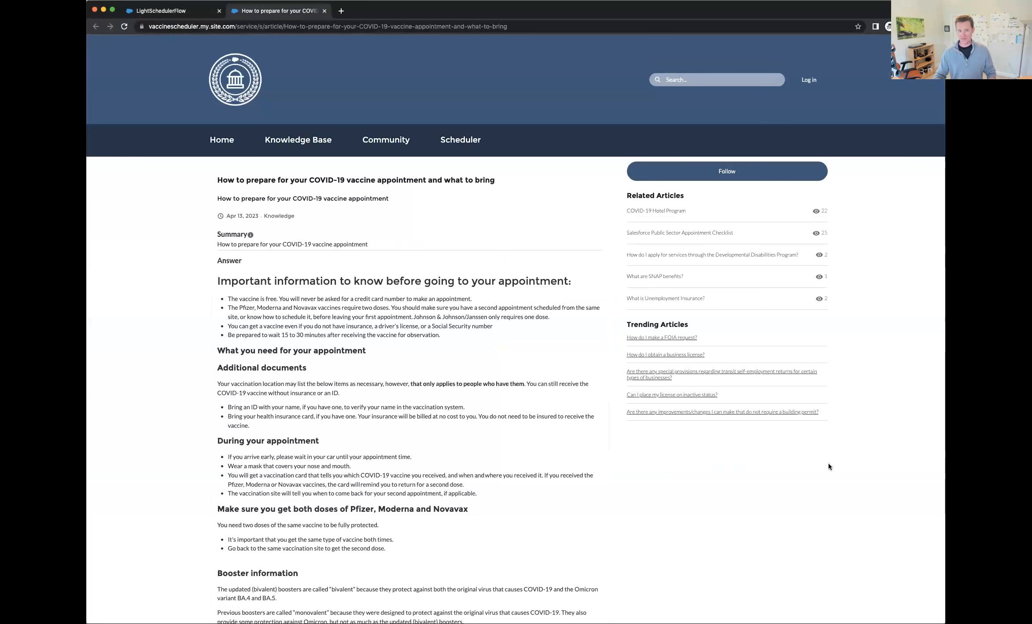
- Scroll through the vaccine appointment article to its booster information
scroll(down, 3)
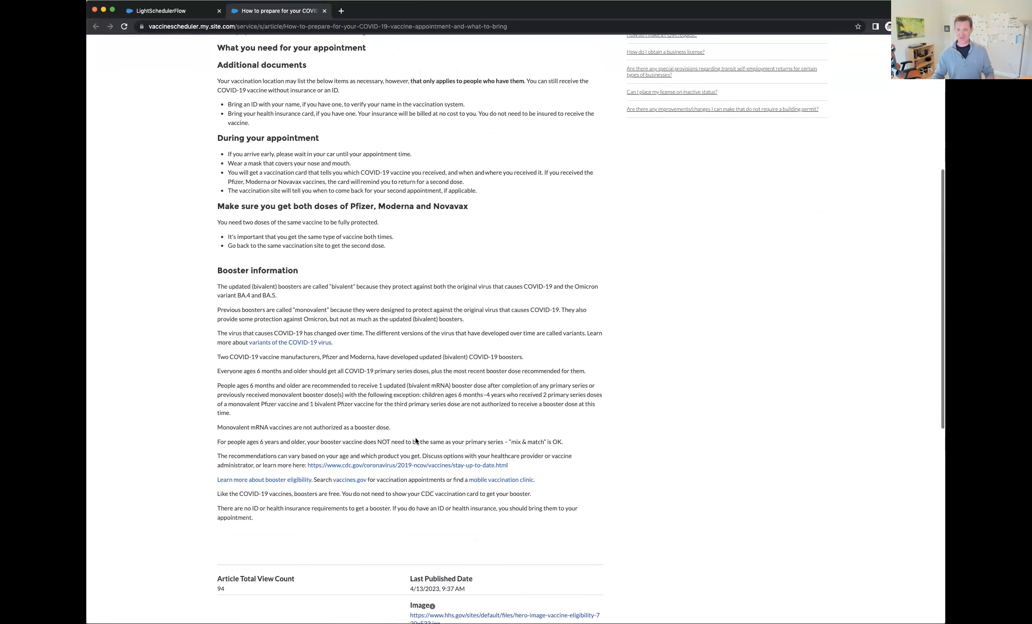
scroll(up, 3)
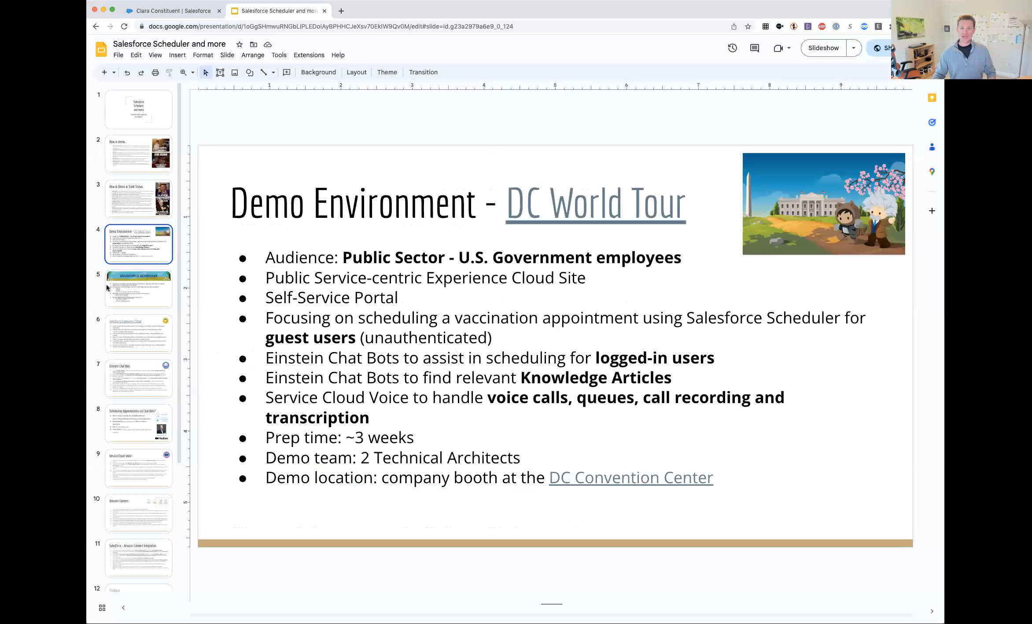
mouse_move(353, 428)
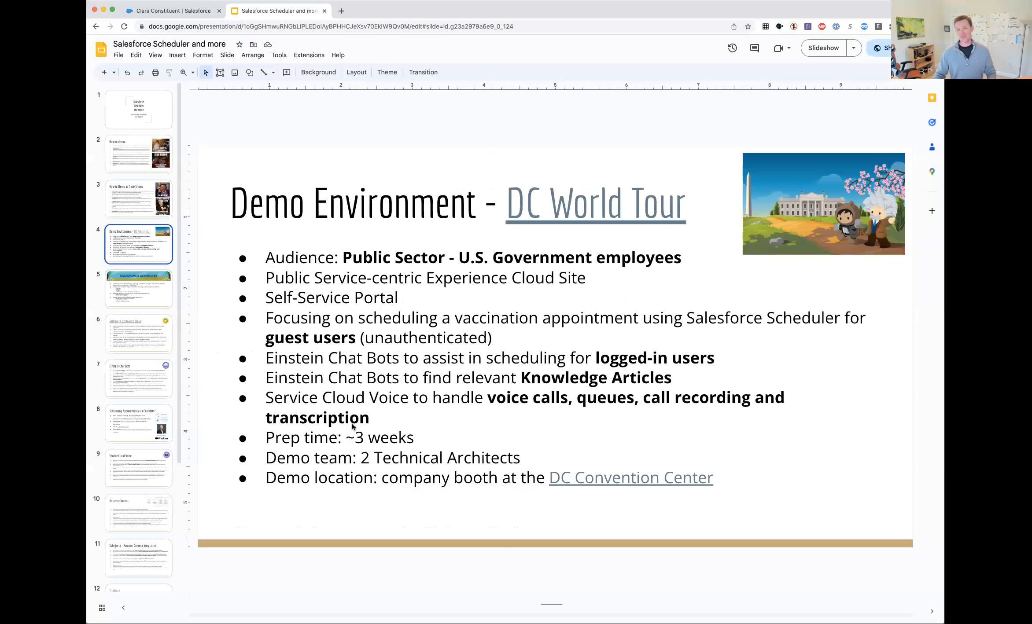
mouse_move(370, 427)
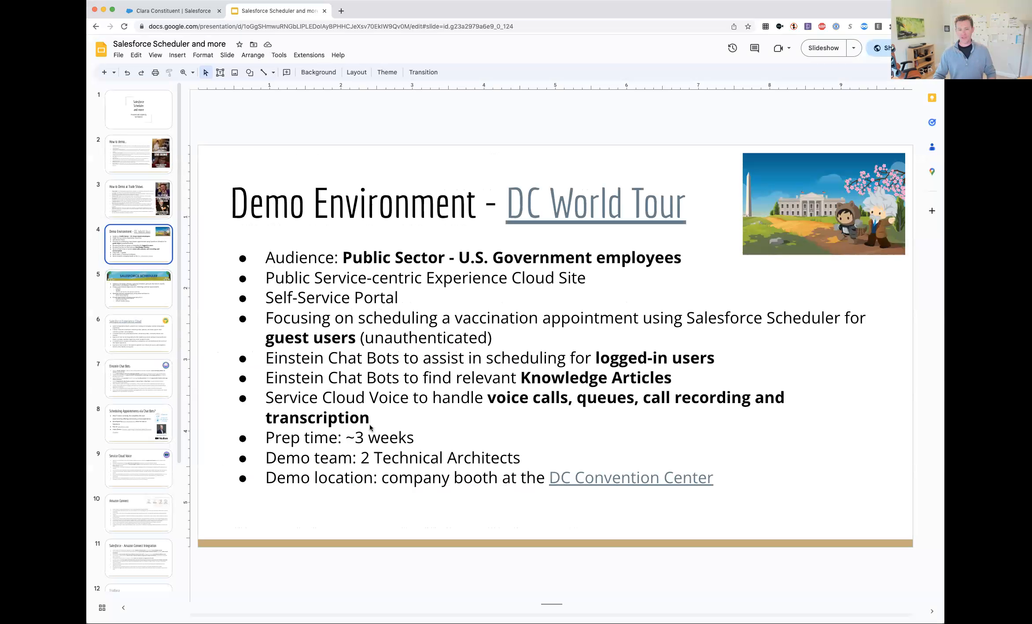
- Show slide 5, the Salesforce Scheduler overview of appointment scheduling features
click(139, 289)
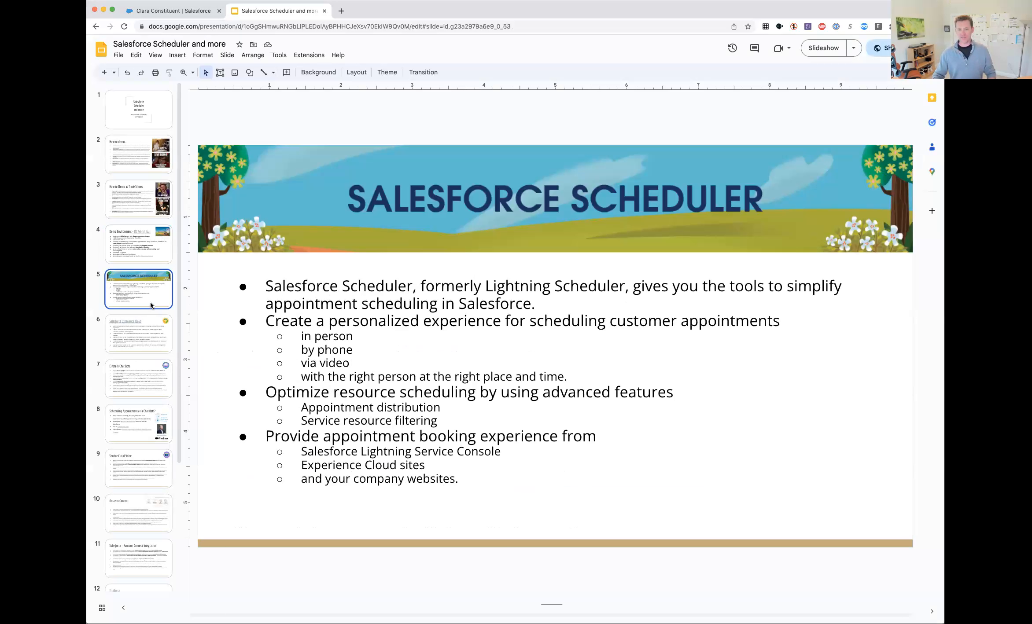
mouse_move(751, 454)
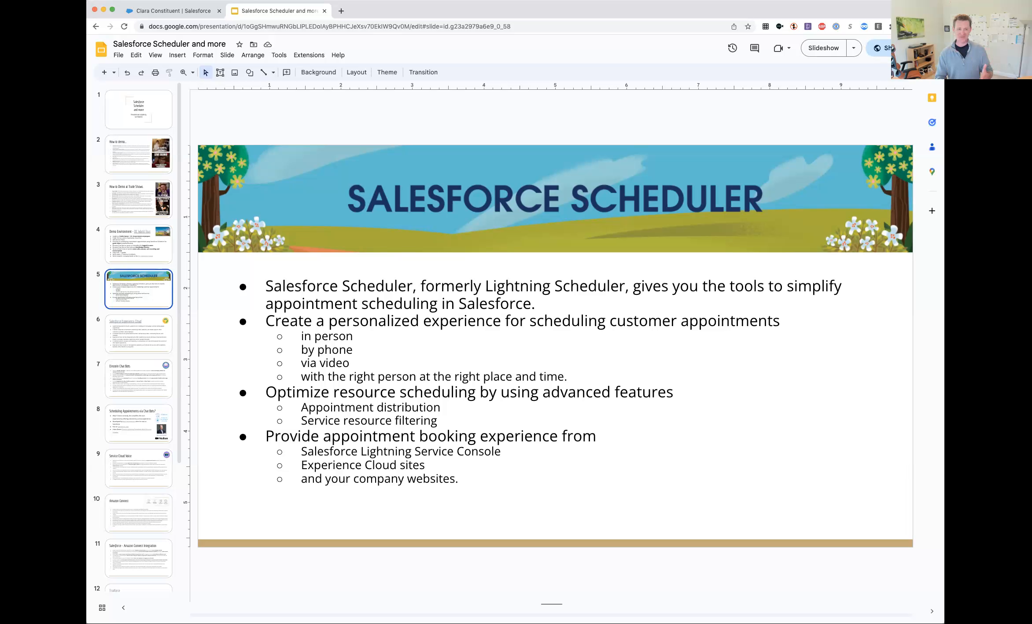
- Pass the Experience Cloud slide and its logo image to reach slide 7, Einstein Chat Bots
click(139, 334)
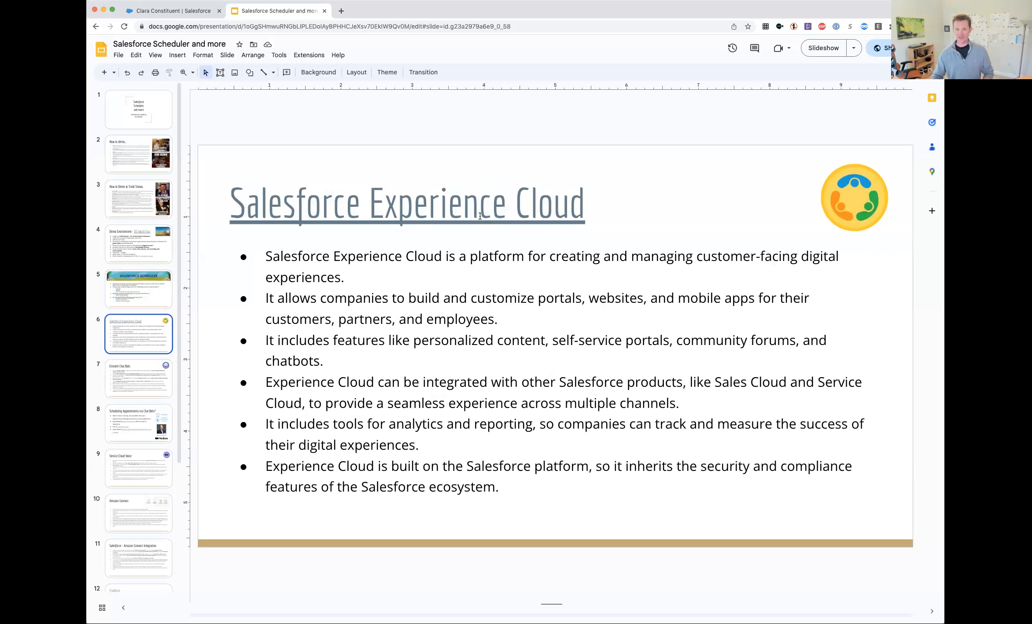
click(854, 198)
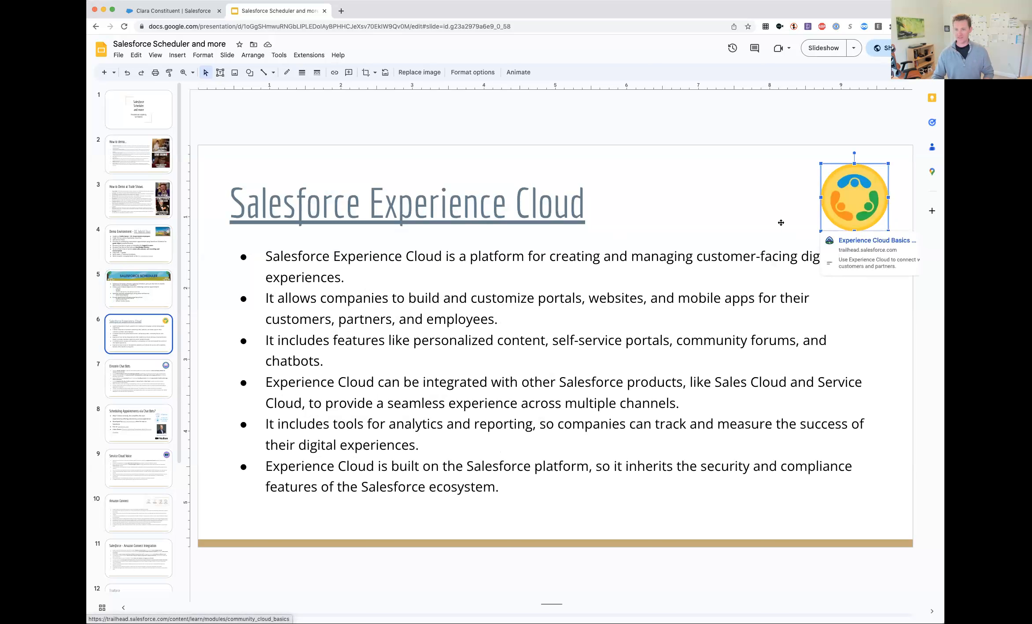
click(138, 379)
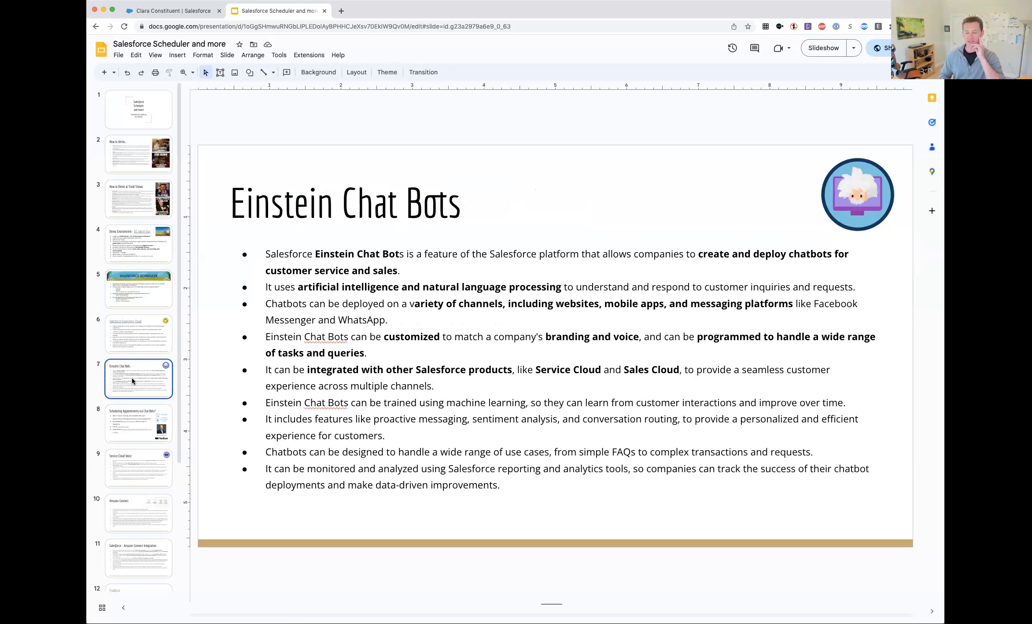
- Show slide 8, 'Scheduling Appointments via Chat Bots?', about the Chronos bot
click(139, 424)
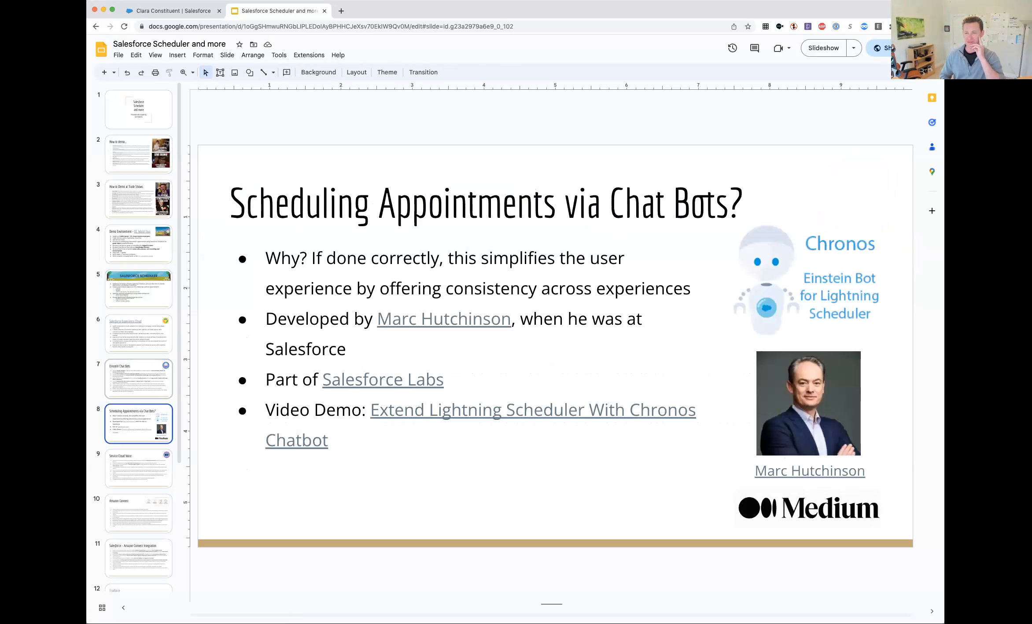
mouse_move(136, 384)
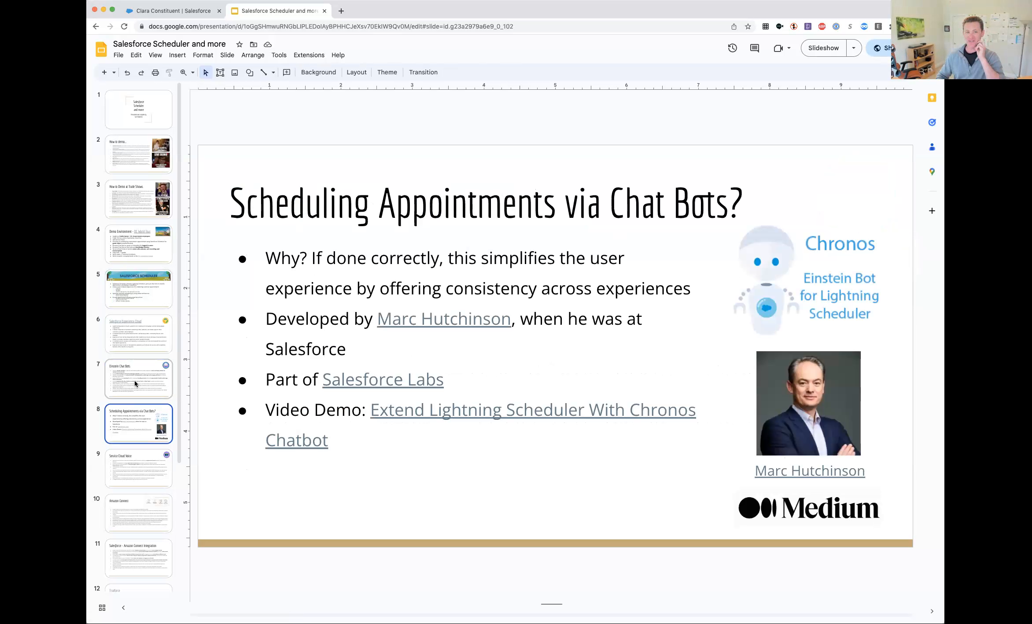
mouse_move(824, 414)
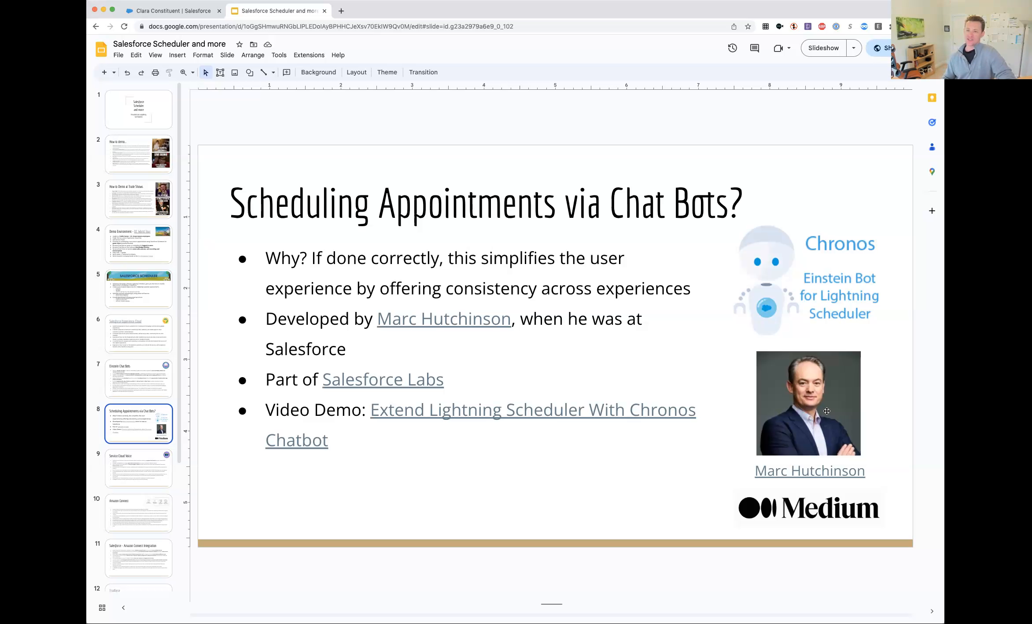
mouse_move(900, 396)
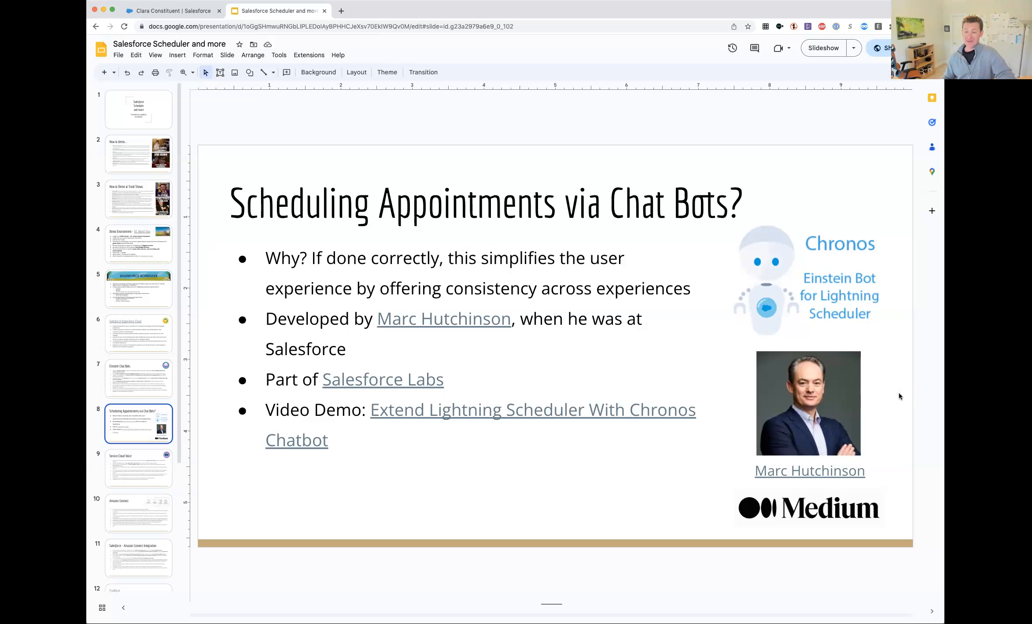
mouse_move(374, 418)
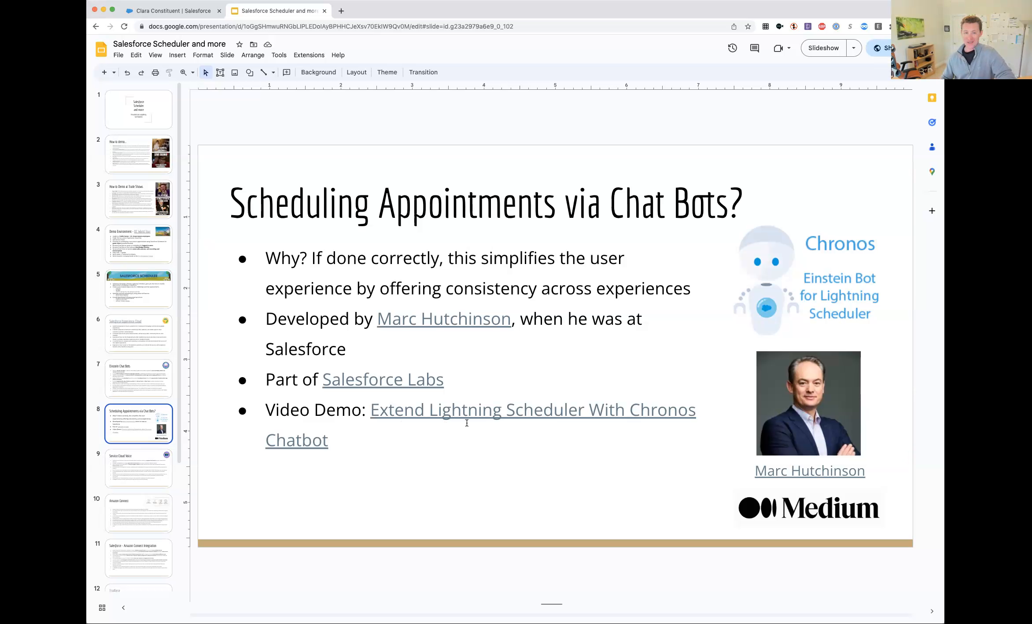
mouse_move(877, 283)
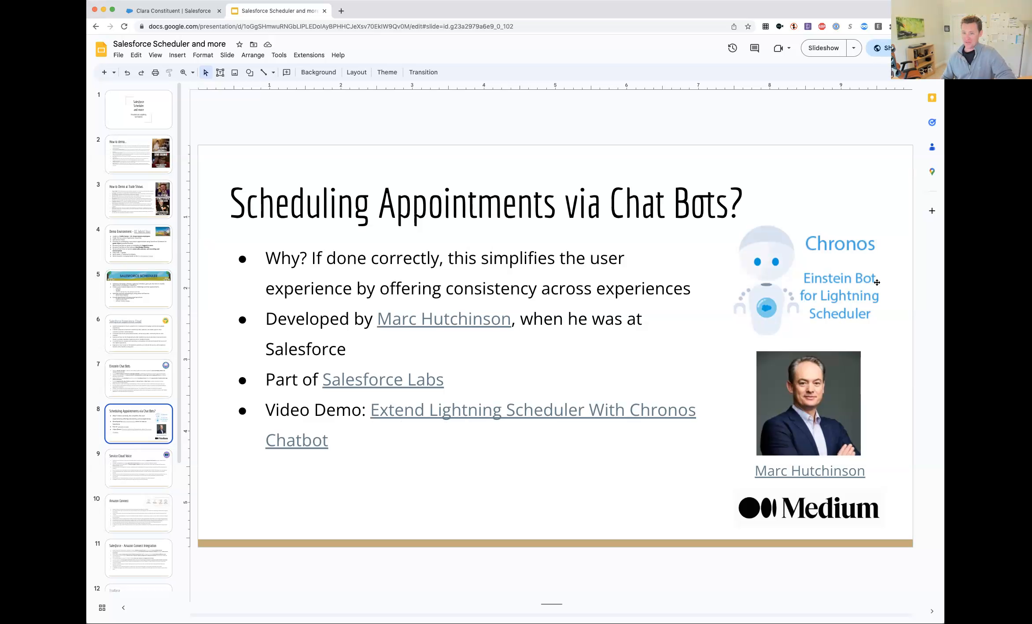
mouse_move(833, 286)
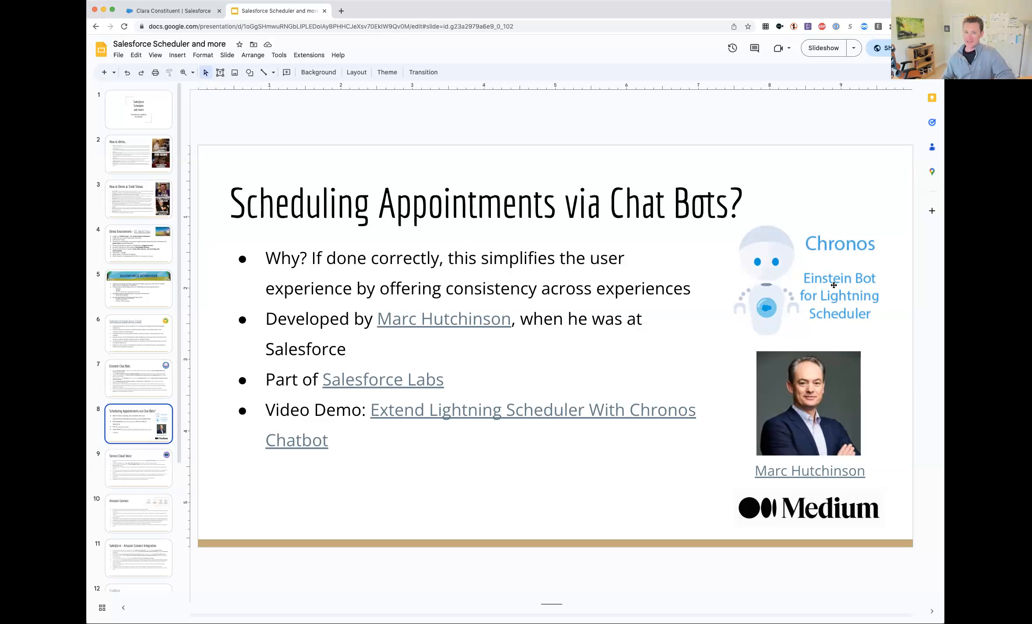
mouse_move(828, 285)
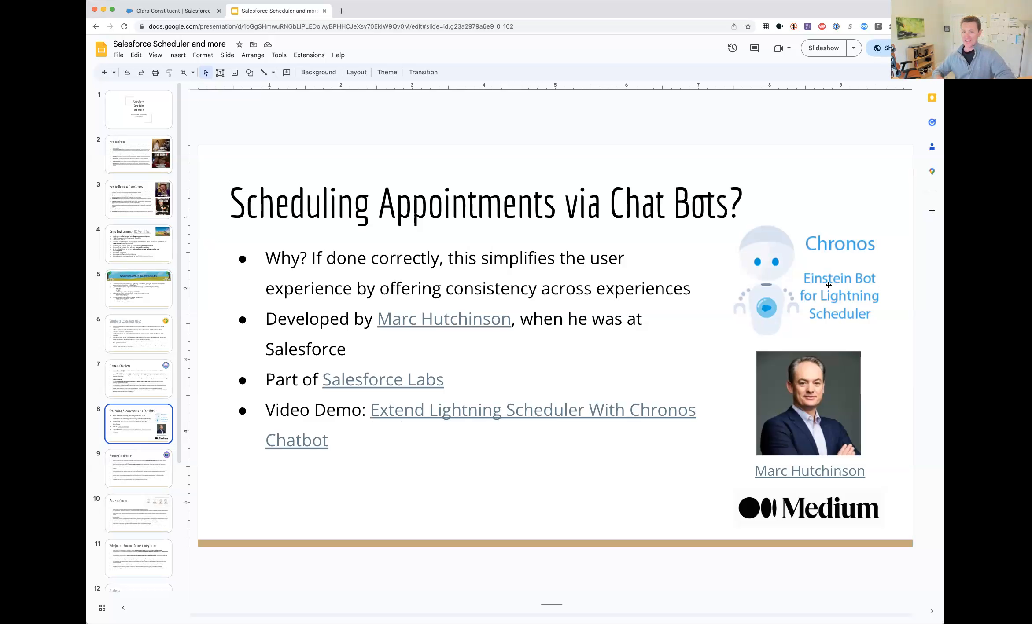
mouse_move(912, 292)
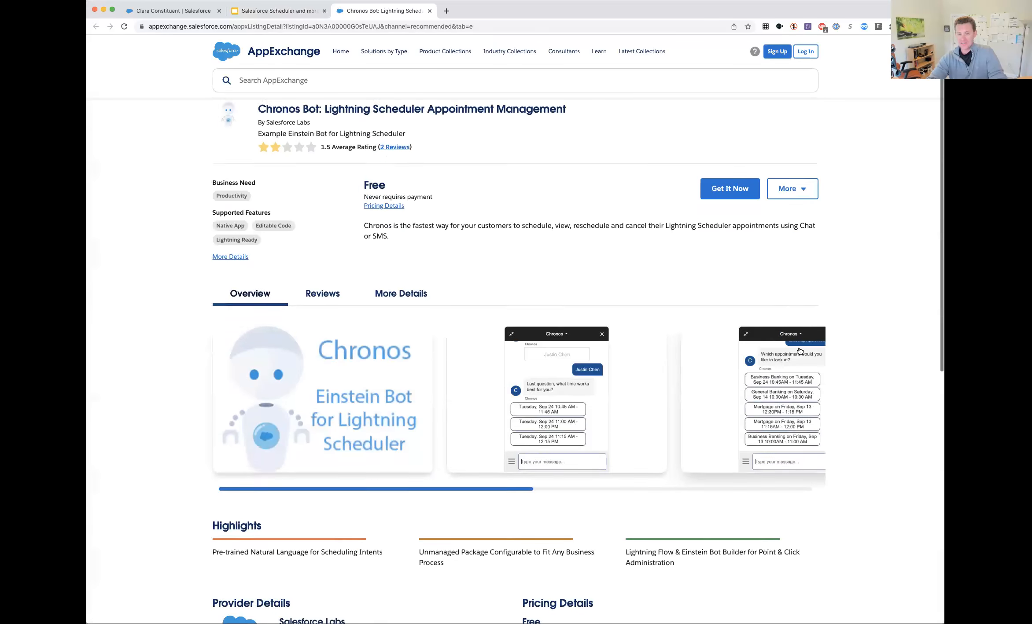
- Review the Chronos Bot More Details tab and open its Setup Guide under Resources & Documentation
scroll(down, 3)
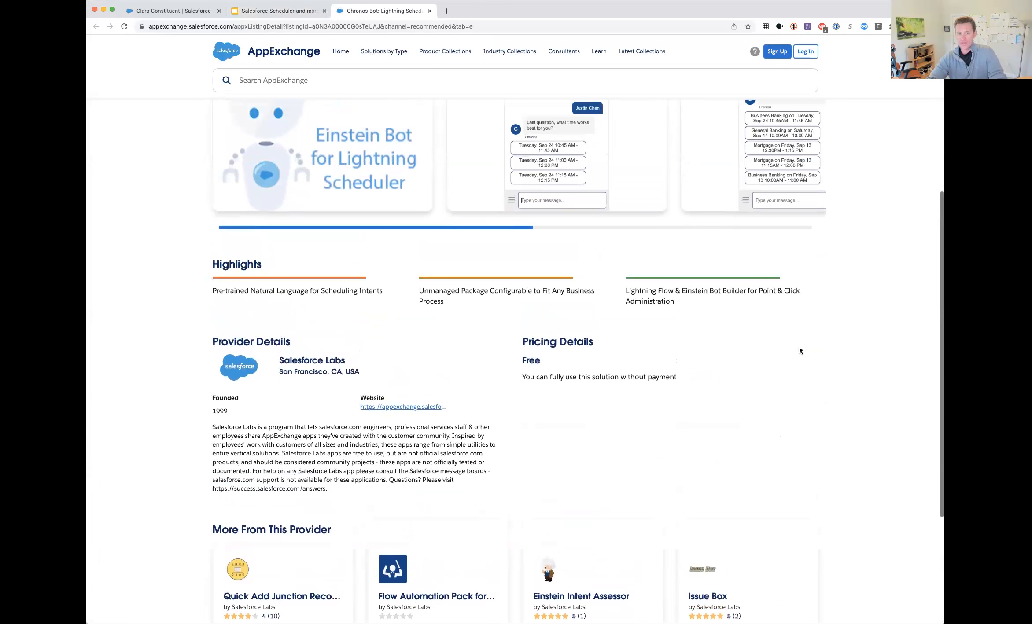
click(401, 313)
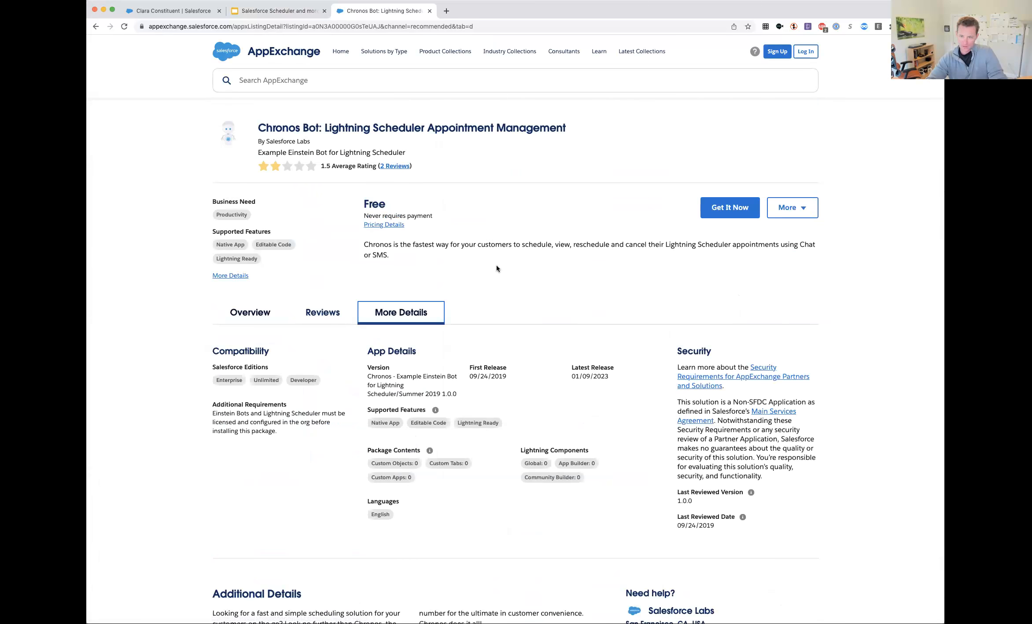
mouse_move(492, 270)
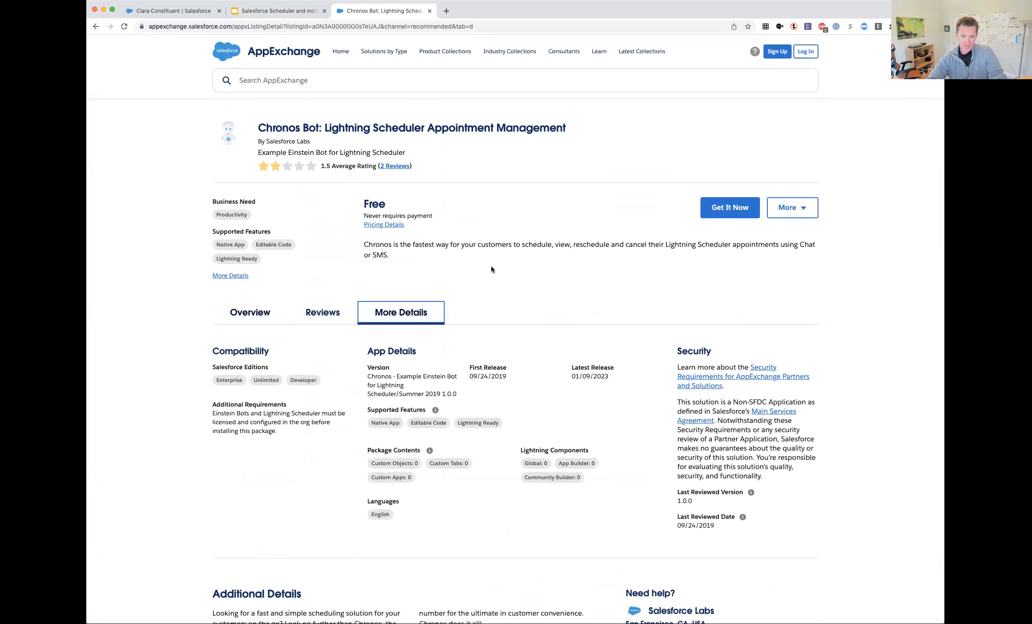
scroll(down, 3)
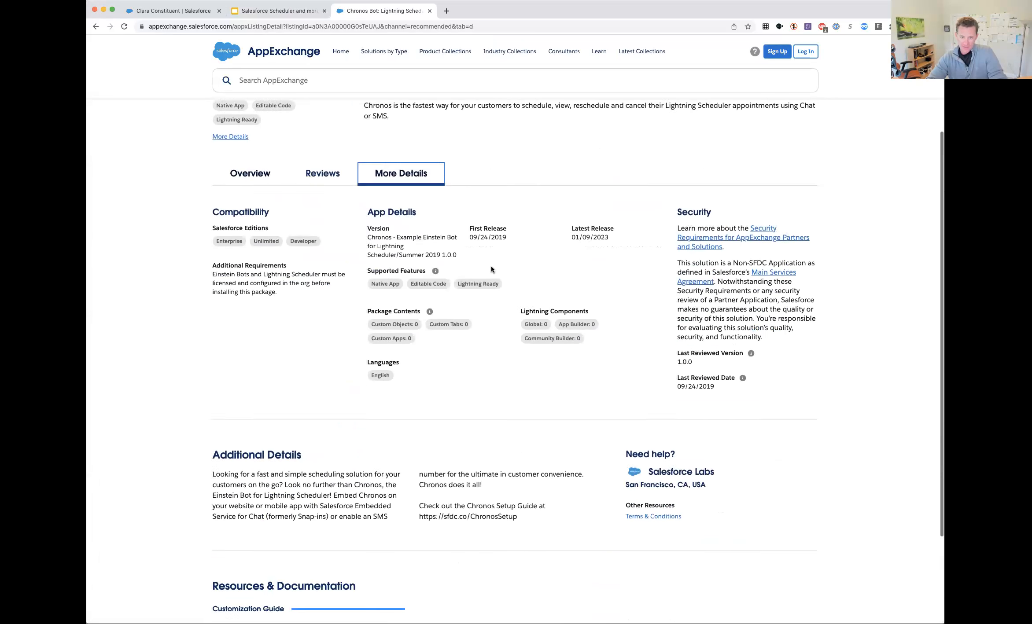
scroll(down, 3)
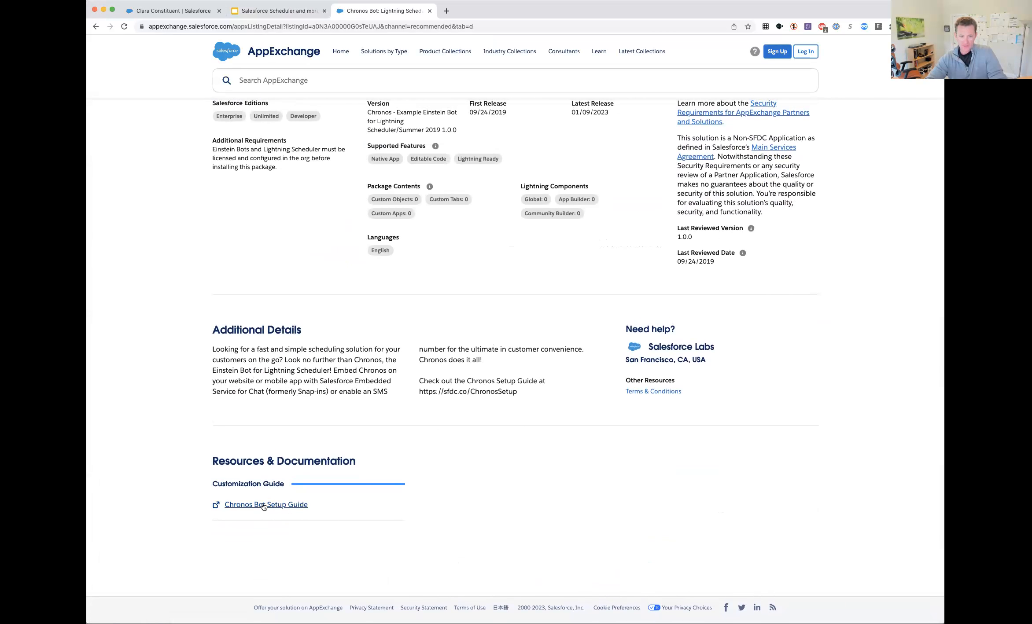
click(265, 504)
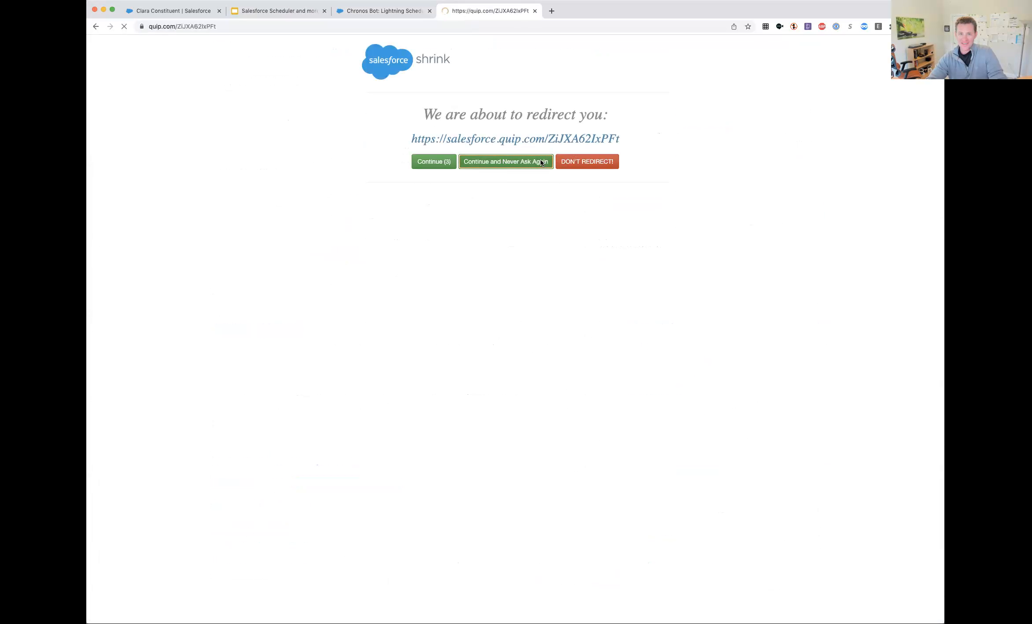
- Continue past the redirect and scroll the Chronos Setup Guide to troubleshooting and back
click(505, 162)
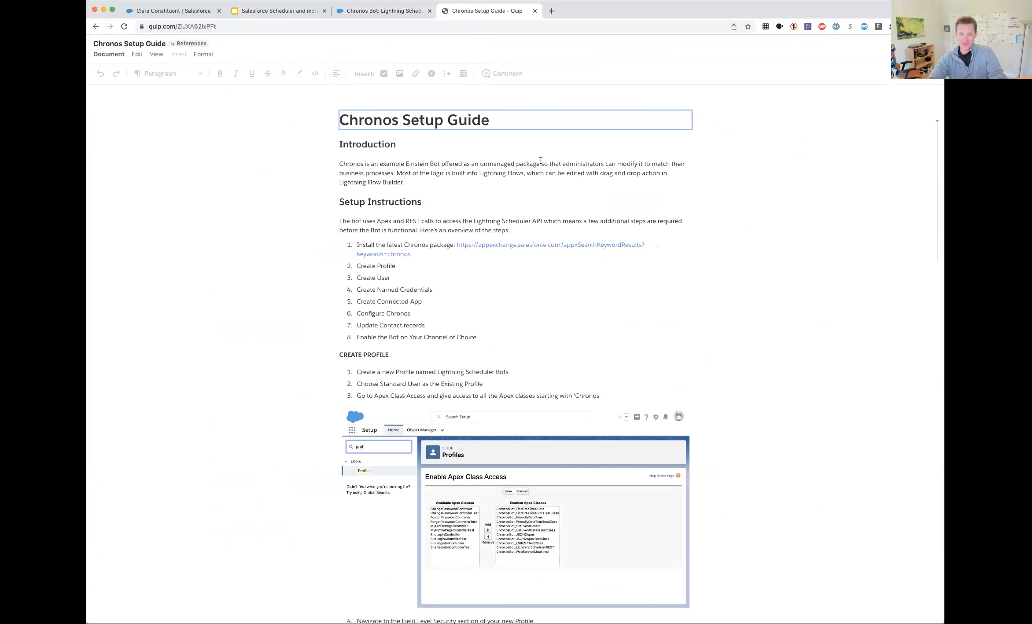
scroll(down, 3)
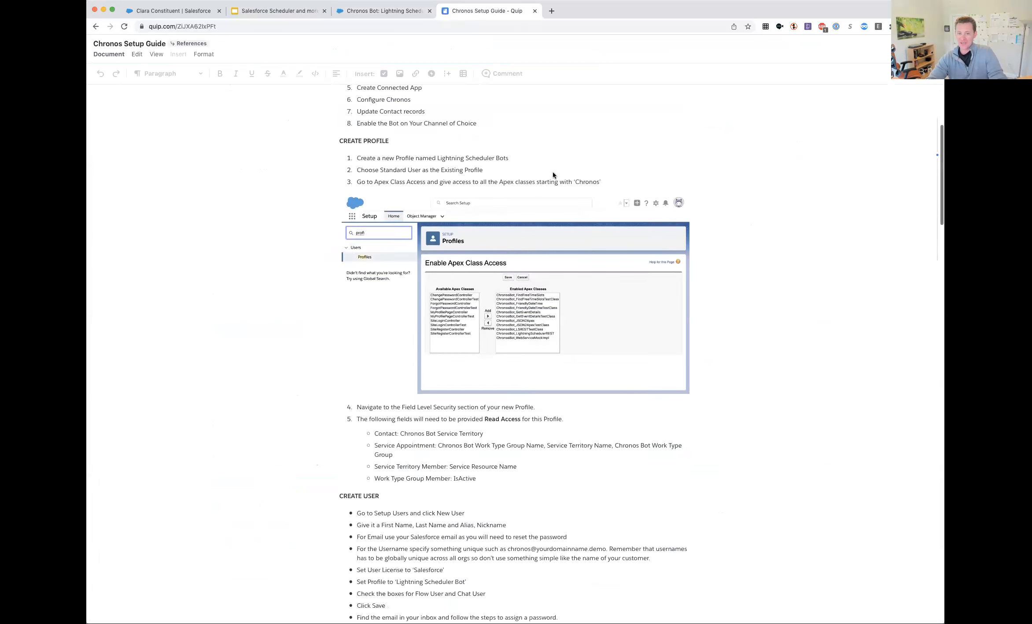
scroll(down, 3)
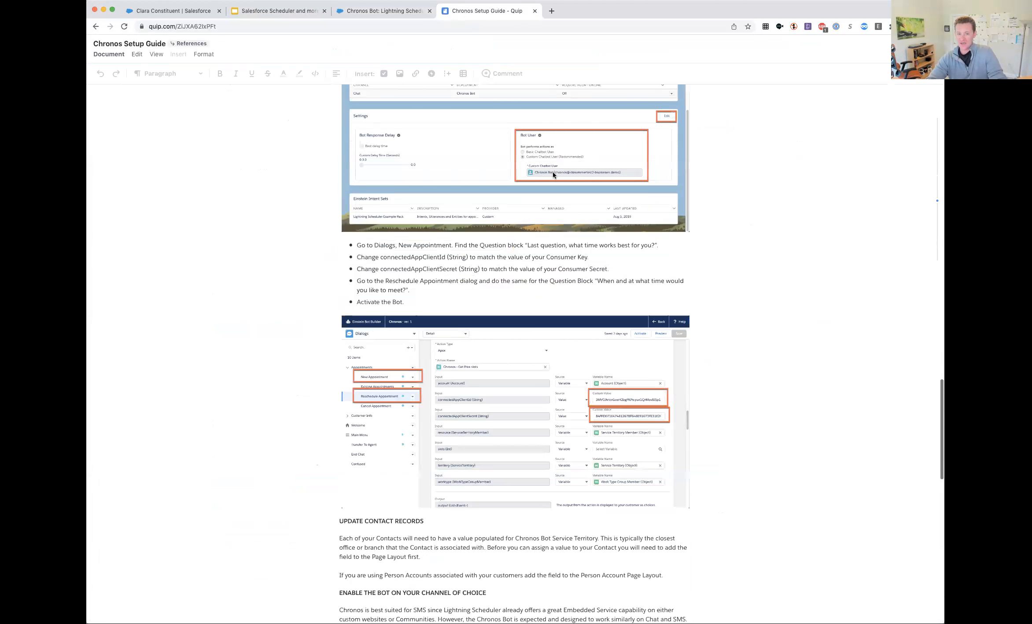
scroll(down, 3)
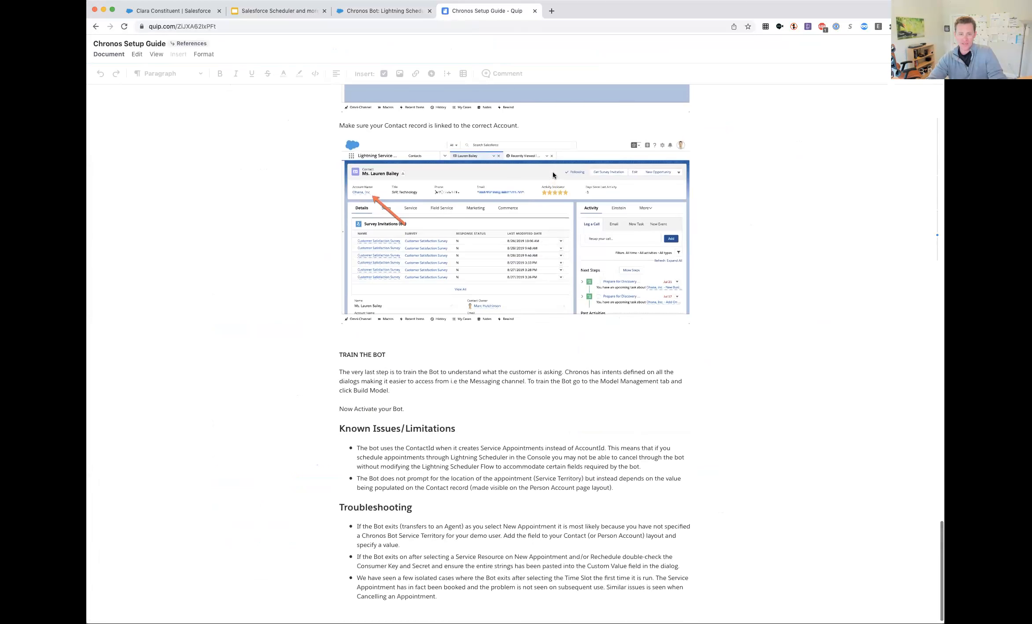
scroll(up, 3)
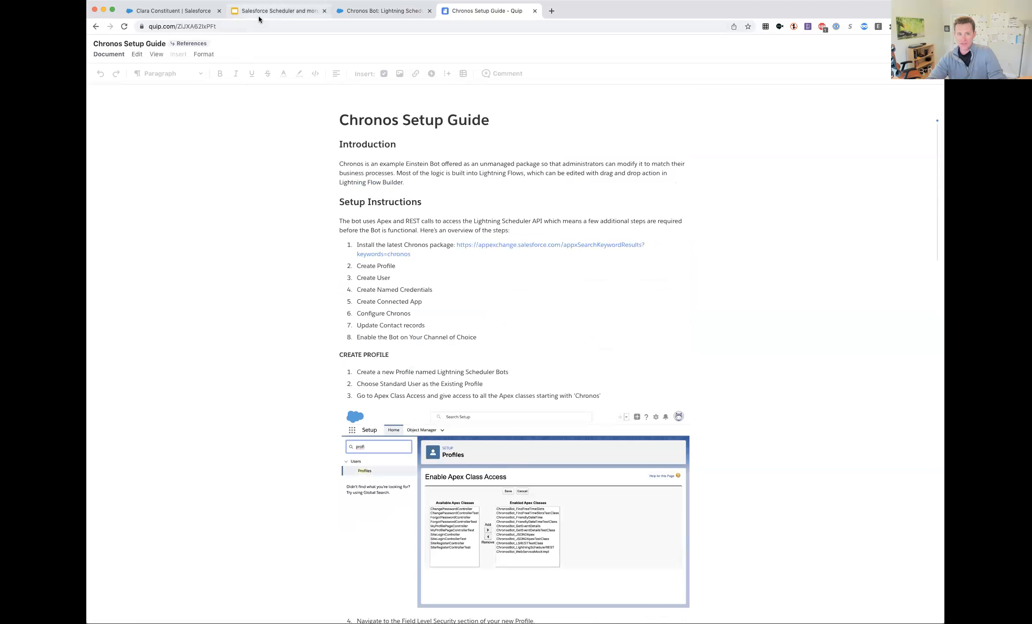
- Back in the deck, deselect the Chronos bot image and show slide 9, Service Cloud Voice
click(278, 11)
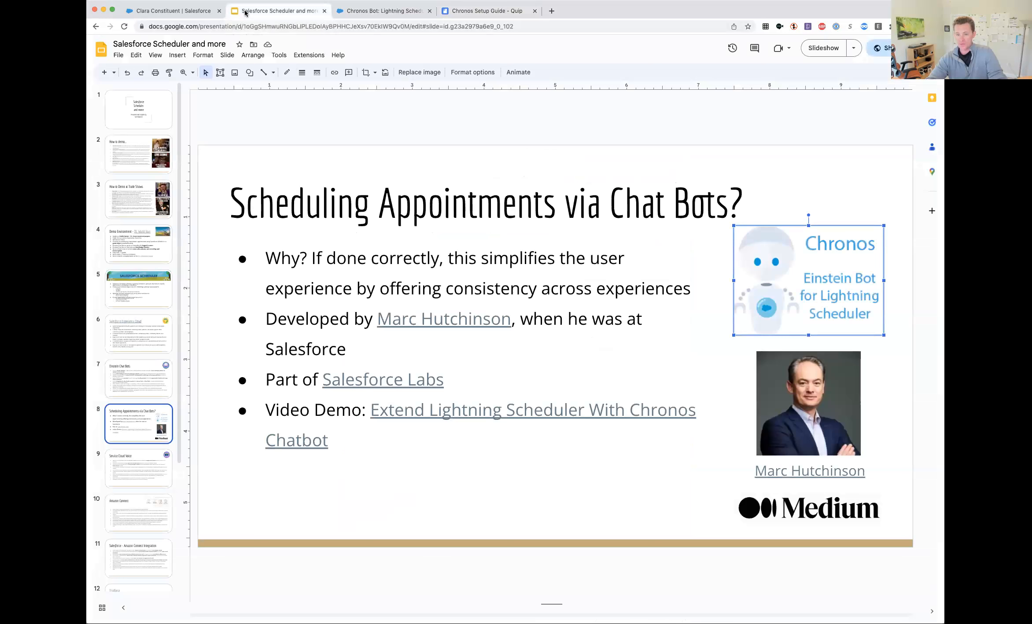
click(313, 113)
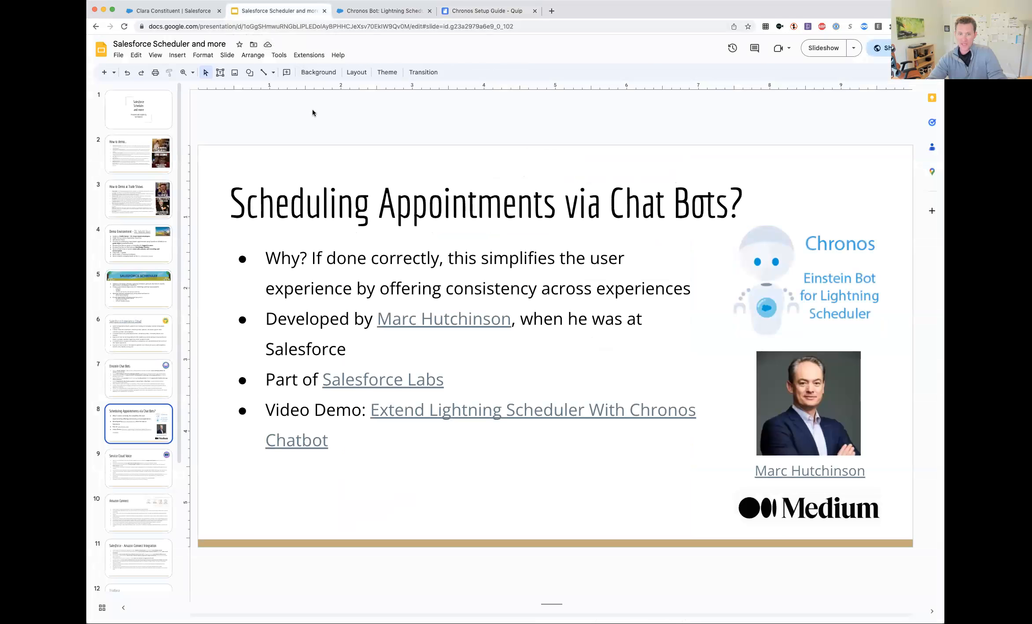
mouse_move(774, 421)
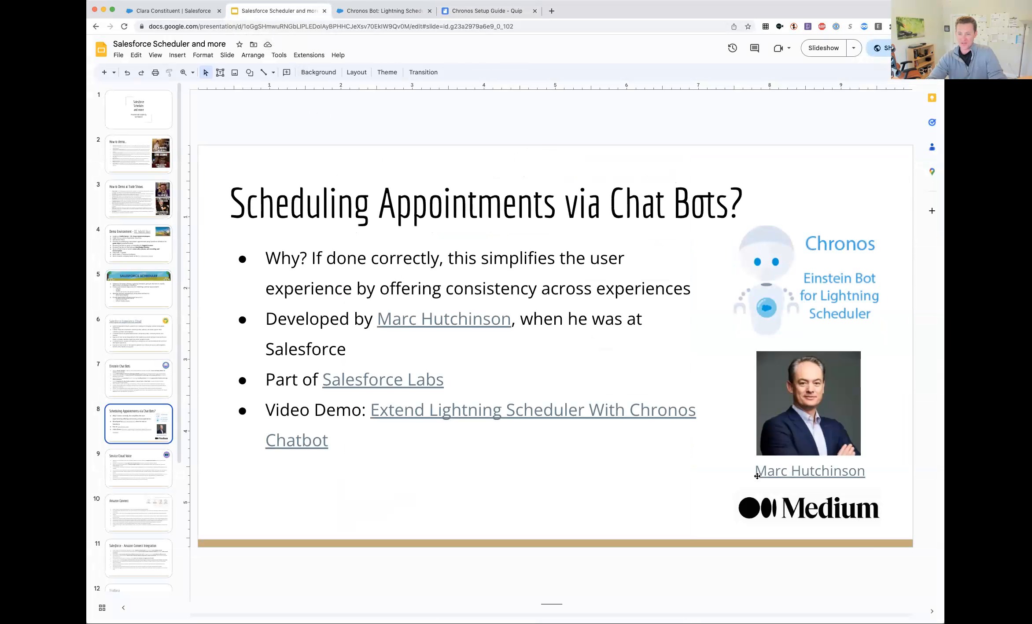
mouse_move(794, 513)
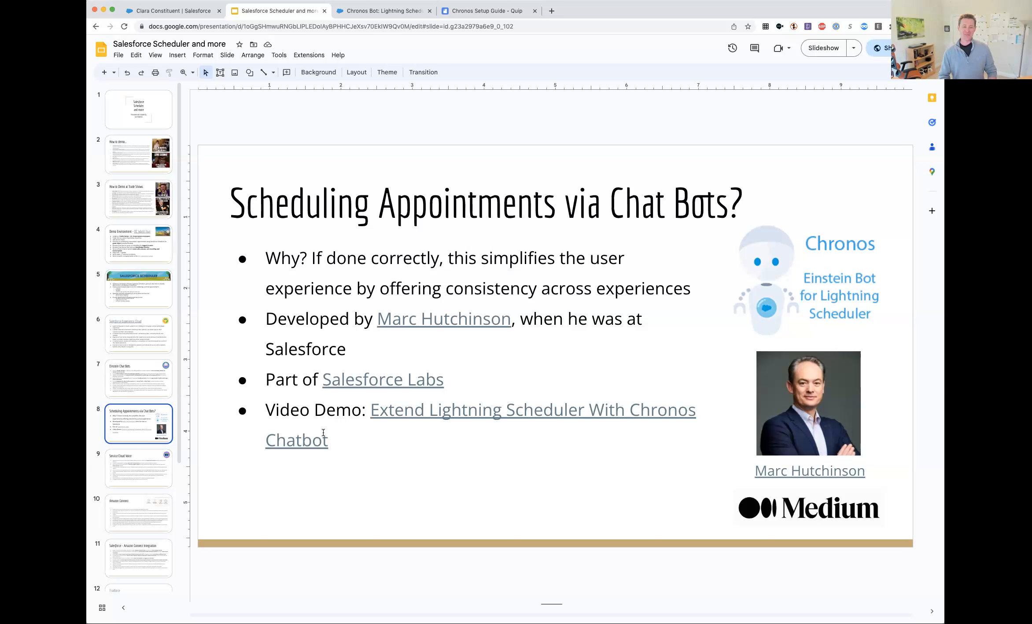
click(138, 469)
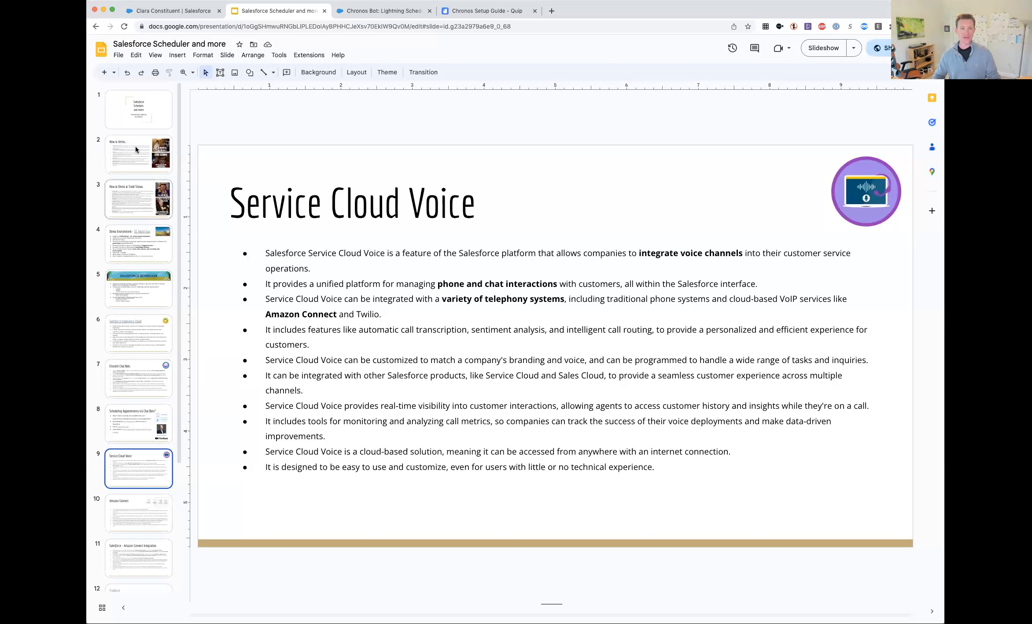
- Go available for voice in Omni-Channel and accept the incoming call, opening VC-00000126
click(175, 10)
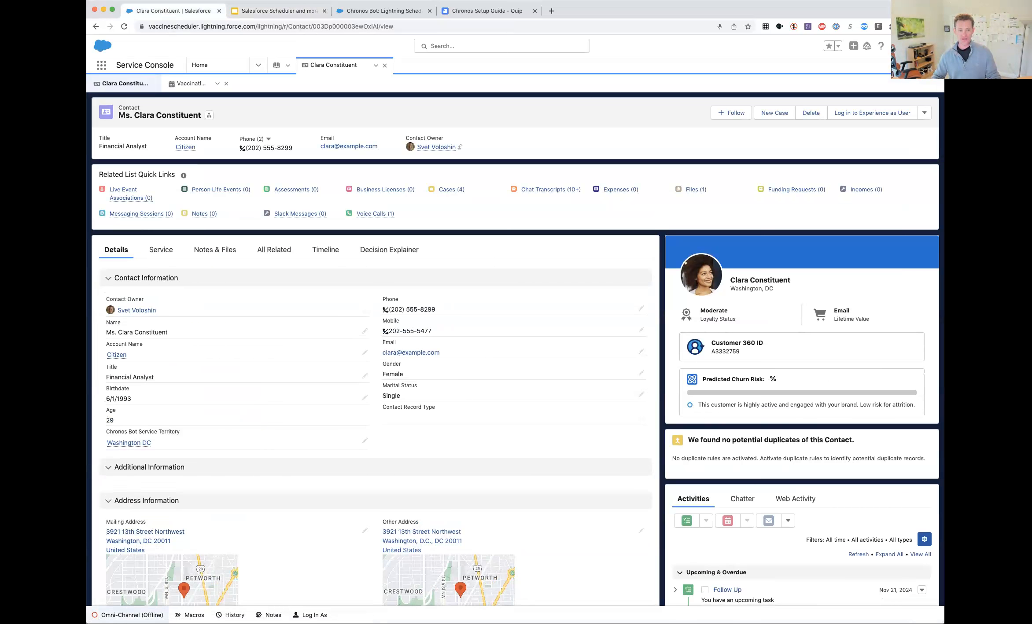
click(129, 615)
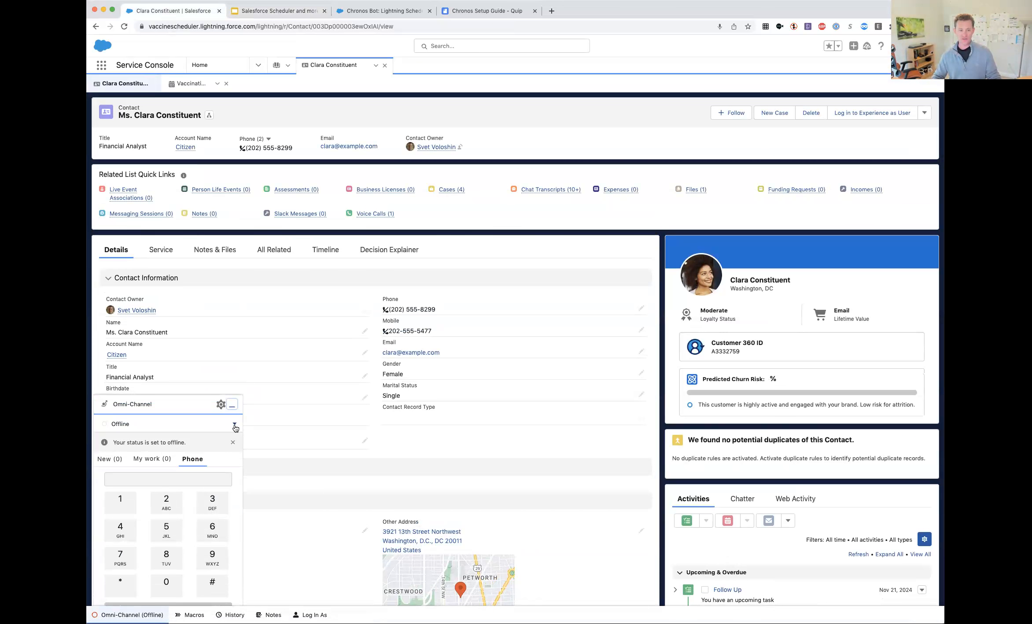
click(234, 423)
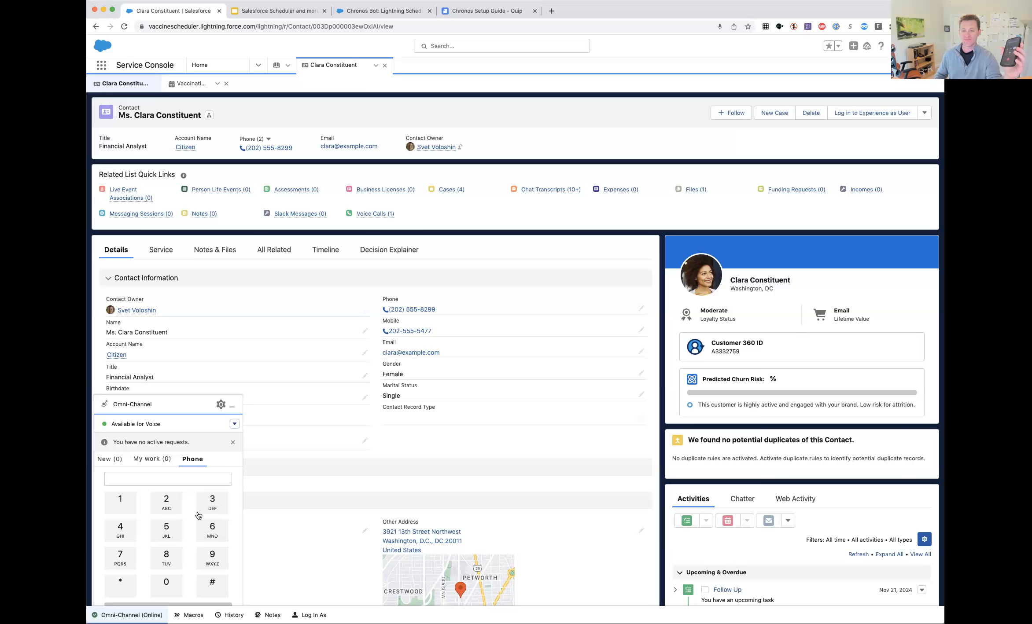
click(233, 443)
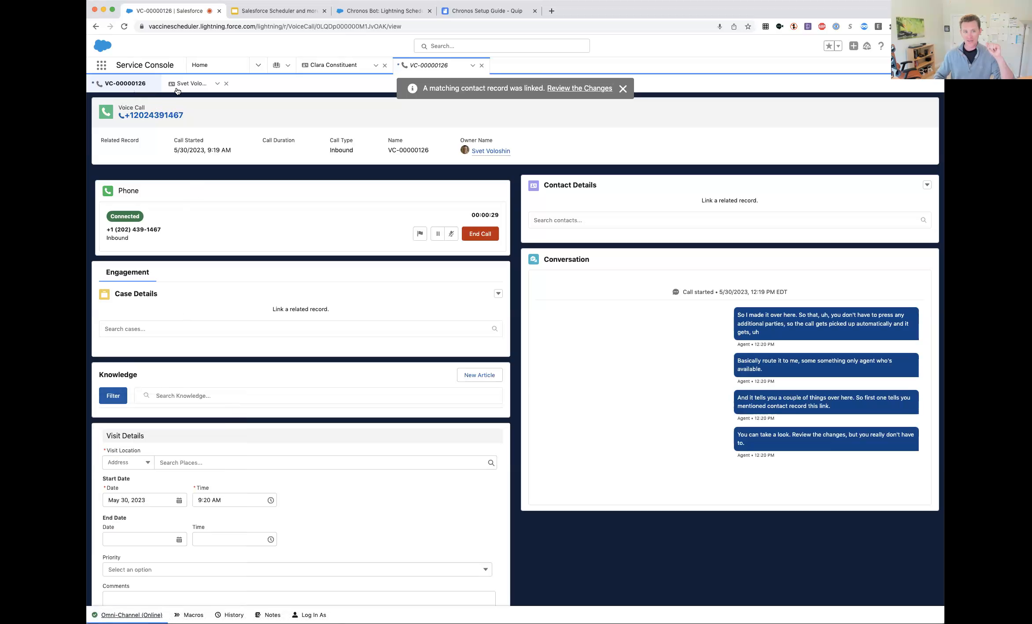
click(191, 83)
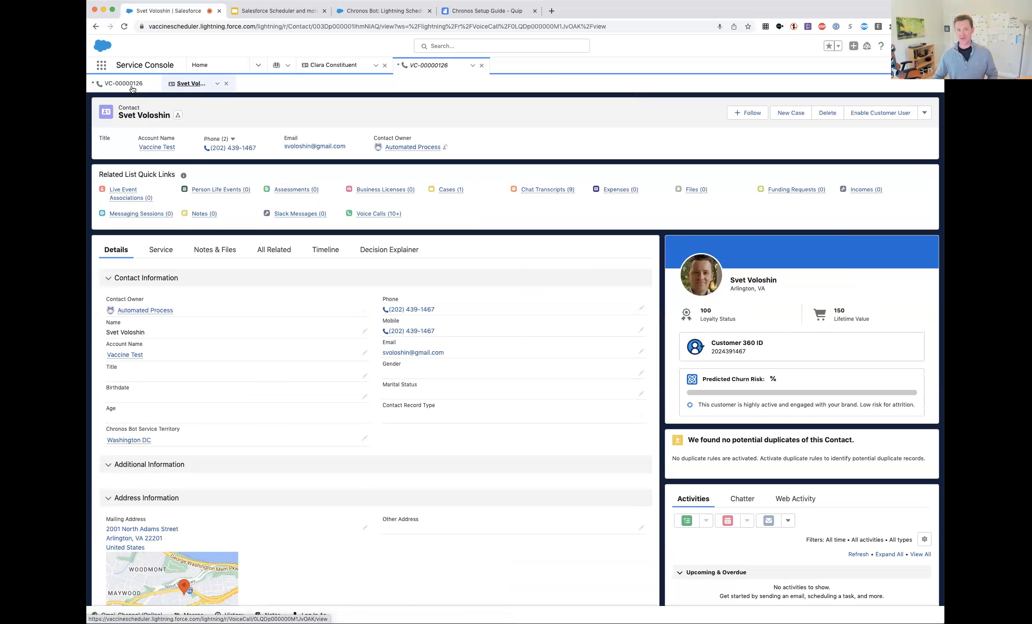
mouse_move(133, 90)
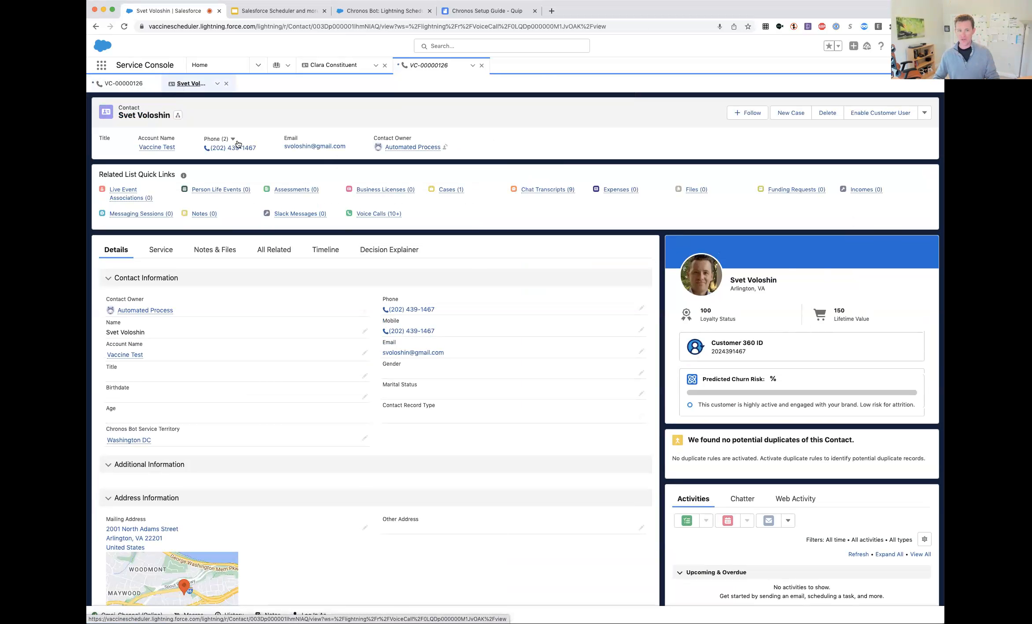
click(126, 83)
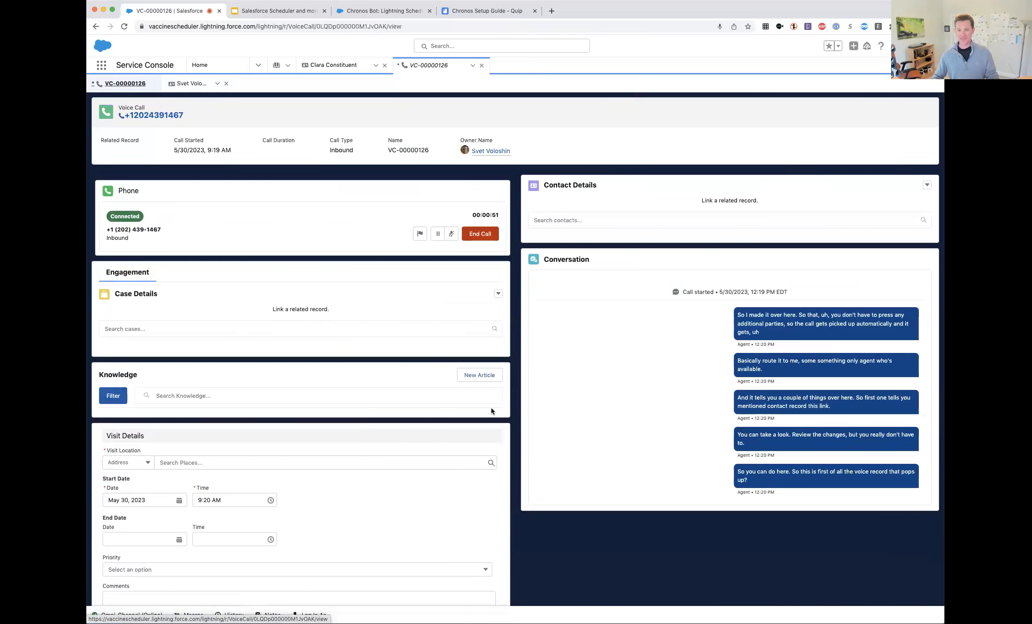
mouse_move(670, 390)
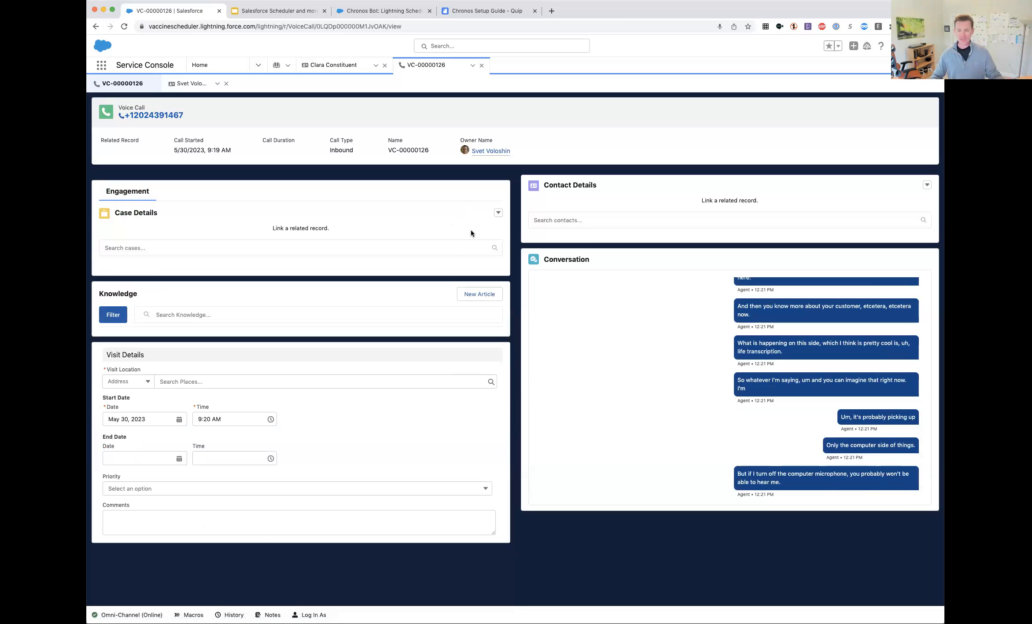
mouse_move(592, 487)
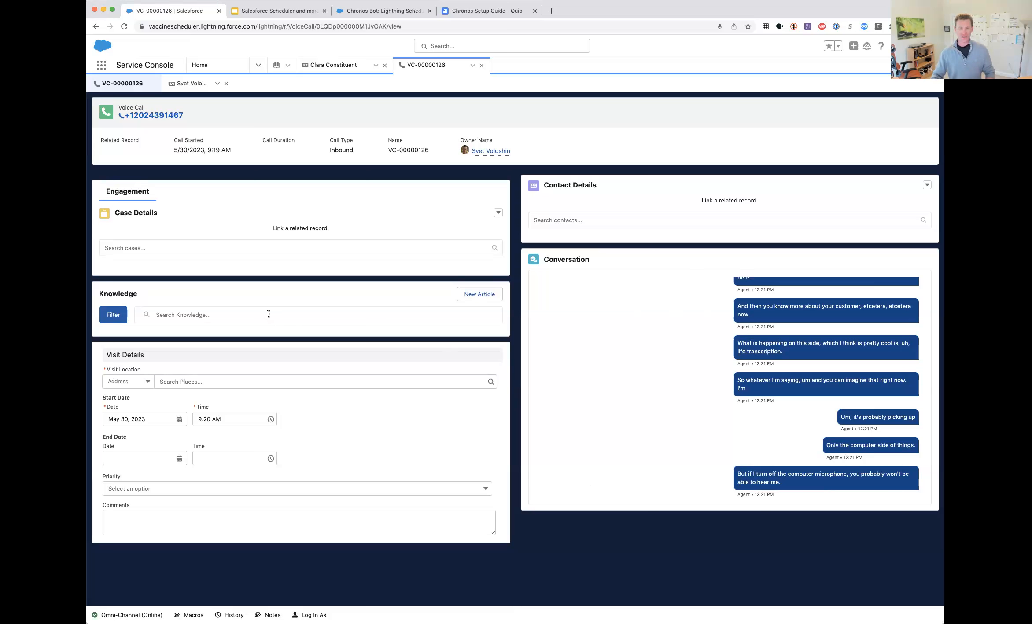
- Open the recent COVID-19 vaccine preparation Knowledge article, then return to VC-00000126
click(268, 314)
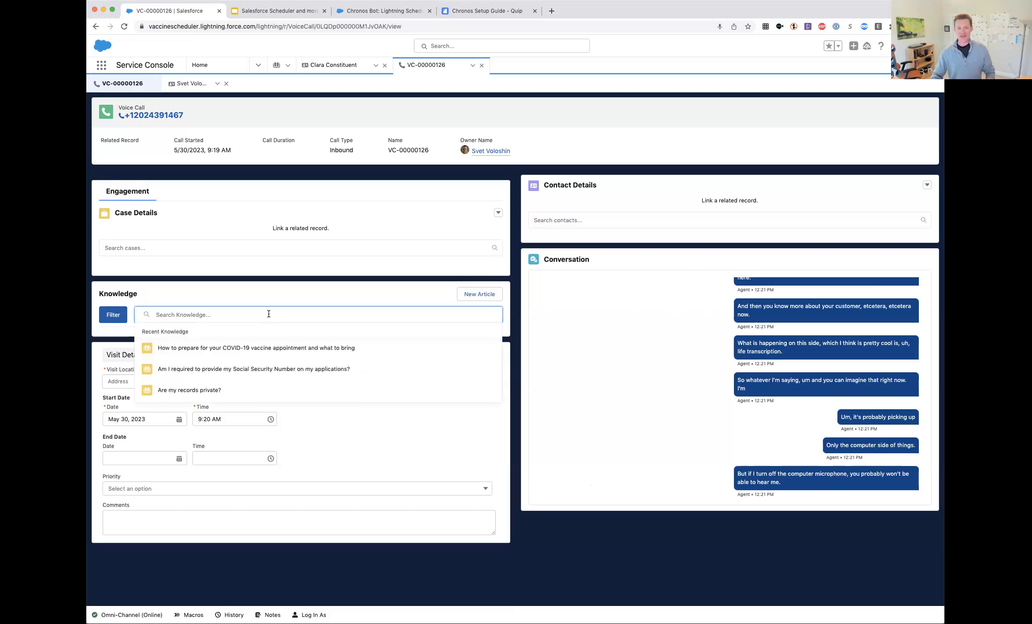
click(256, 348)
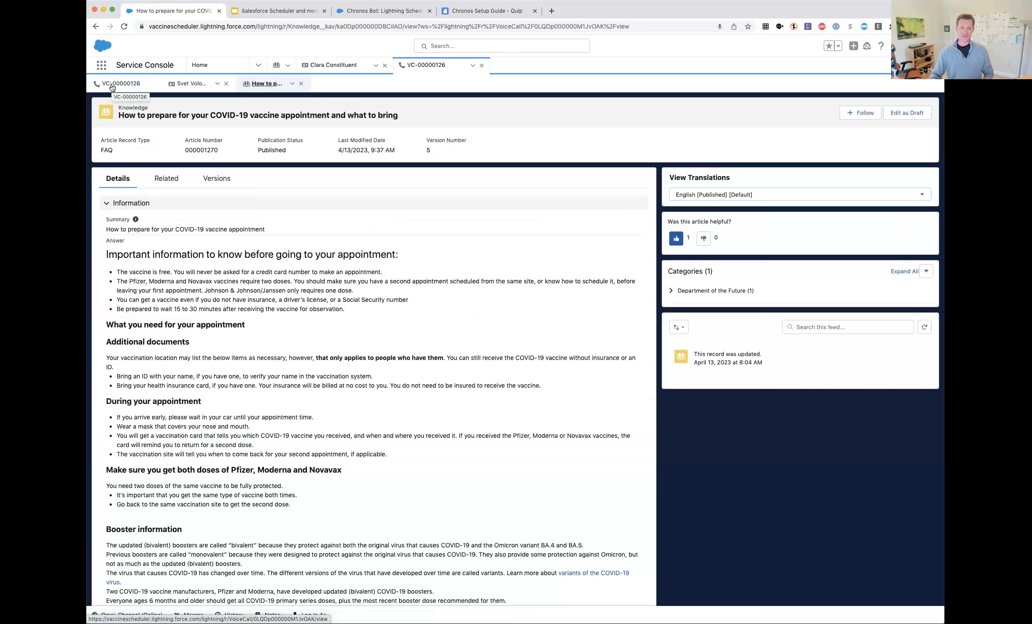
click(122, 84)
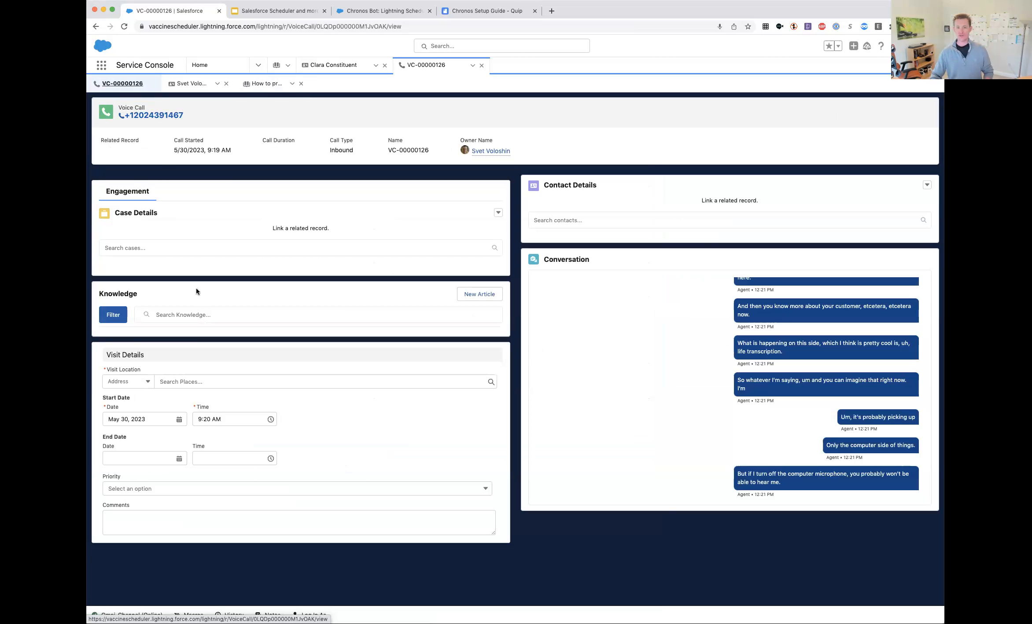
mouse_move(348, 304)
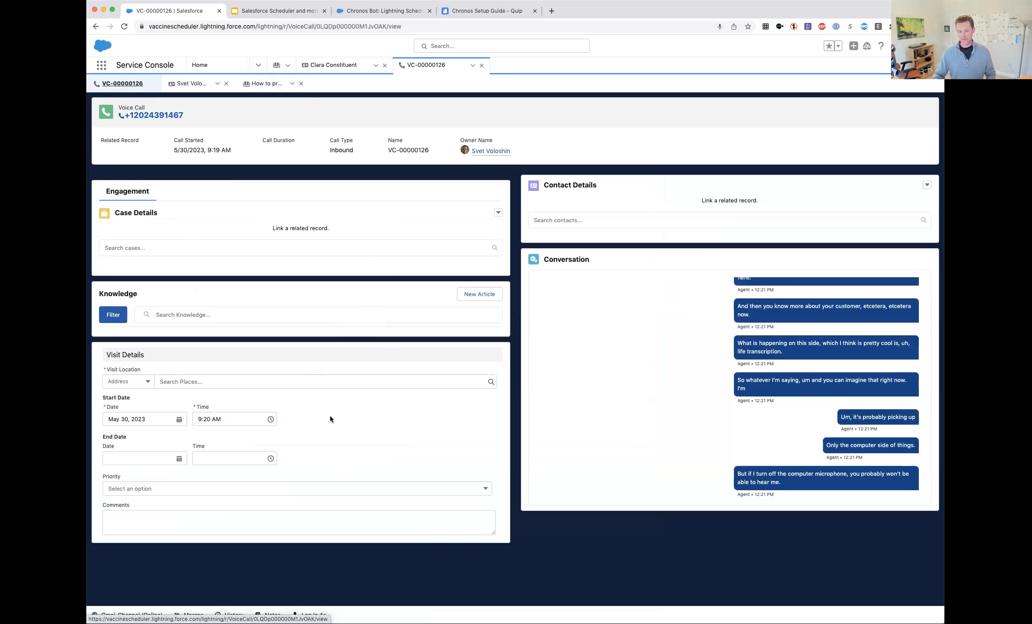
mouse_move(160, 393)
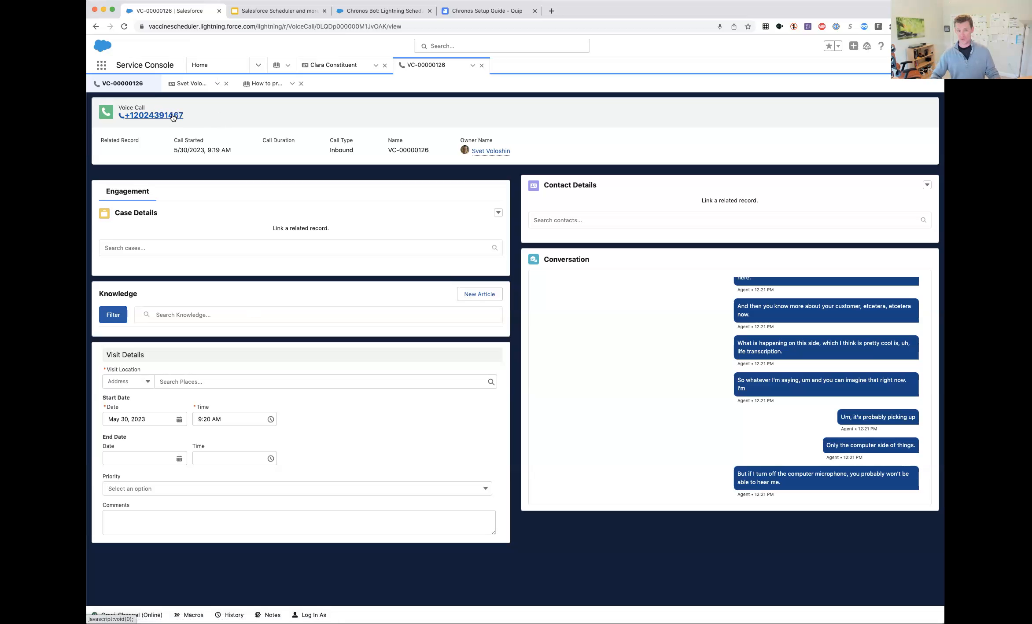
mouse_move(172, 117)
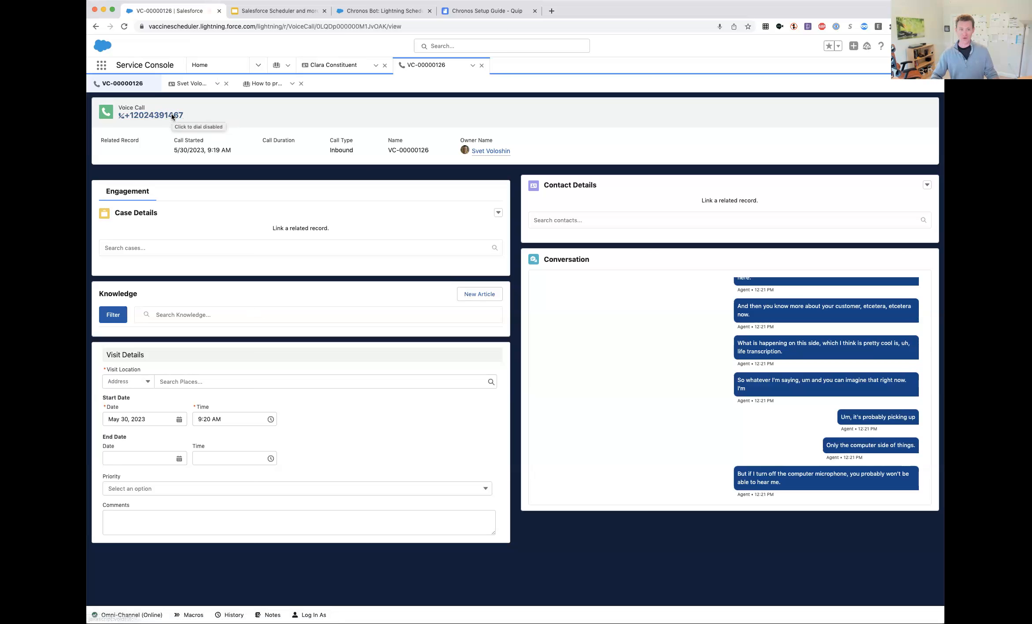
- Call back the caller's number from VC-00000126, then end that call
click(150, 115)
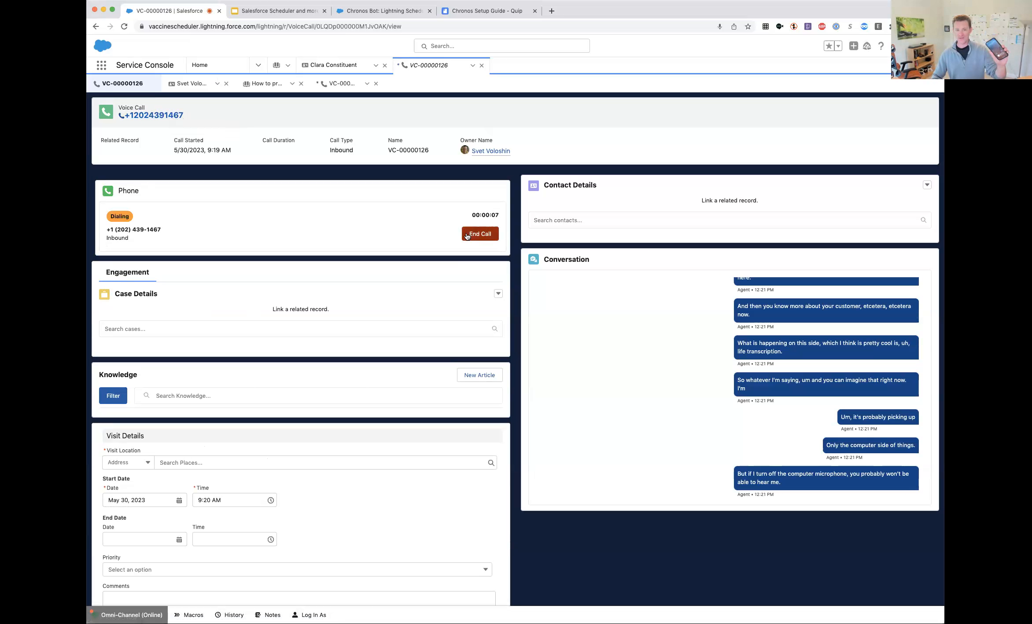
click(479, 234)
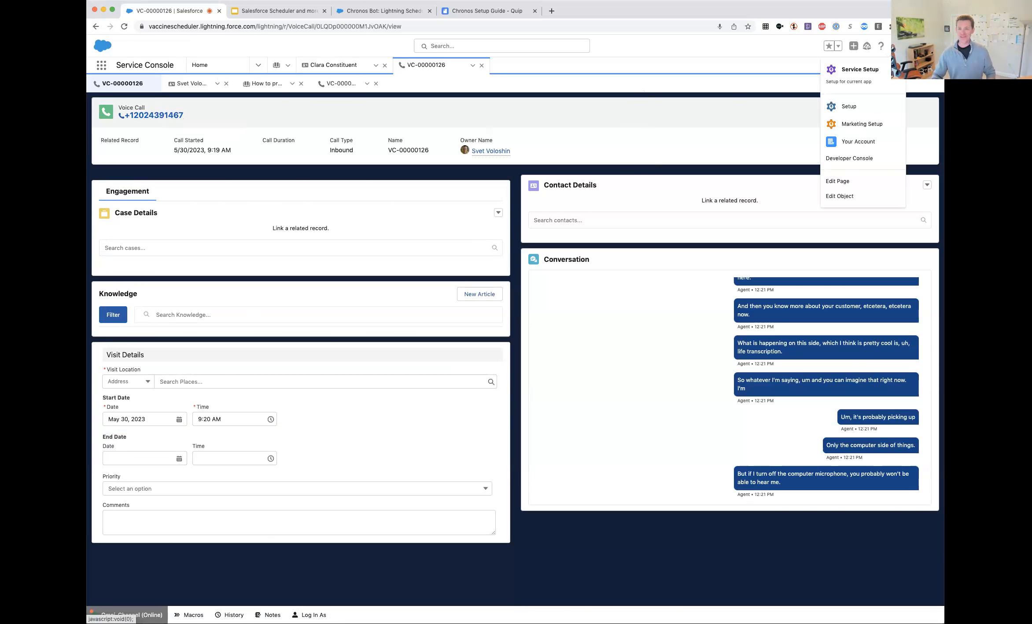
mouse_move(861, 182)
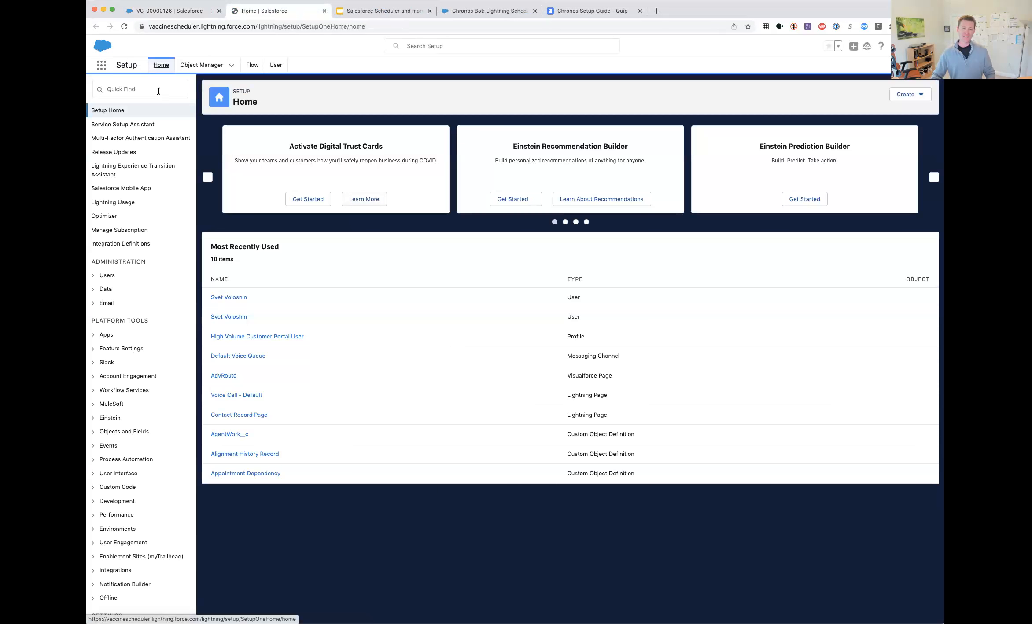
- Search 'ama' in Quick Find and review the Amazon Service Cloud Voice setup page
text(ama)
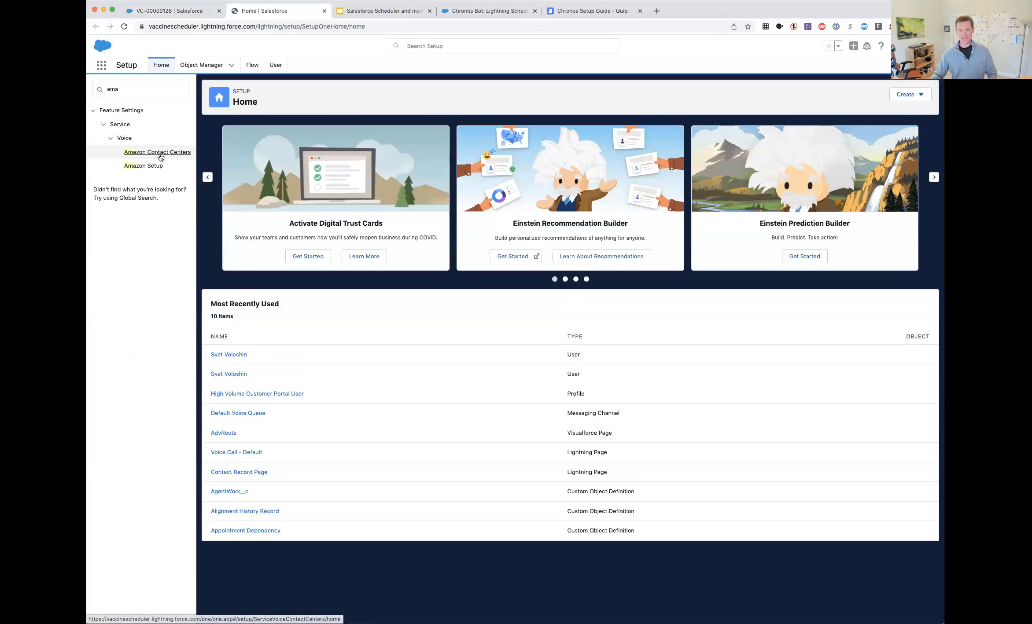
click(157, 152)
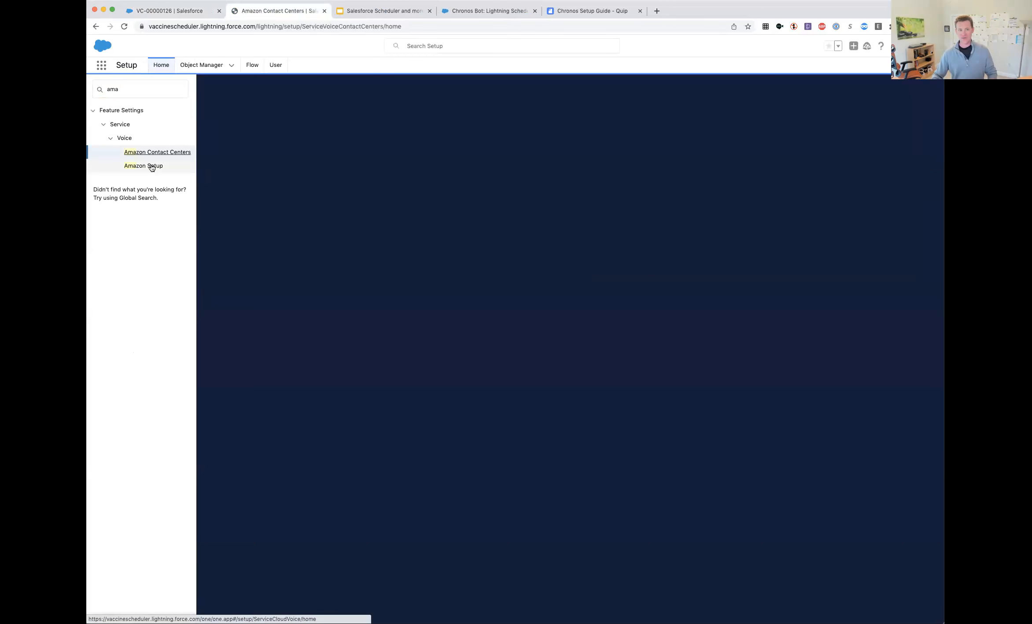
click(143, 165)
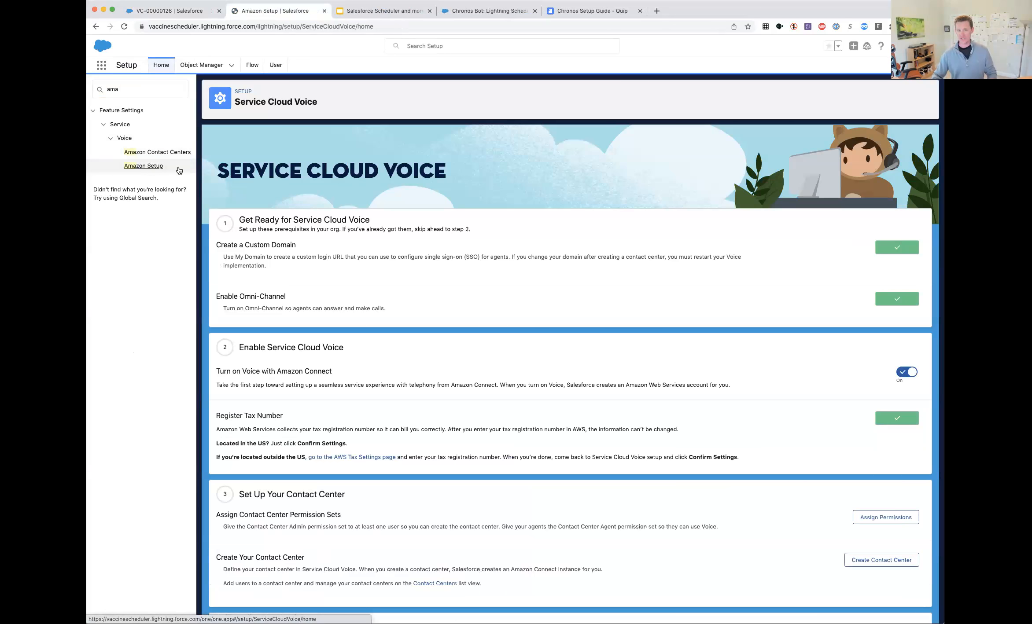
mouse_move(632, 420)
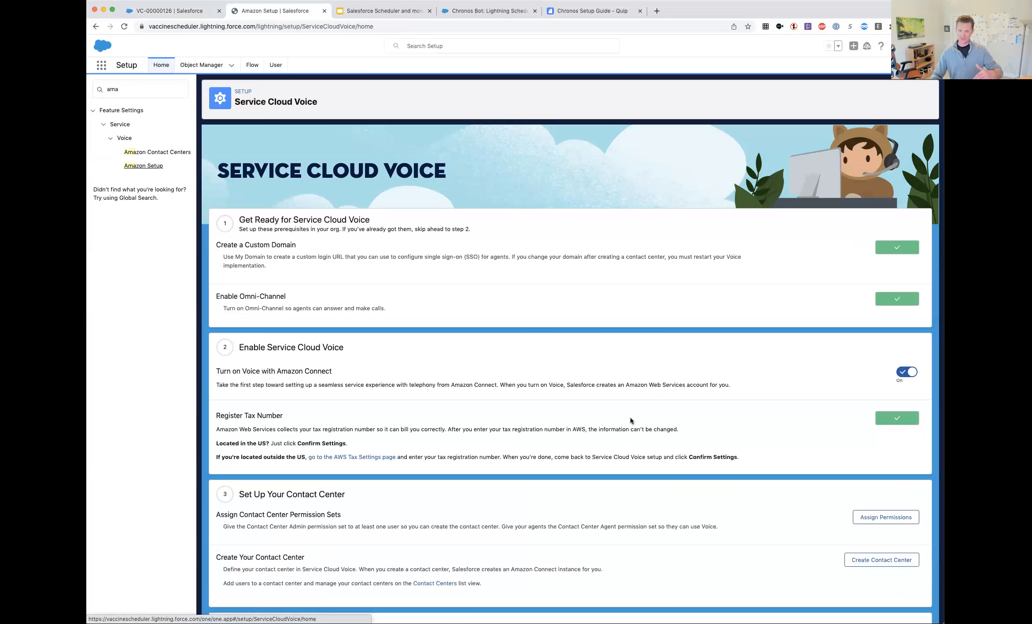
scroll(down, 3)
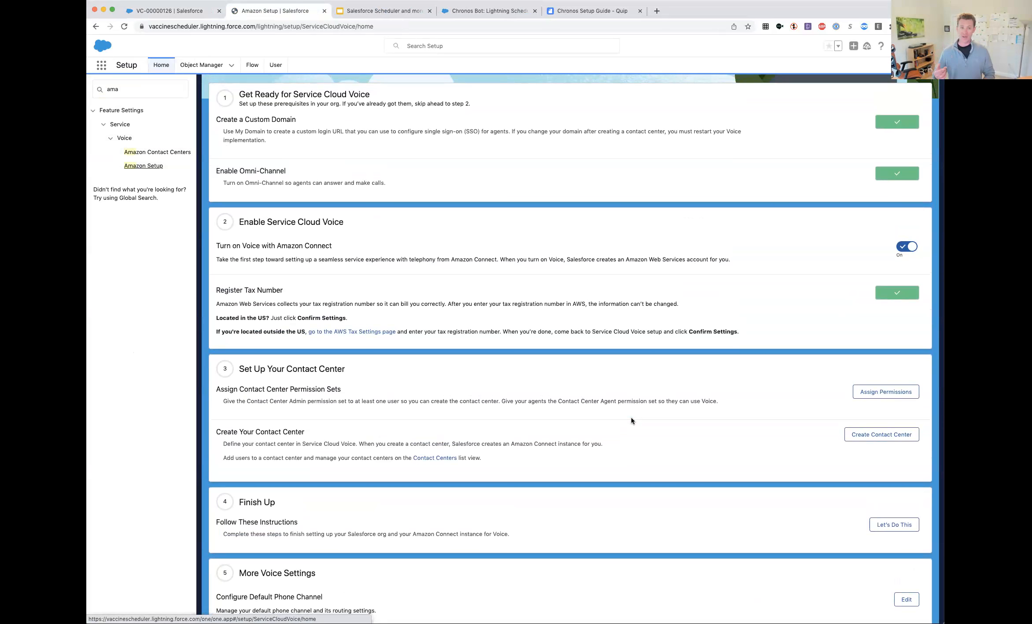
scroll(down, 3)
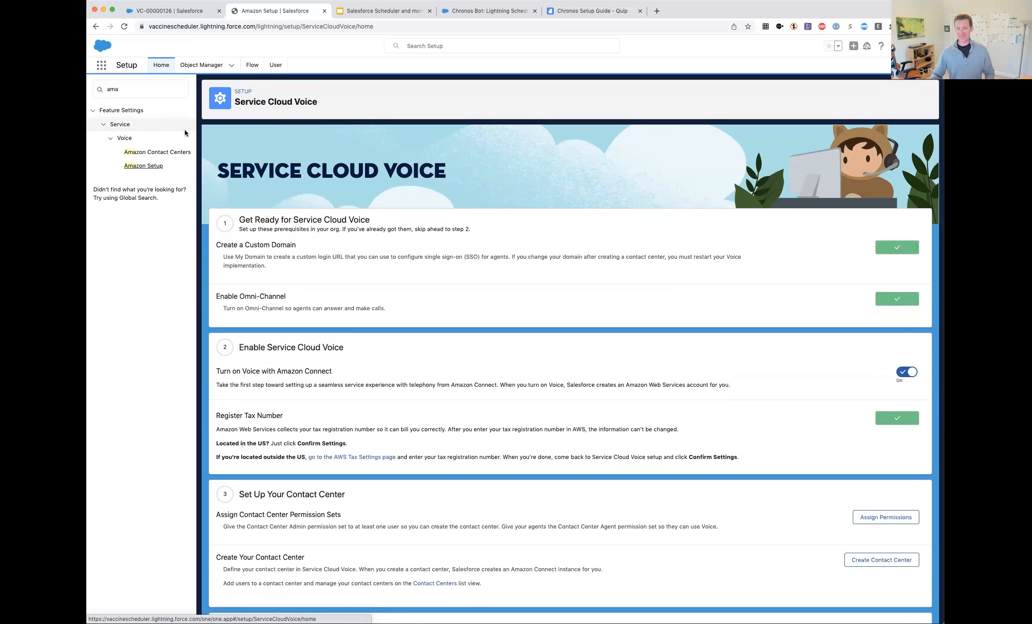
mouse_move(174, 152)
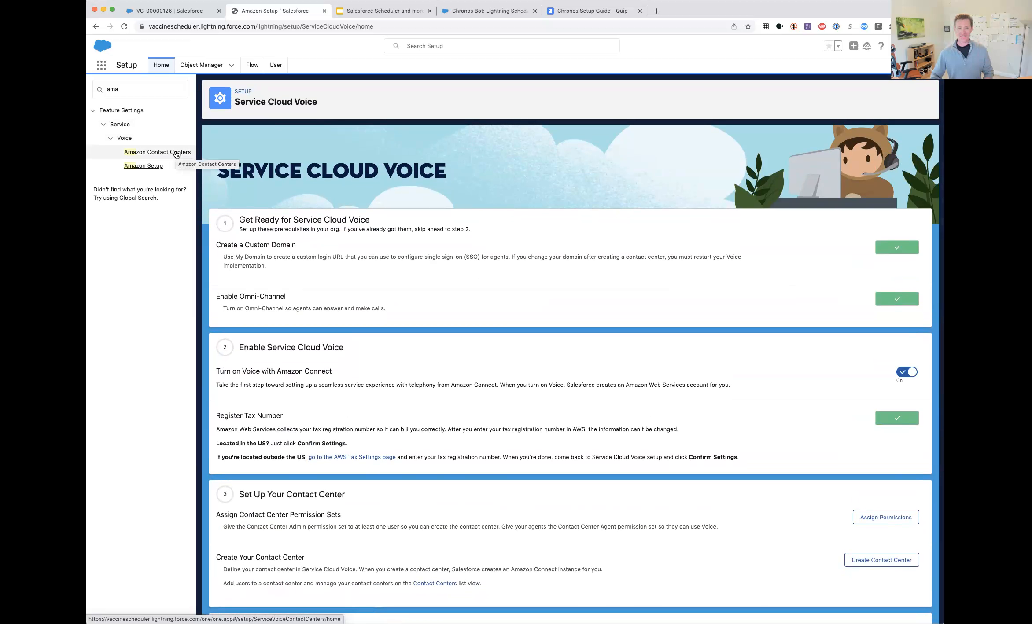
- Open the Vaccine Call Center from Amazon Contact Centers and scroll through its details
click(157, 151)
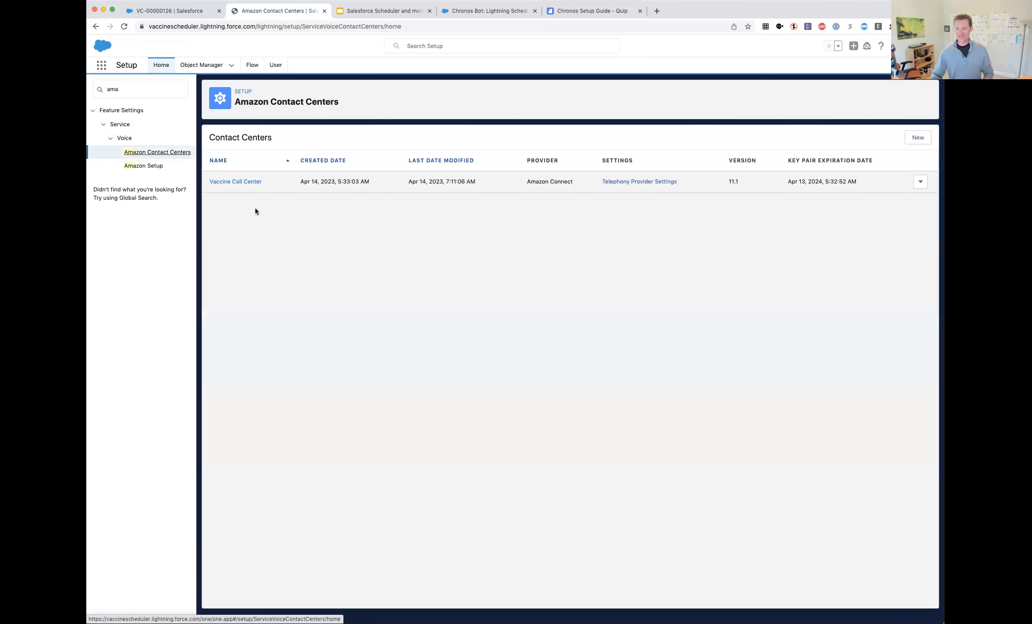
mouse_move(240, 181)
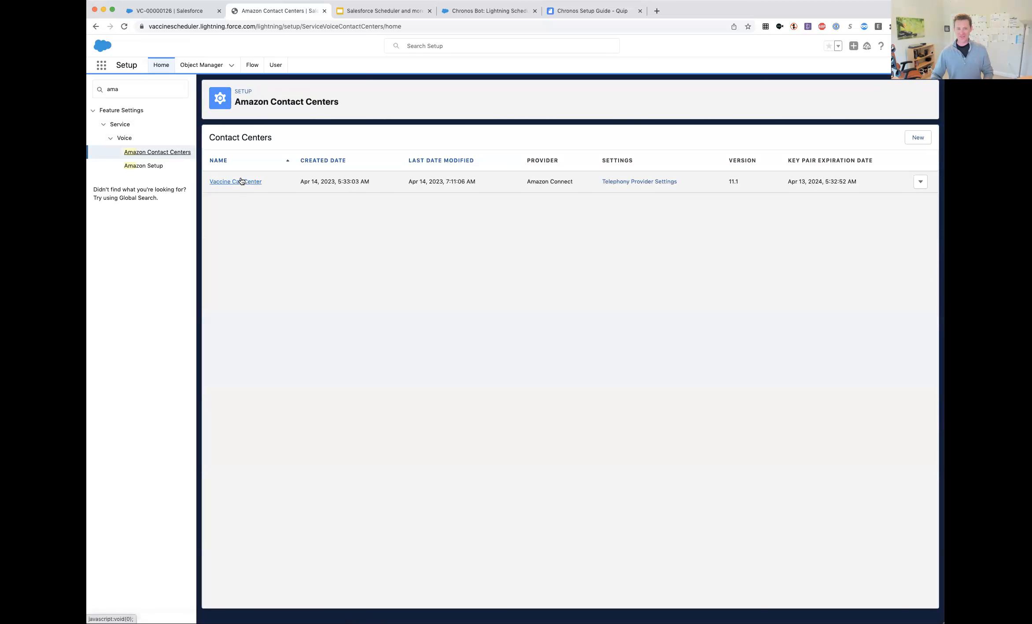
click(235, 181)
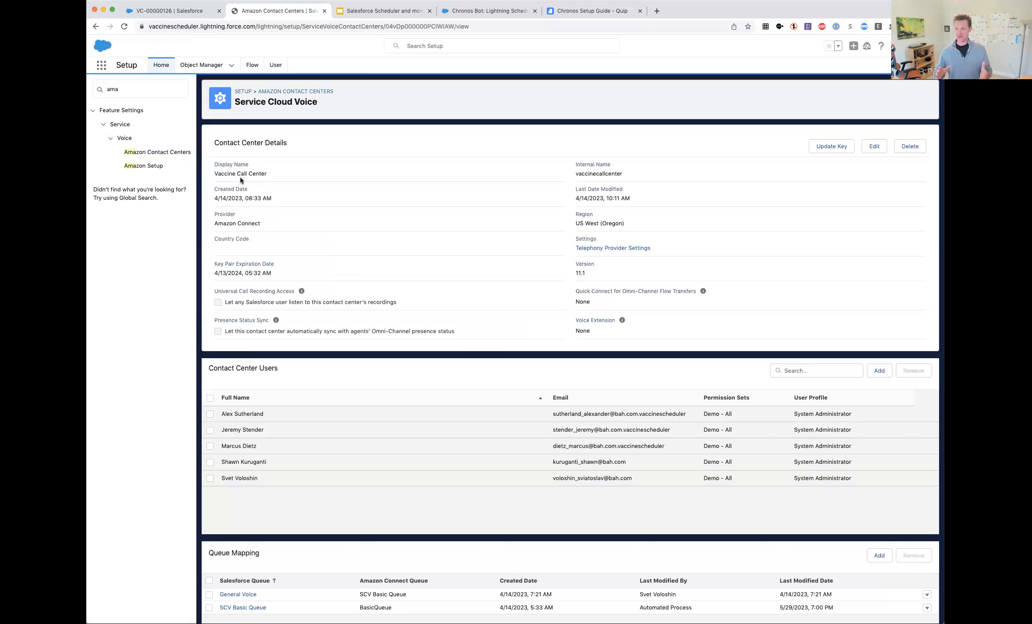
mouse_move(284, 273)
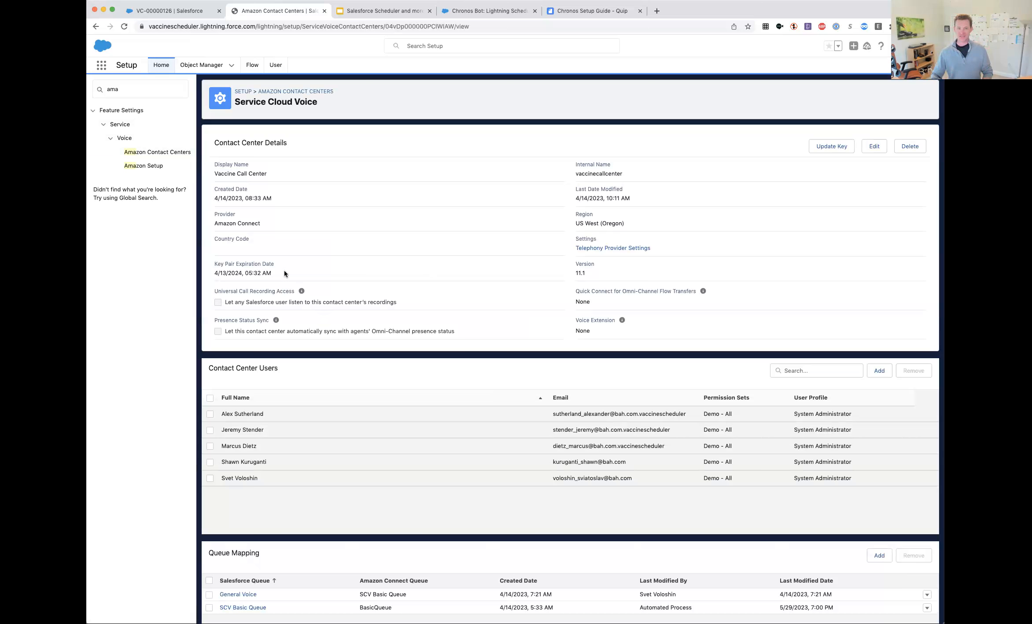
scroll(down, 3)
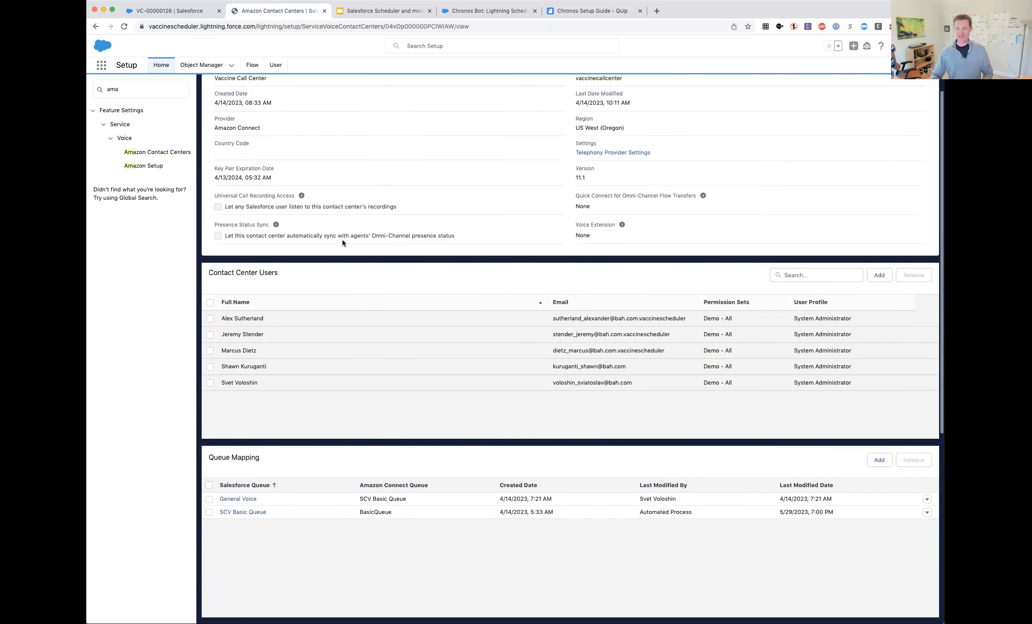
scroll(down, 3)
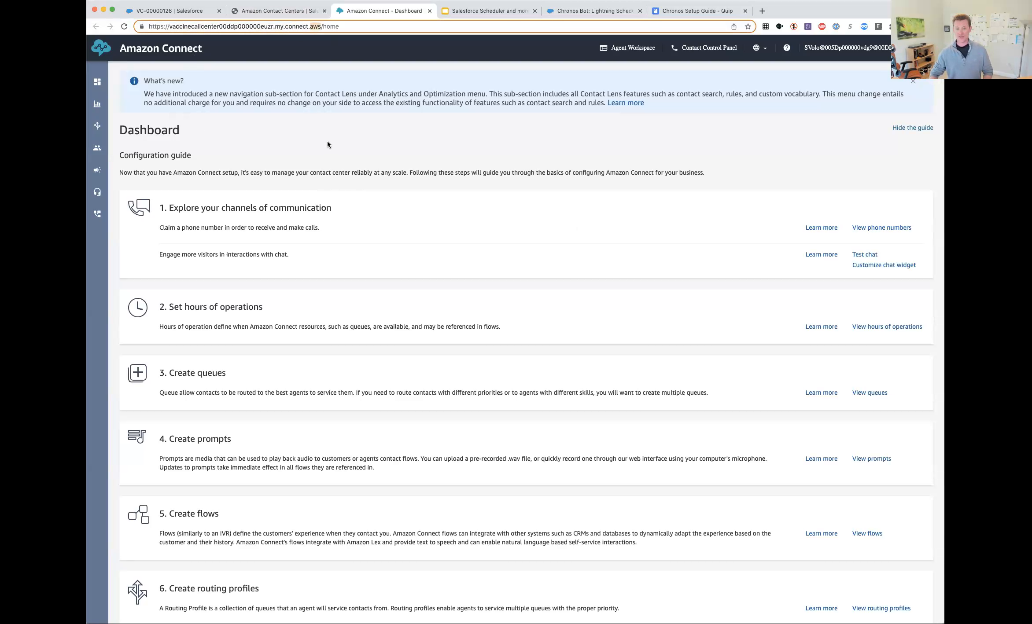
click(96, 125)
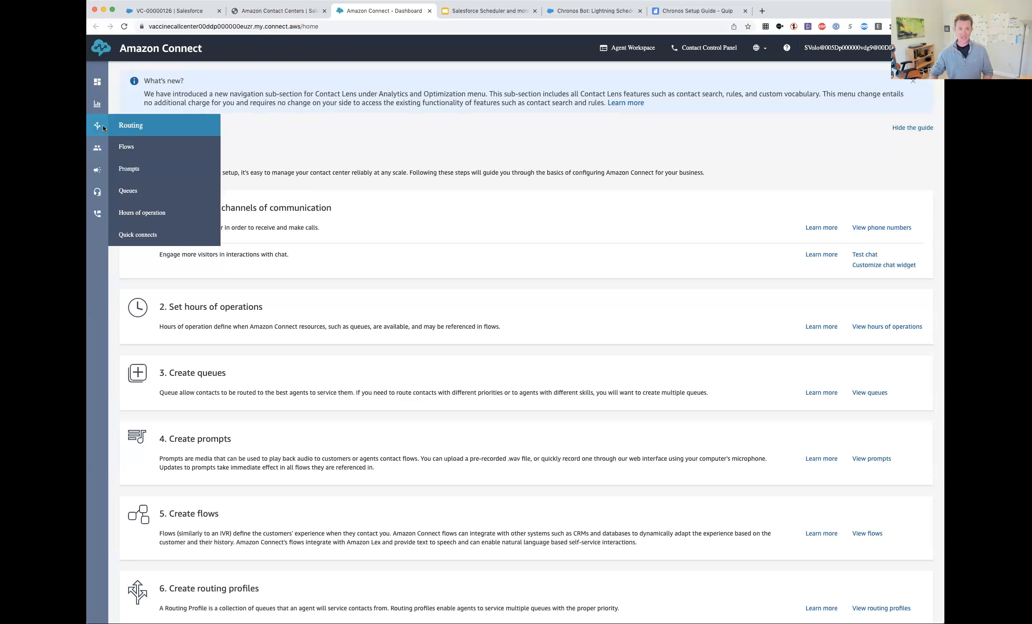
click(126, 147)
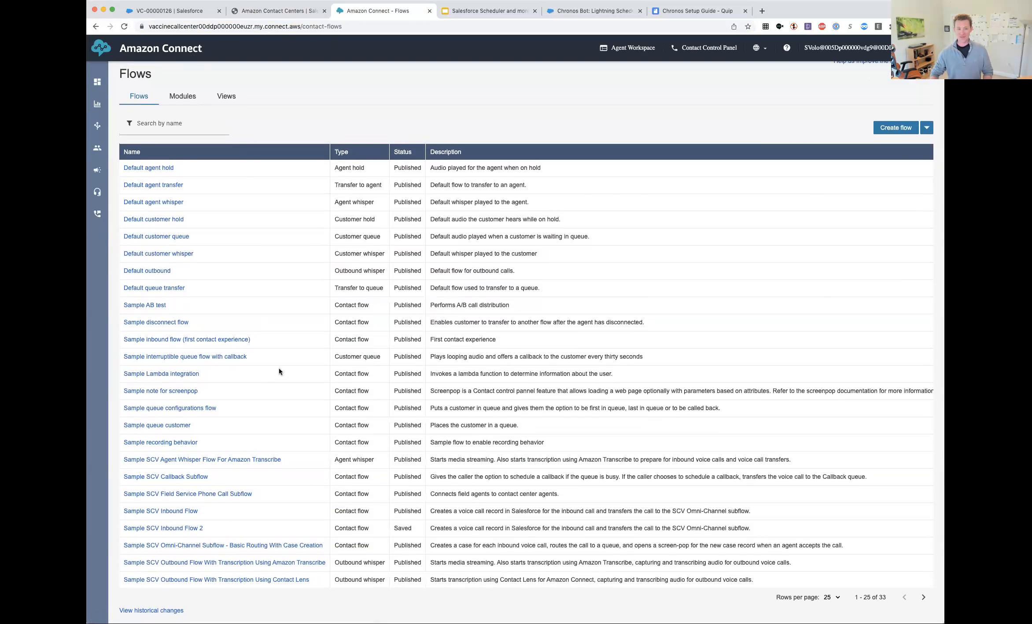
mouse_move(281, 371)
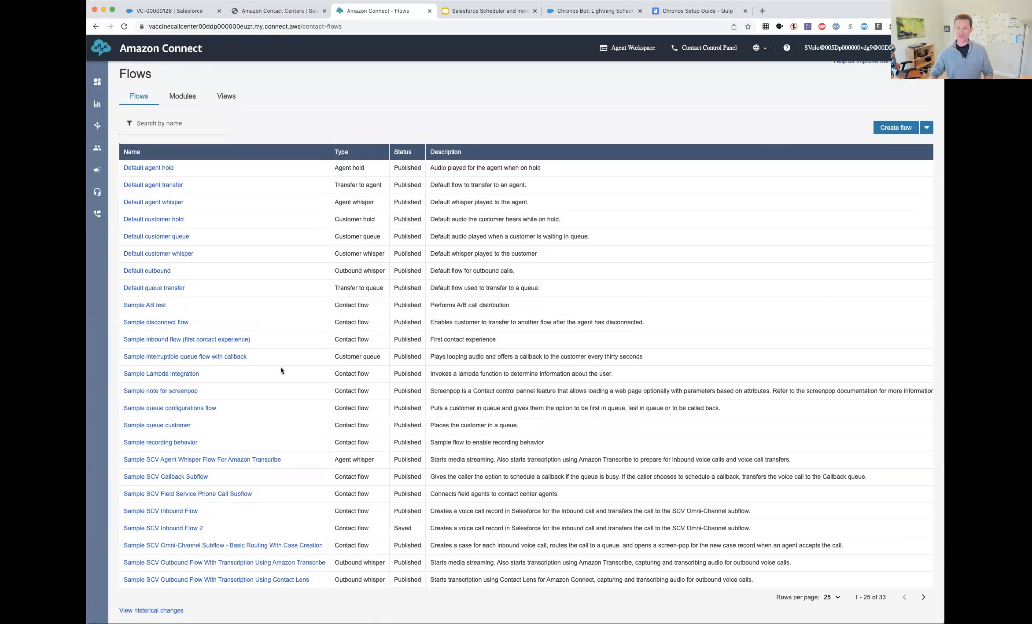
mouse_move(251, 445)
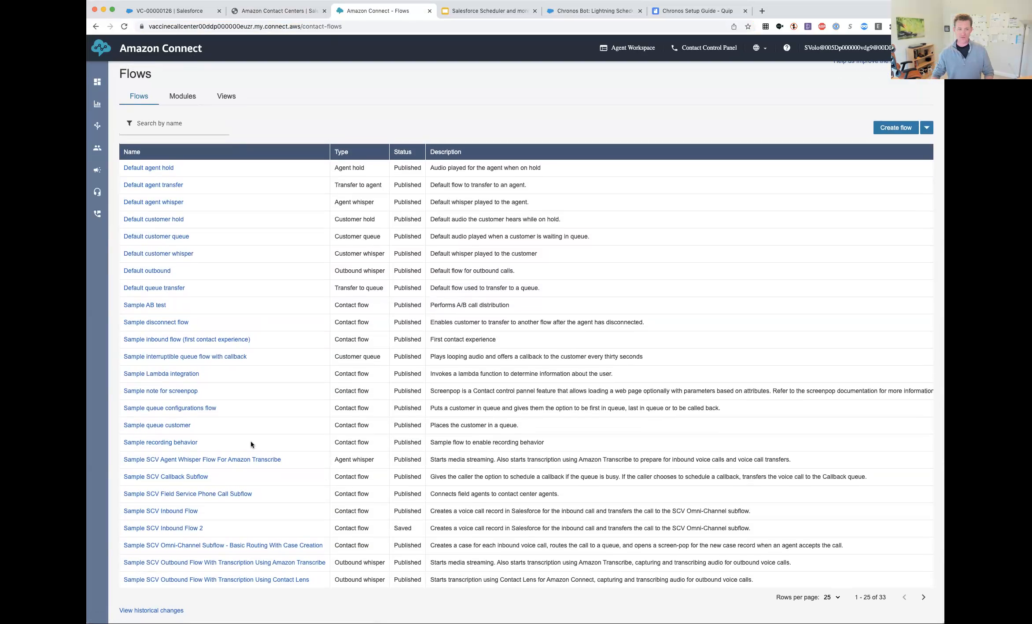
mouse_move(235, 451)
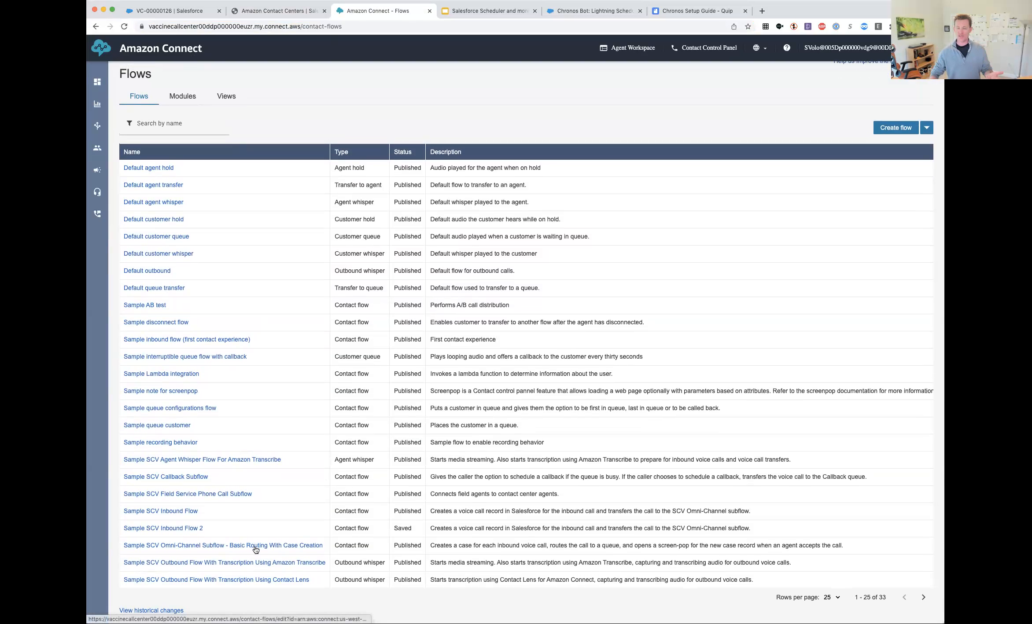
click(220, 545)
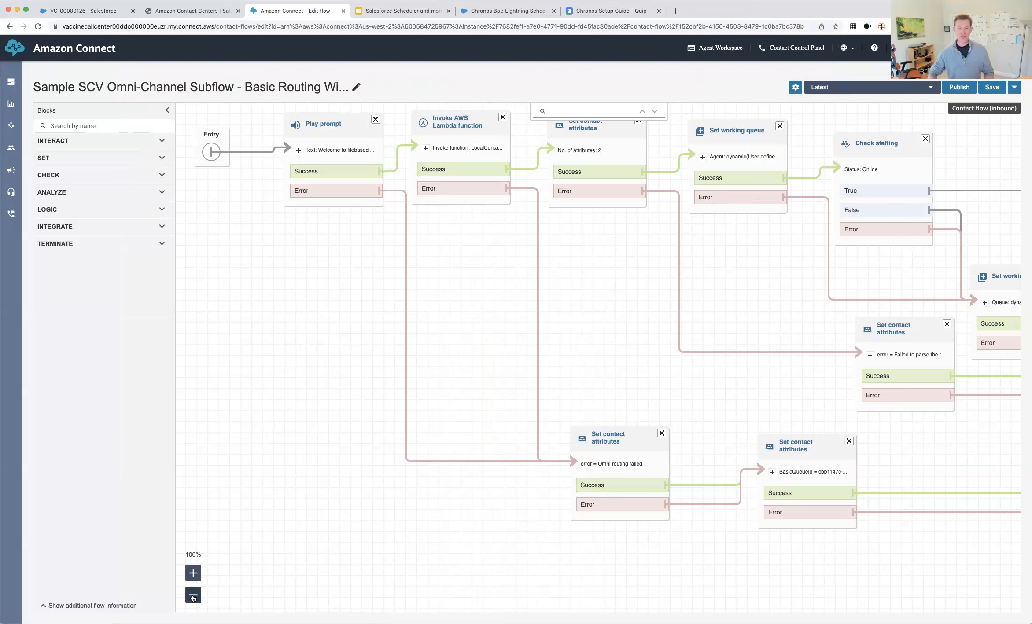
click(193, 596)
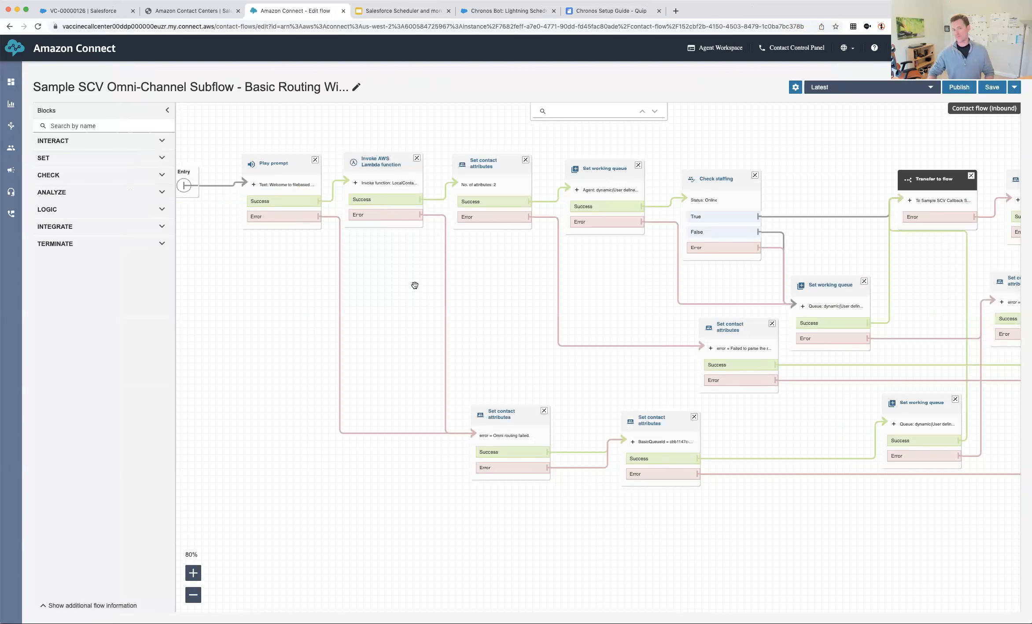
mouse_move(417, 282)
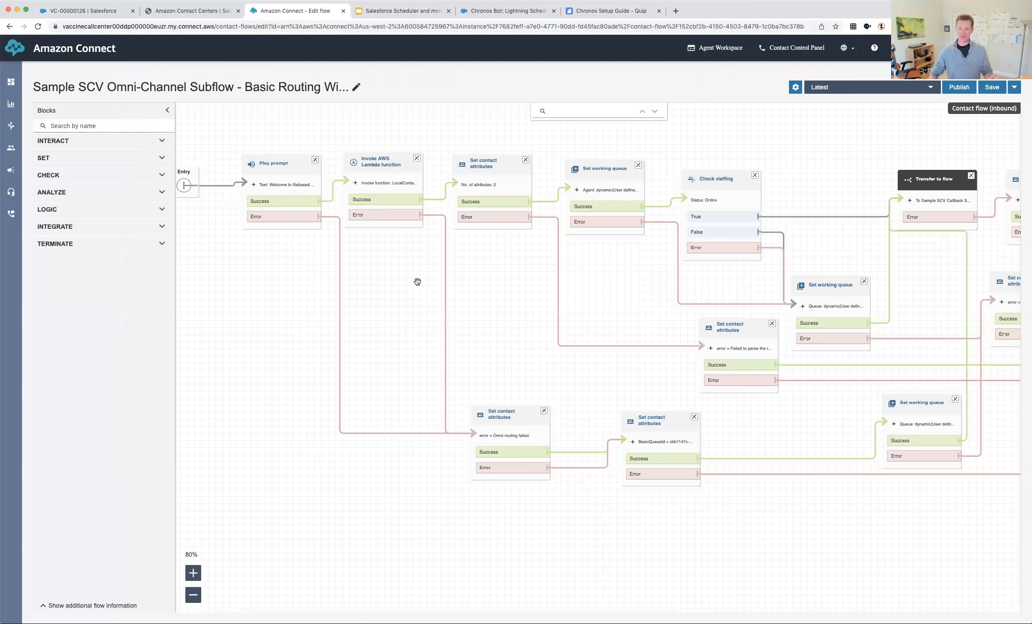
click(53, 141)
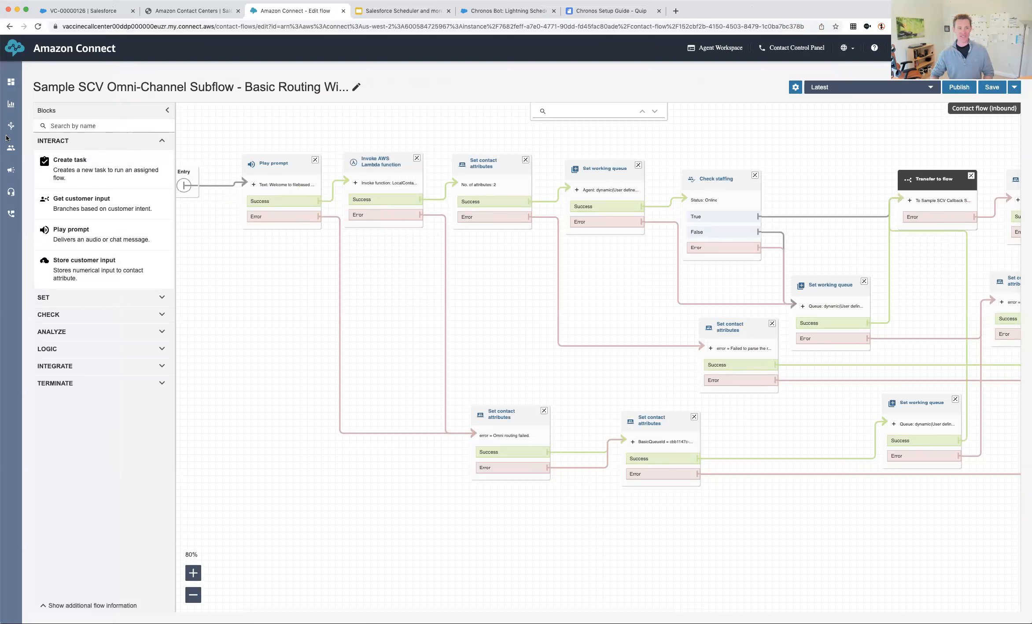
click(11, 125)
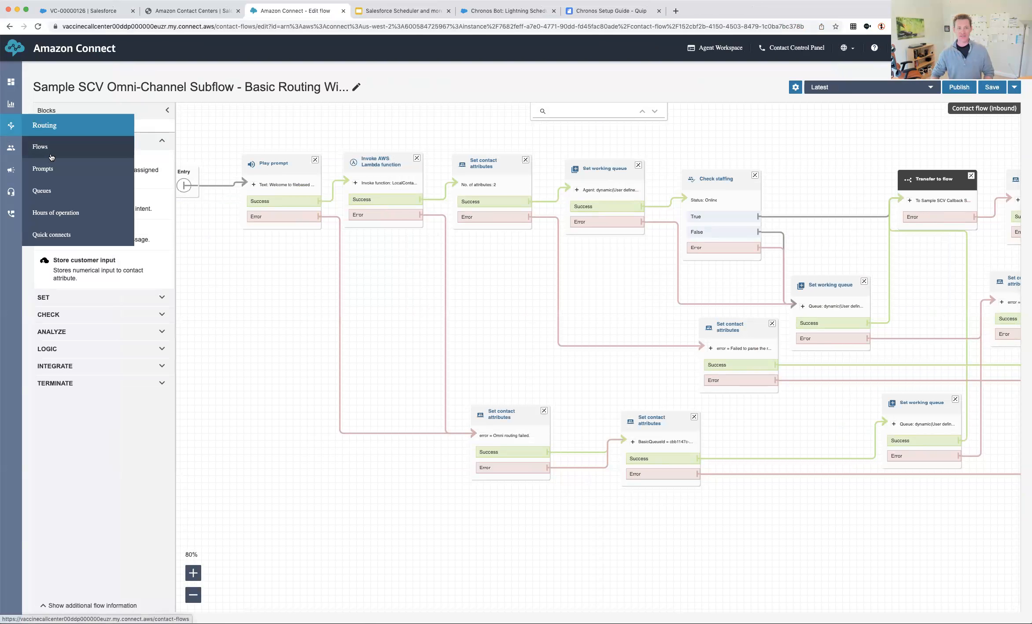
mouse_move(51, 157)
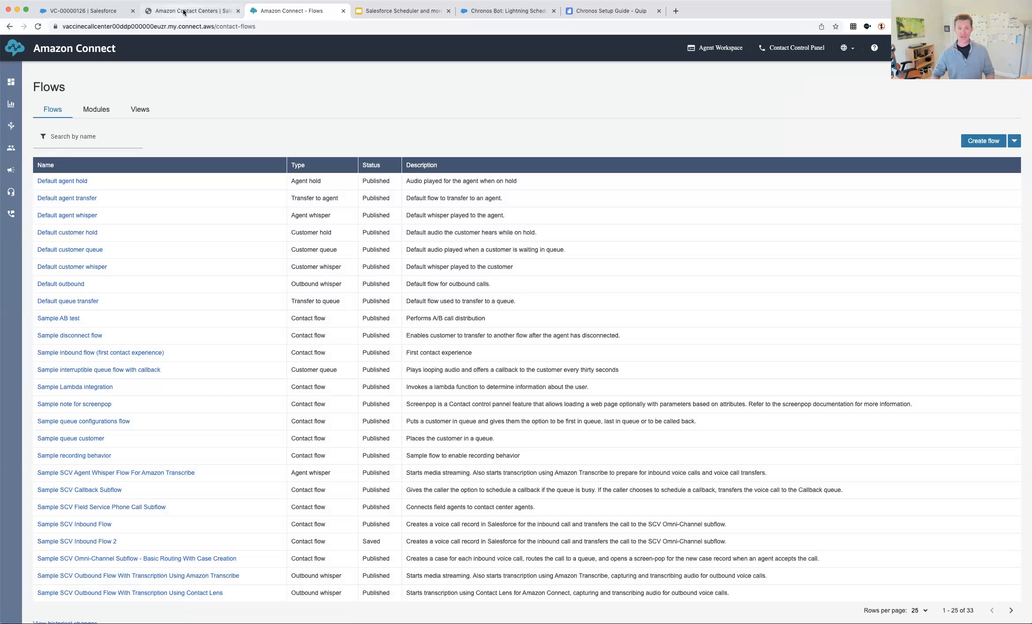
- Check the General Voice queue's Service - Agents group members, then return to VC-00000126
click(186, 11)
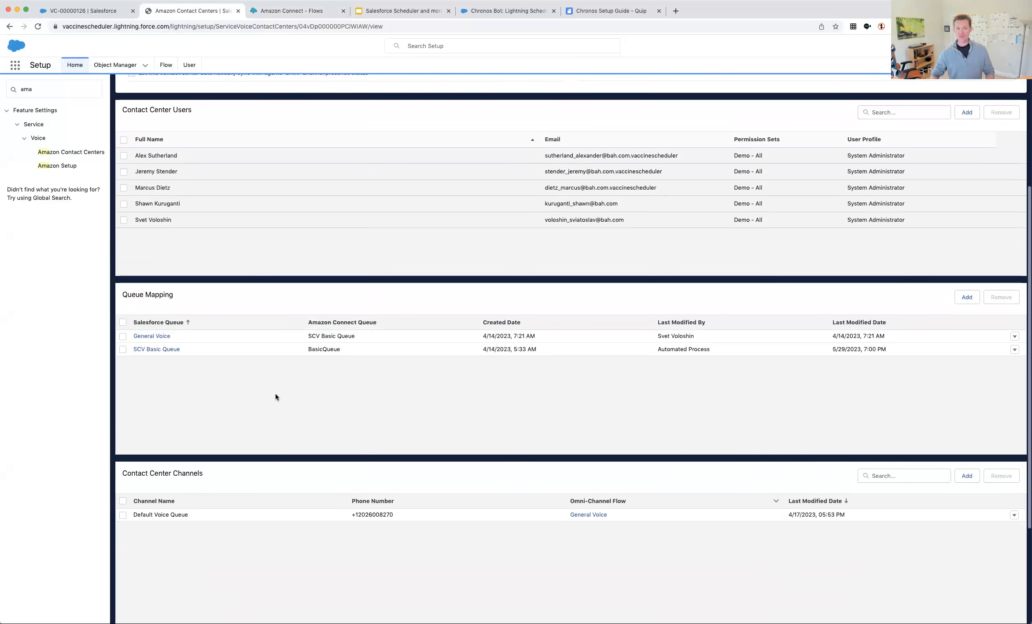
scroll(down, 3)
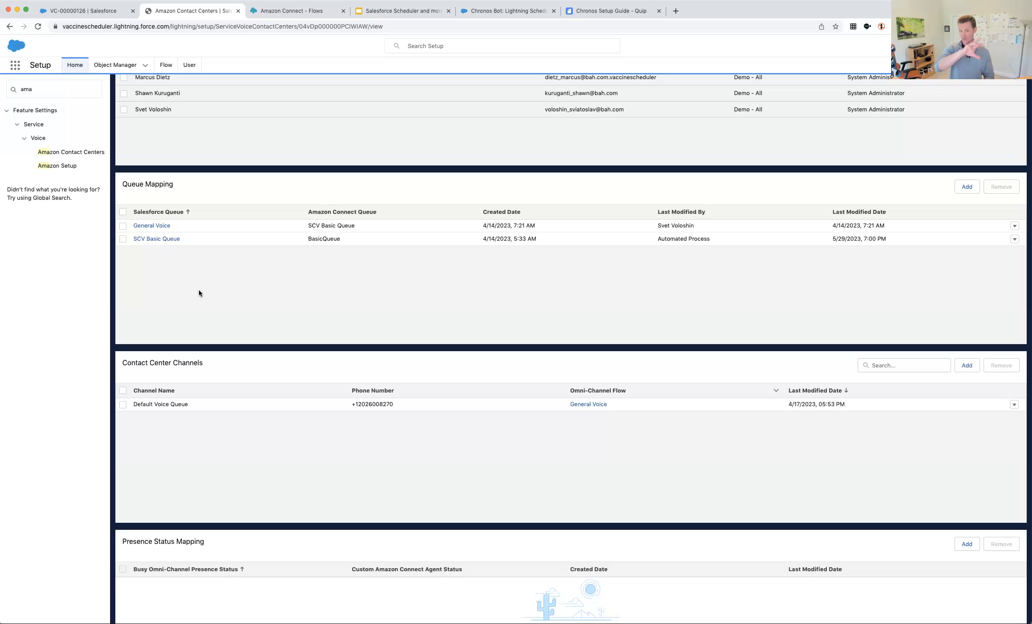
mouse_move(144, 257)
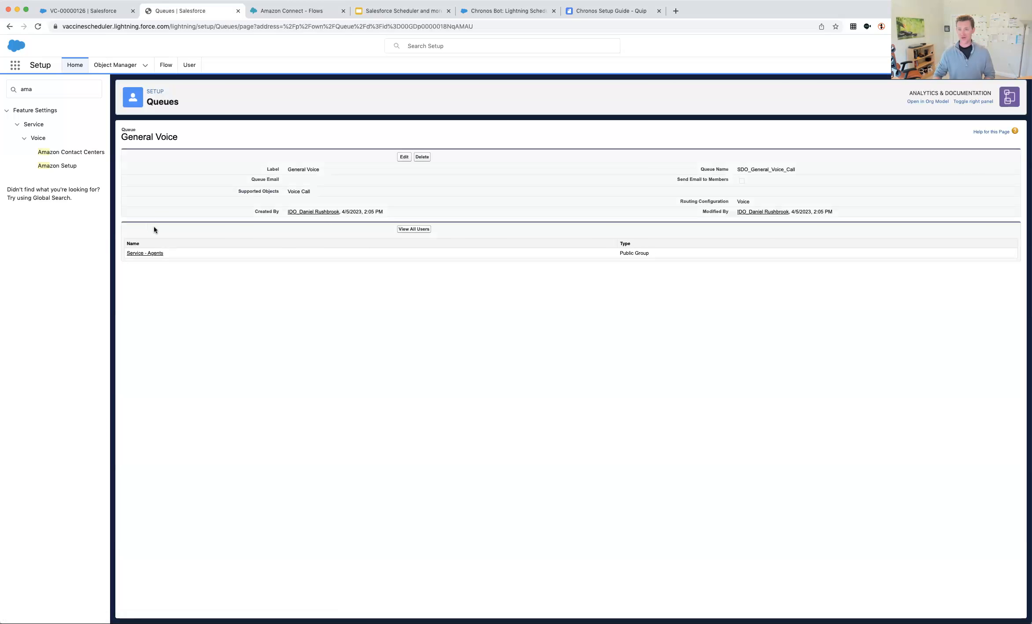
mouse_move(255, 301)
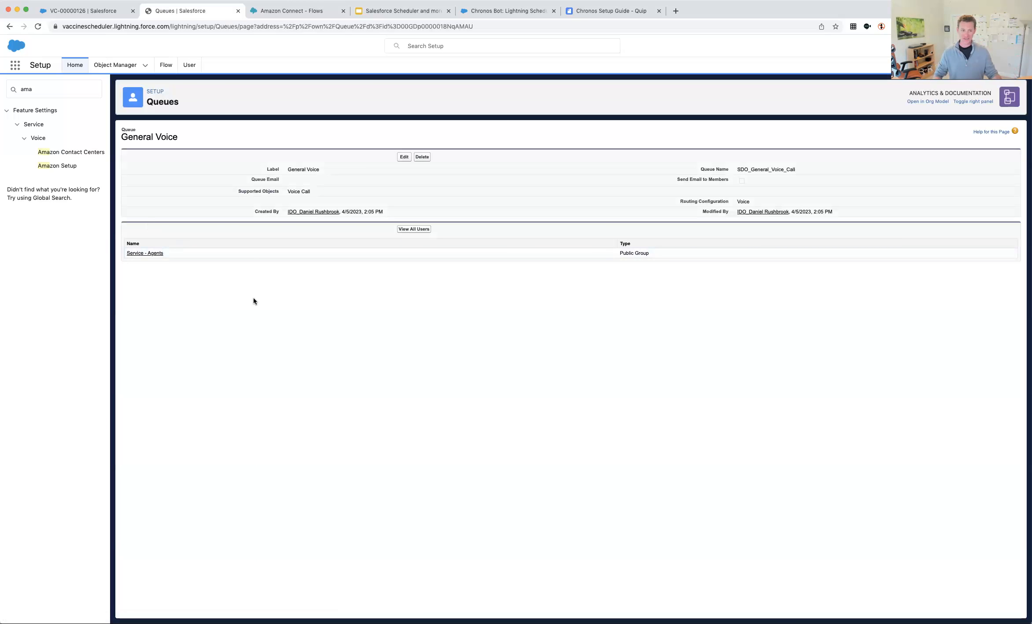
mouse_move(141, 256)
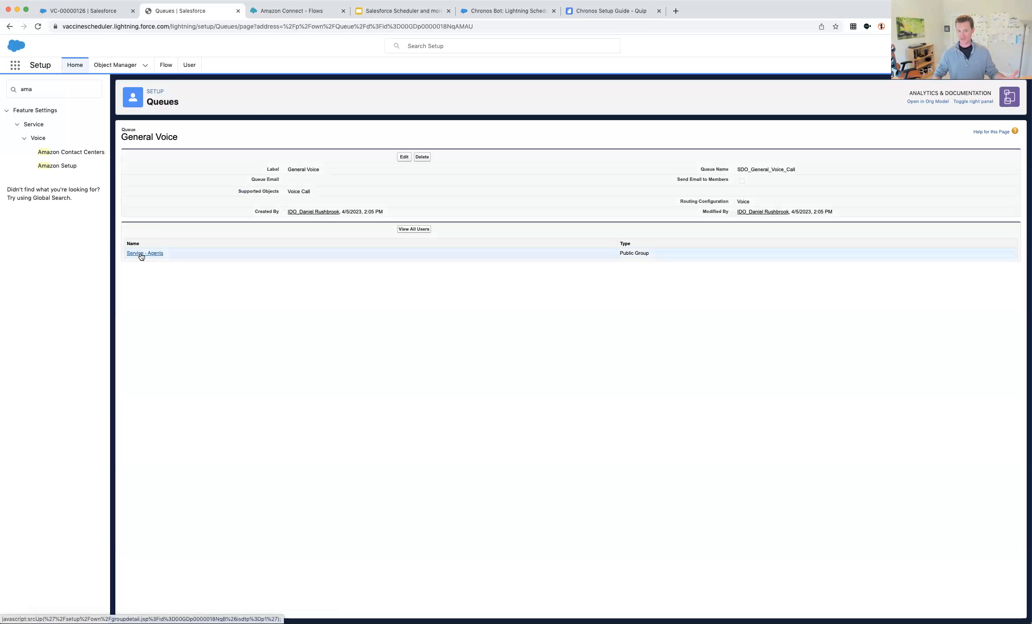
click(144, 253)
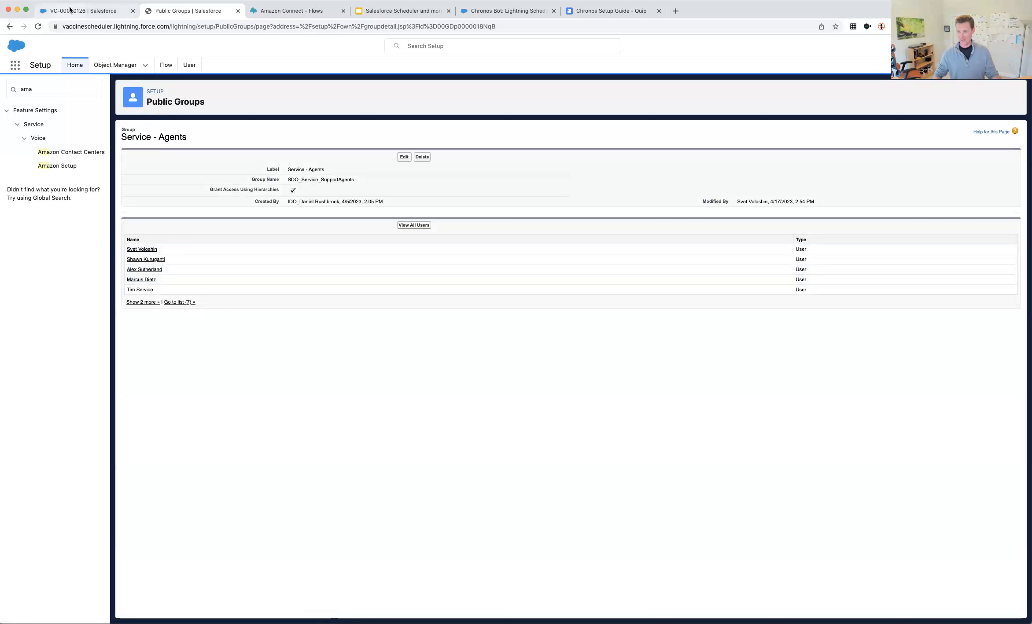
click(84, 10)
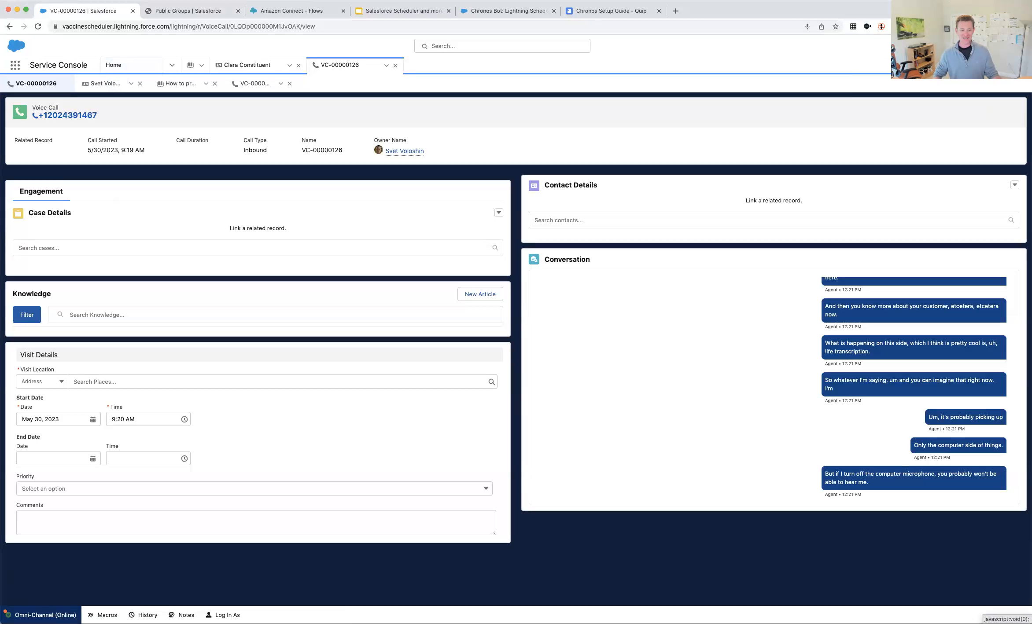
- Show the Omni-Channel phone dialer, then launch Salesforce Scheduler Setup via 'sche' search
click(41, 614)
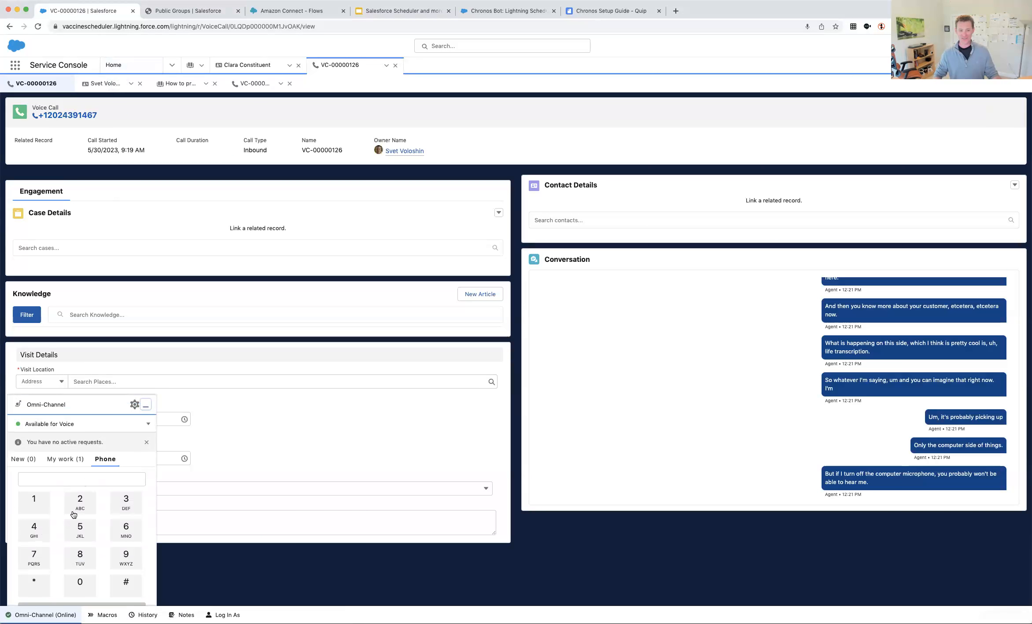
mouse_move(47, 410)
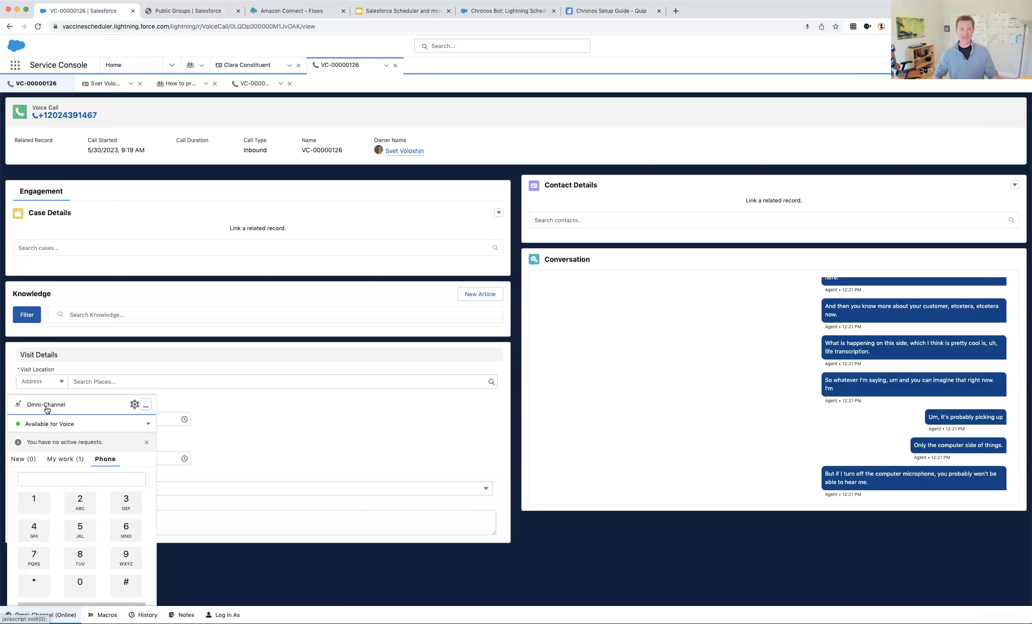
mouse_move(97, 393)
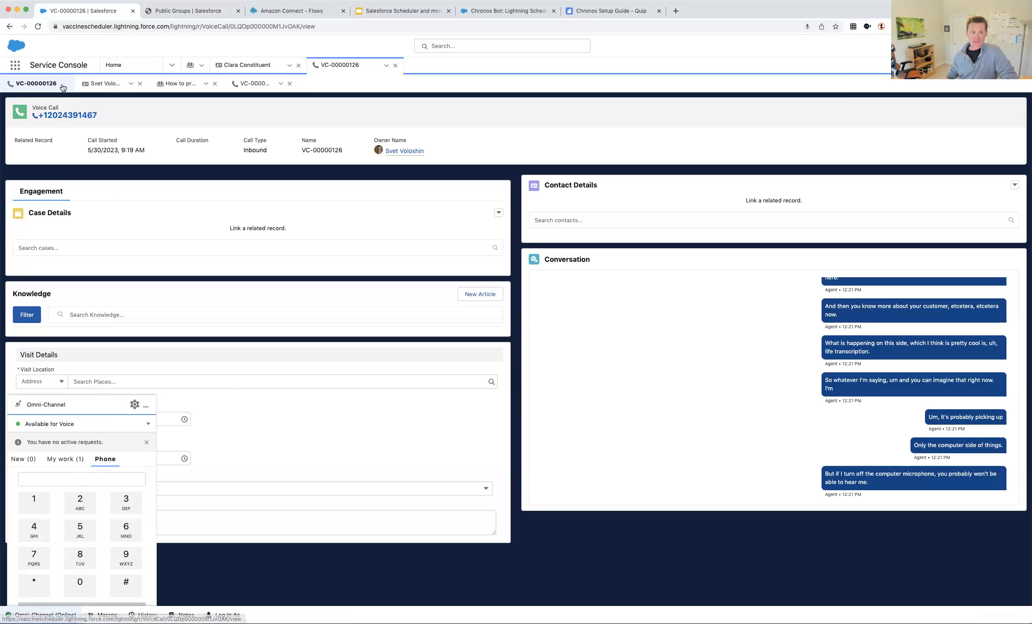
mouse_move(65, 64)
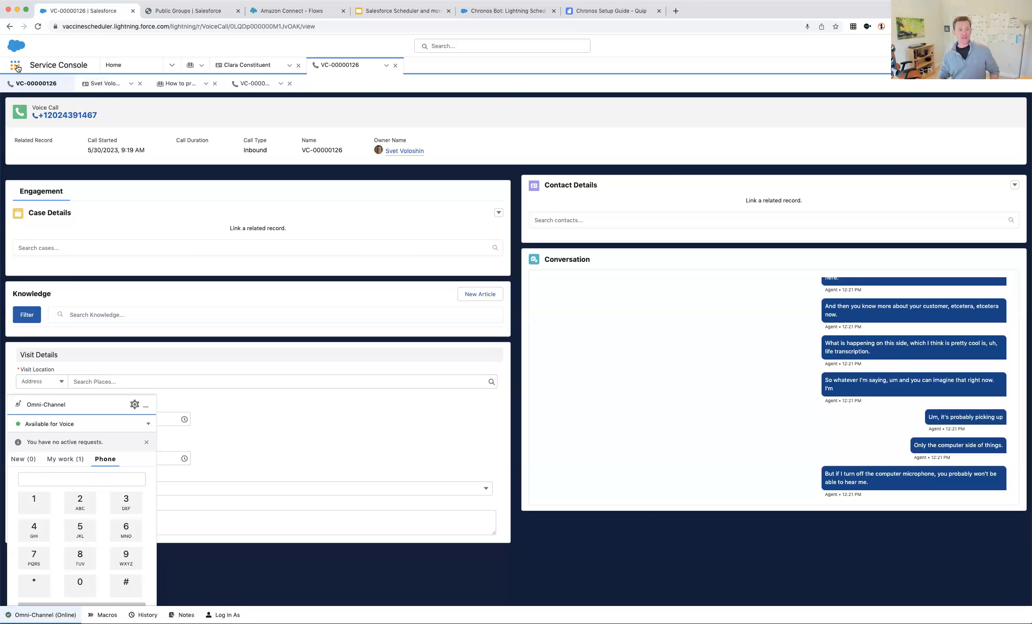
click(13, 66)
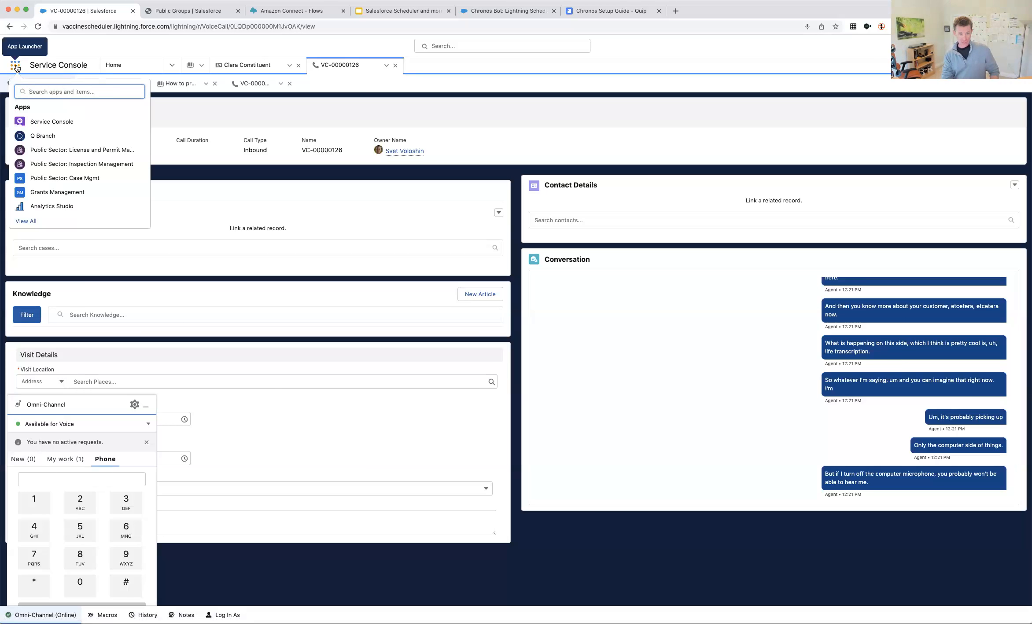
text(sche)
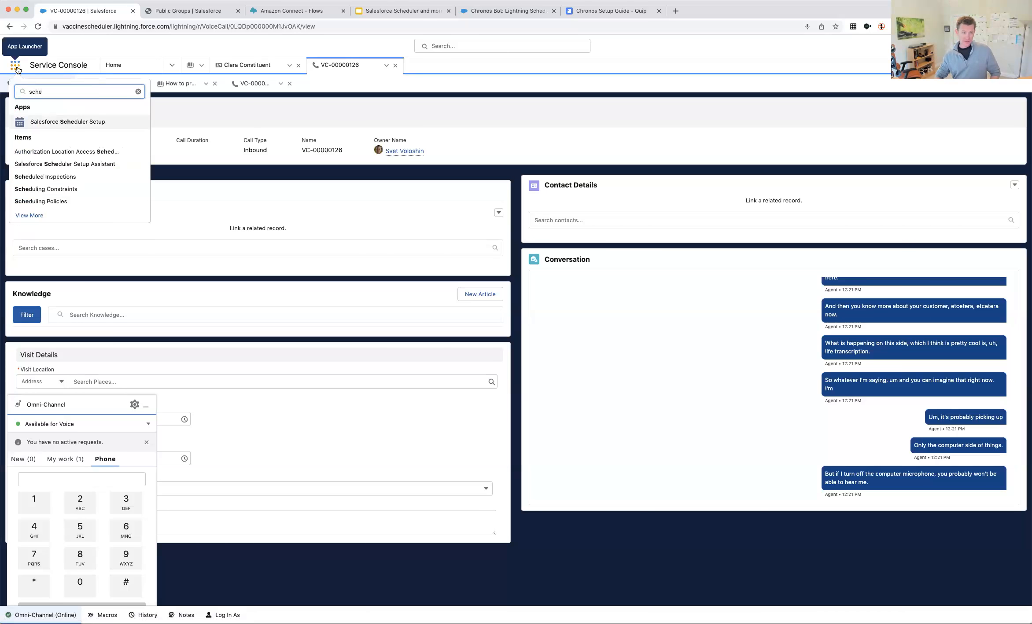
click(68, 122)
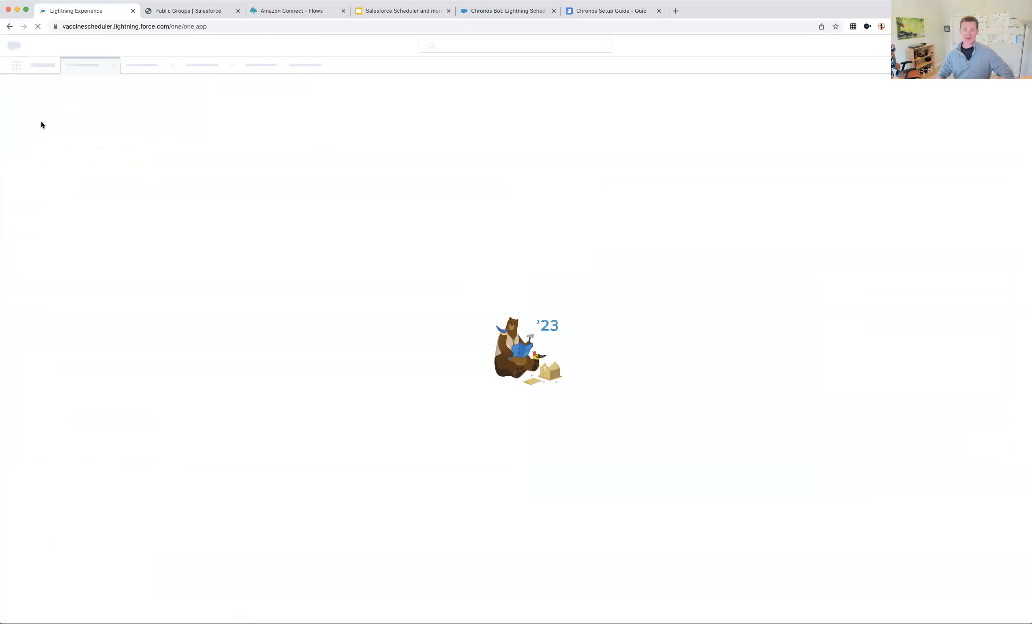
- Show slide 15, the Salesforce Scheduler Data Model diagram, then return to the org
click(404, 11)
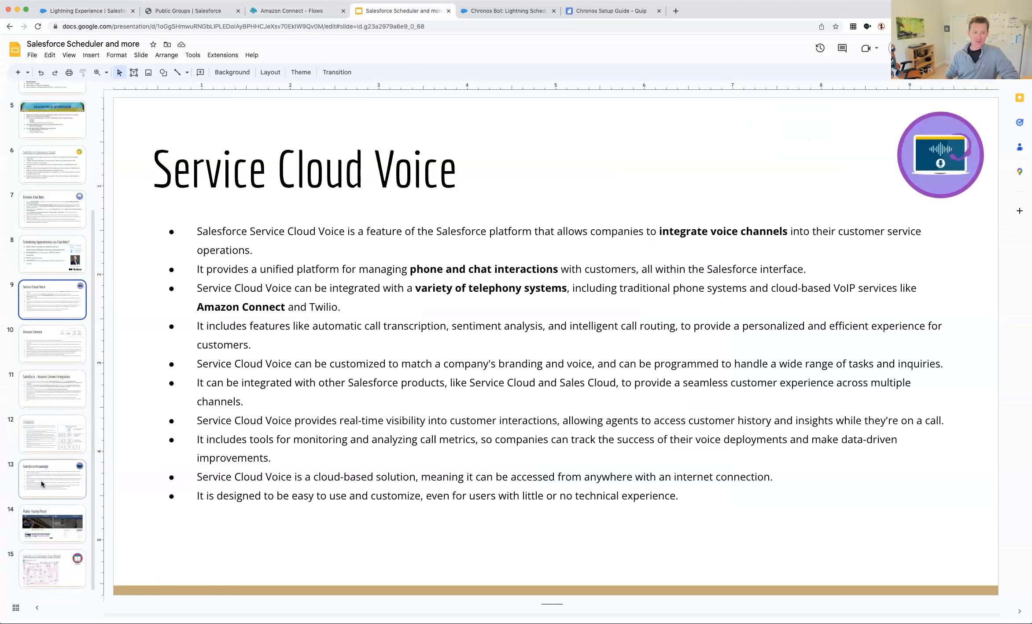
click(49, 572)
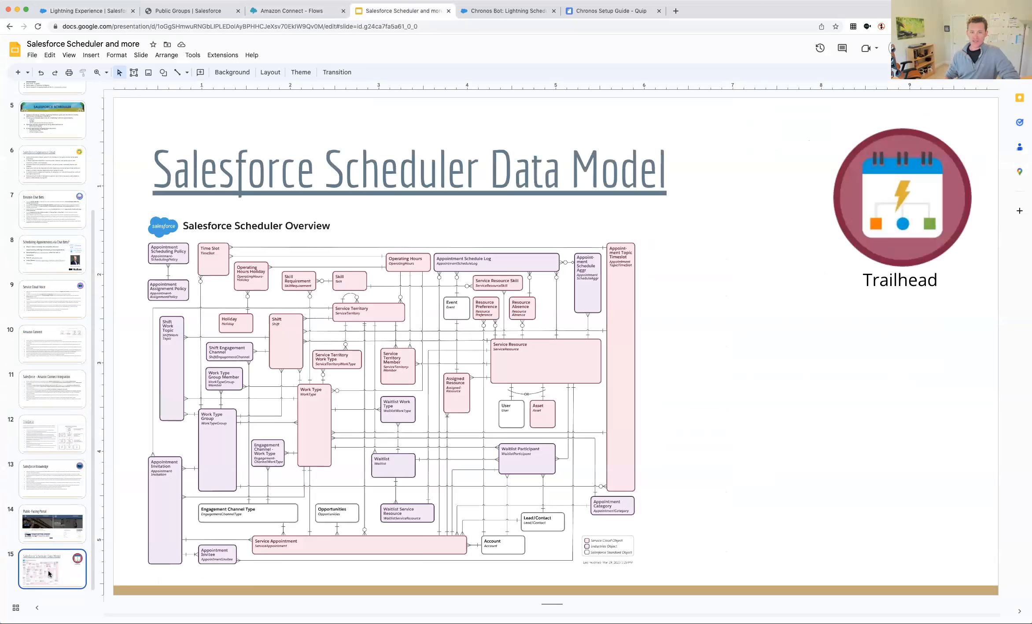
mouse_move(370, 379)
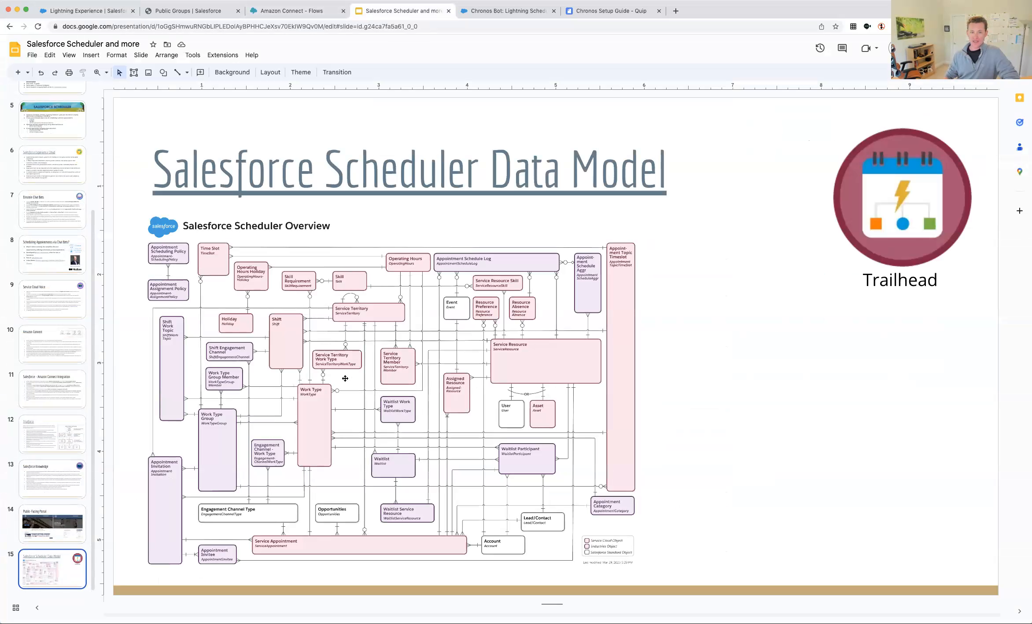
mouse_move(304, 172)
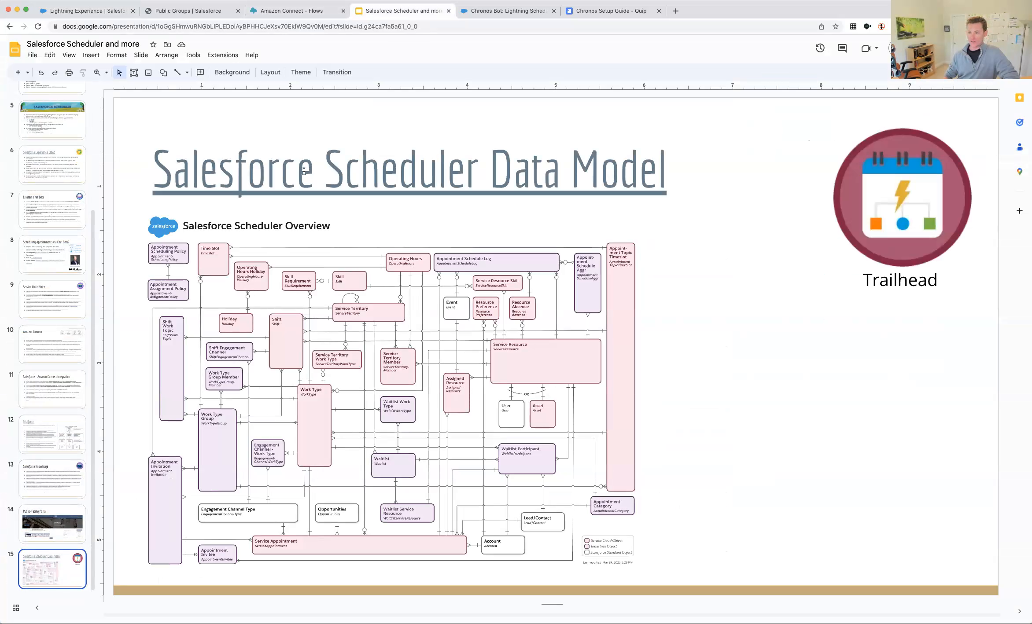
mouse_move(316, 335)
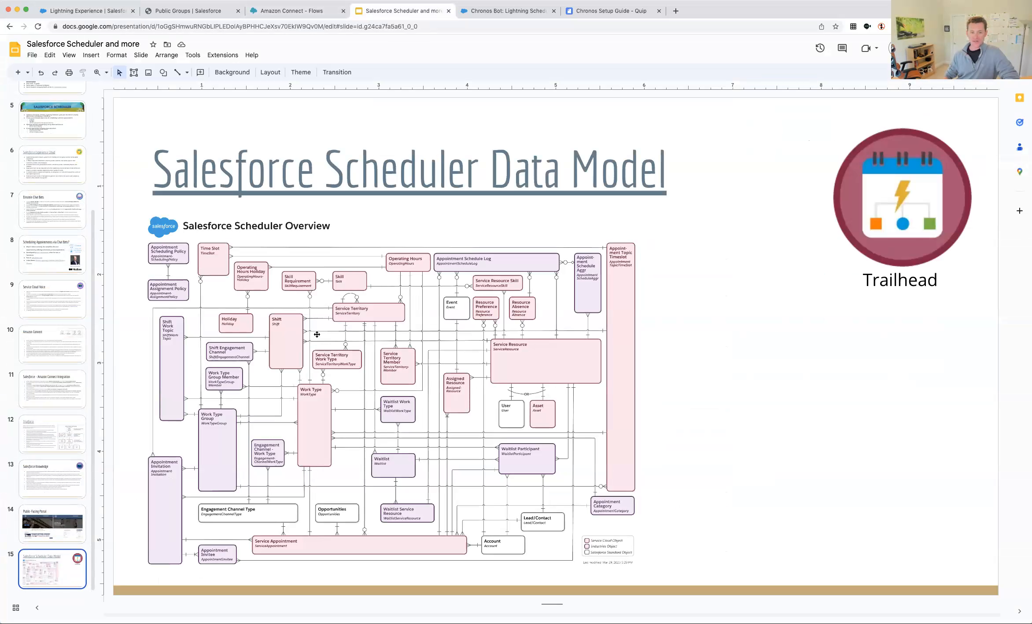
mouse_move(345, 384)
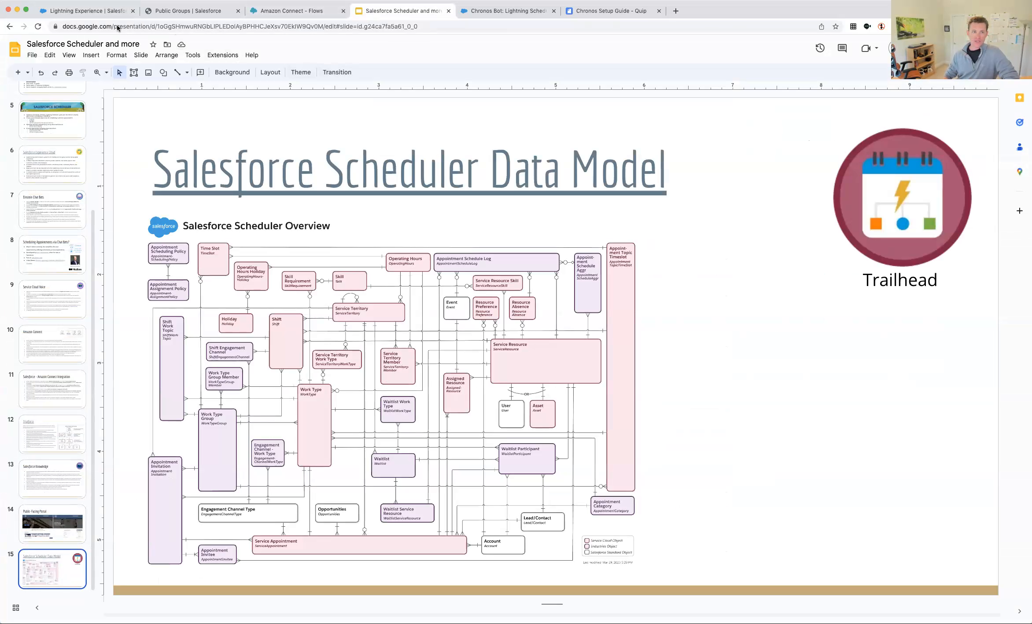
click(86, 10)
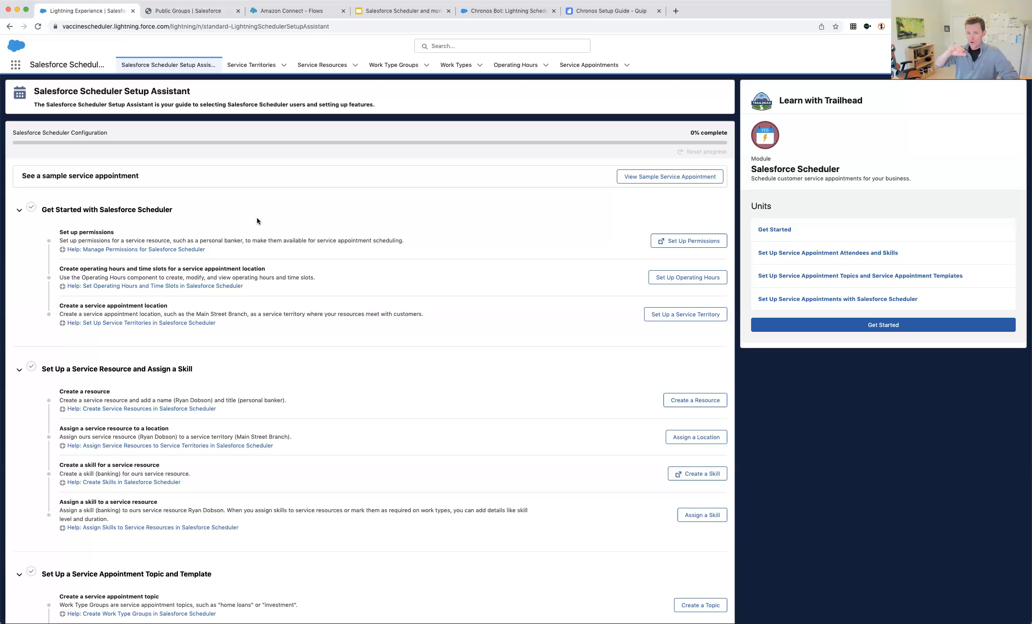
mouse_move(20, 127)
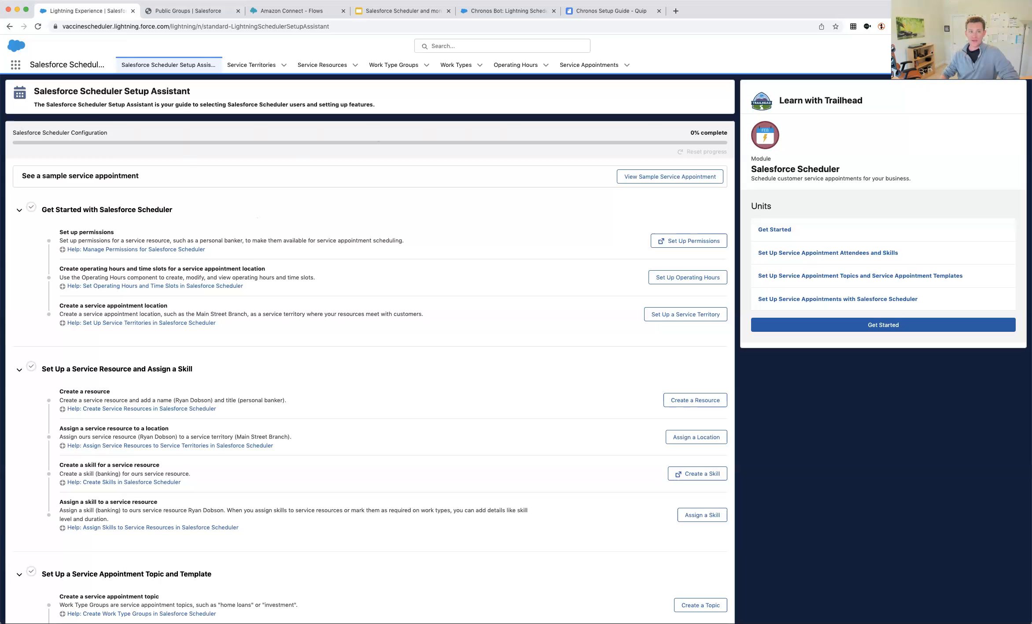
mouse_move(582, 161)
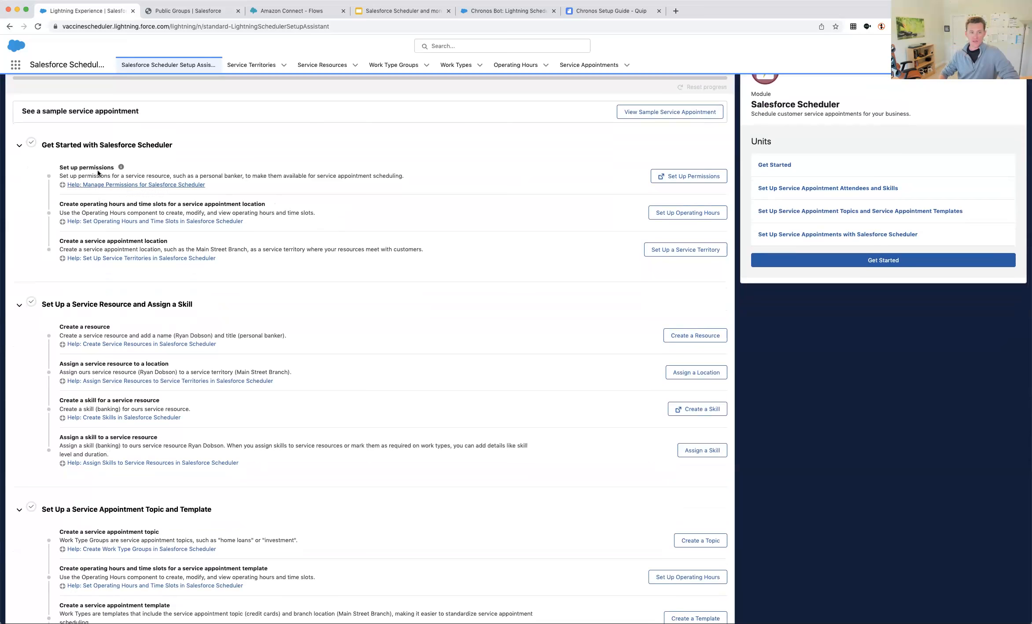
- Scroll the Setup Assistant down to Get Ready to Schedule a Service Appointment
scroll(down, 3)
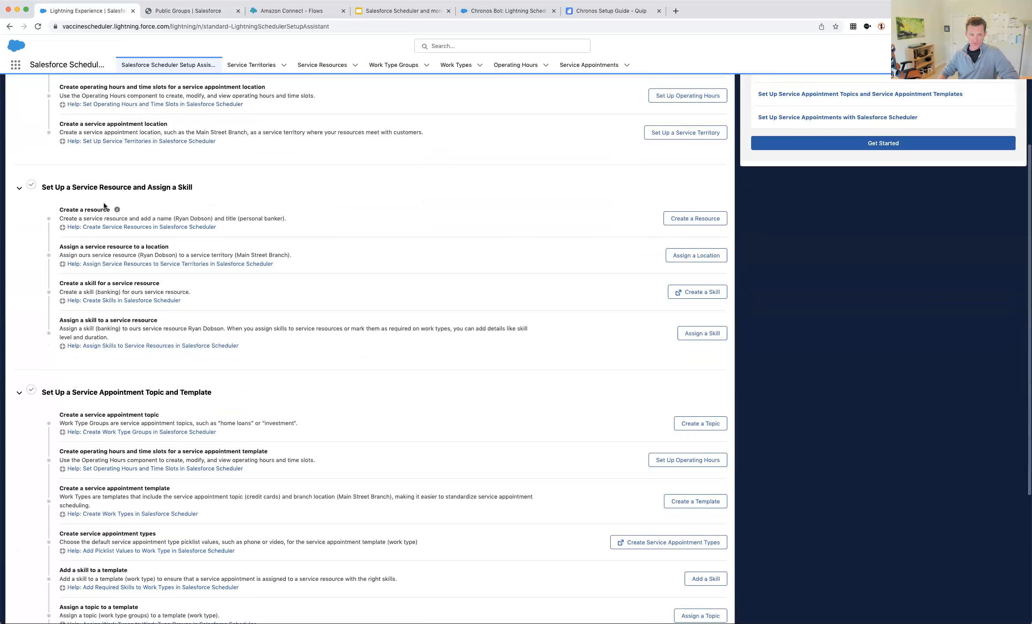
scroll(down, 3)
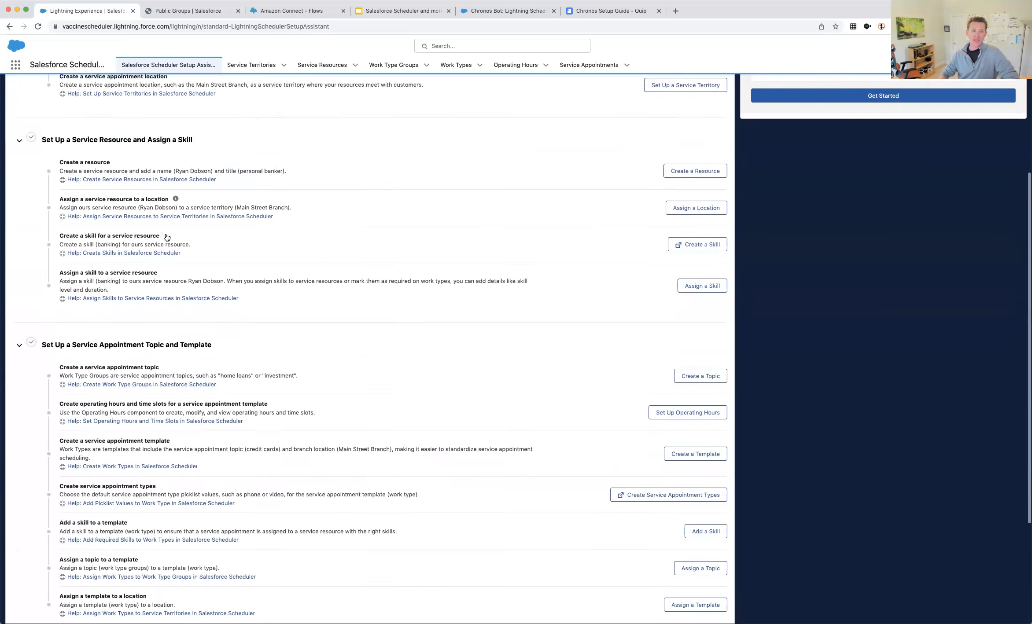
scroll(down, 3)
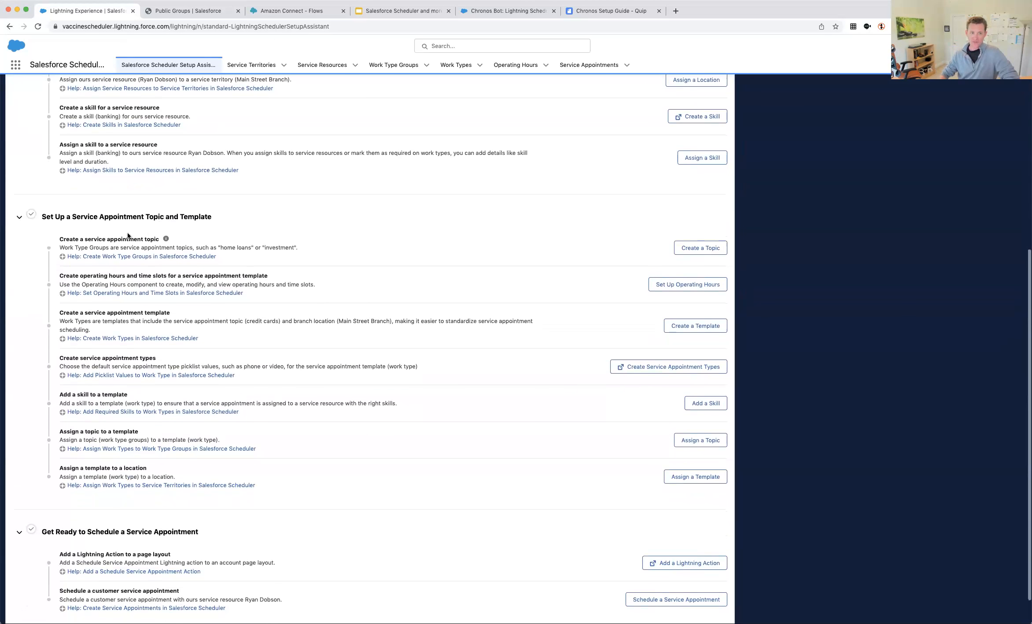
scroll(down, 3)
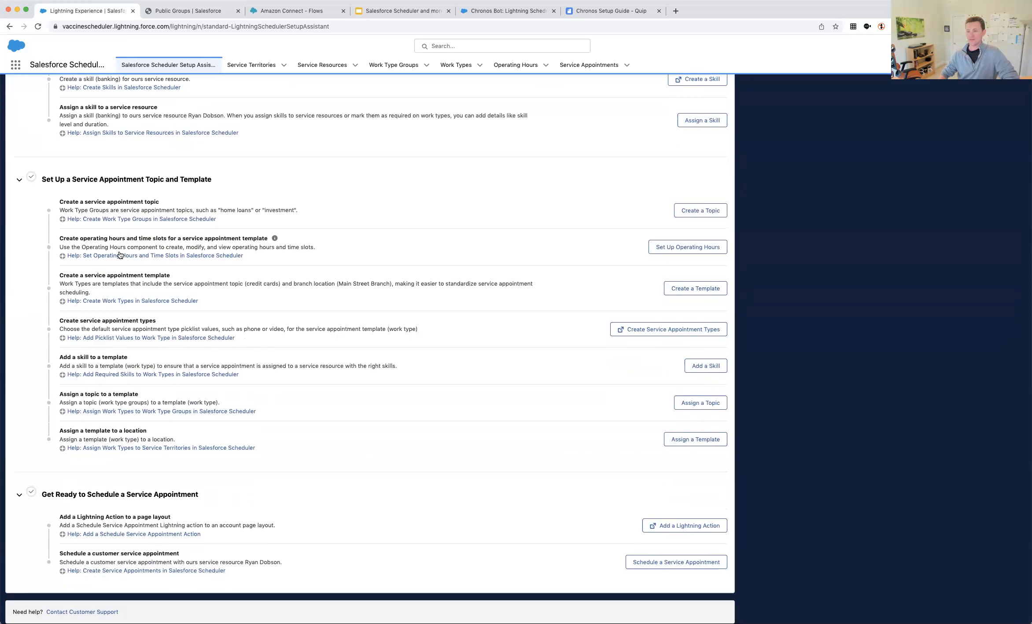
mouse_move(163, 258)
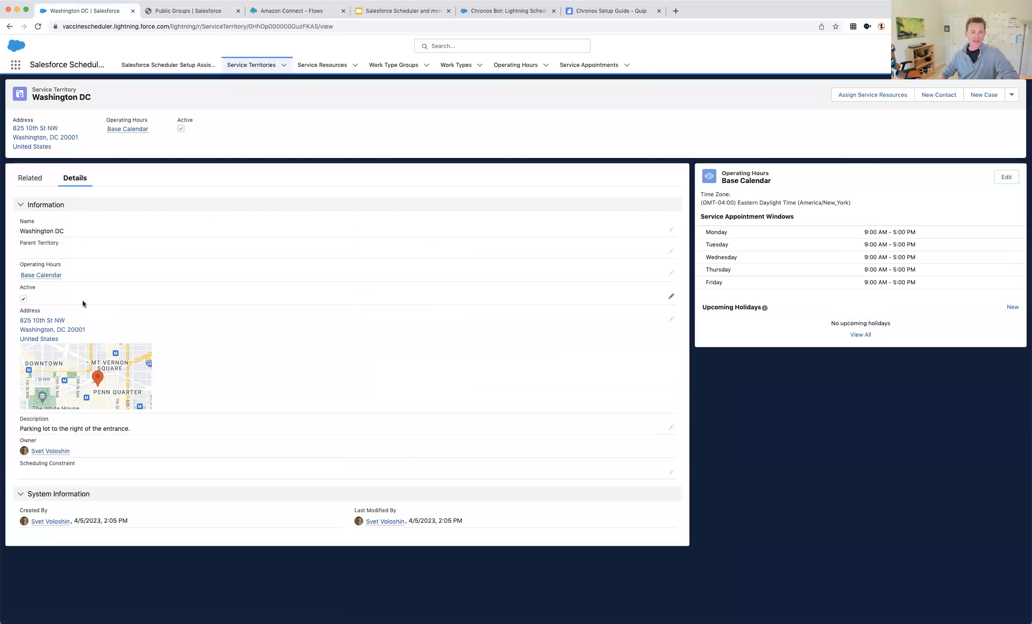
click(30, 178)
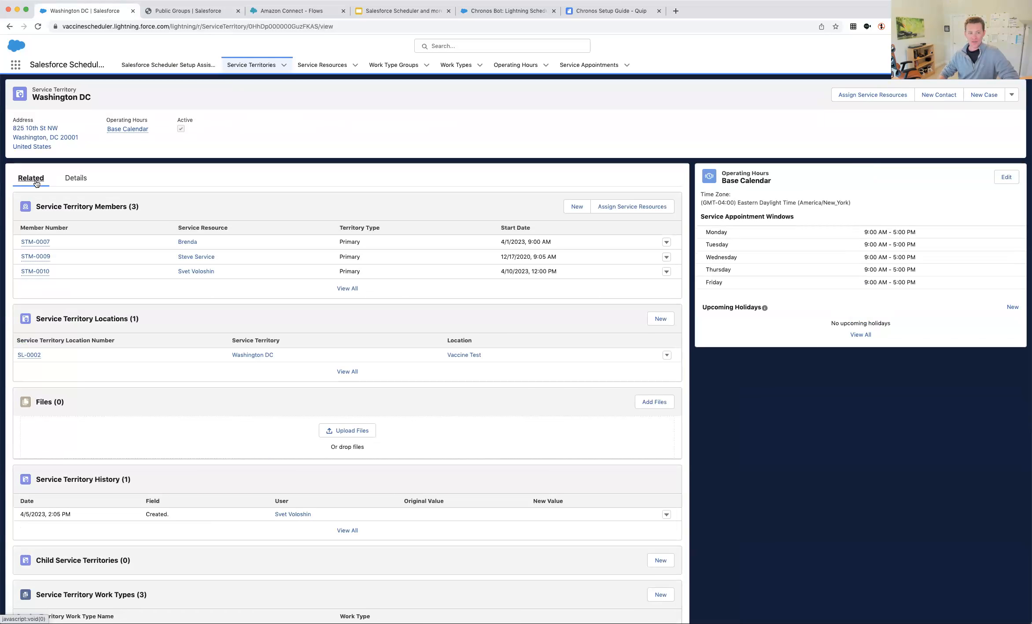
mouse_move(34, 196)
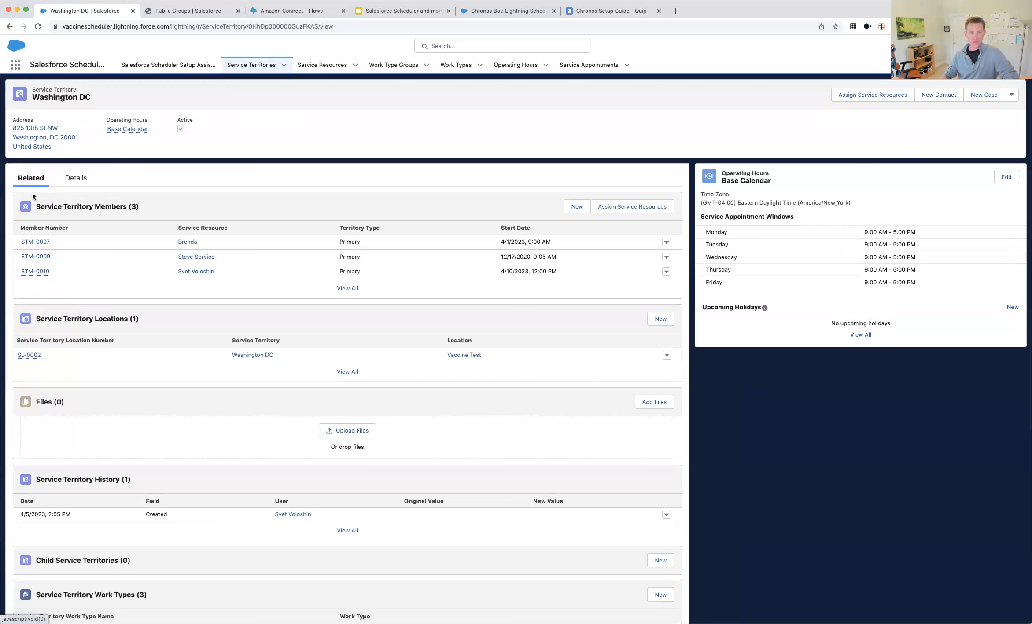
click(75, 177)
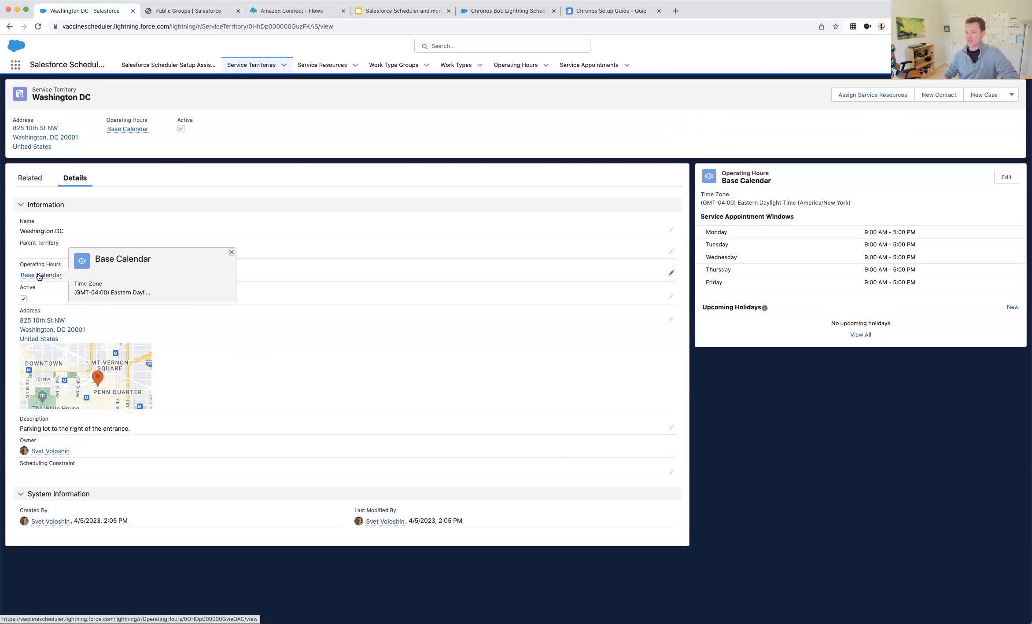
- Review Base Calendar's five weekday 9 AM–5 PM time slots in list and weekly editor views
click(40, 275)
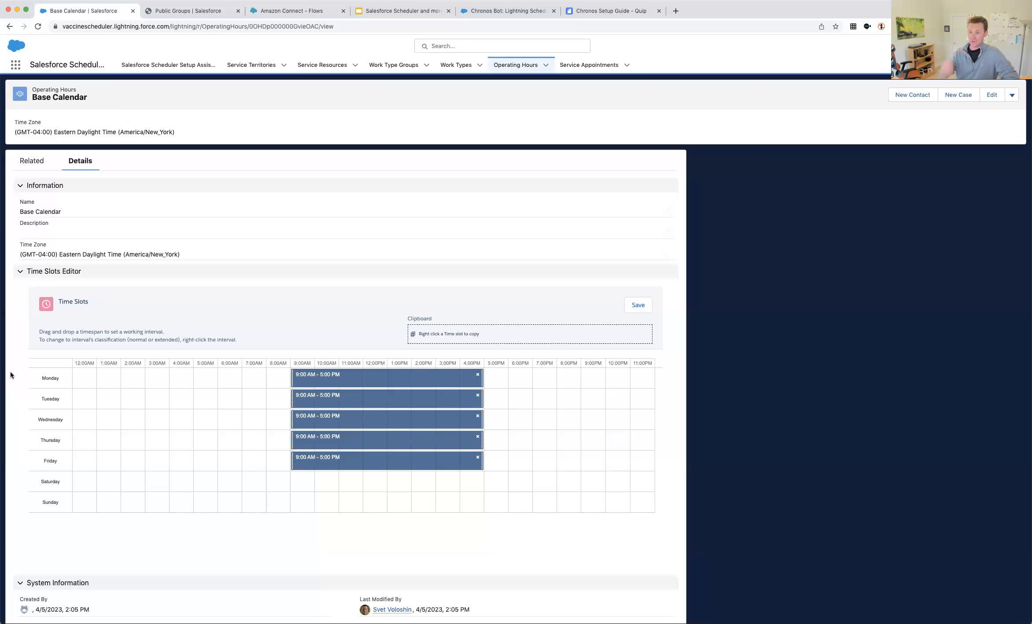
mouse_move(131, 271)
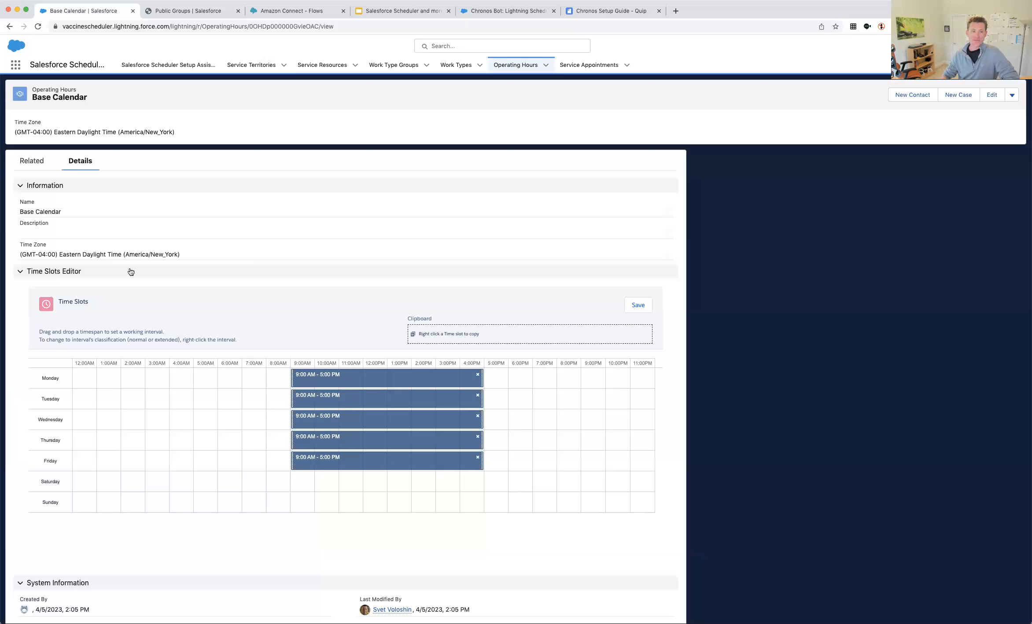
click(31, 161)
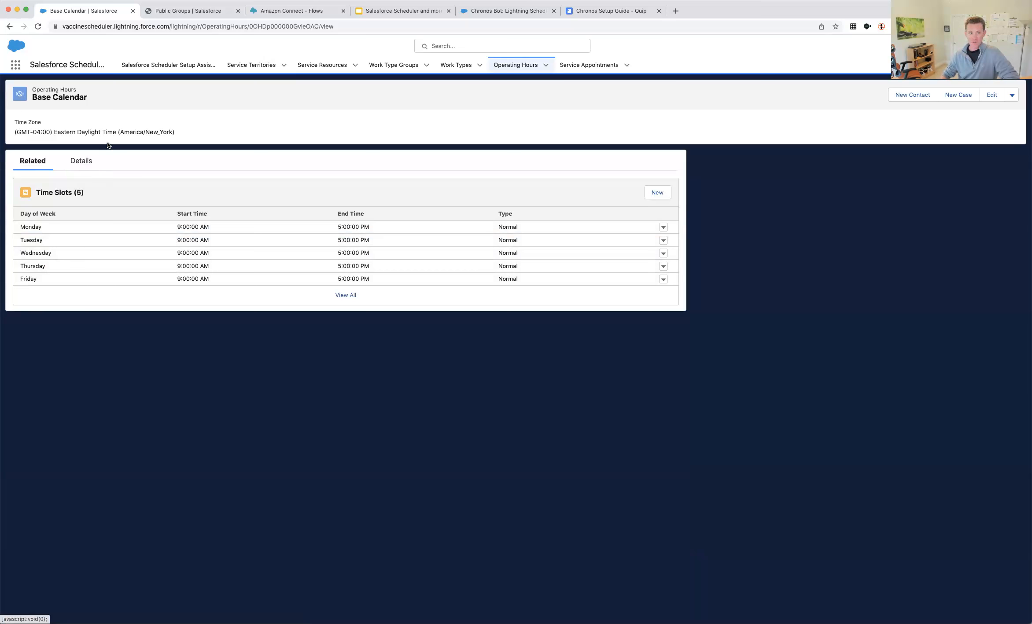
click(80, 161)
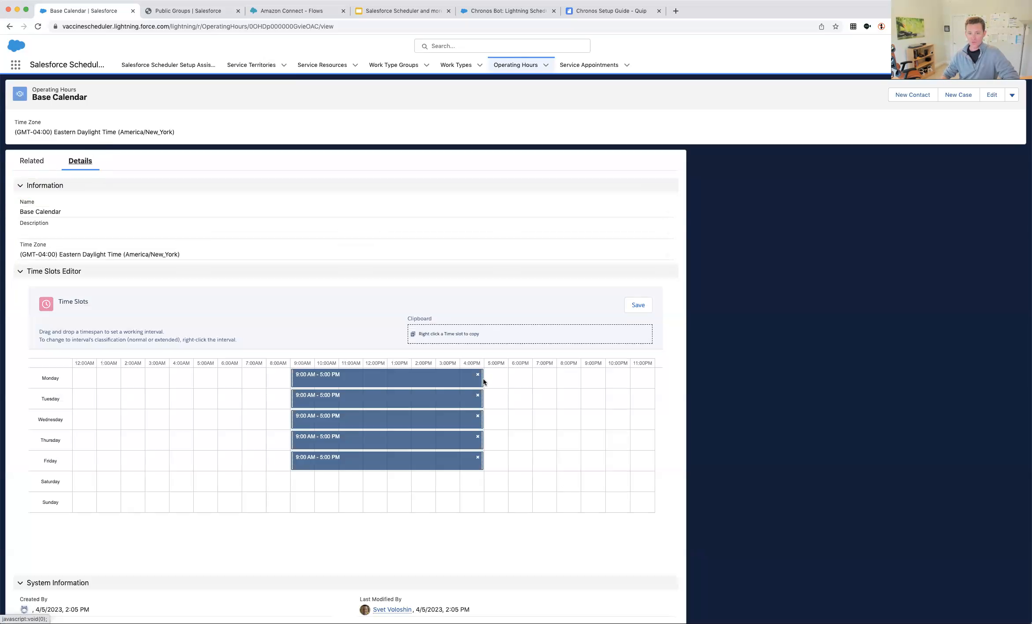
drag(476, 375, 450, 375)
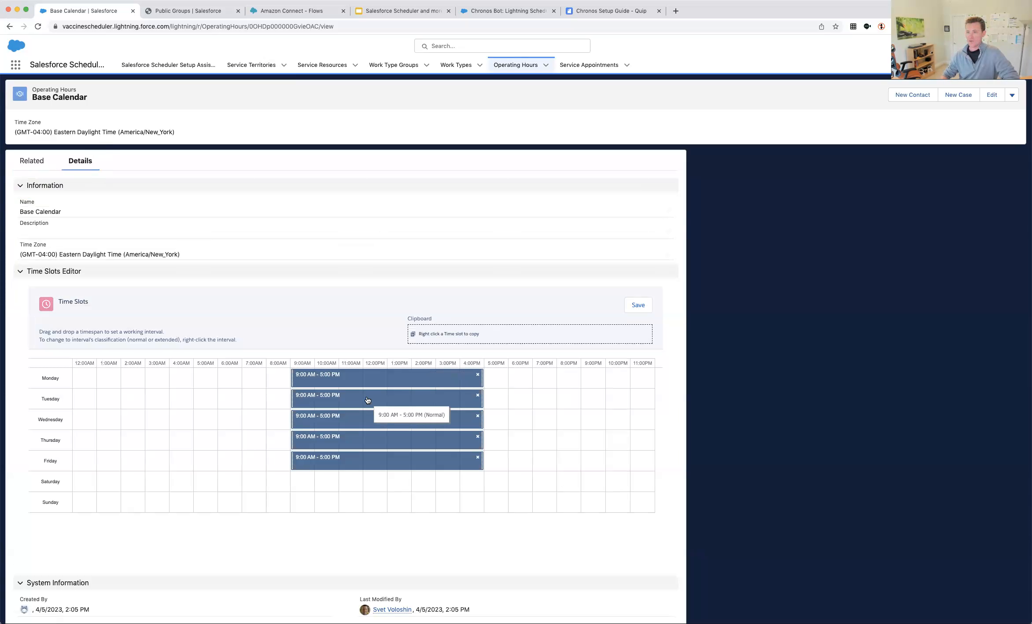
mouse_move(48, 174)
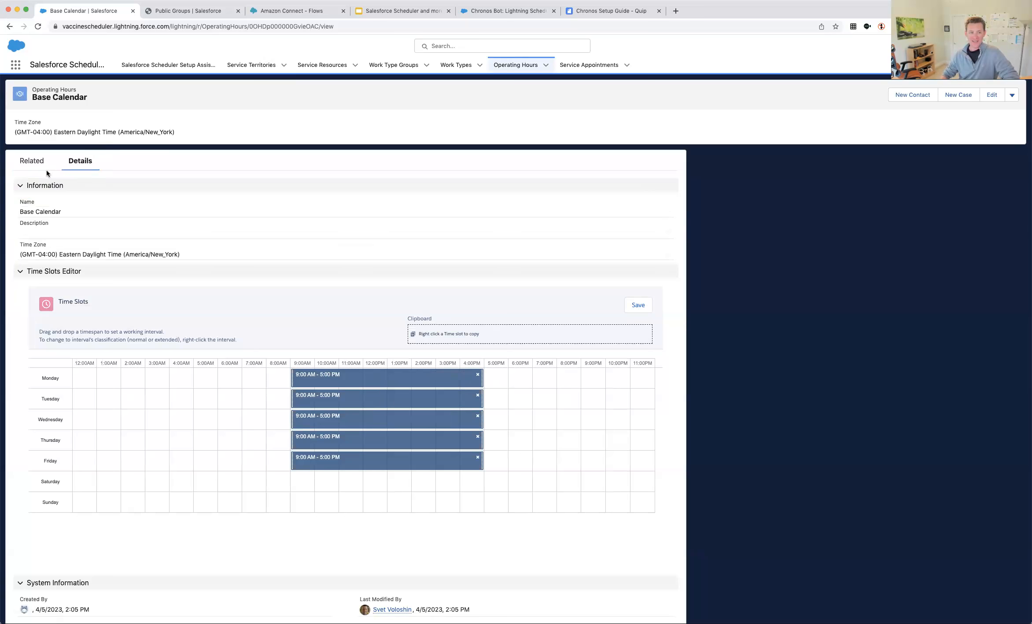
click(32, 160)
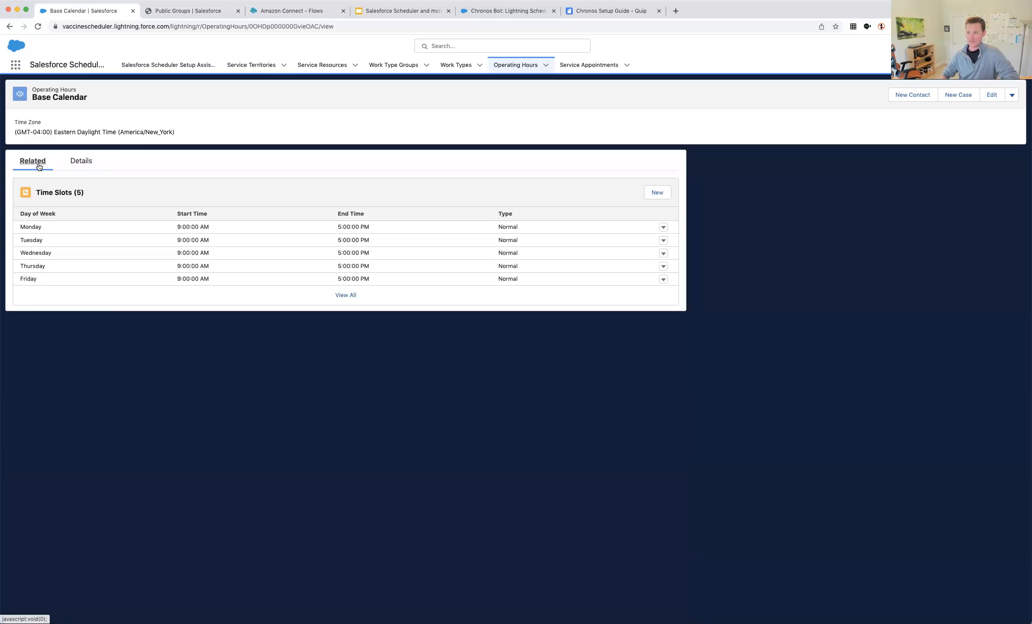
mouse_move(106, 171)
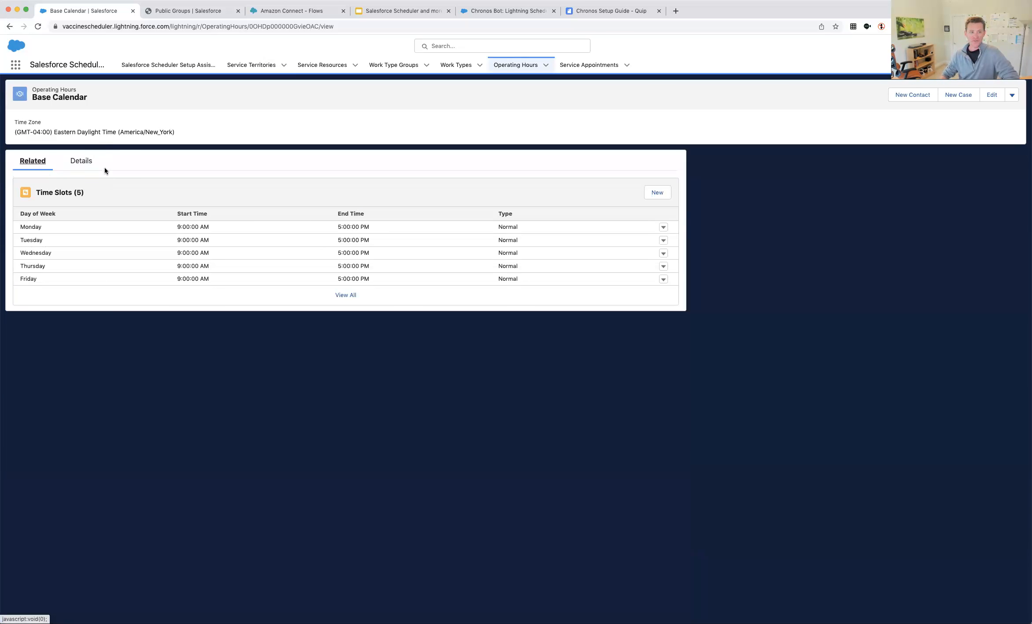
mouse_move(139, 141)
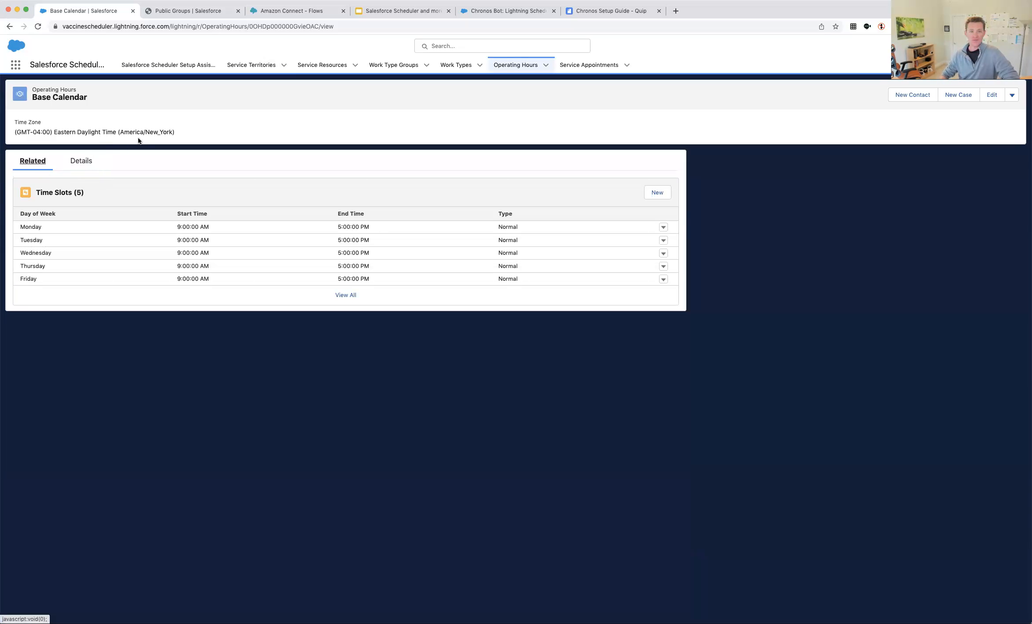
mouse_move(528, 70)
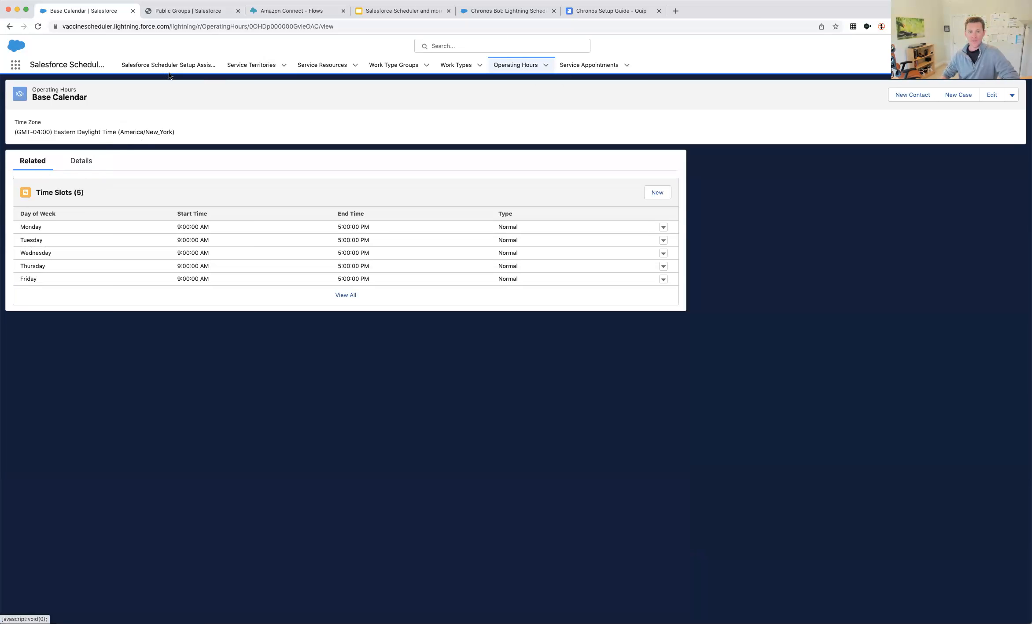
mouse_move(266, 66)
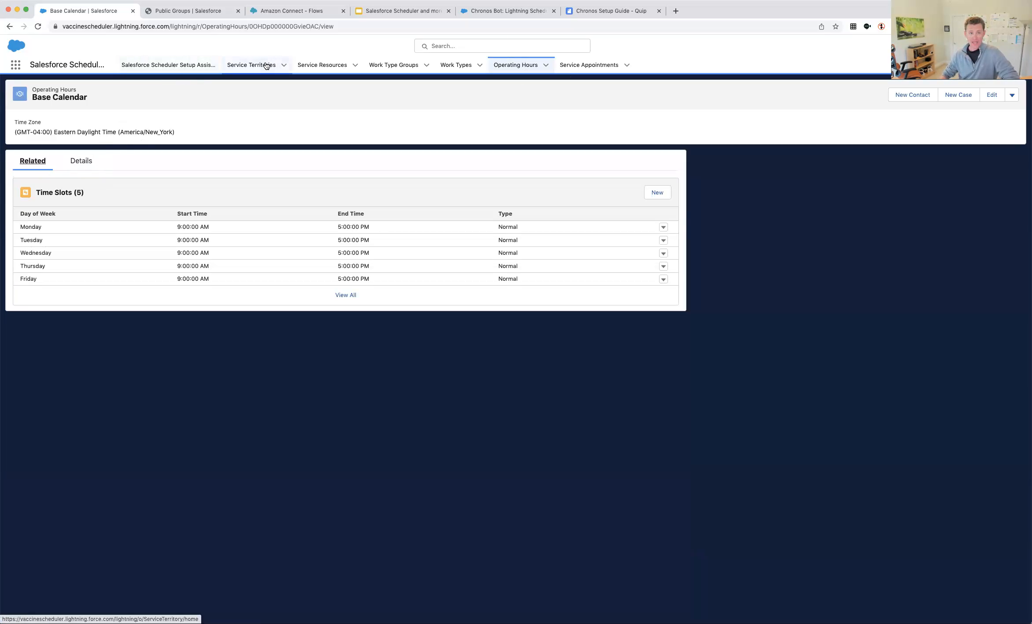
- Open the Washington DC service territory and view its related records
click(251, 65)
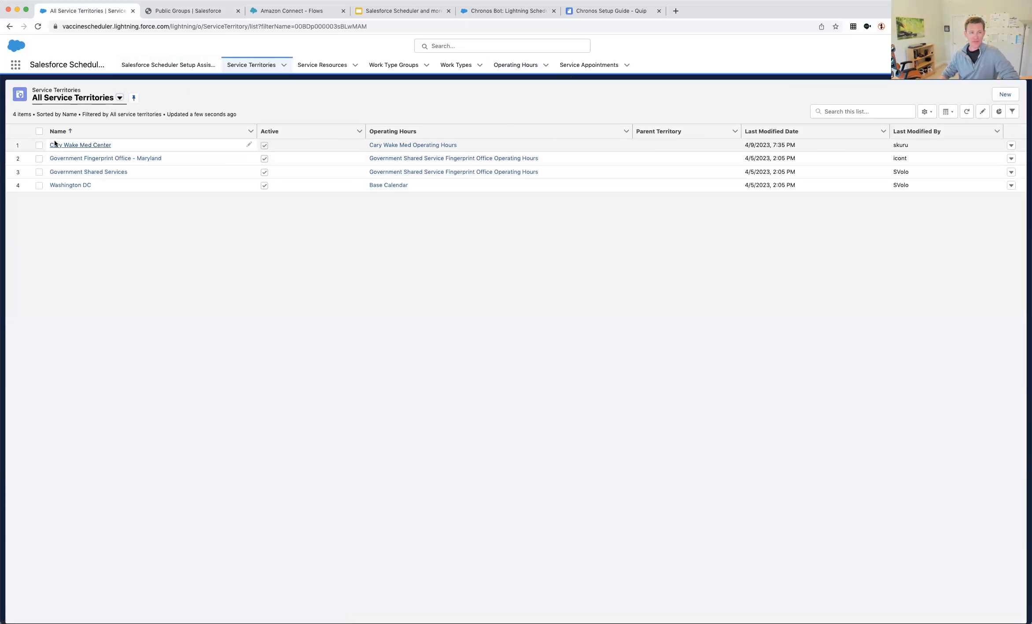
click(70, 185)
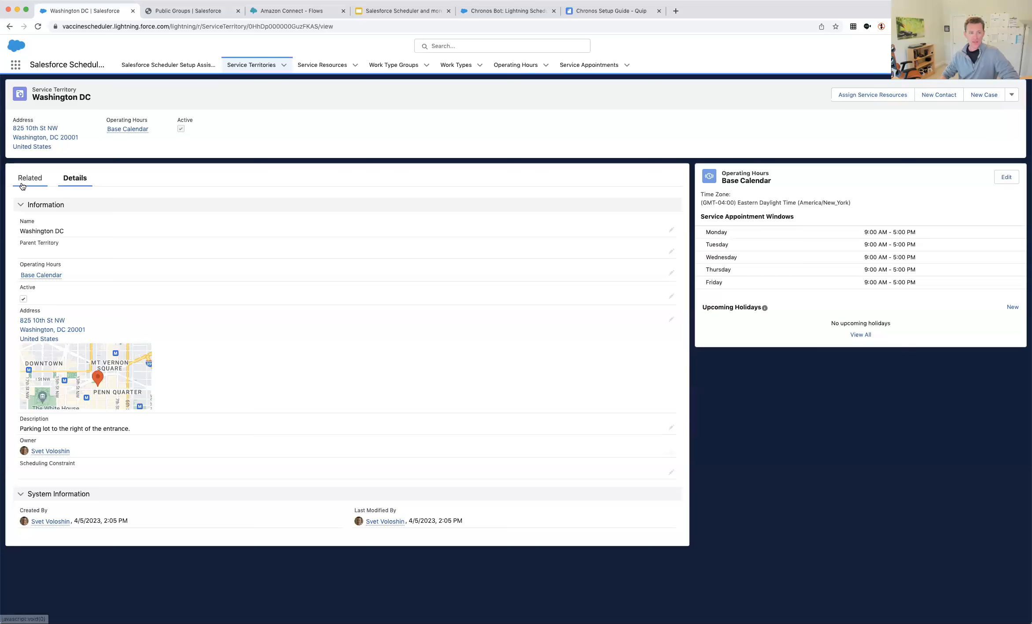
click(29, 178)
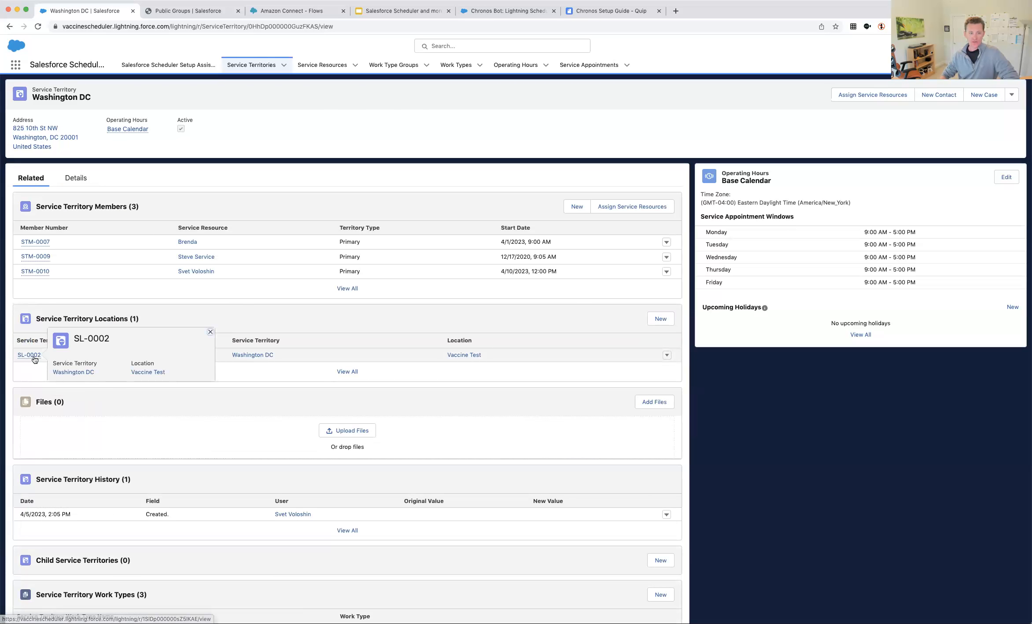
- View the SL-0002 Vaccine Test location and its address, then the work types list
click(29, 355)
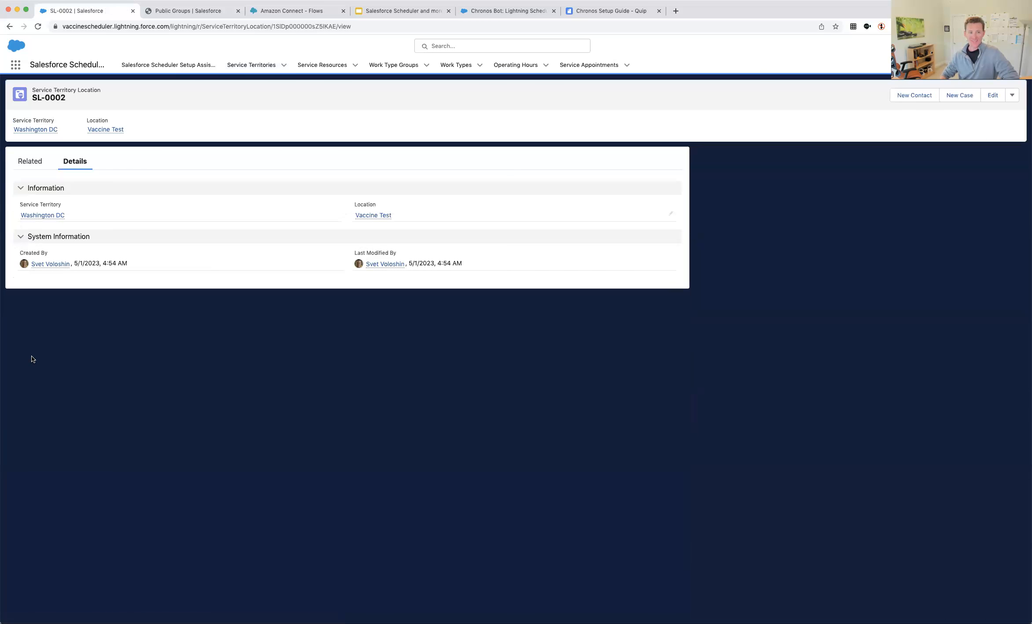
mouse_move(370, 217)
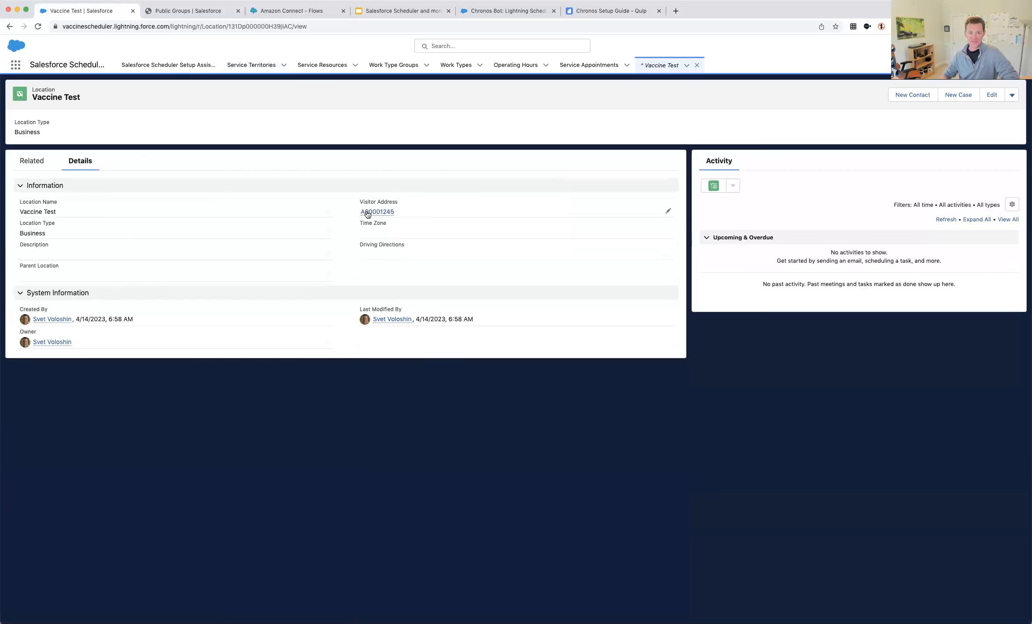
click(377, 212)
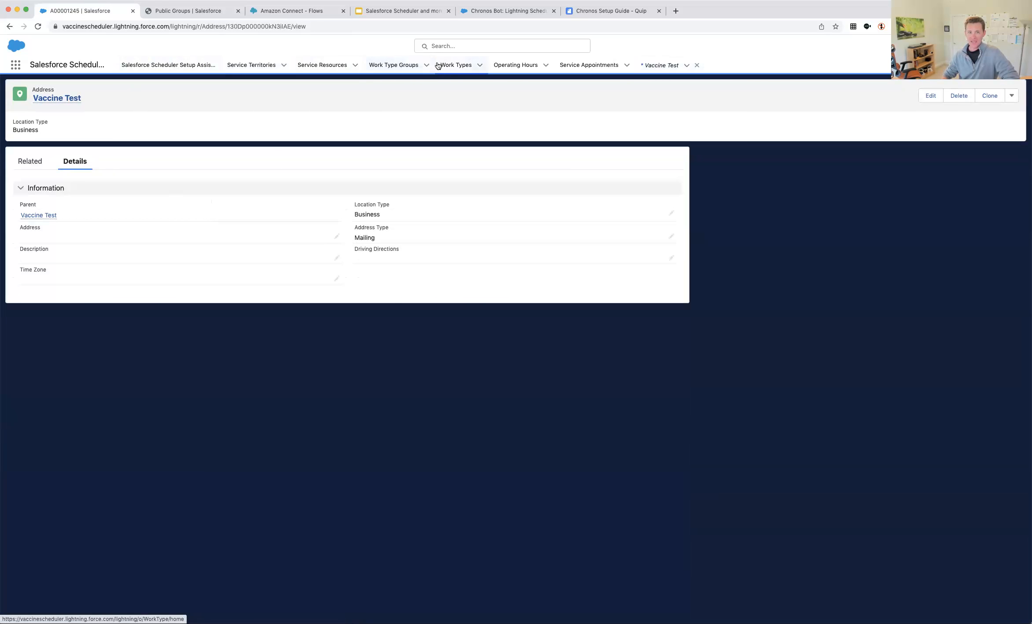
click(393, 64)
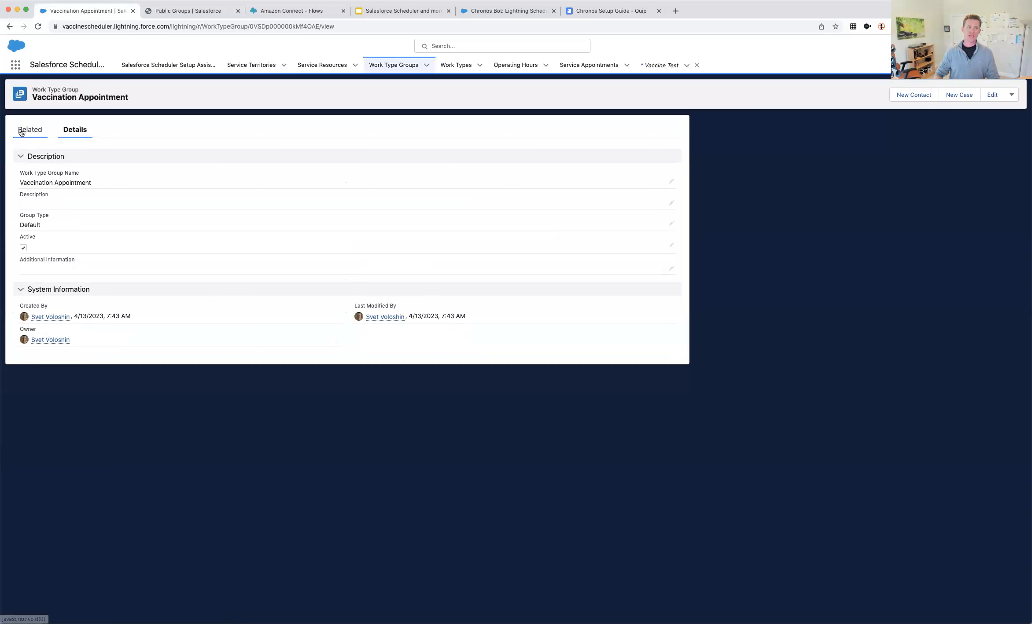
- Review the Vaccination Appointment work type and its Vaccination Tech skill requirement
click(30, 129)
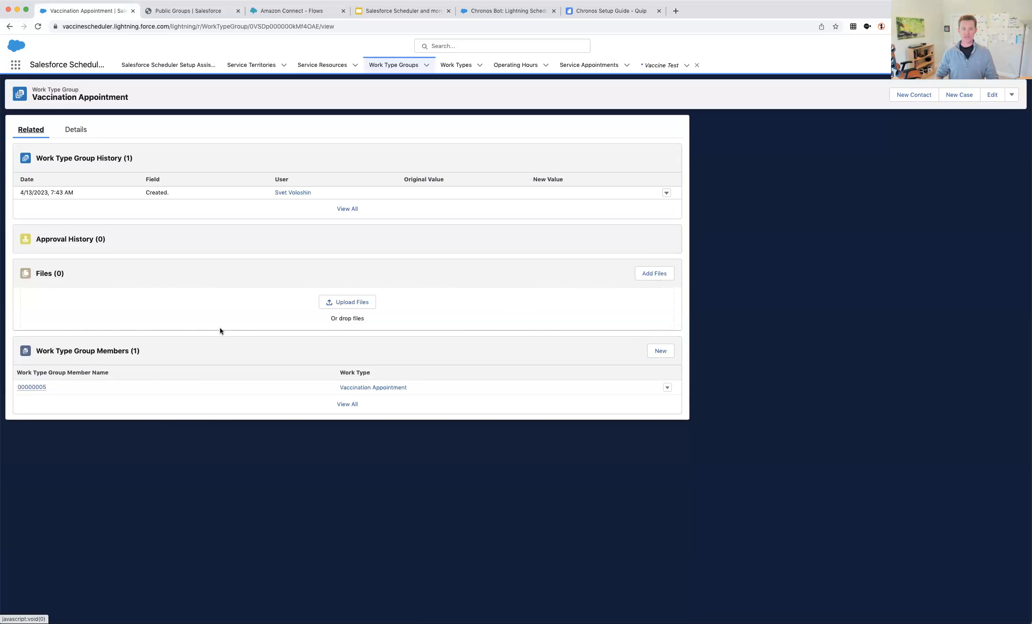
mouse_move(39, 391)
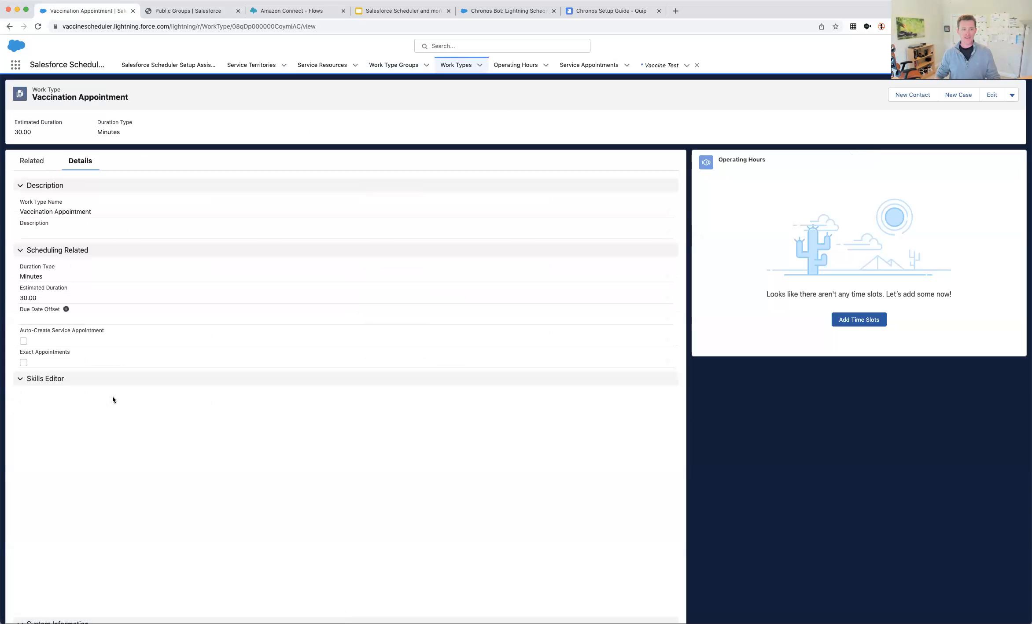
mouse_move(21, 307)
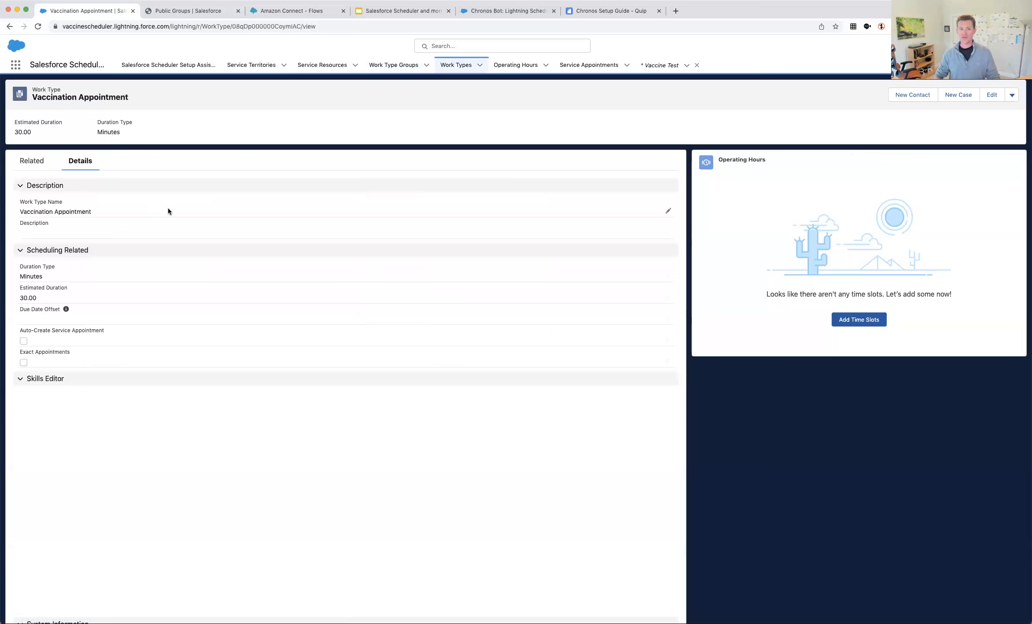
click(45, 379)
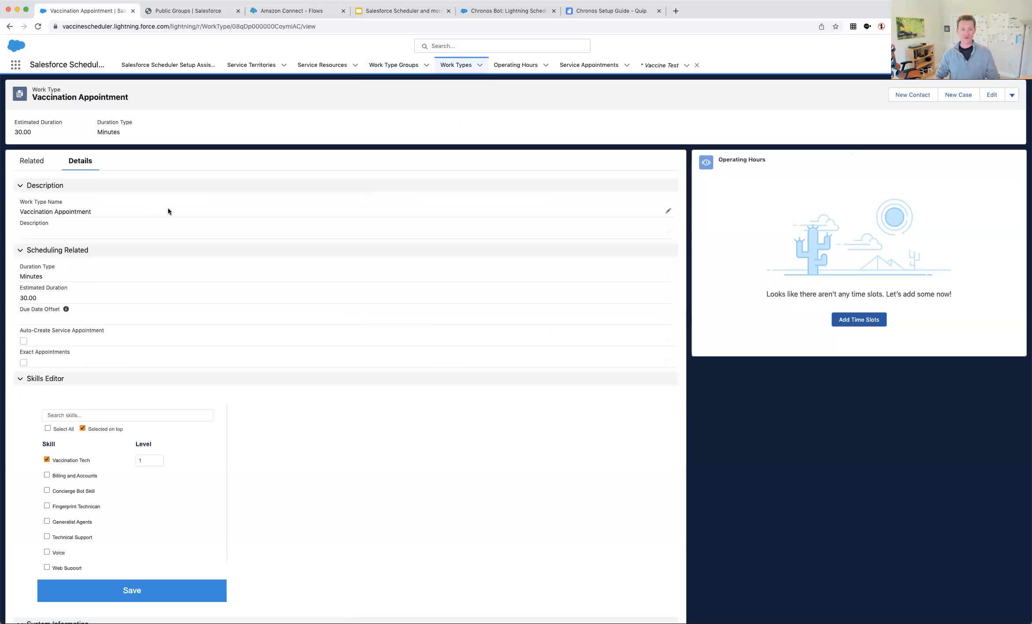
scroll(down, 3)
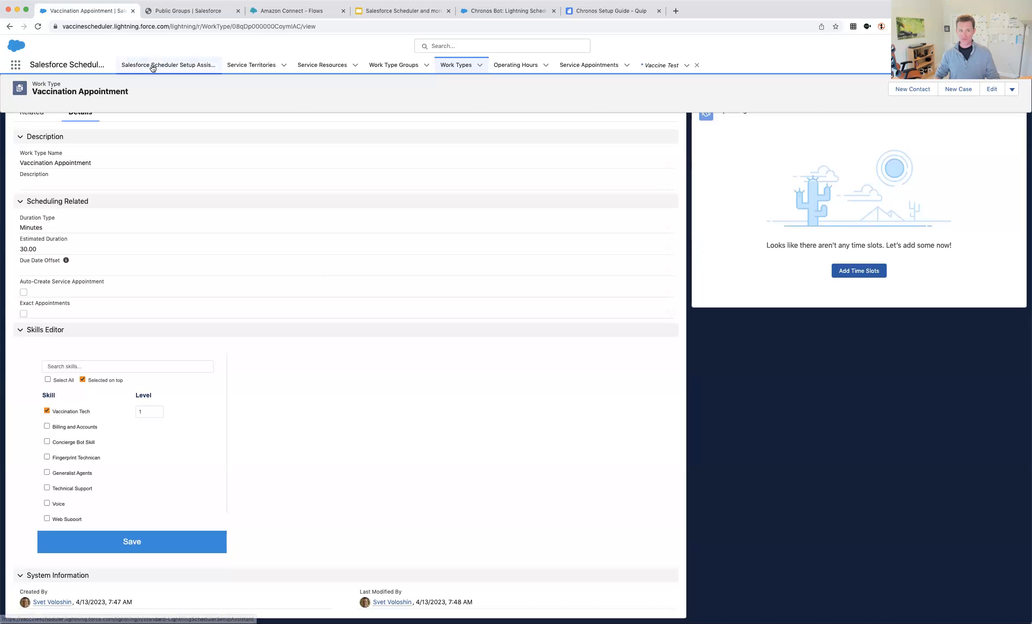
mouse_move(152, 69)
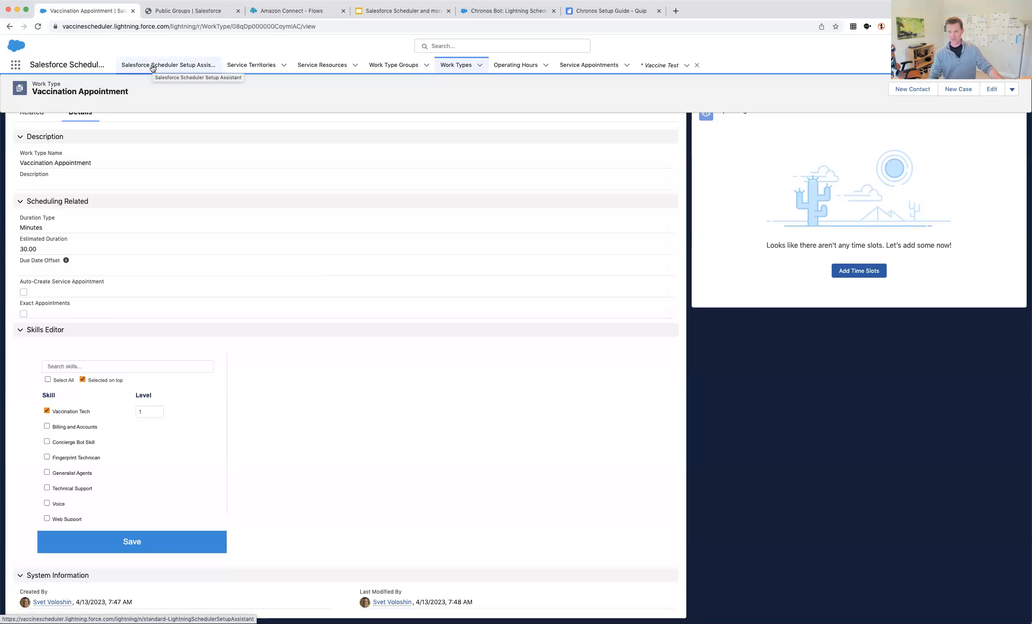
mouse_move(233, 334)
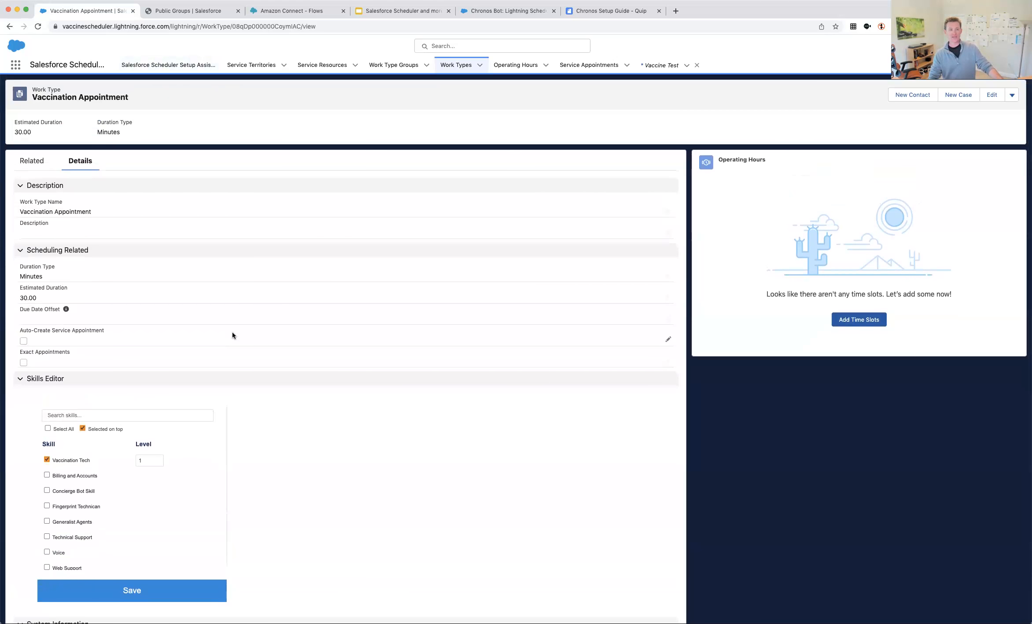
mouse_move(147, 498)
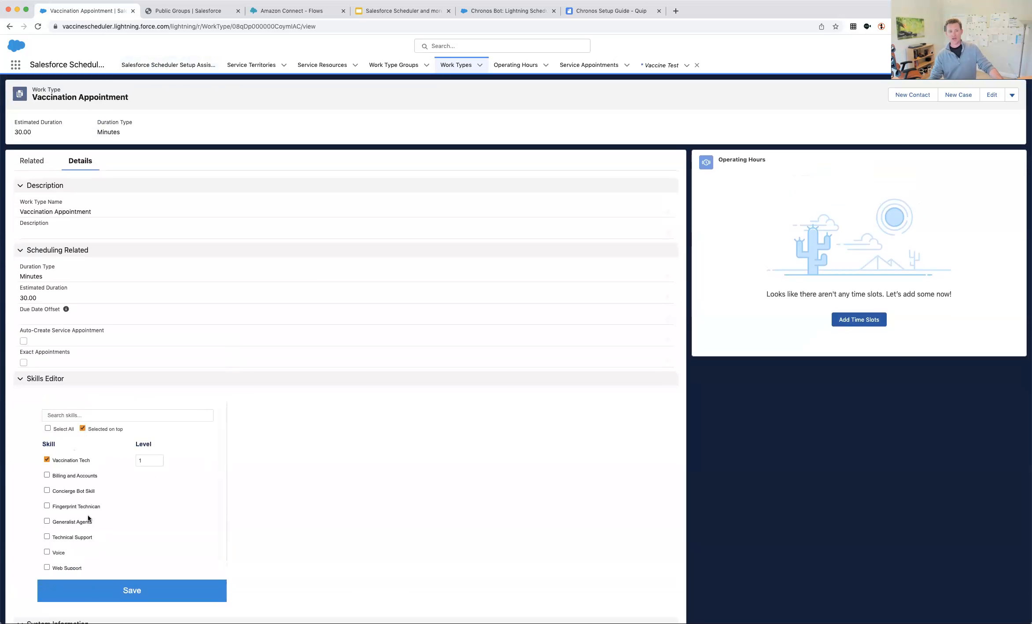
mouse_move(17, 191)
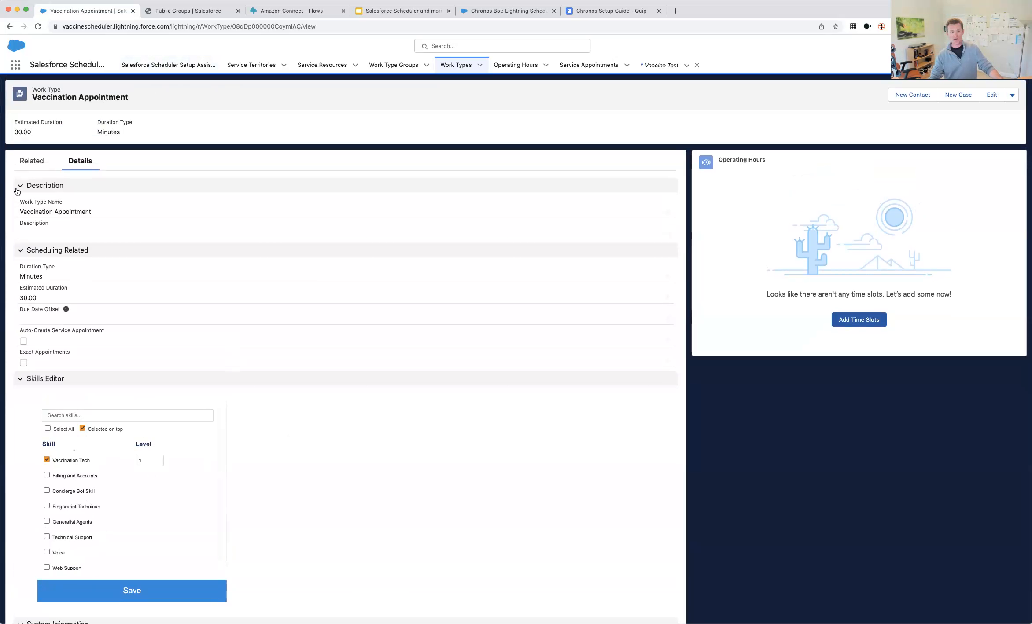
mouse_move(55, 84)
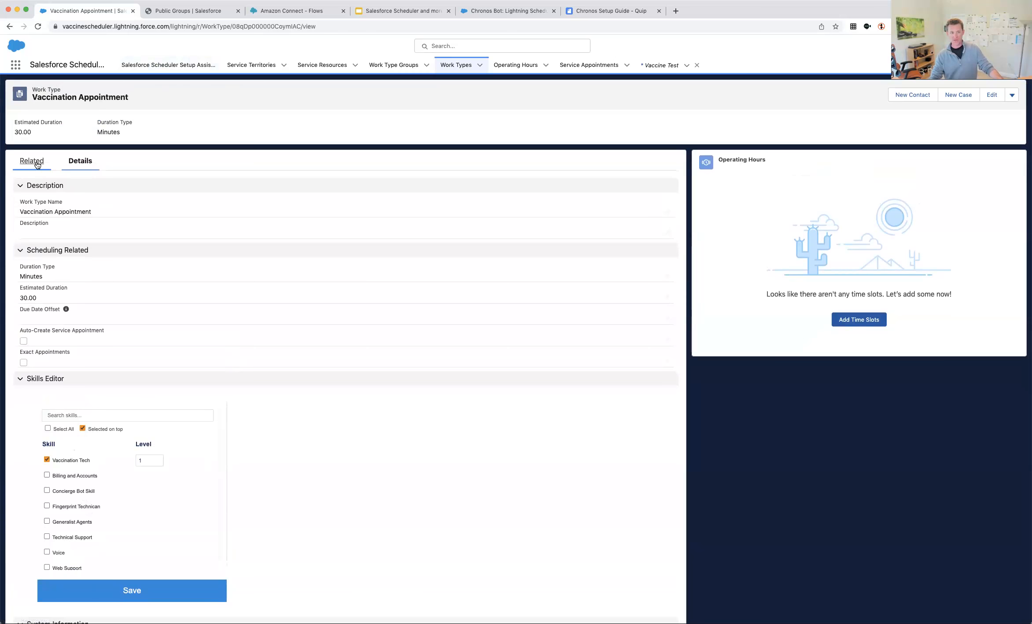
click(32, 161)
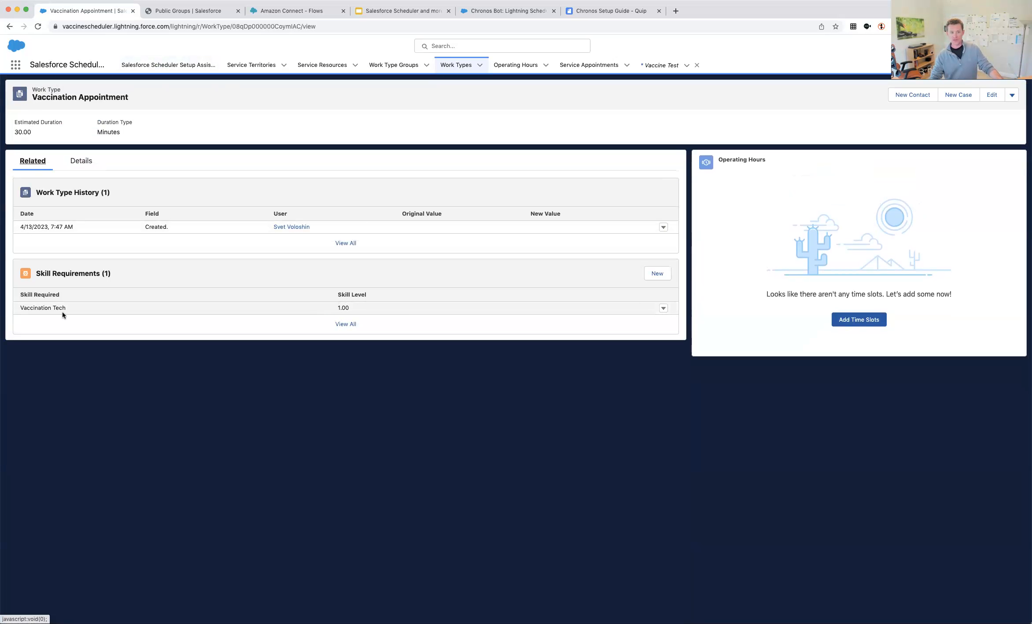
mouse_move(345, 325)
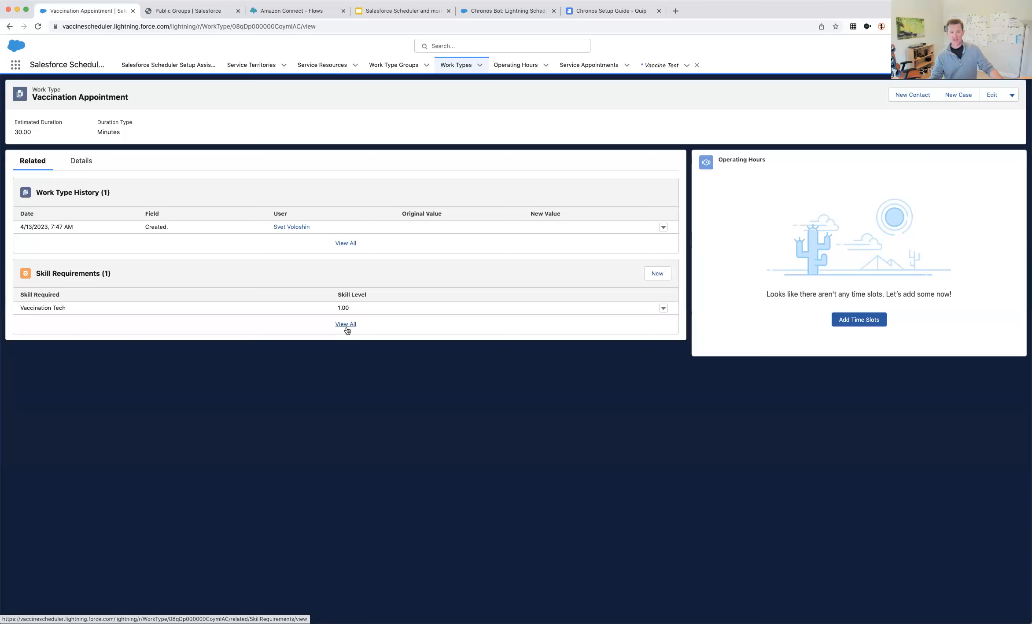
click(346, 324)
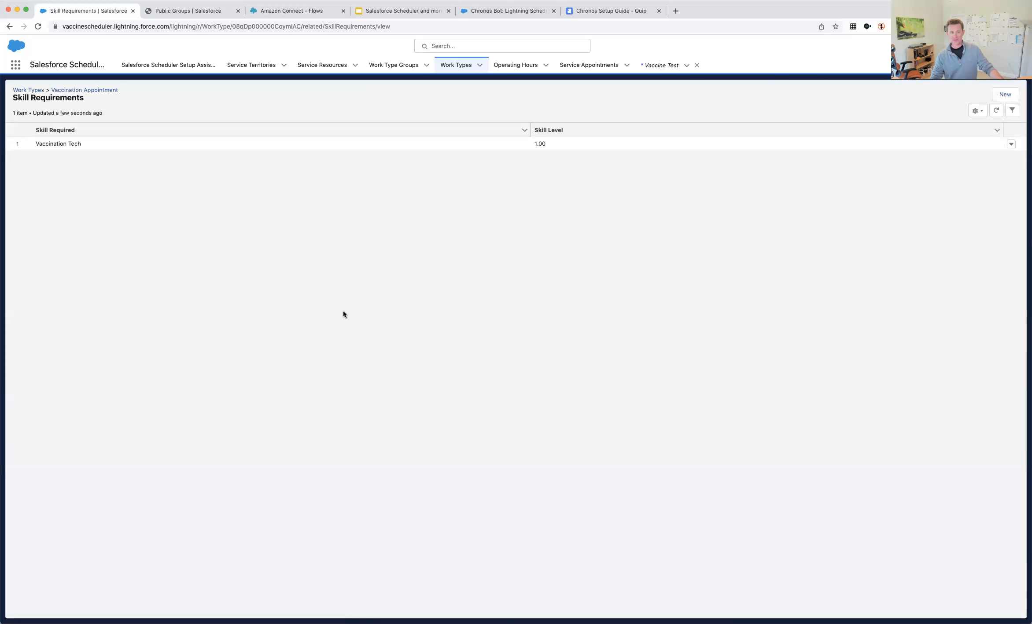
mouse_move(244, 59)
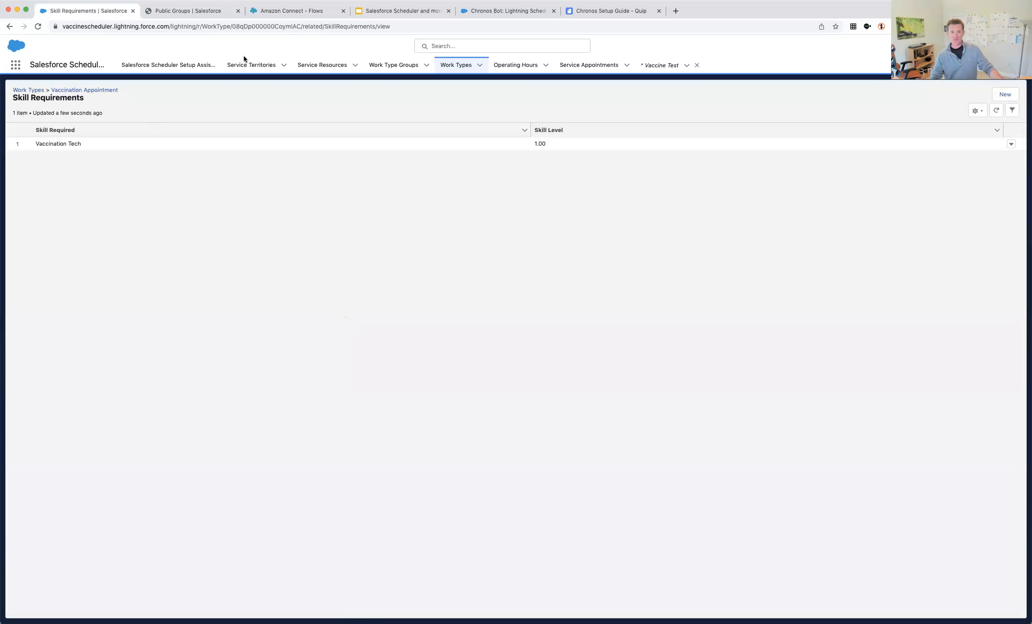
click(322, 65)
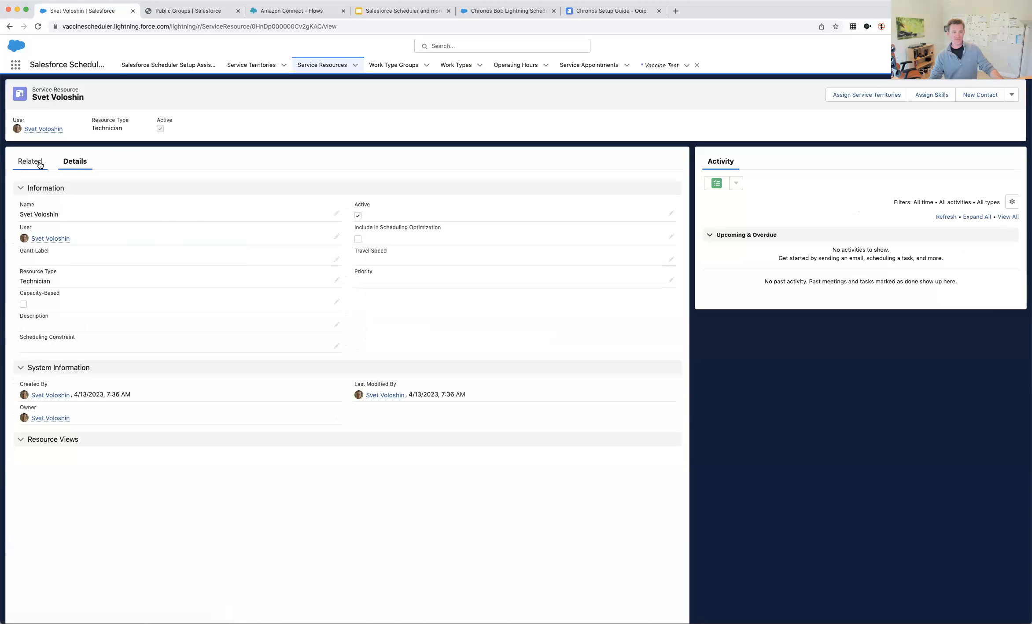
click(30, 161)
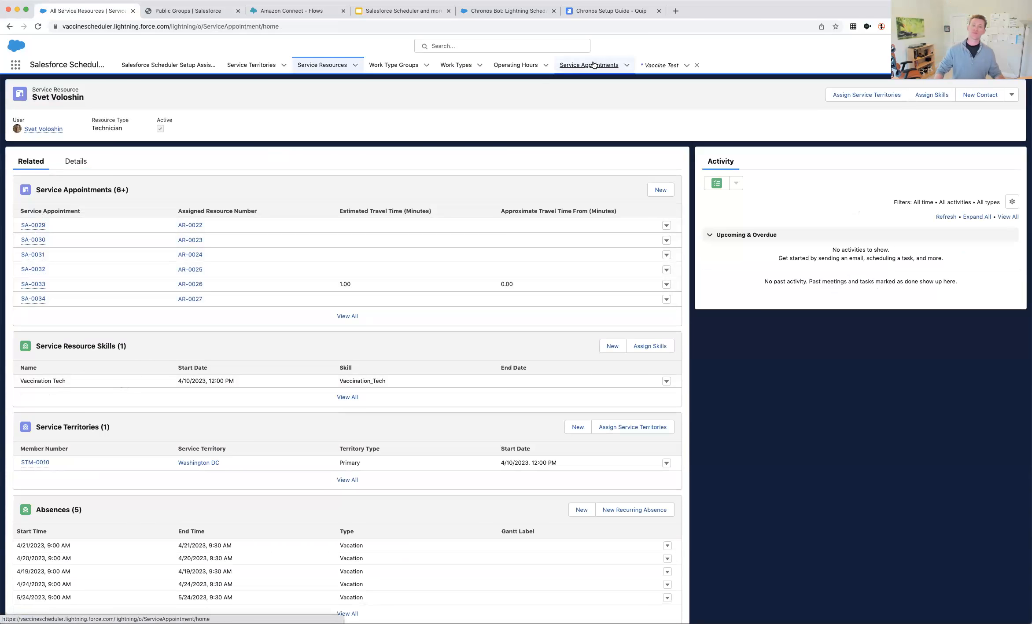
- Open SA-0054 from All Service Appointments and scroll through its Details tab
click(588, 64)
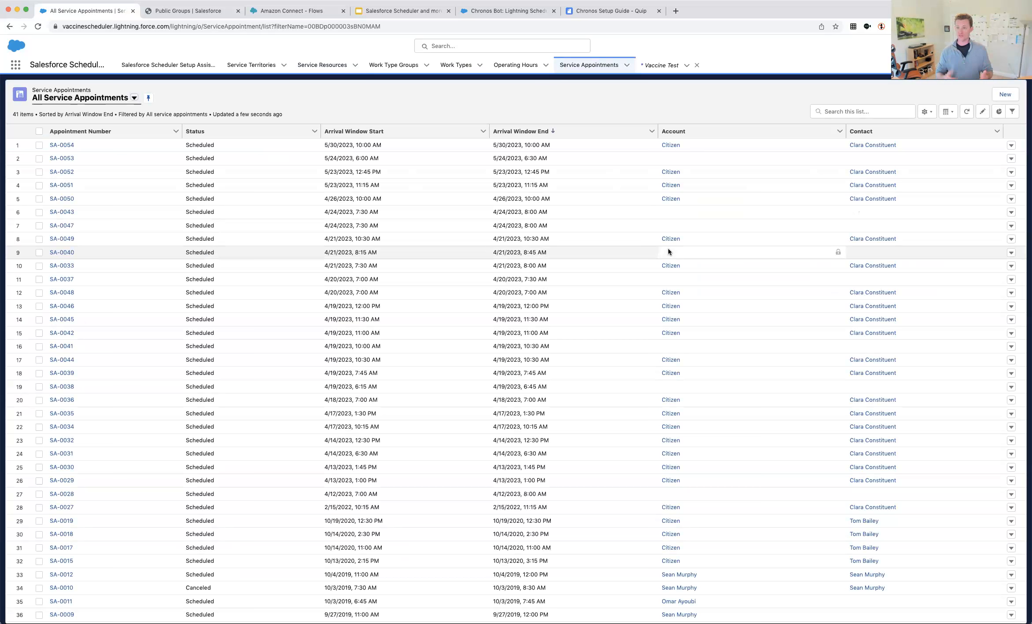
mouse_move(58, 145)
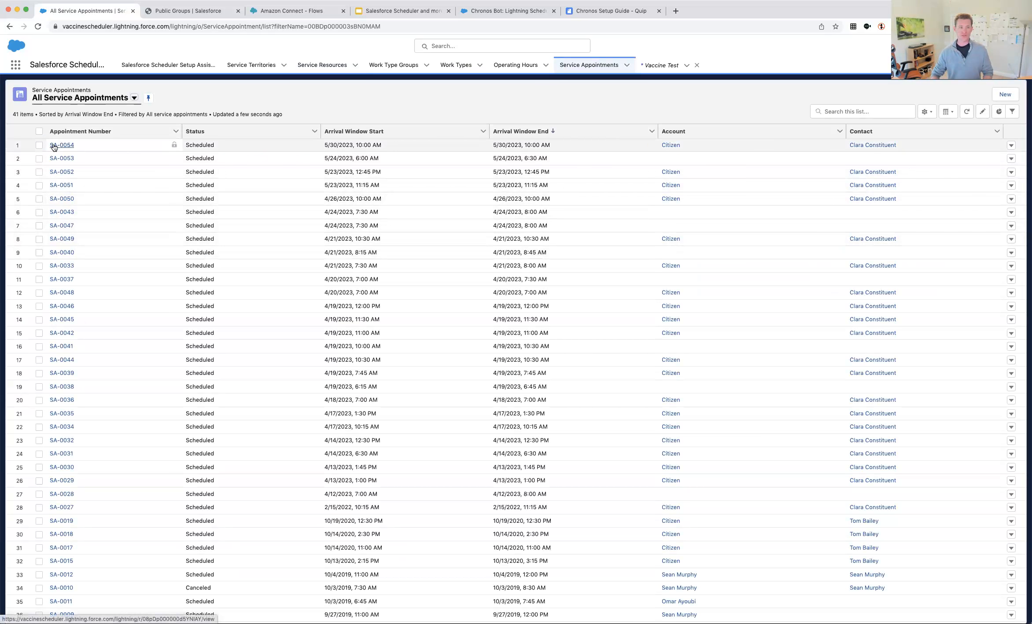
click(61, 145)
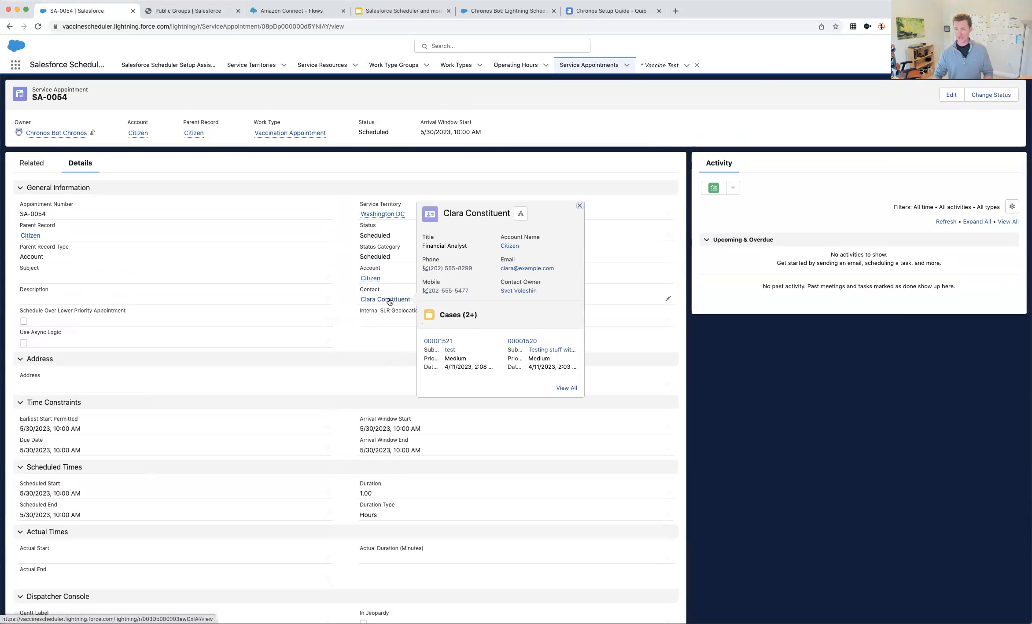
mouse_move(468, 353)
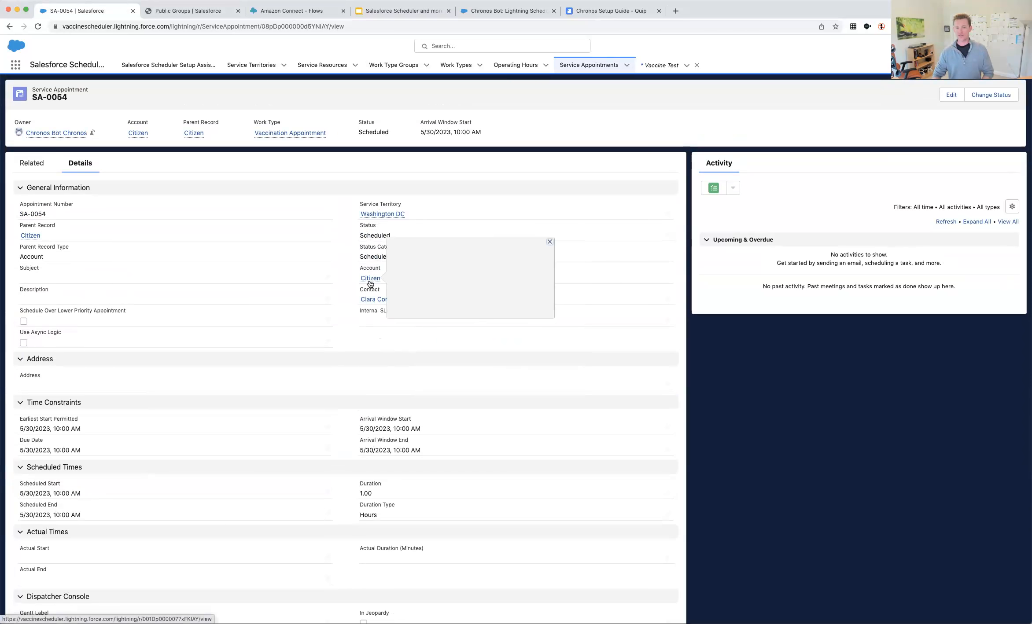
mouse_move(370, 278)
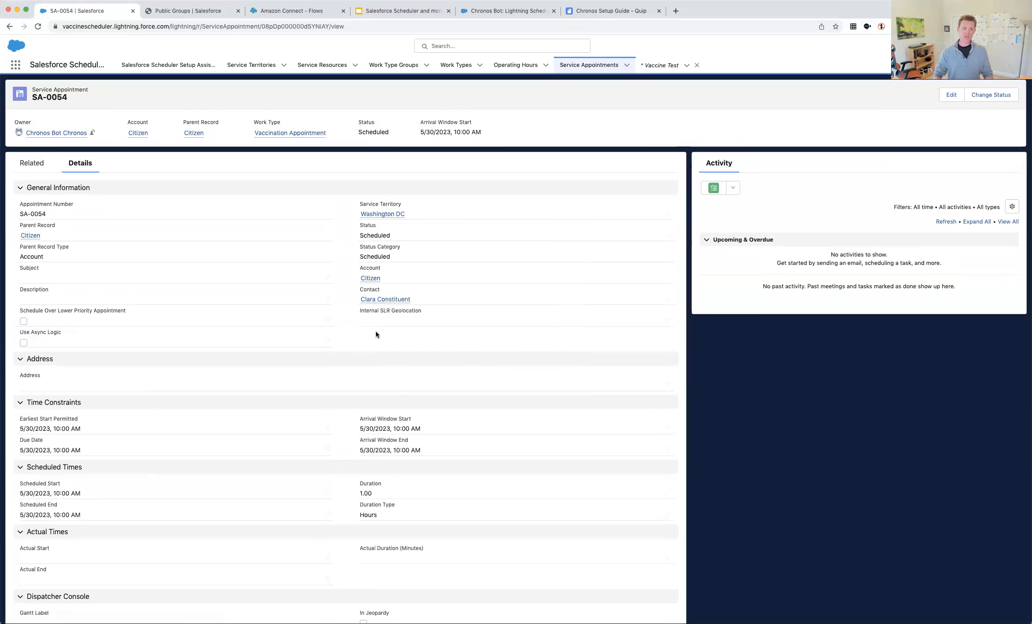
scroll(down, 3)
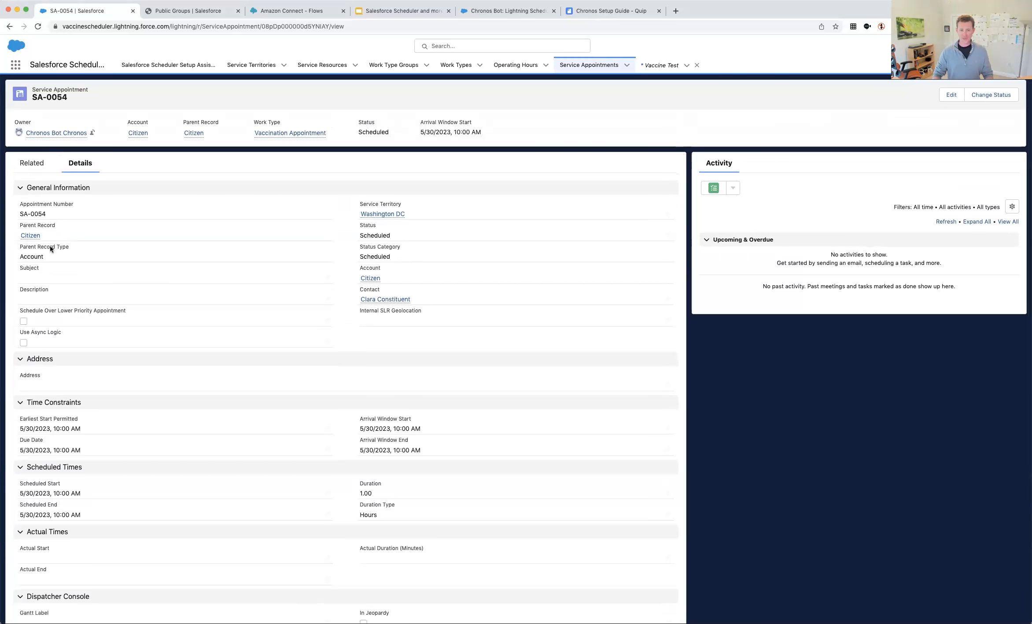
scroll(down, 3)
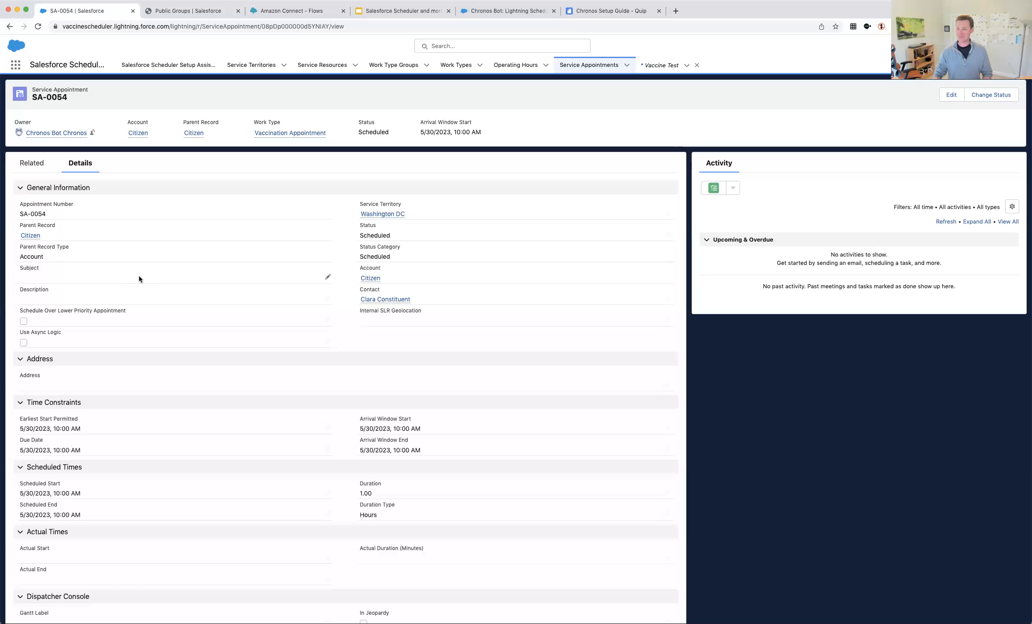
mouse_move(242, 159)
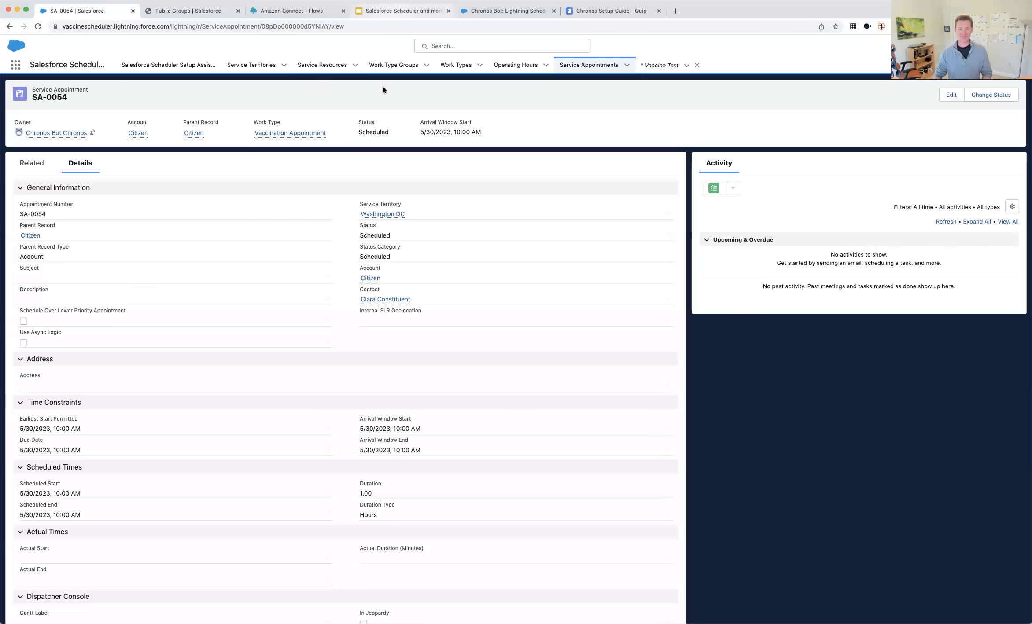
click(402, 11)
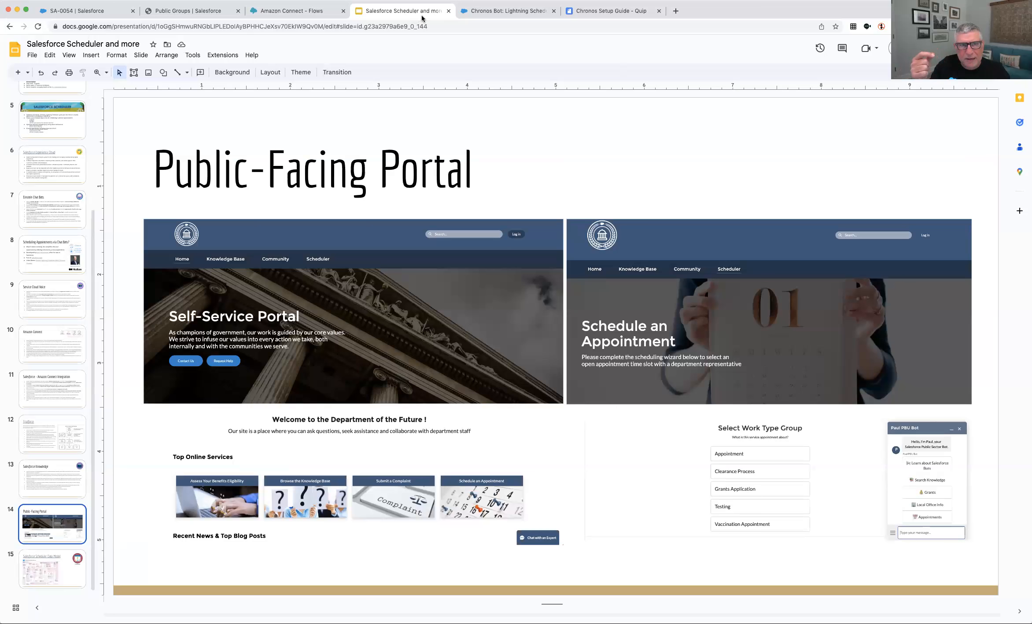
mouse_move(425, 17)
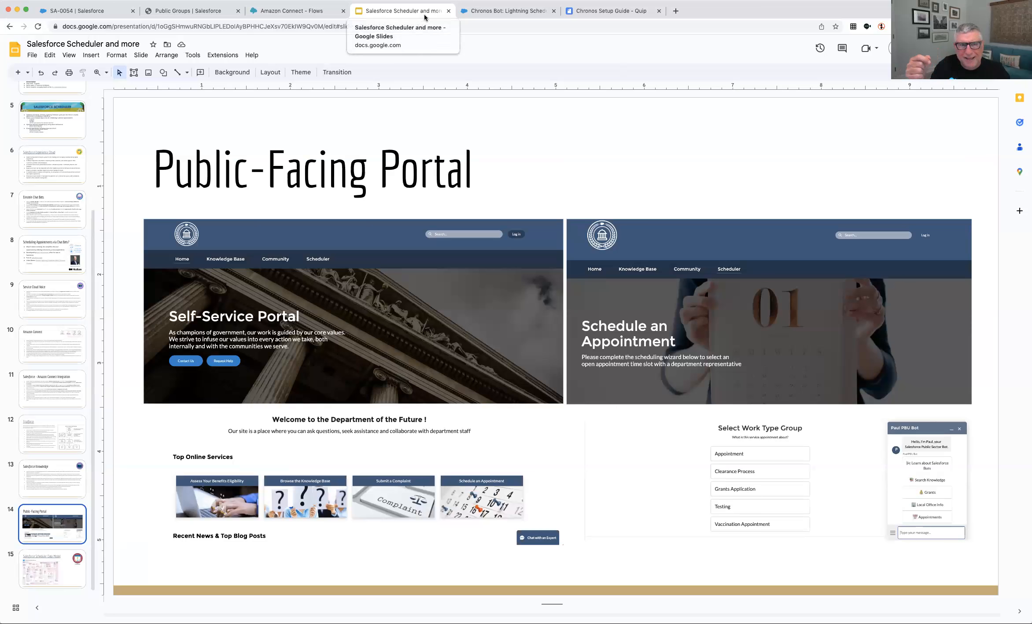
mouse_move(465, 15)
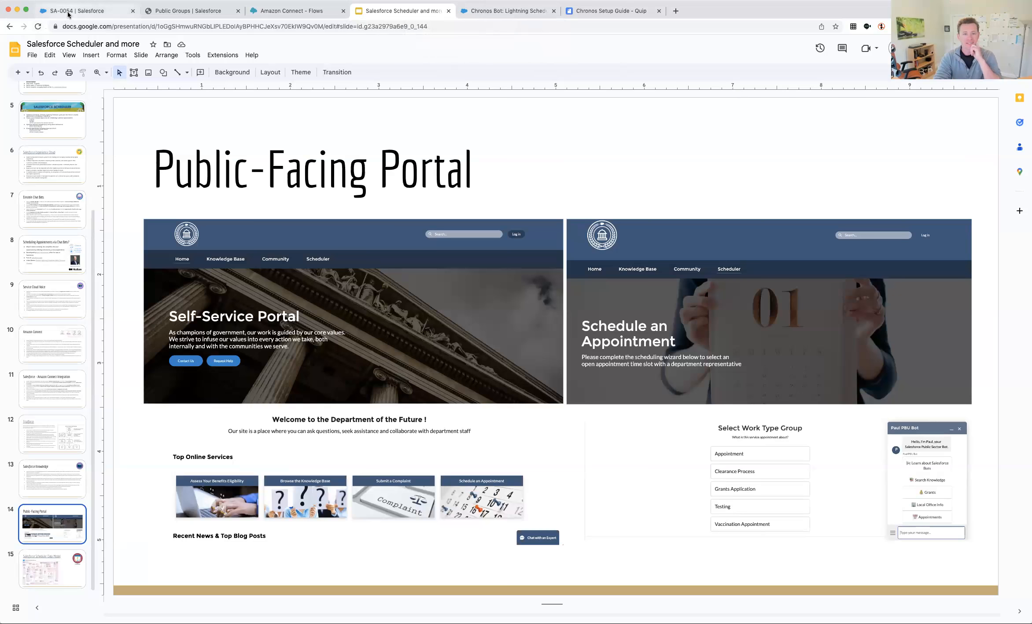
- Launch Calendar from the App Launcher and preview Tuesday's 10 AM Vaccination Appointment
click(77, 11)
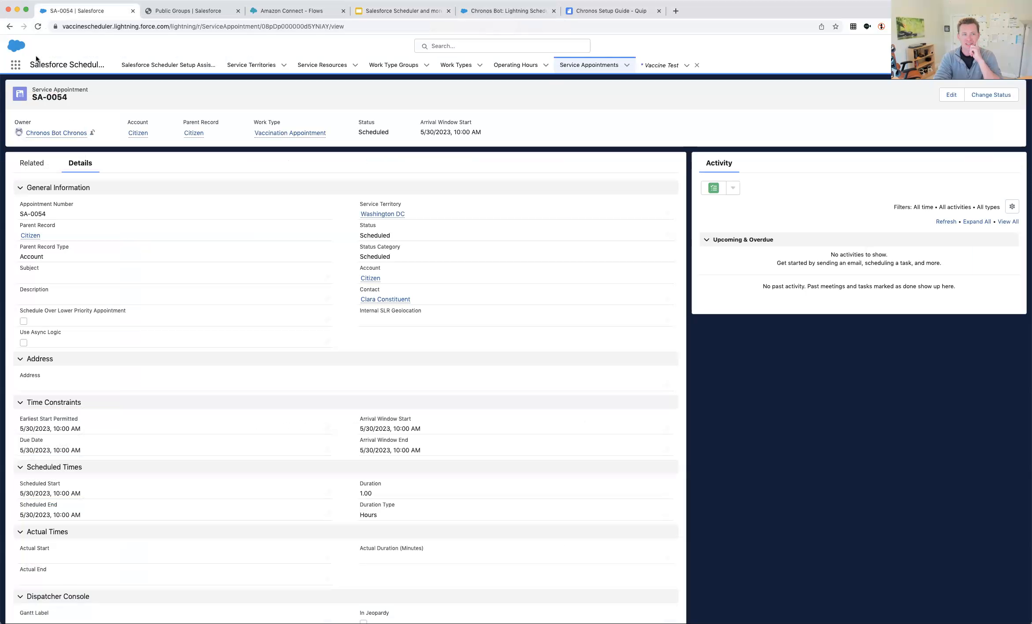
click(14, 65)
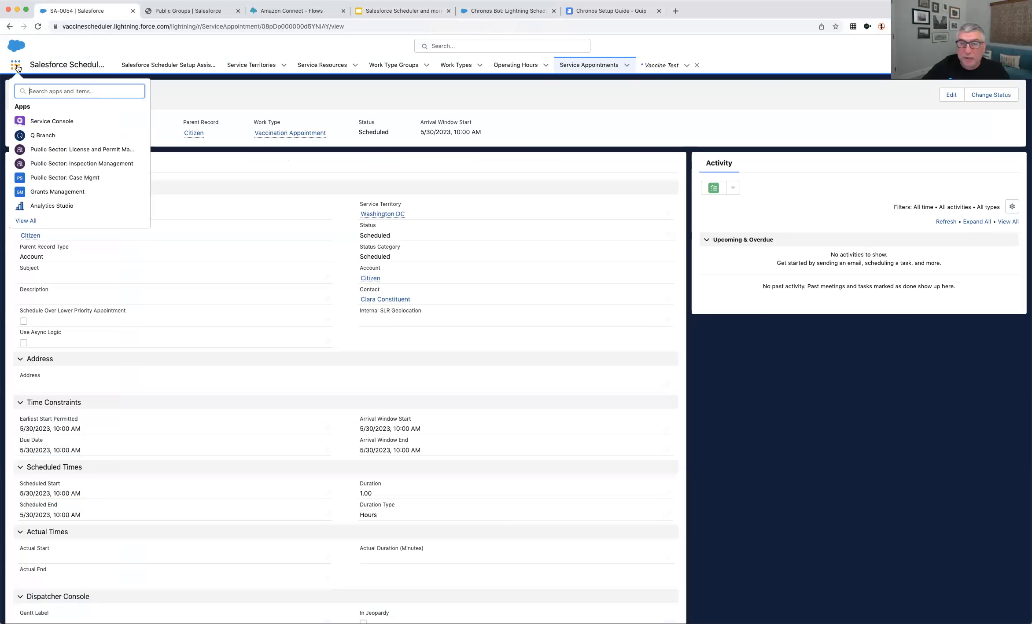
text(calendar)
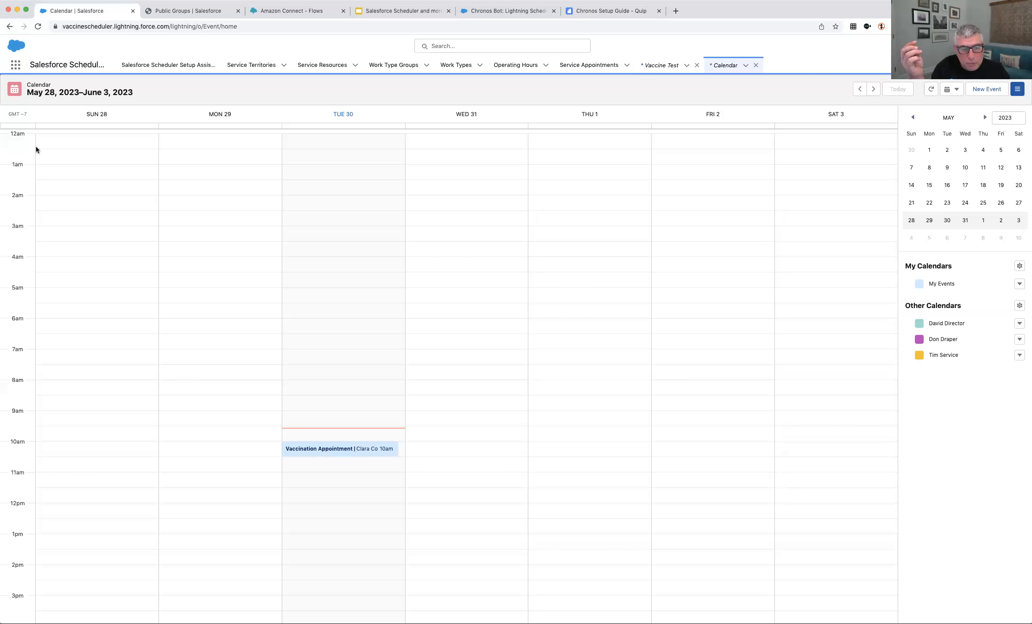
mouse_move(93, 263)
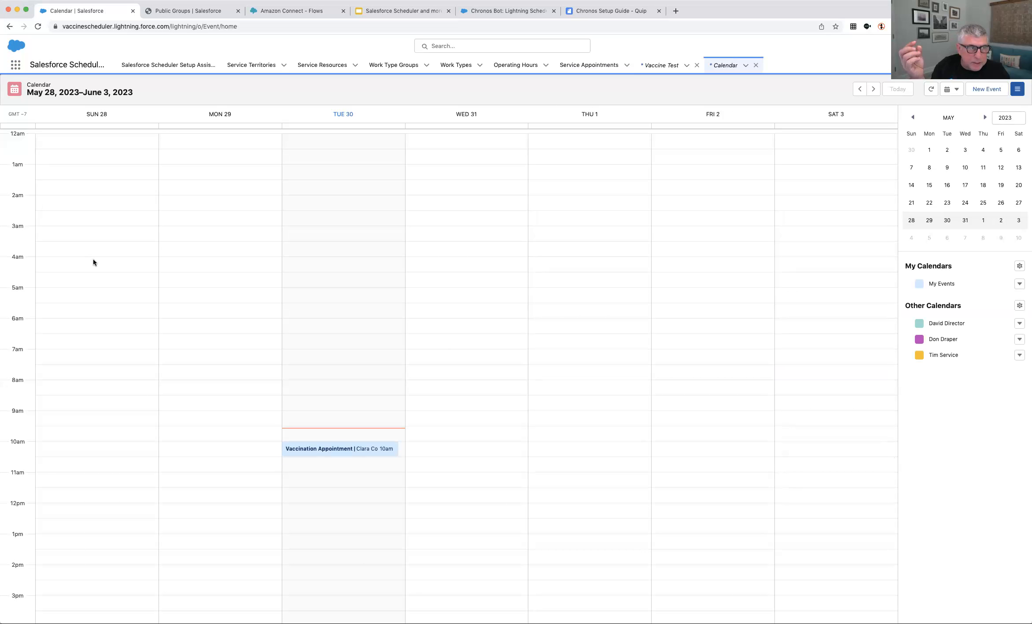
click(325, 450)
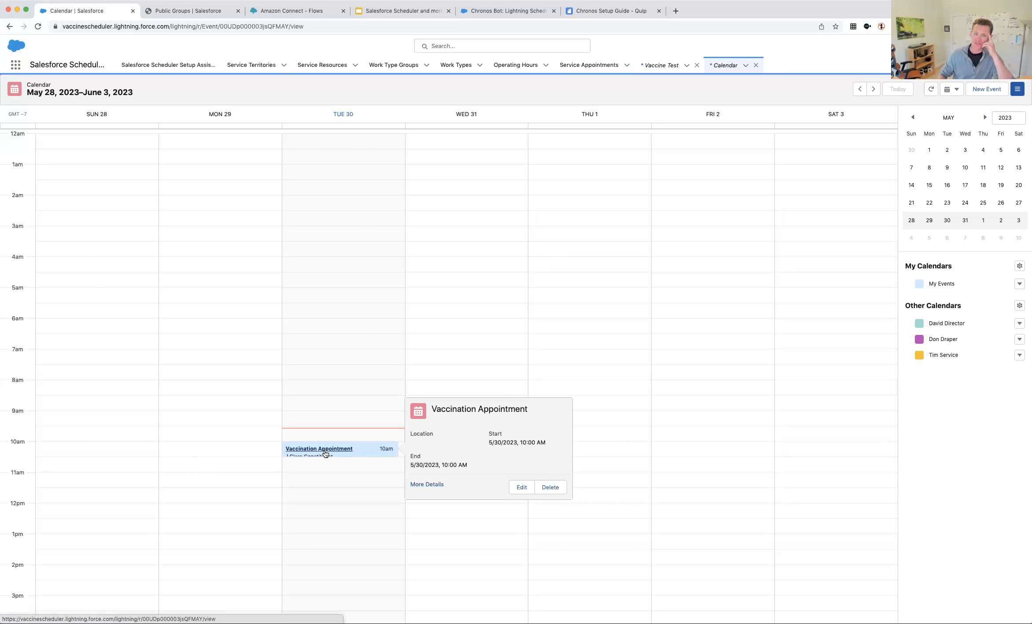
click(426, 484)
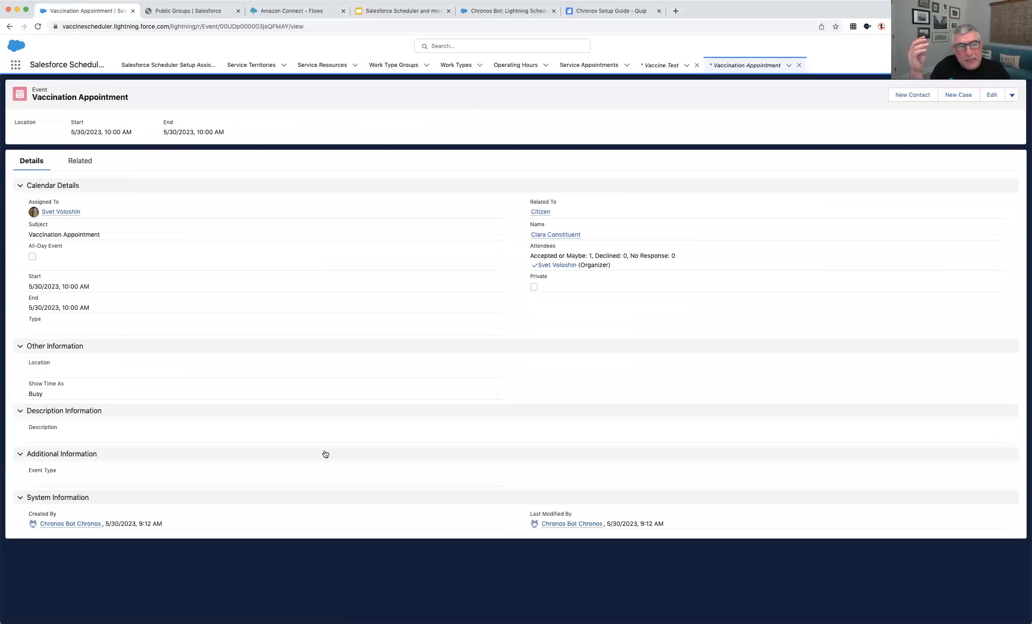
mouse_move(280, 457)
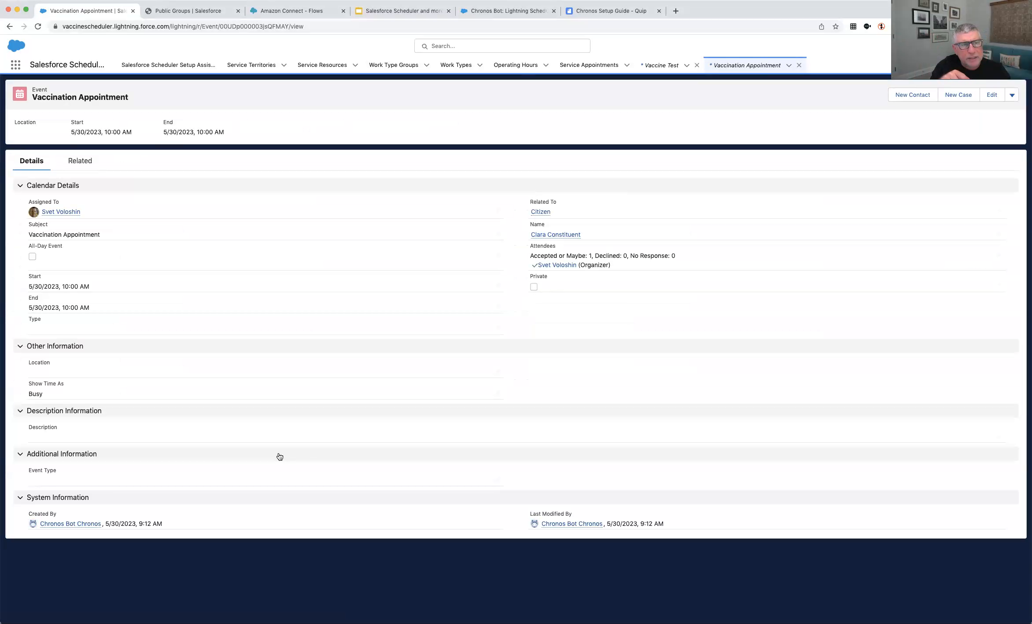
mouse_move(281, 456)
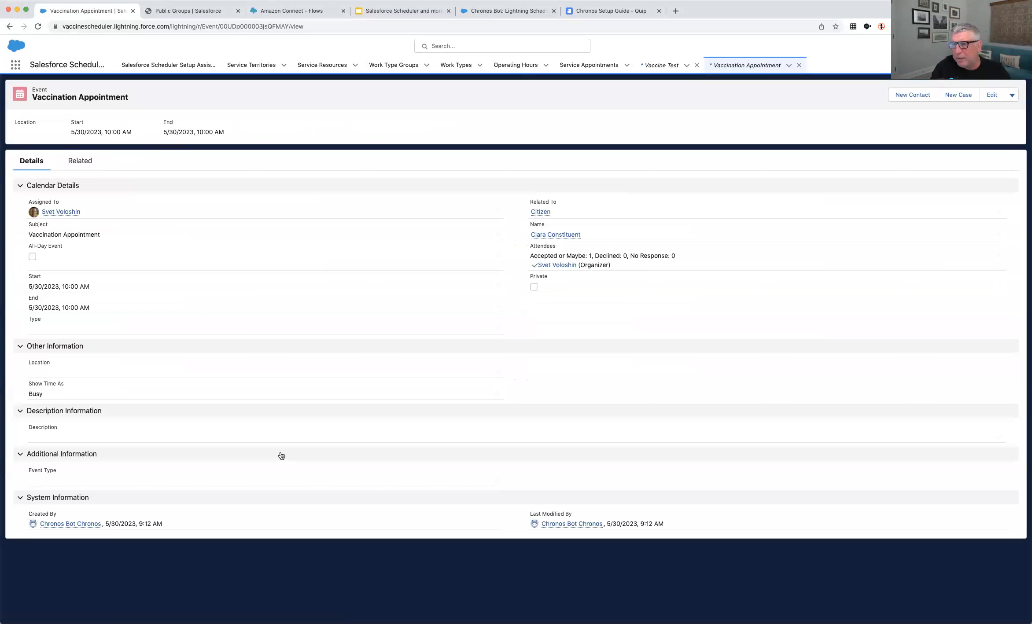
mouse_move(275, 459)
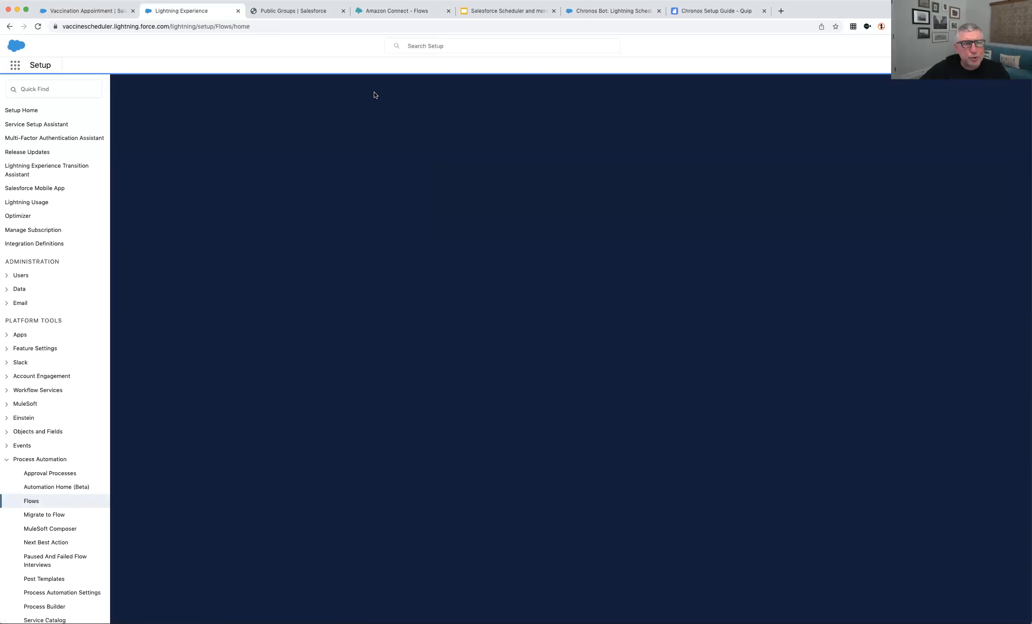
- From the Setup Flows list, start a new flow and browse the Salesforce Scheduler Flow templates
click(32, 500)
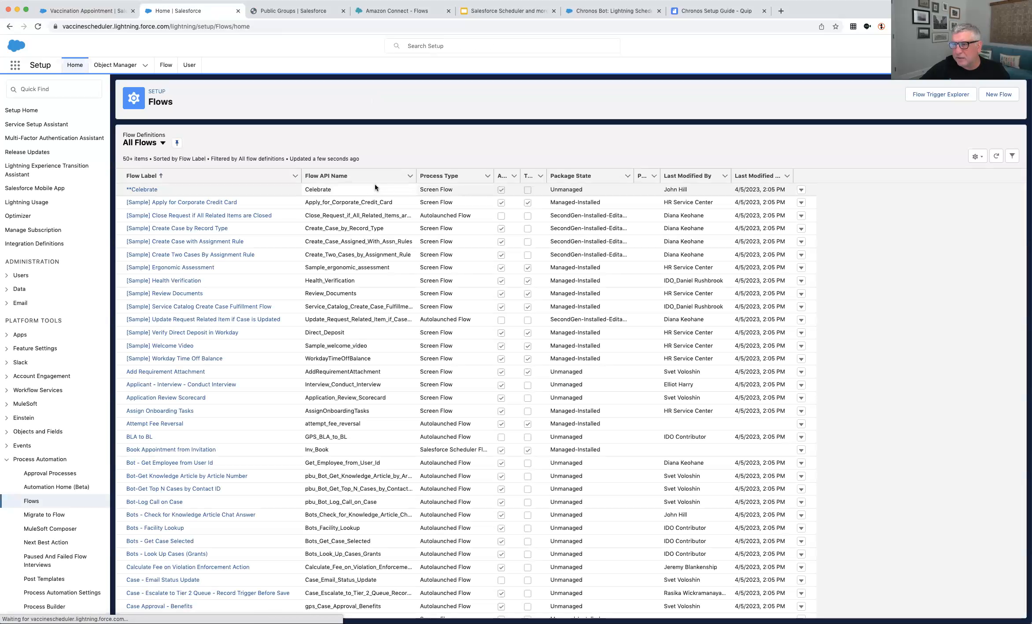
mouse_move(960, 110)
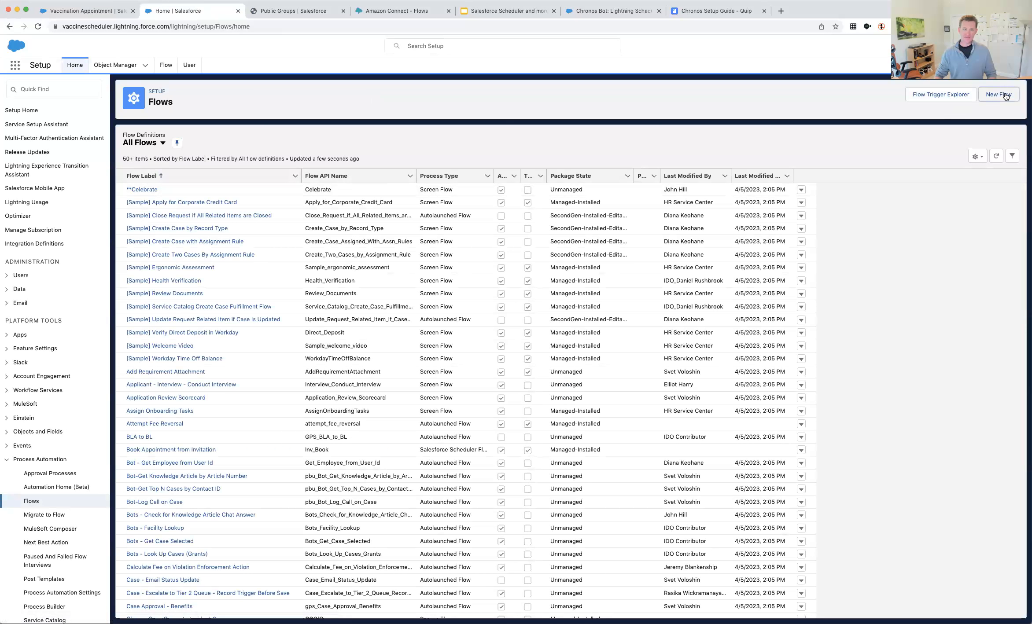
click(998, 94)
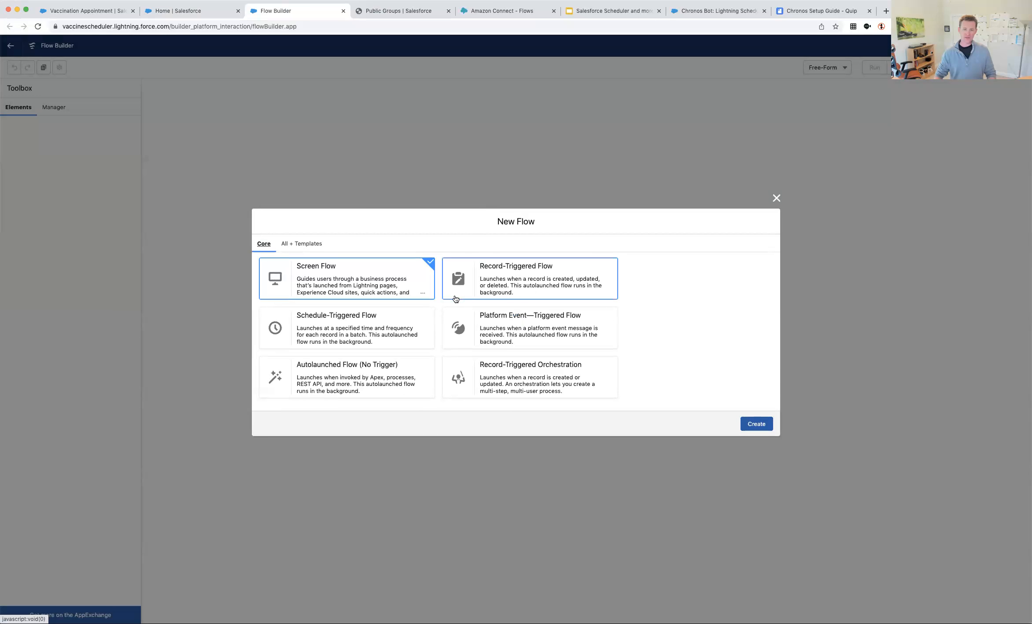
click(302, 243)
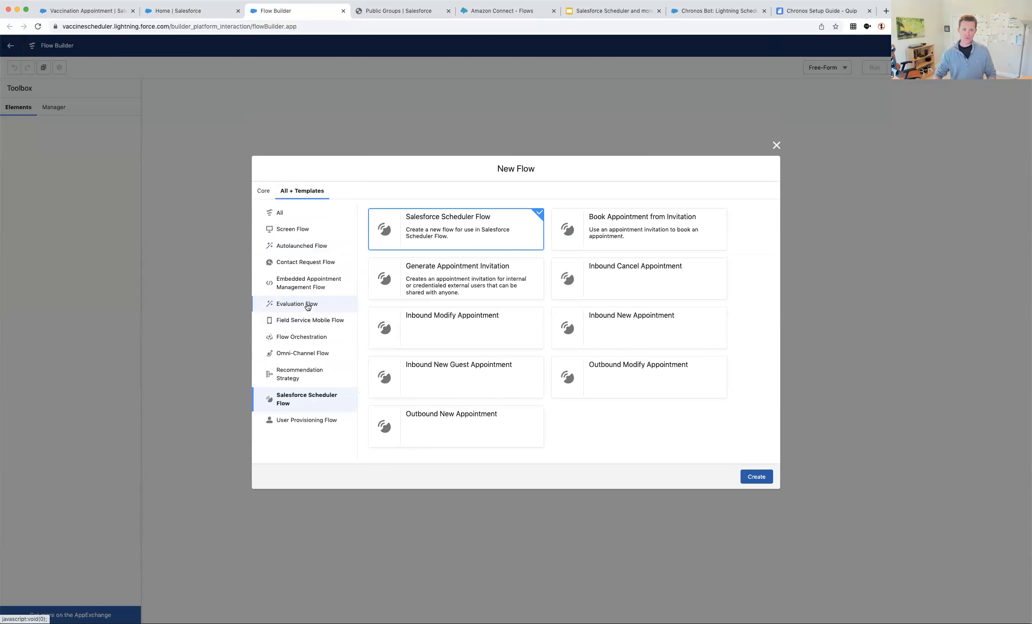
mouse_move(304, 306)
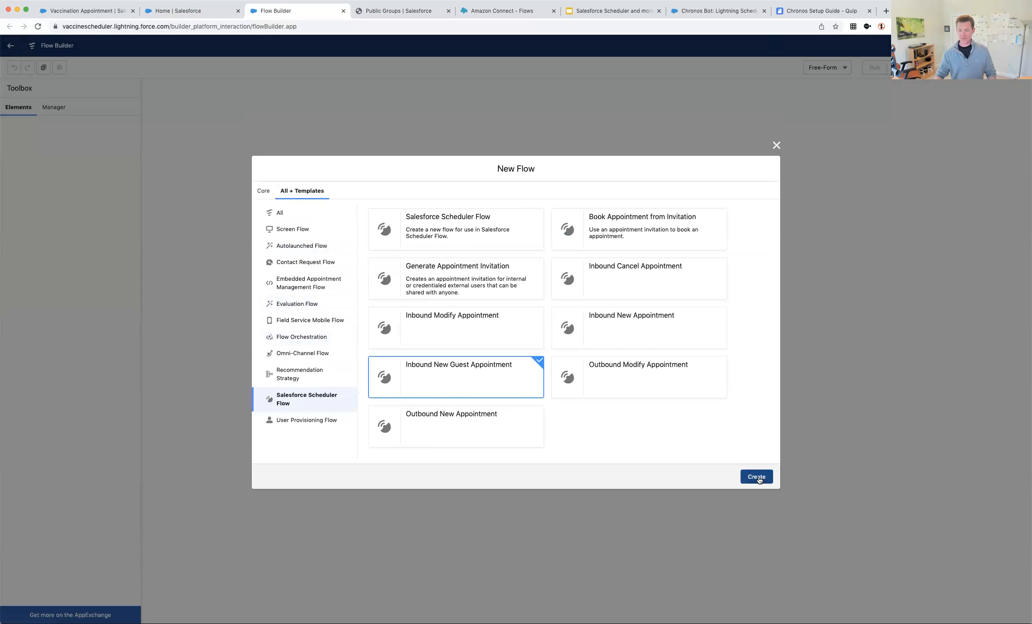
- Create the Inbound New Guest Appointment flow and edit the Save Appointment element
click(756, 476)
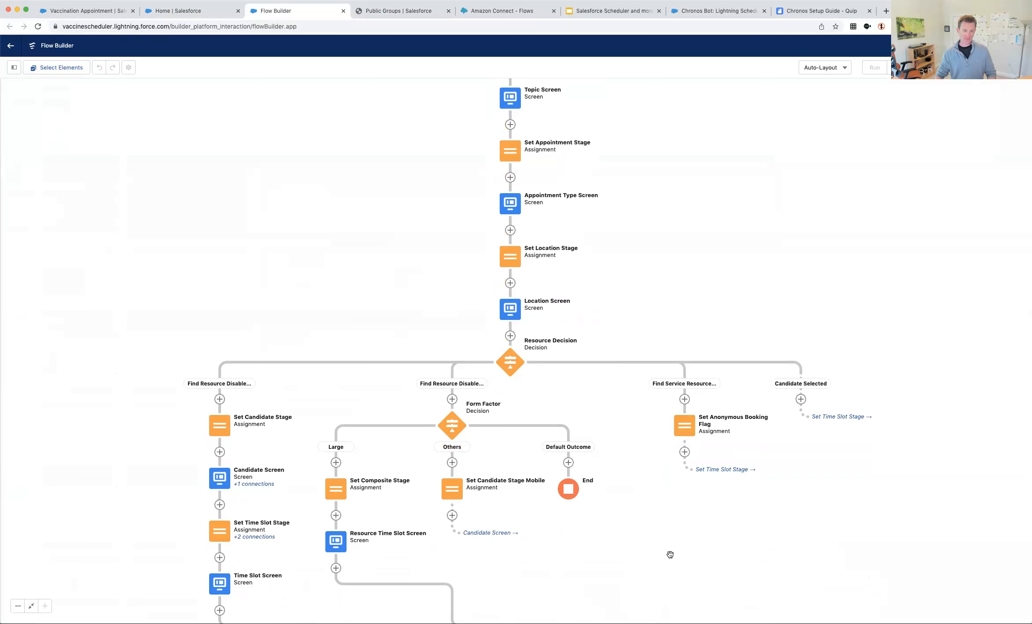
scroll(down, 3)
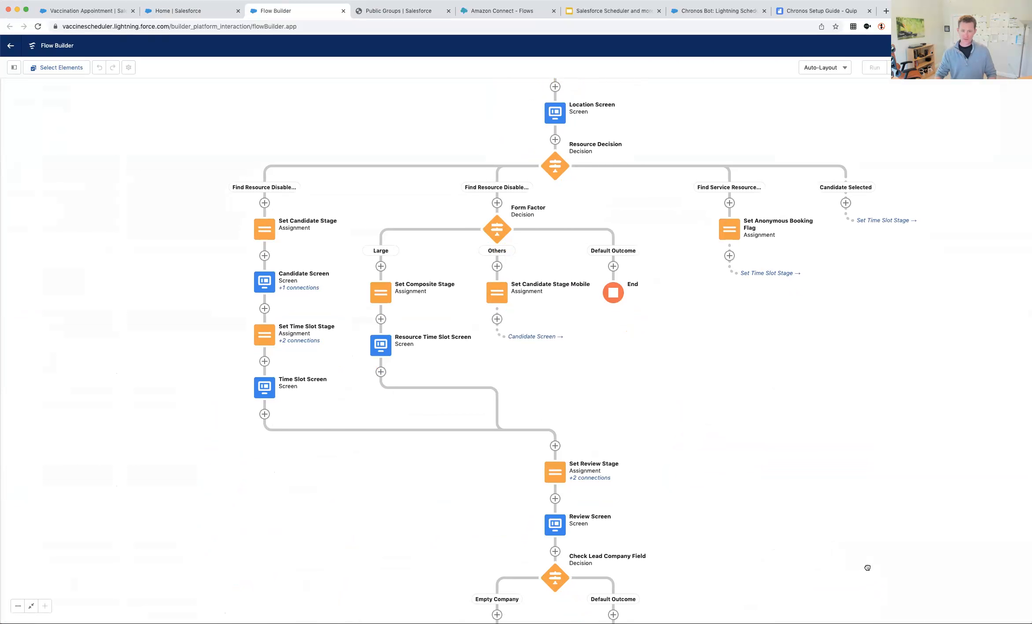
scroll(down, 3)
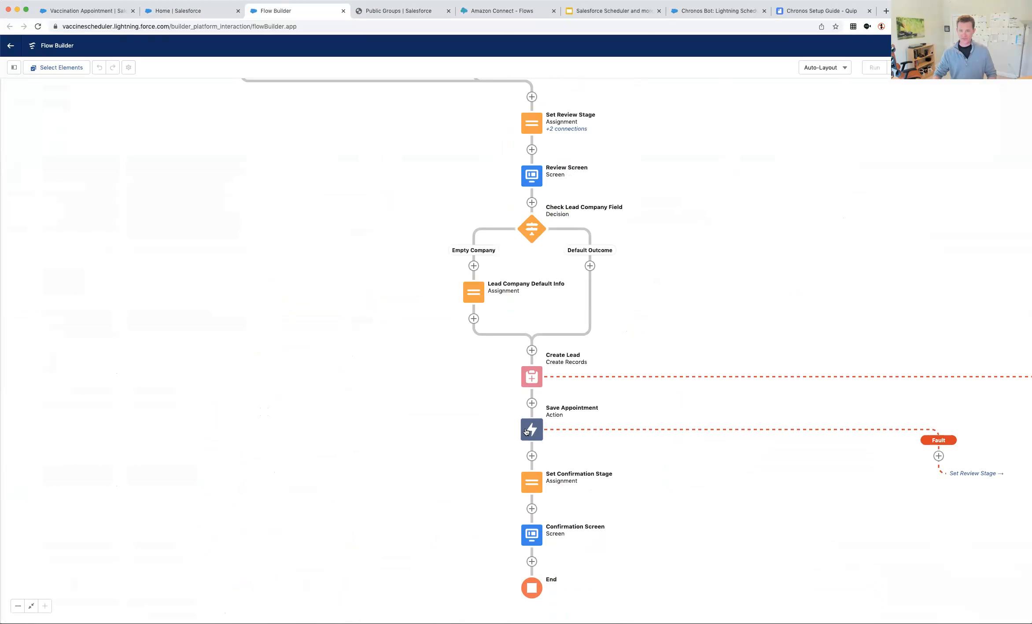
click(531, 429)
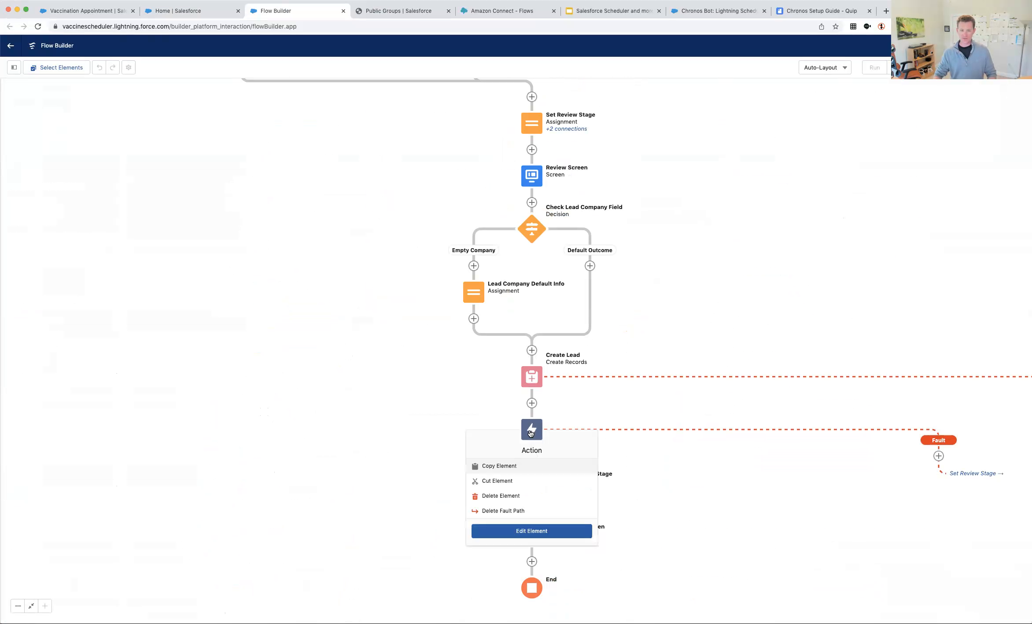
click(531, 530)
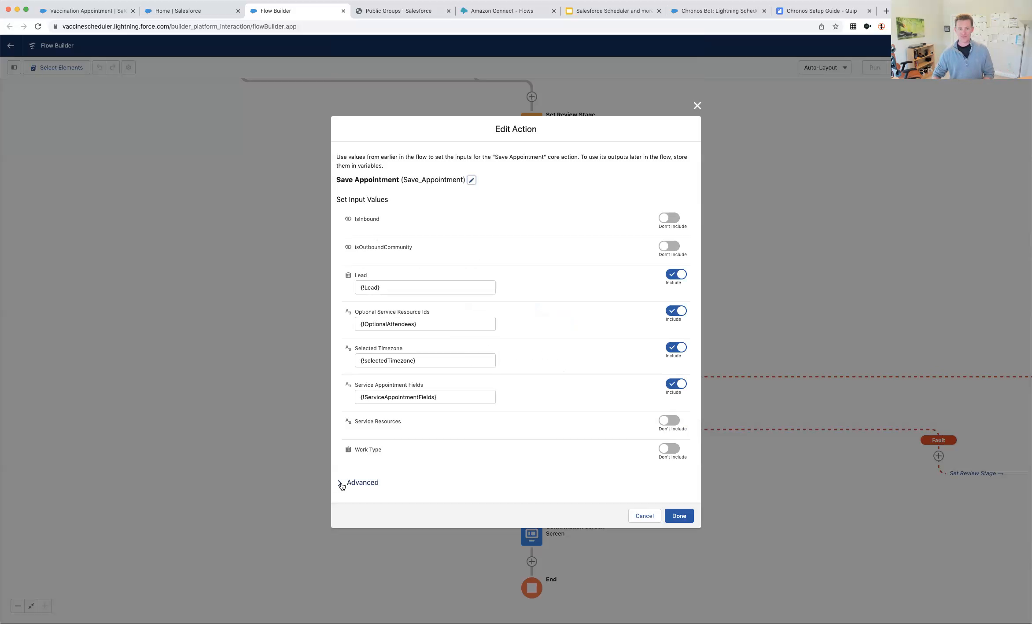
- Expand Advanced, toggle Work Type on then off, and cancel the Save Appointment edit
click(362, 482)
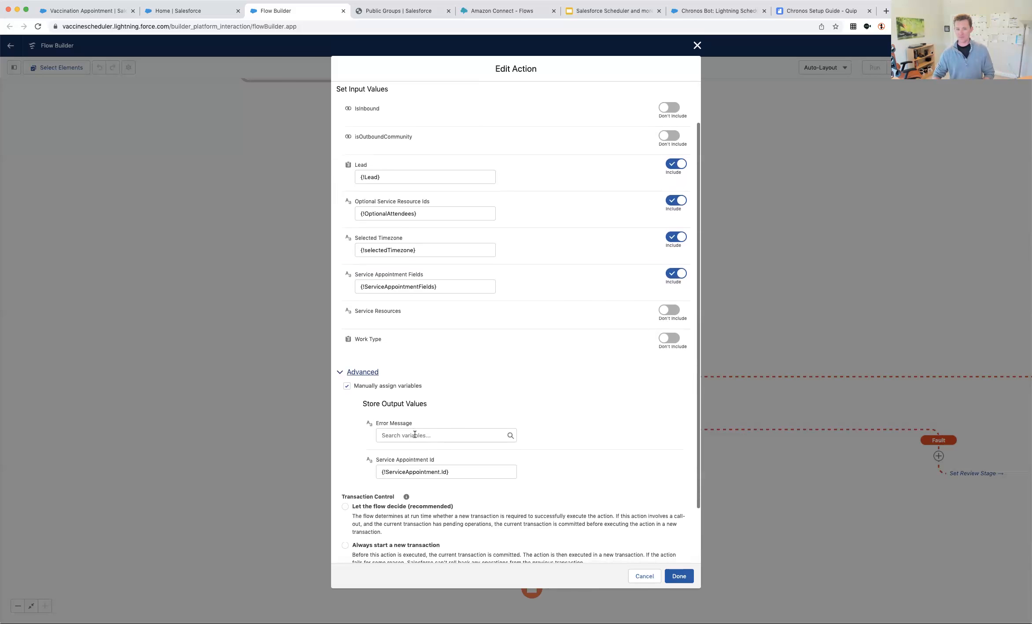
mouse_move(681, 347)
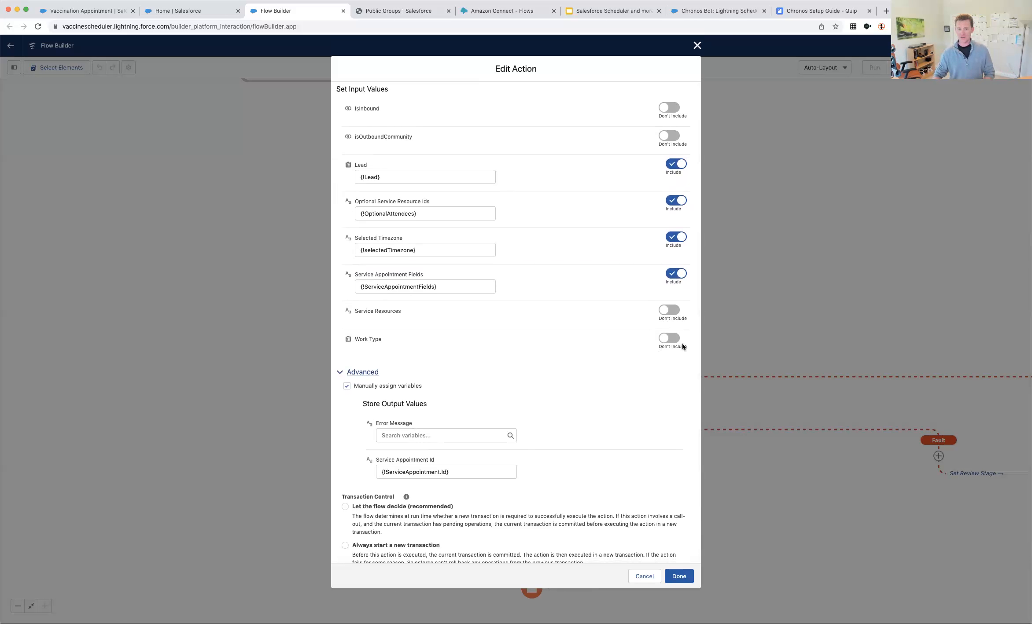
click(669, 337)
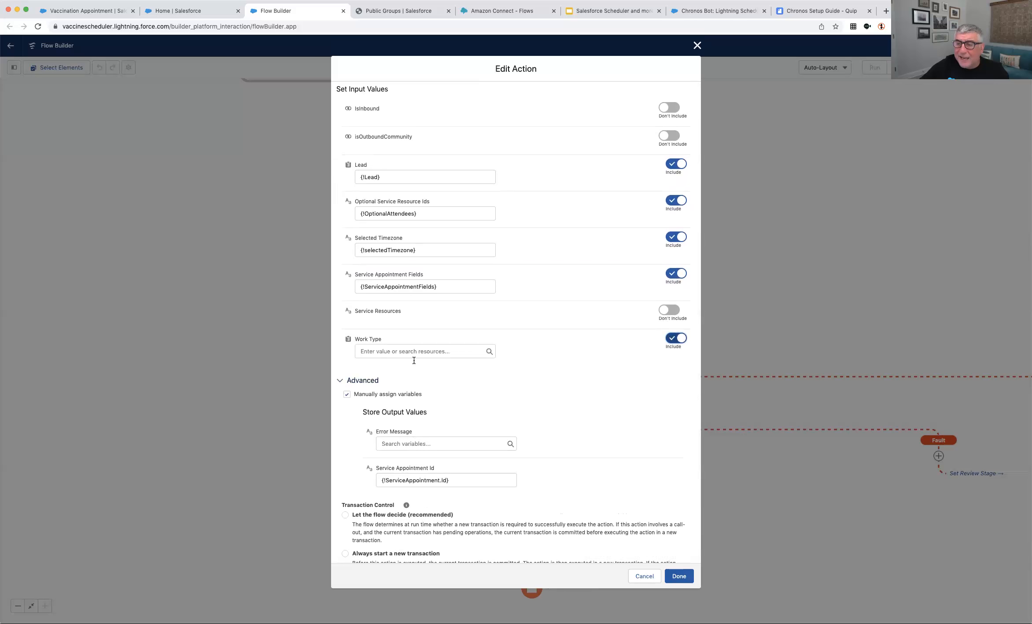
click(676, 338)
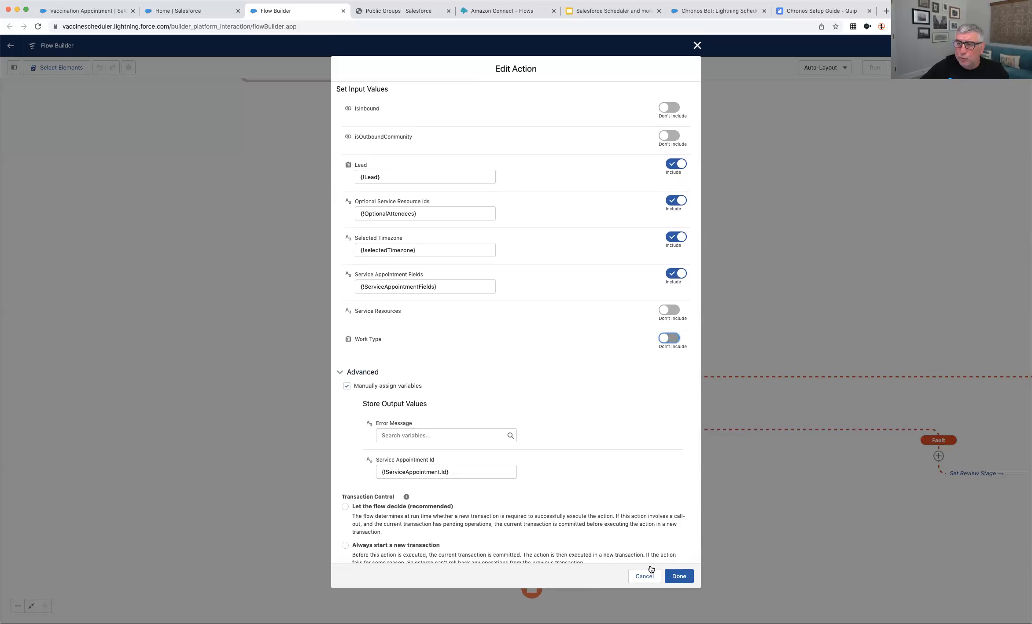
click(678, 575)
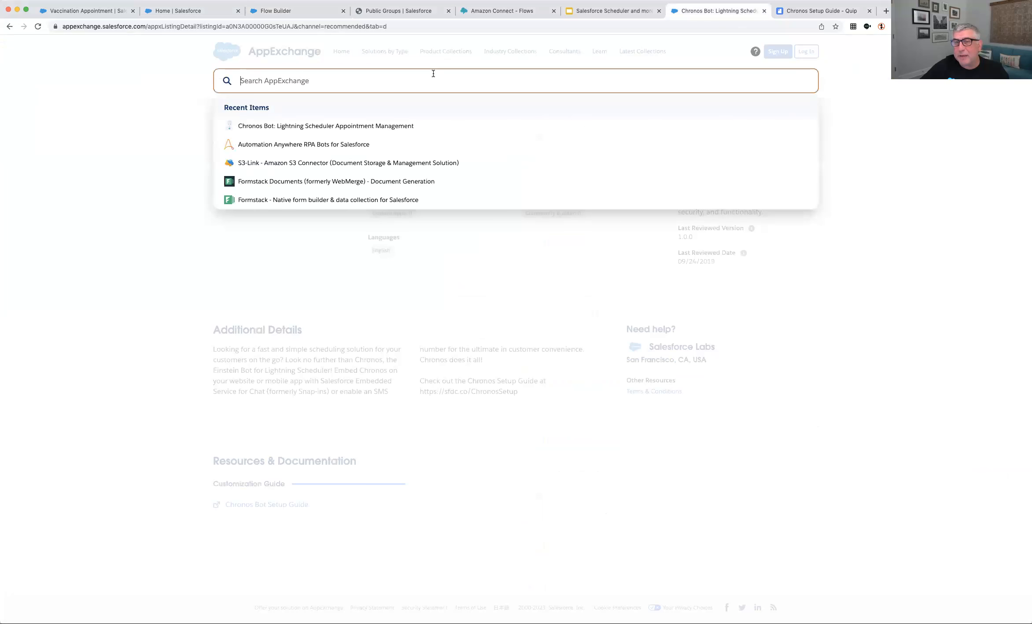
- Search AppExchange for calendly, then begin a new search for ical
text(calendly)
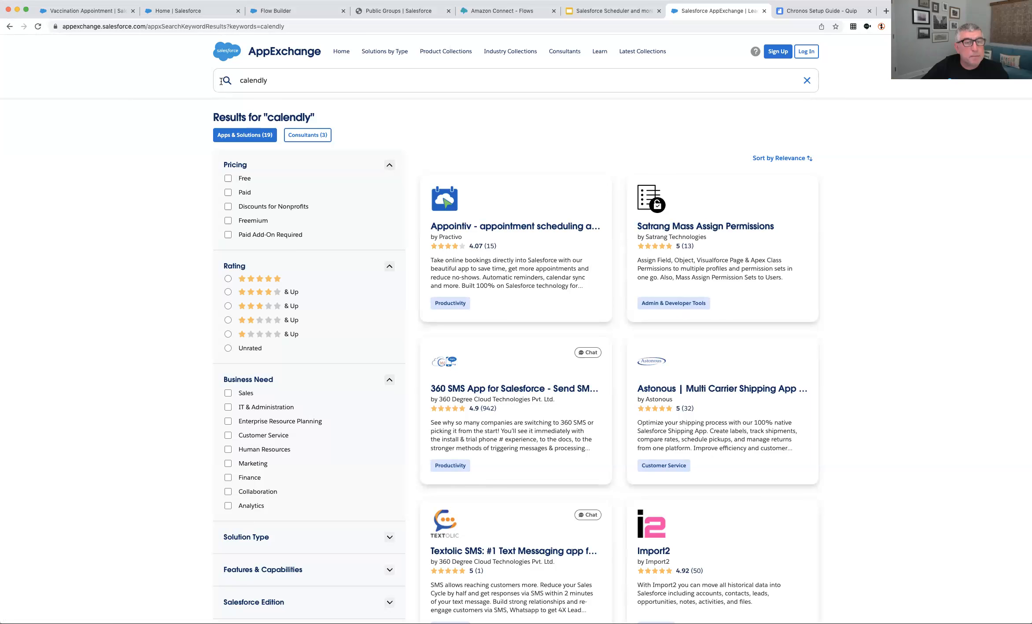
click(460, 88)
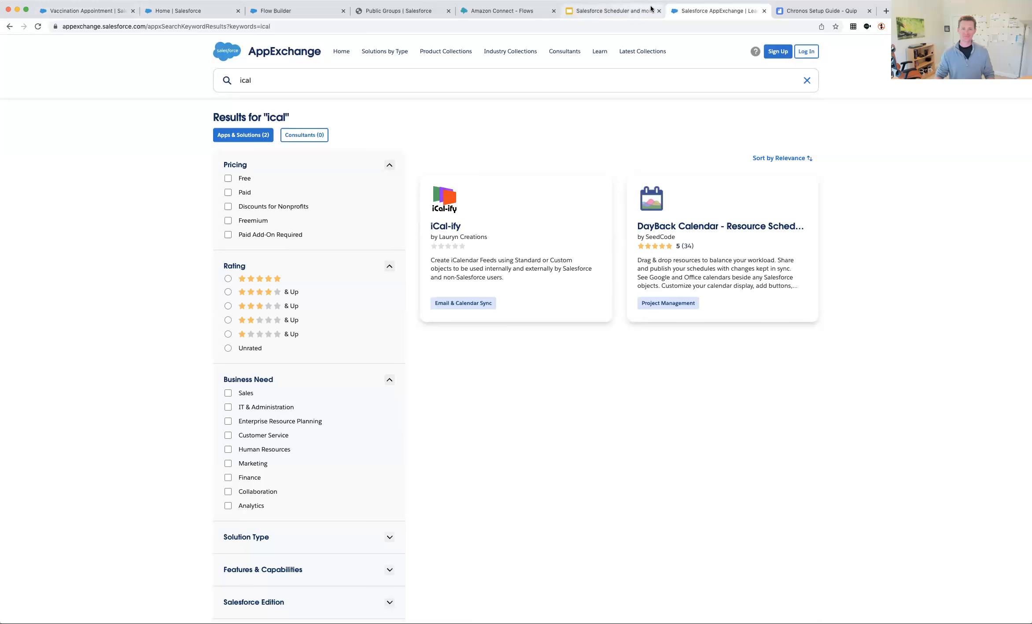
- Return to the Google Slides deck and select slide 5, the Salesforce Scheduler overview
click(610, 11)
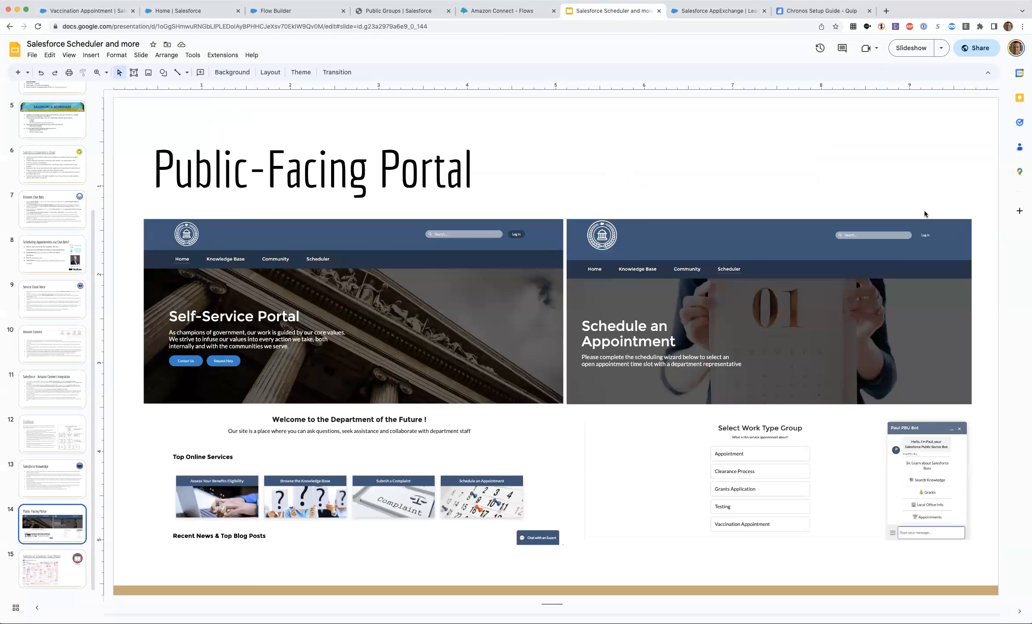
mouse_move(363, 139)
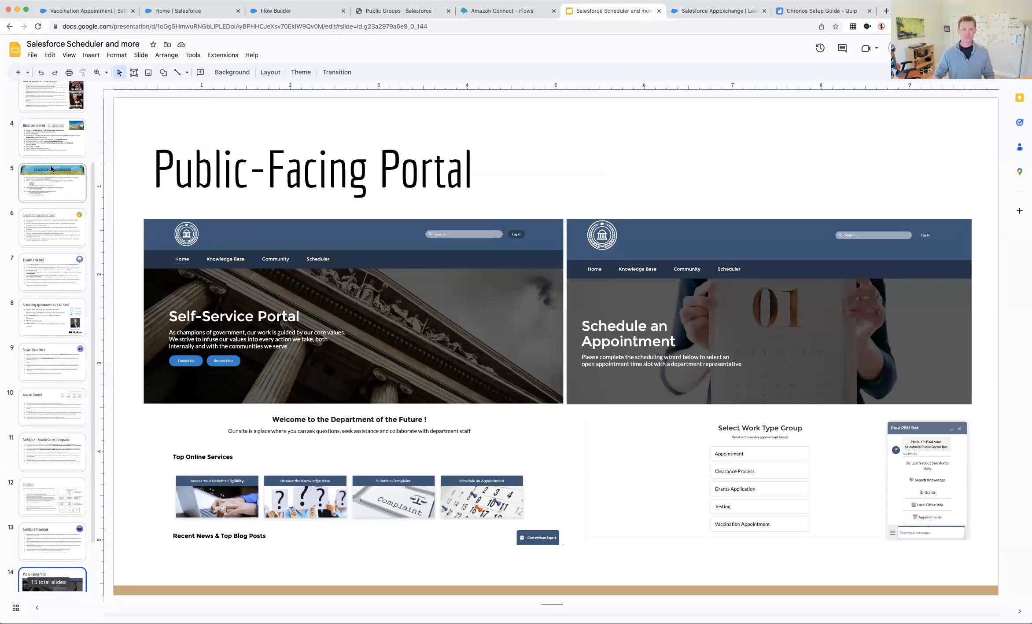
click(52, 182)
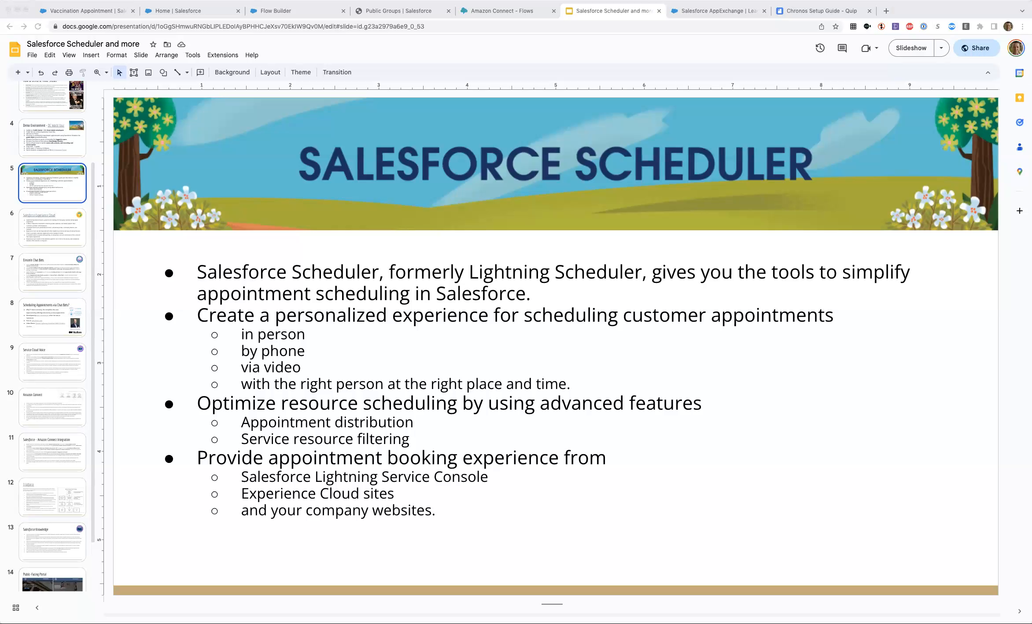
mouse_move(654, 110)
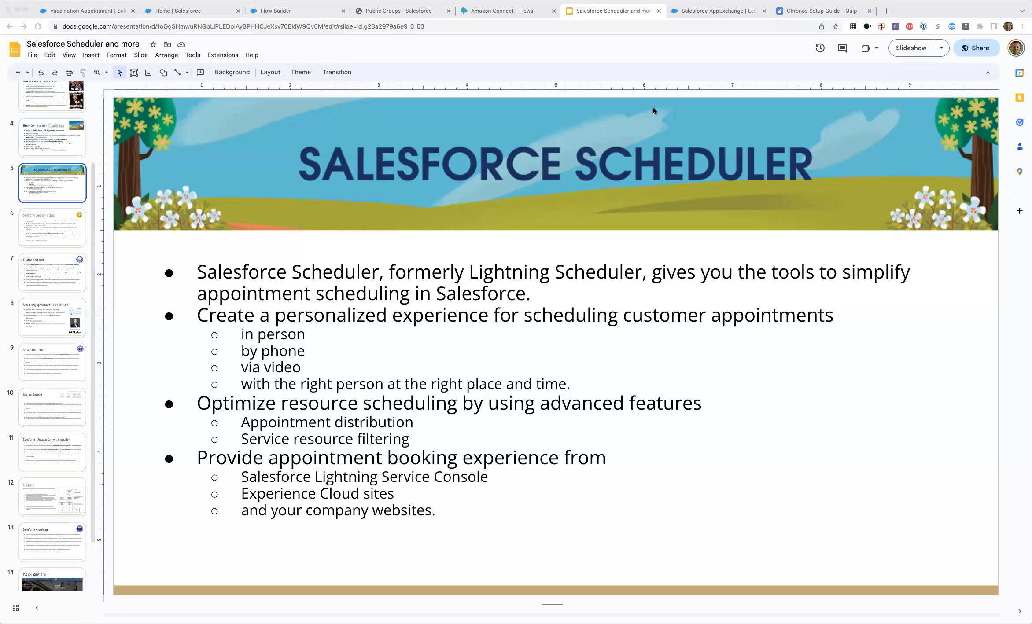